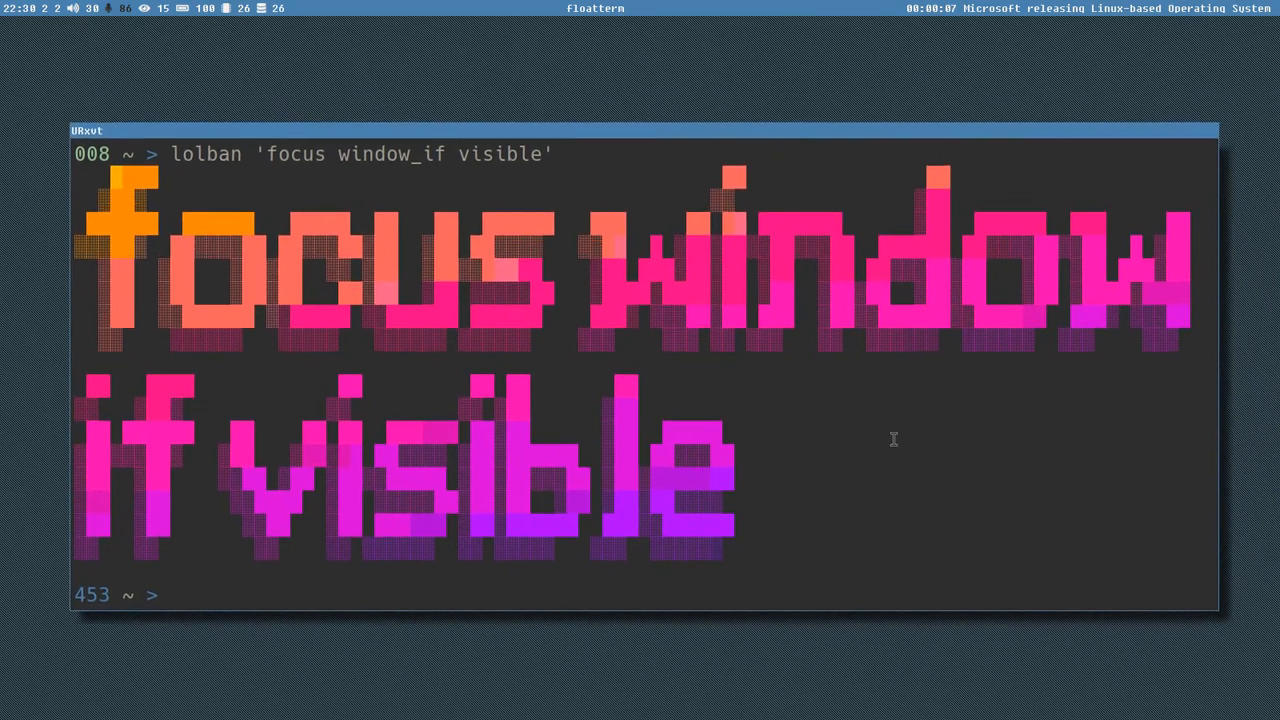
- Set the persistent pbk caption to 'focus window if visible'
text(pbk -k)
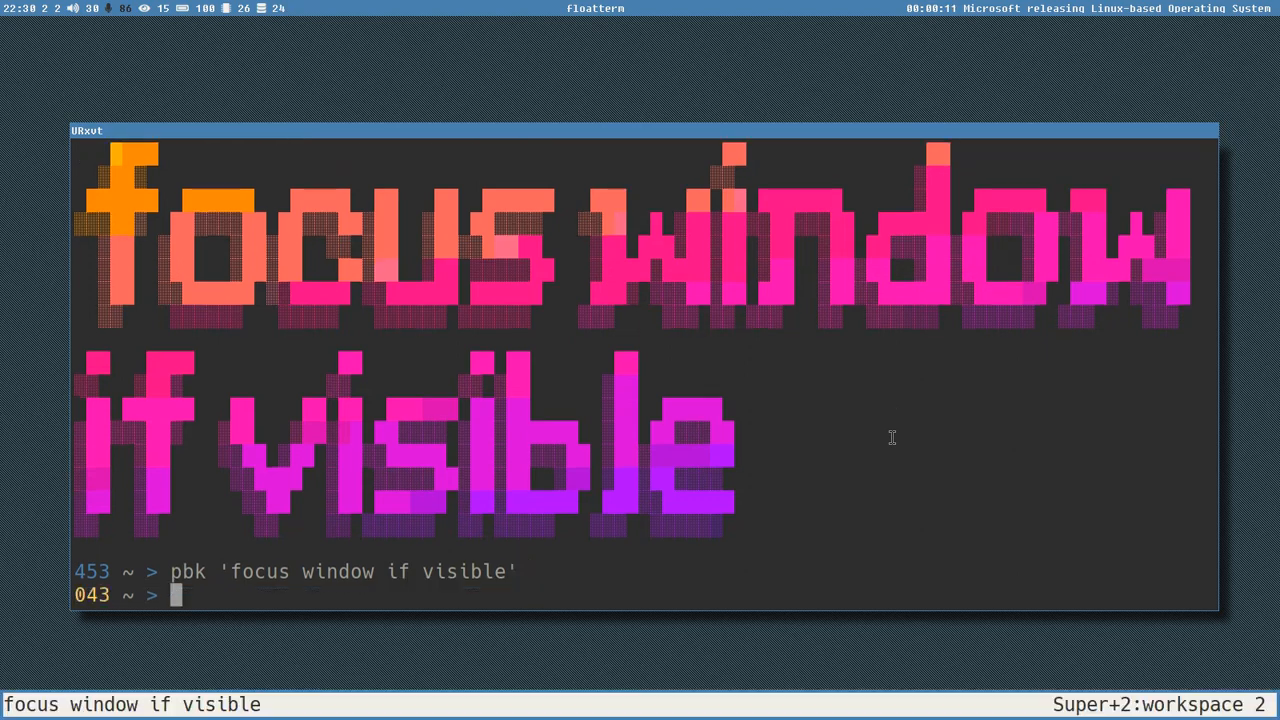
mouse_move(505, 655)
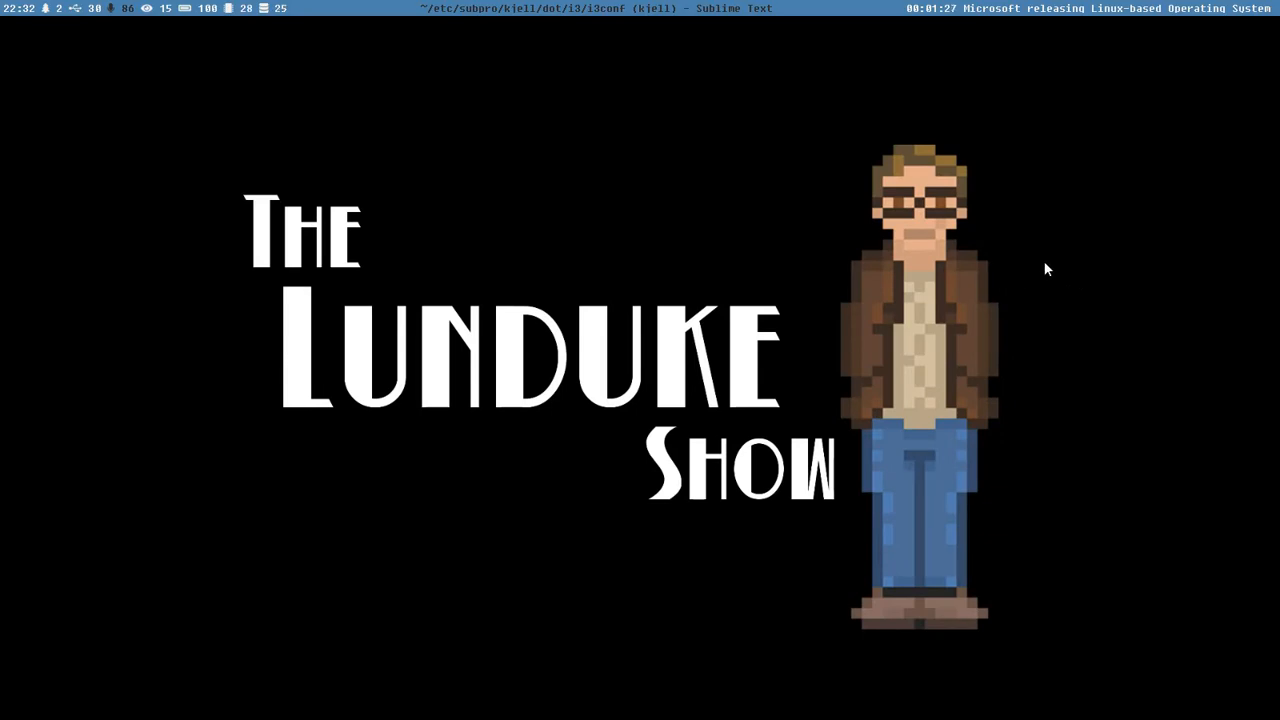
mouse_move(880, 298)
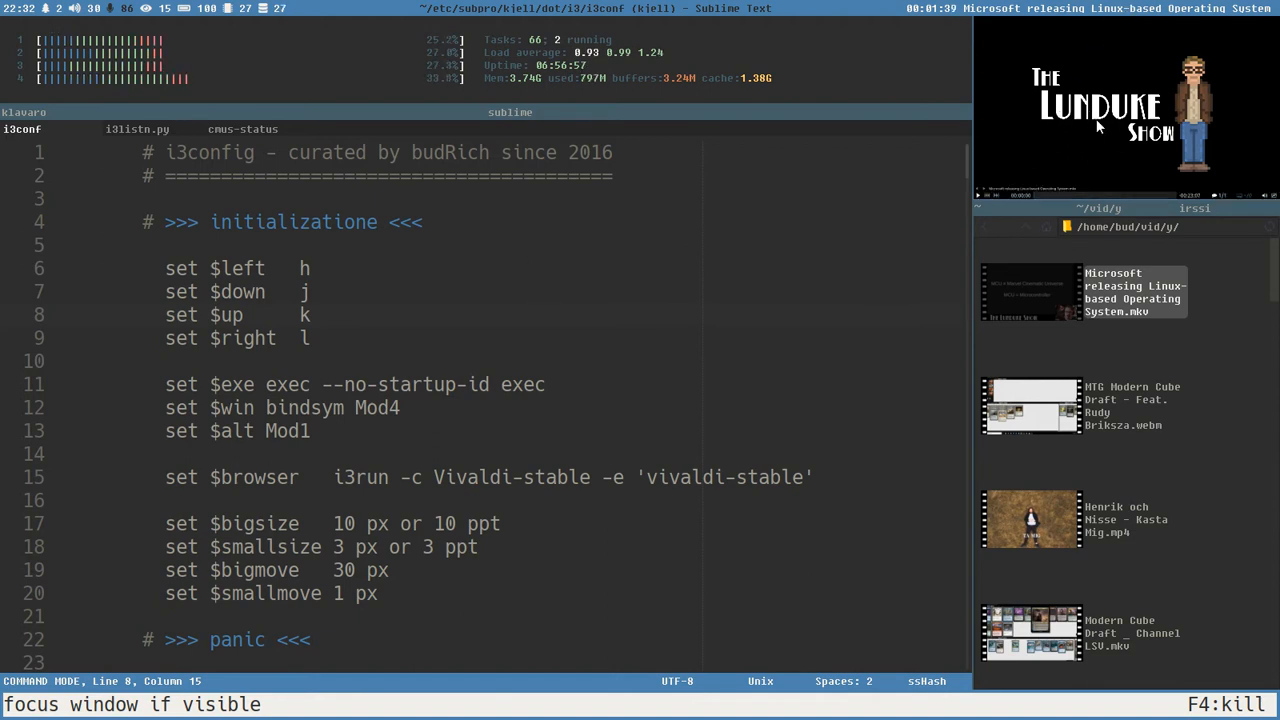
mouse_move(1103, 182)
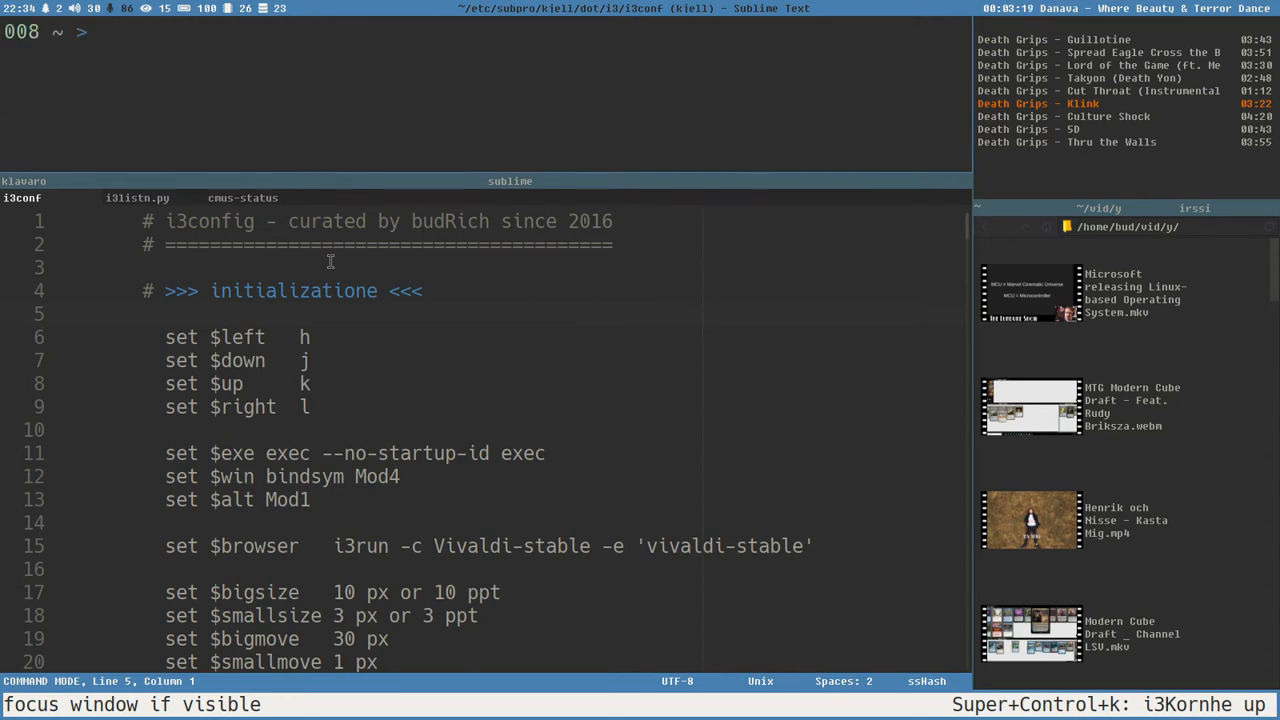
- Type 'i3viswiz' at the top URxvt prompt without running it
text(i)
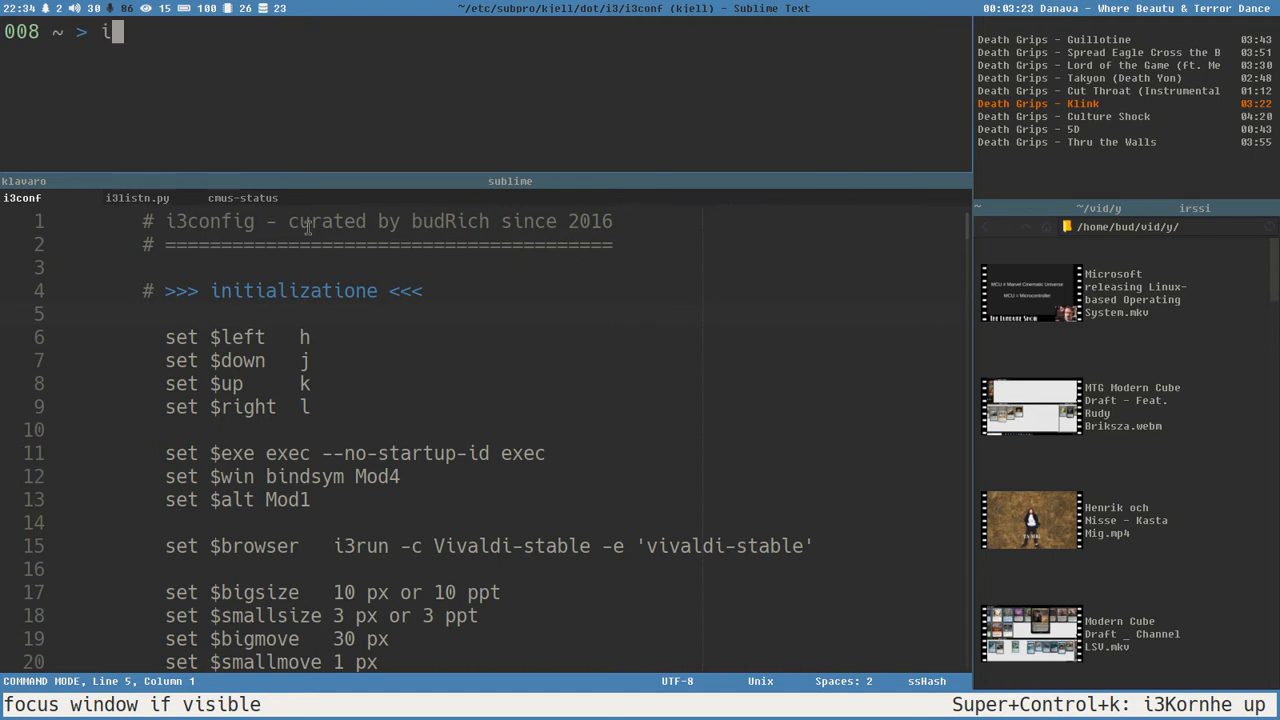
text(3vi)
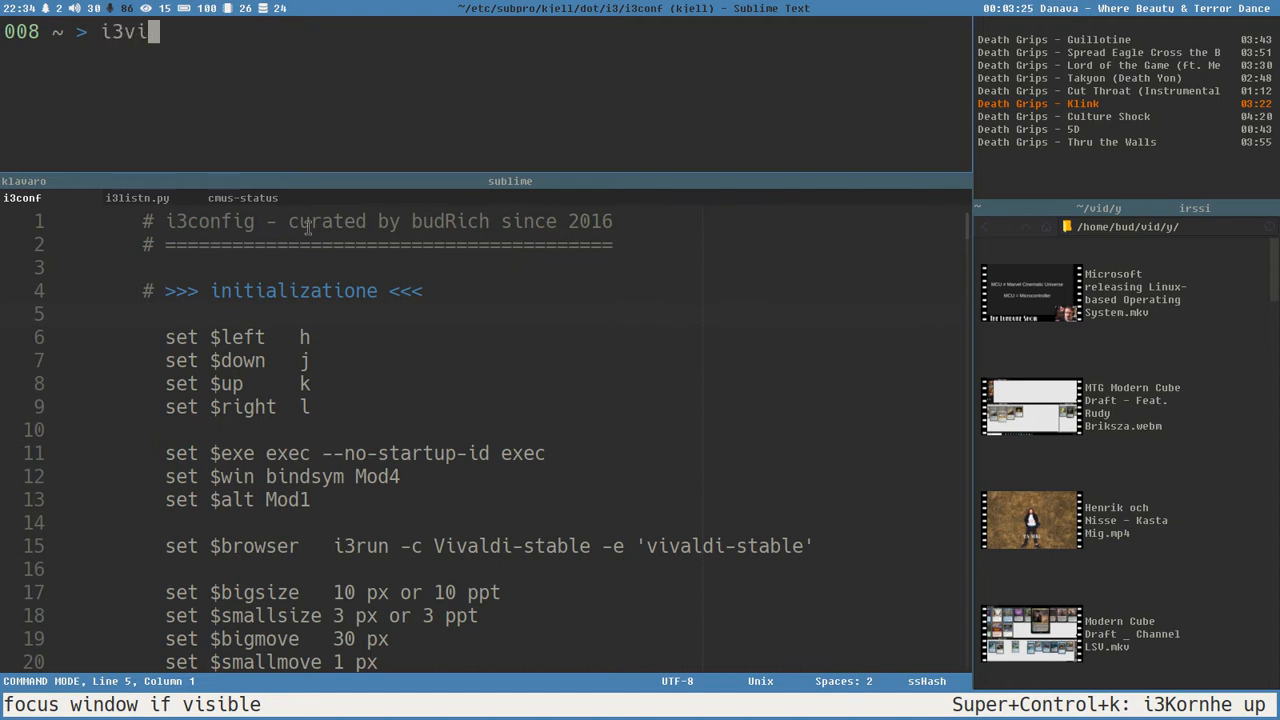
text(swi)
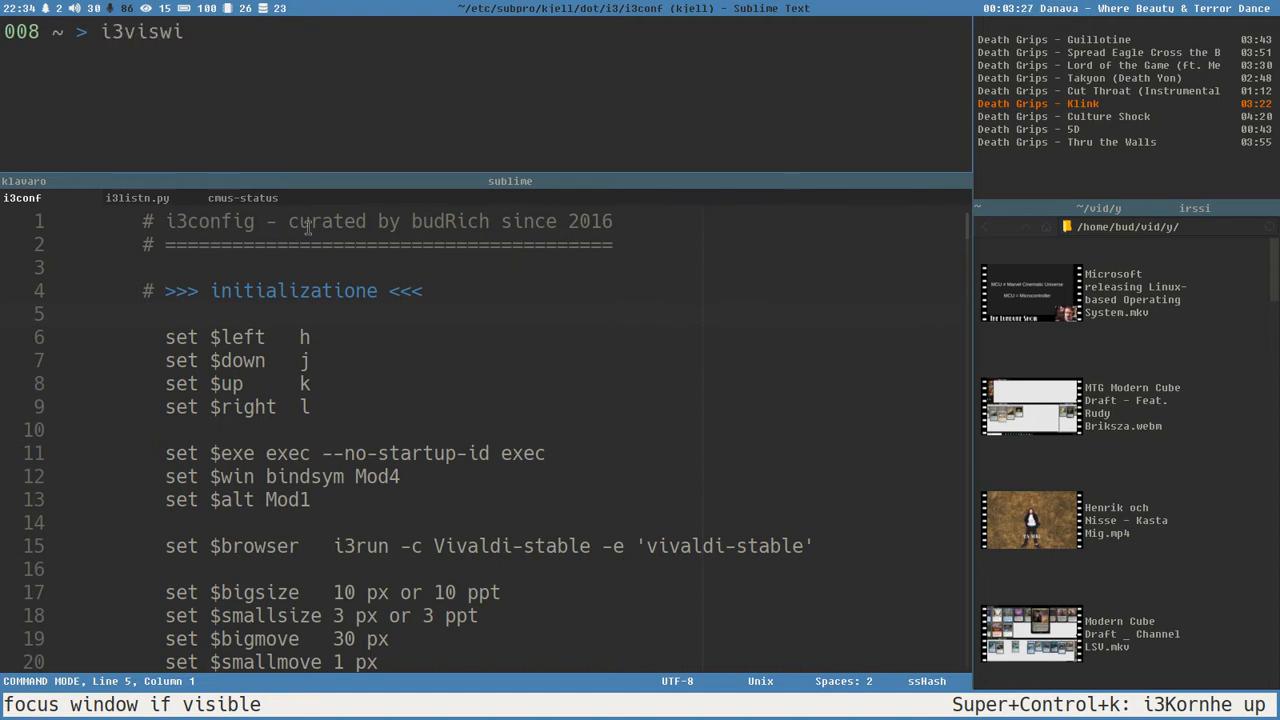
text(z)
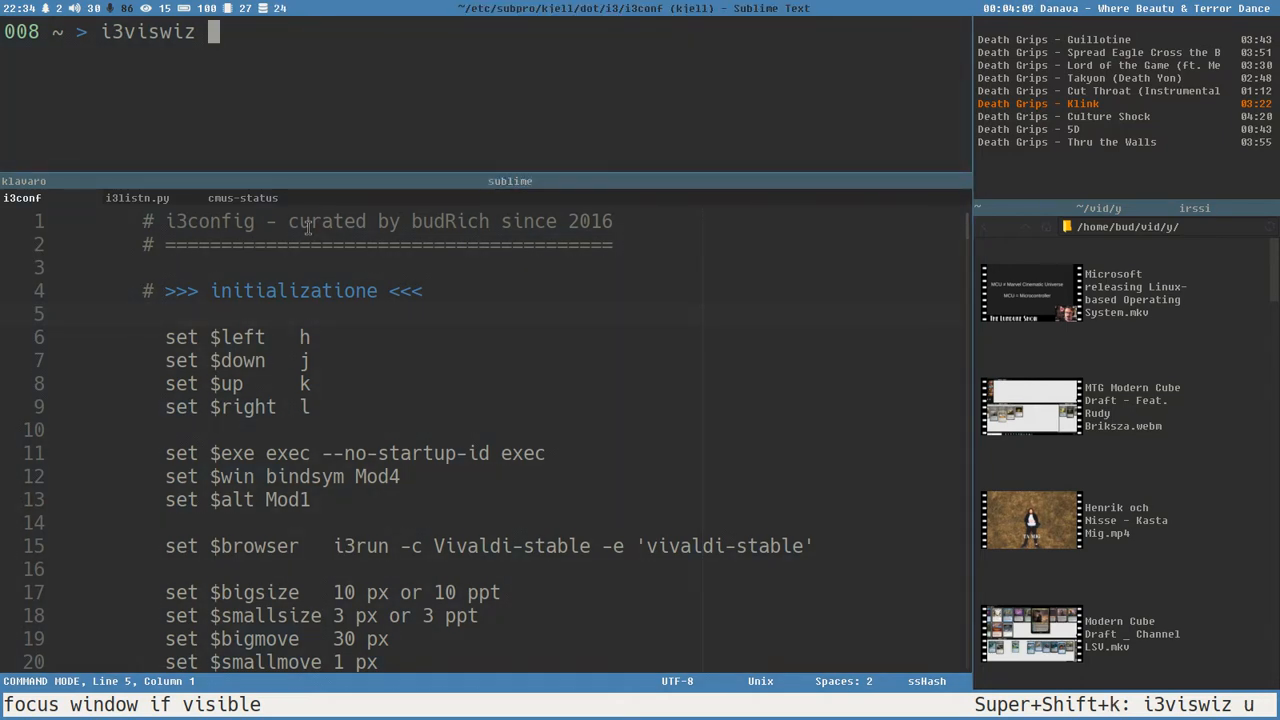
- Run i3viswiz -p to list visible windows, then recall it and erase the p
text(-p)
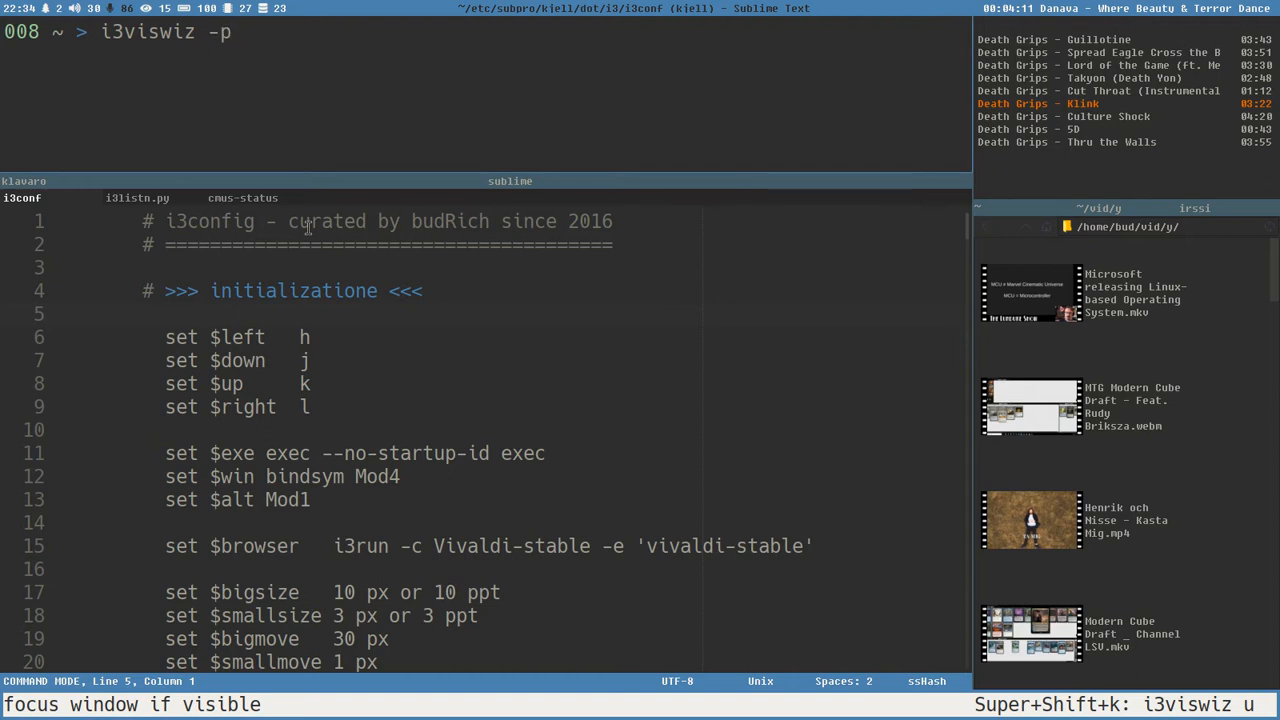
key(Return)
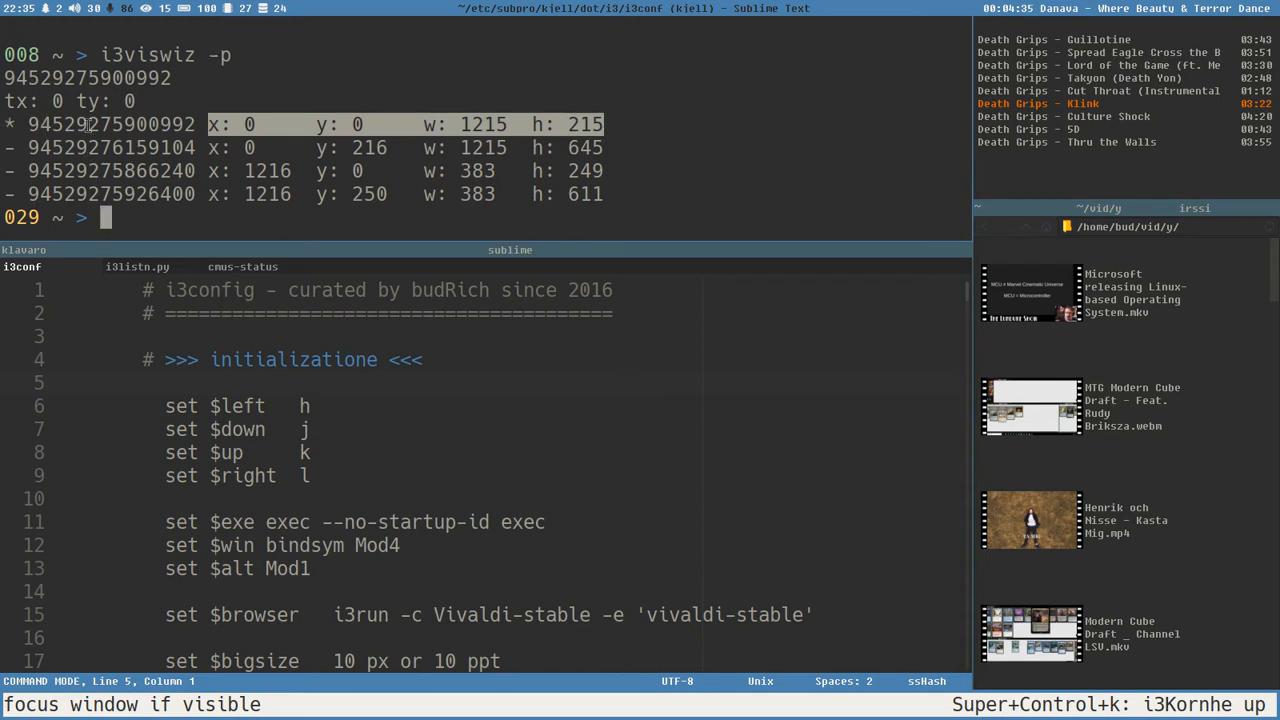
mouse_move(615, 134)
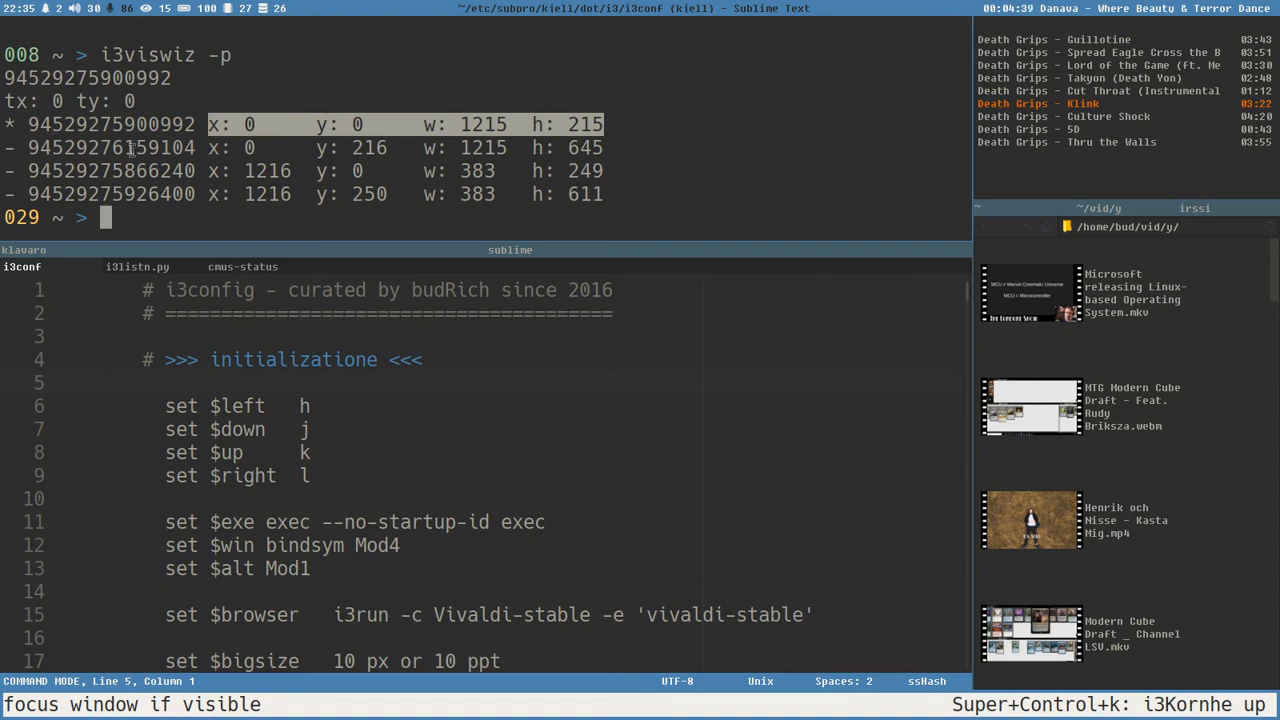
text(i3viswiz -p)
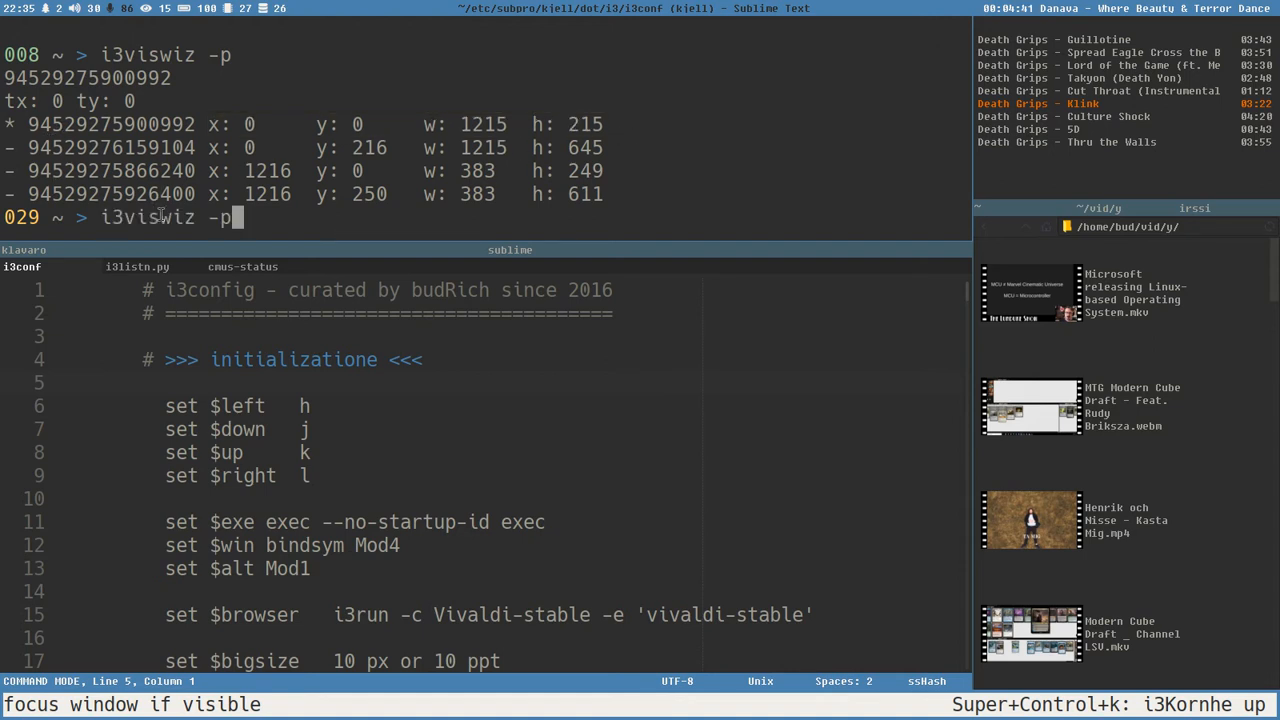
key(BackSpace)
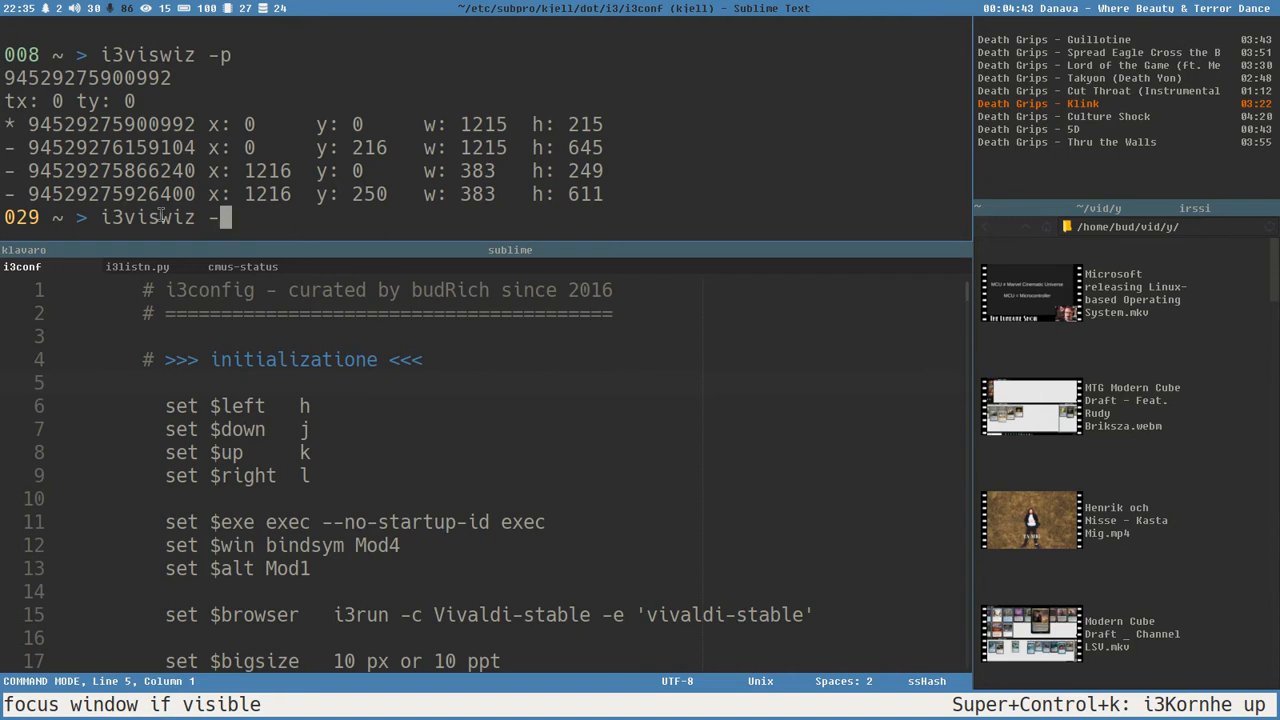
- Run i3viswiz -c, -i and -o to compare class, instance and title columns
text(c)
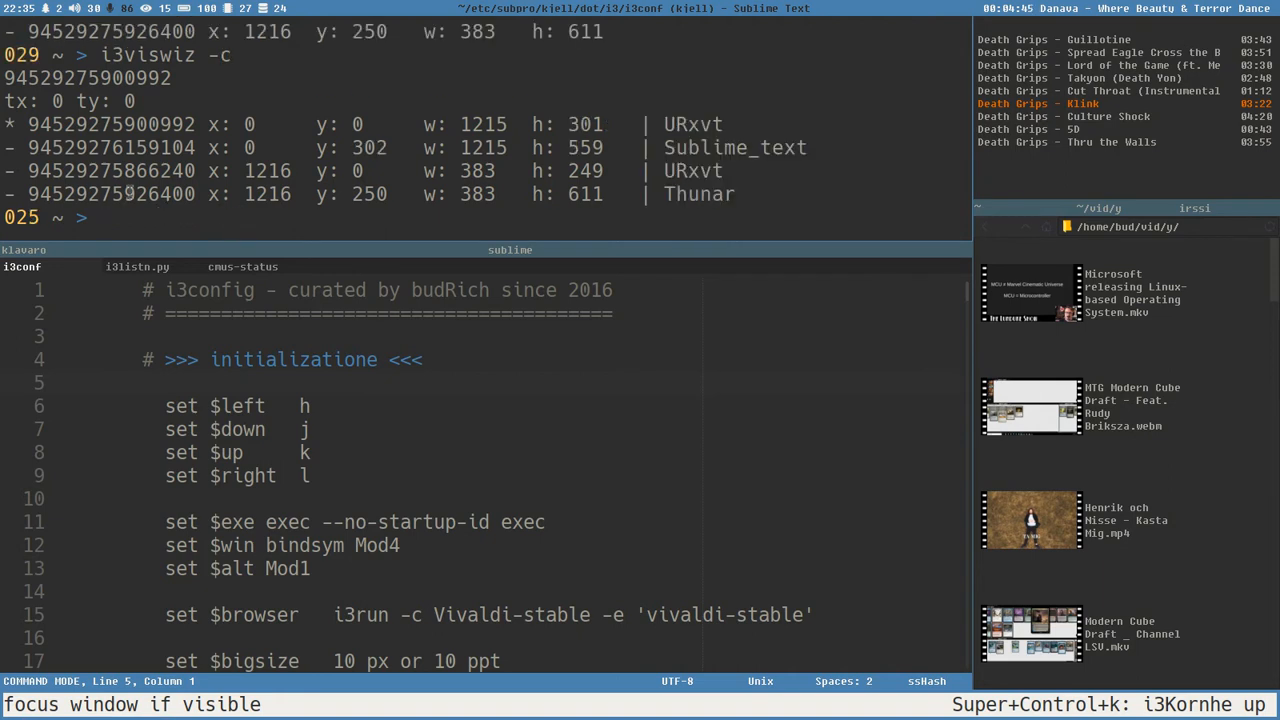
mouse_move(680, 143)
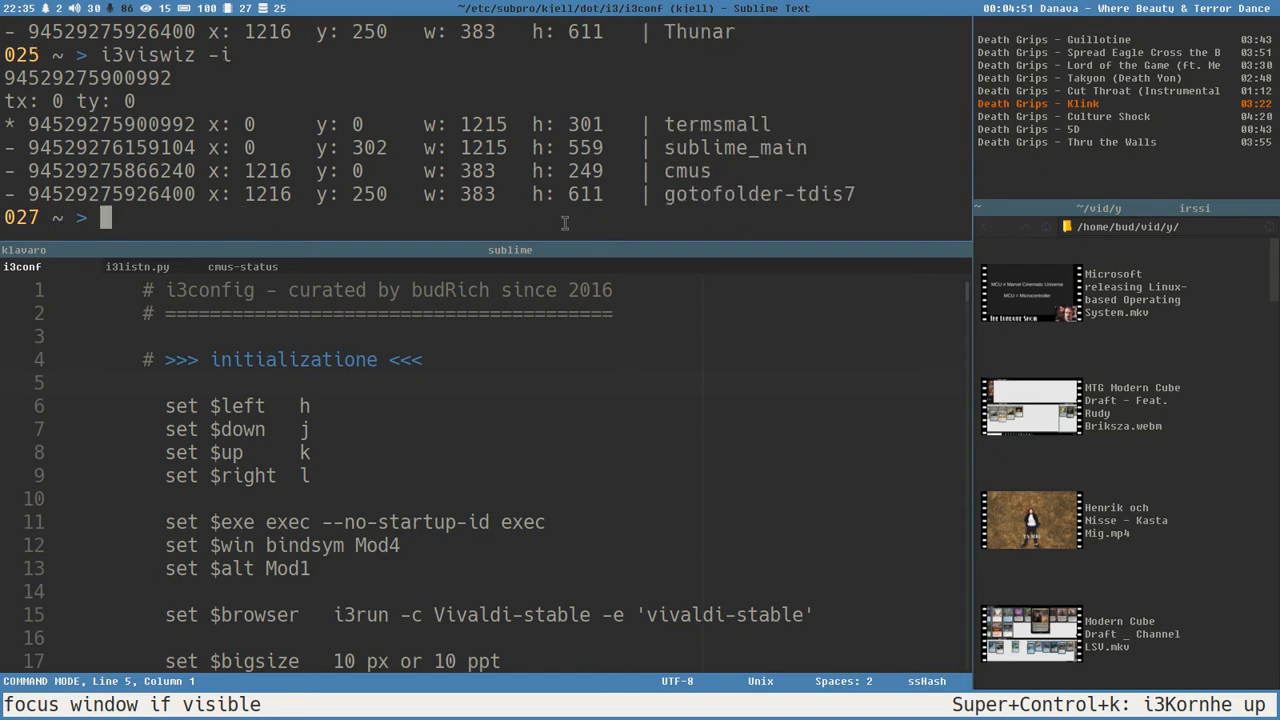
text(i3viswiz -o)
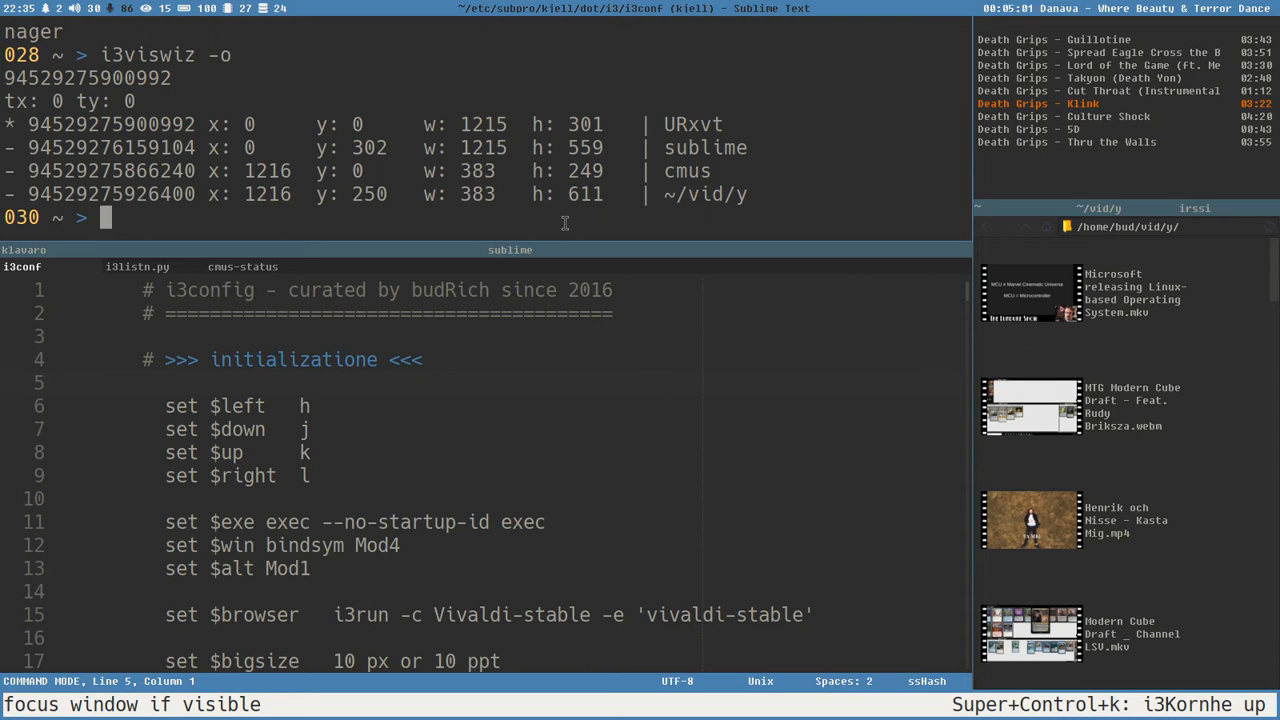
mouse_move(201, 63)
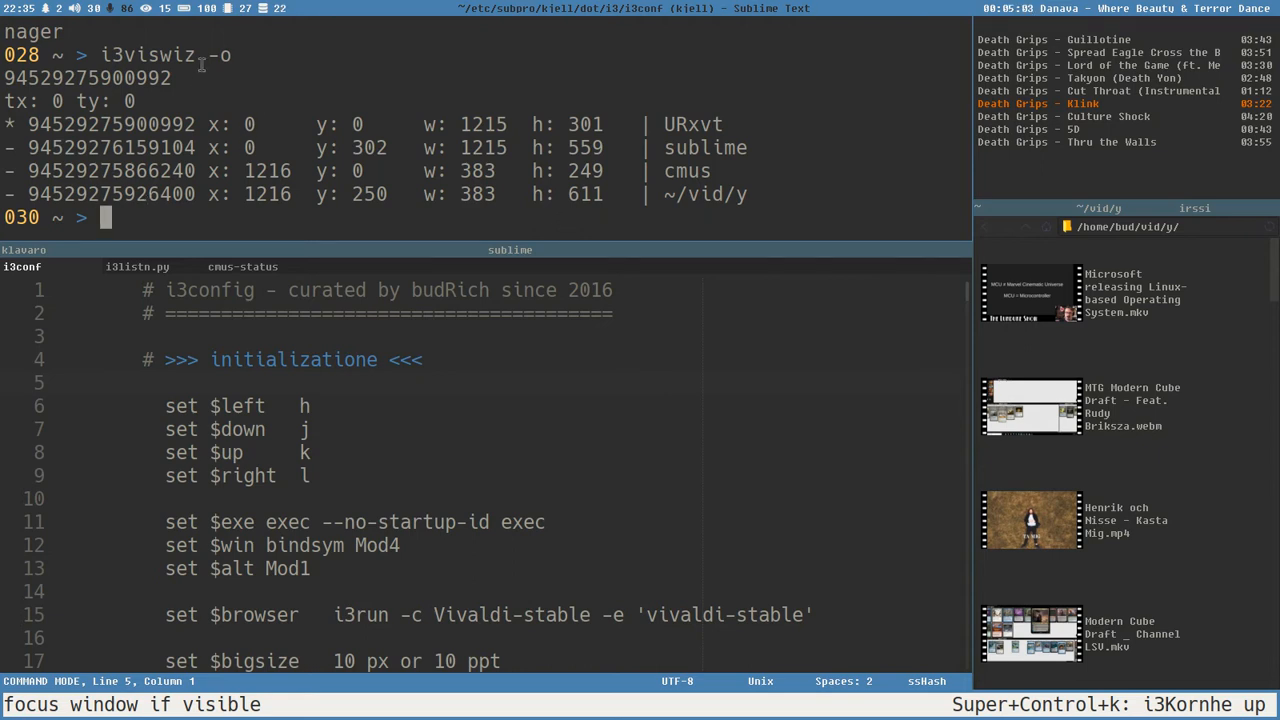
mouse_move(600, 160)
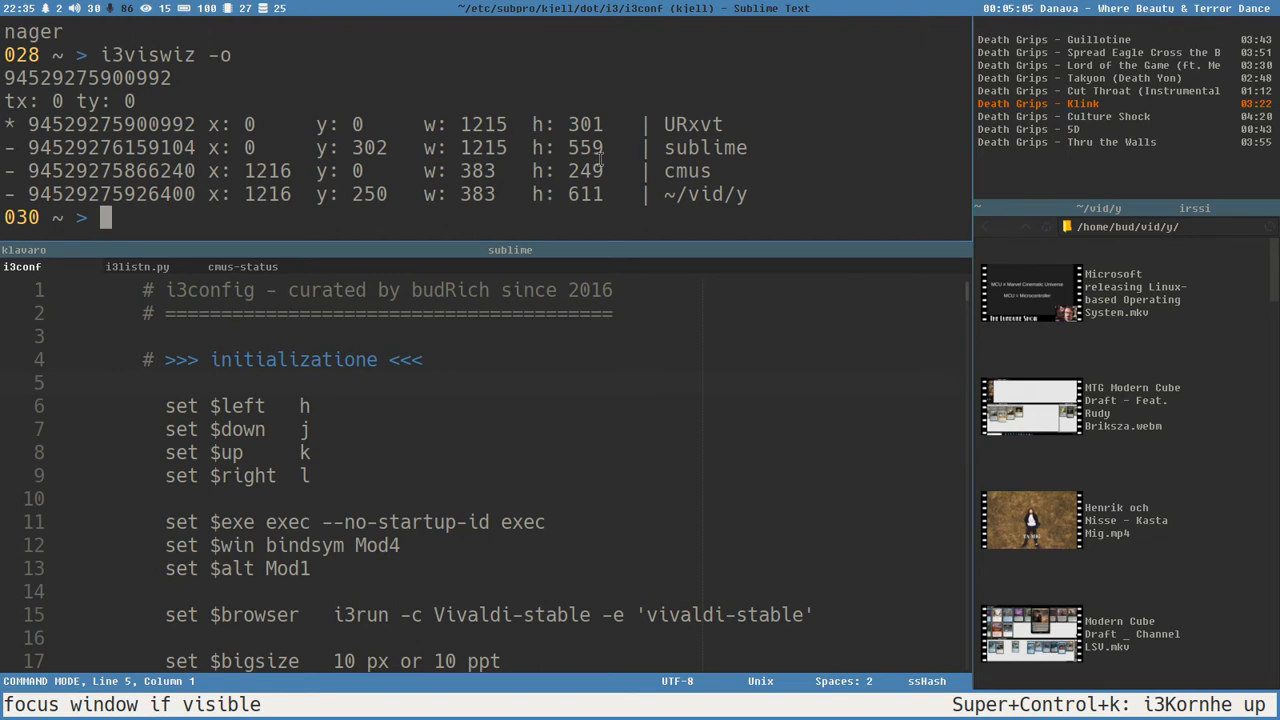
mouse_move(420, 451)
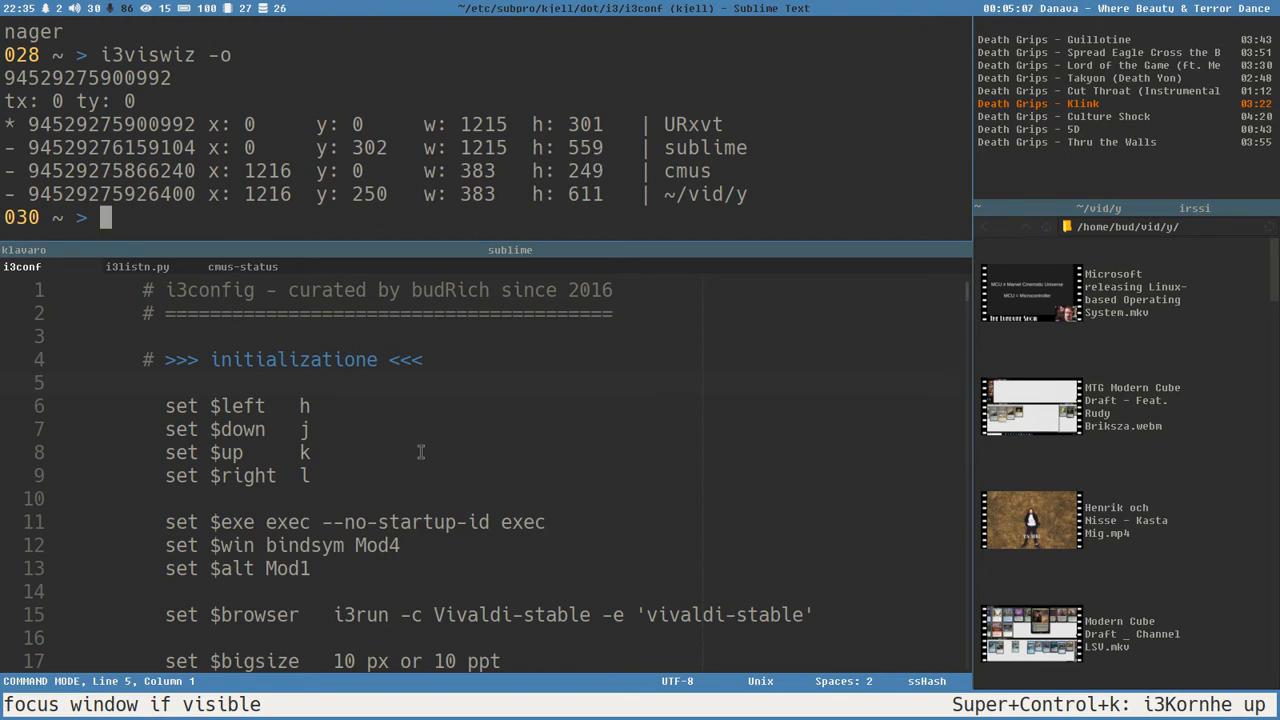
mouse_move(355, 211)
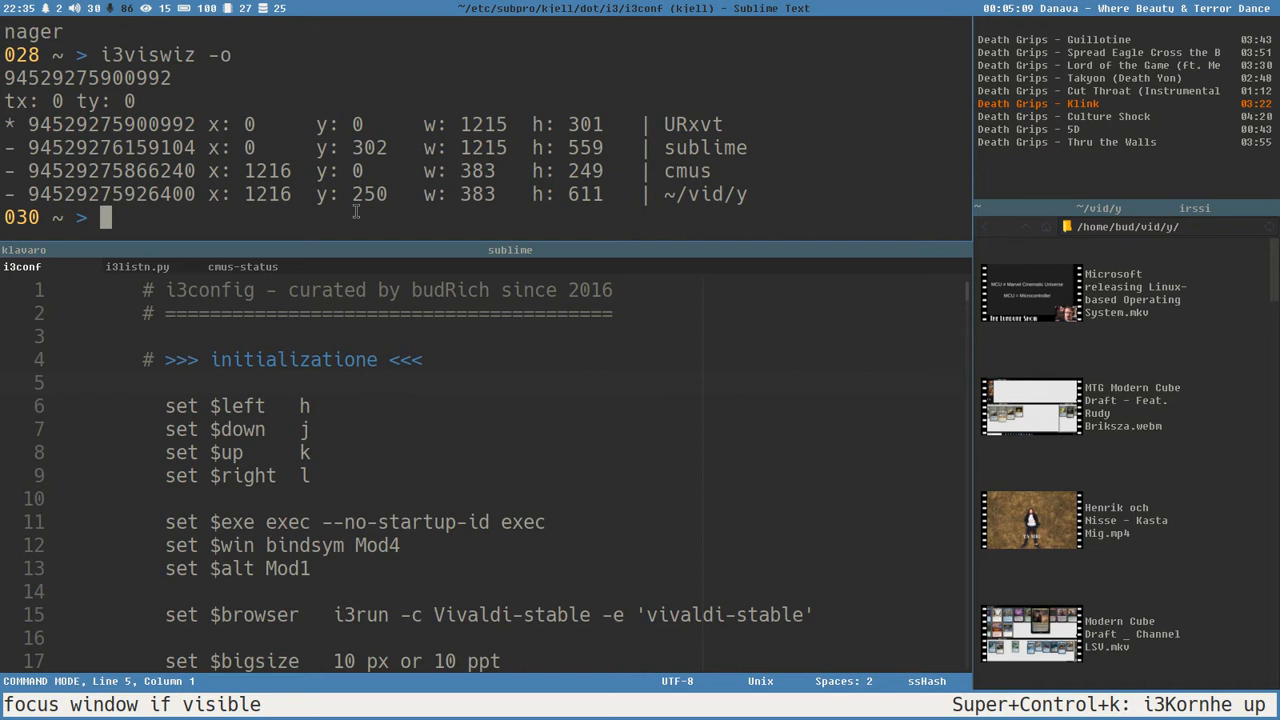
mouse_move(465, 211)
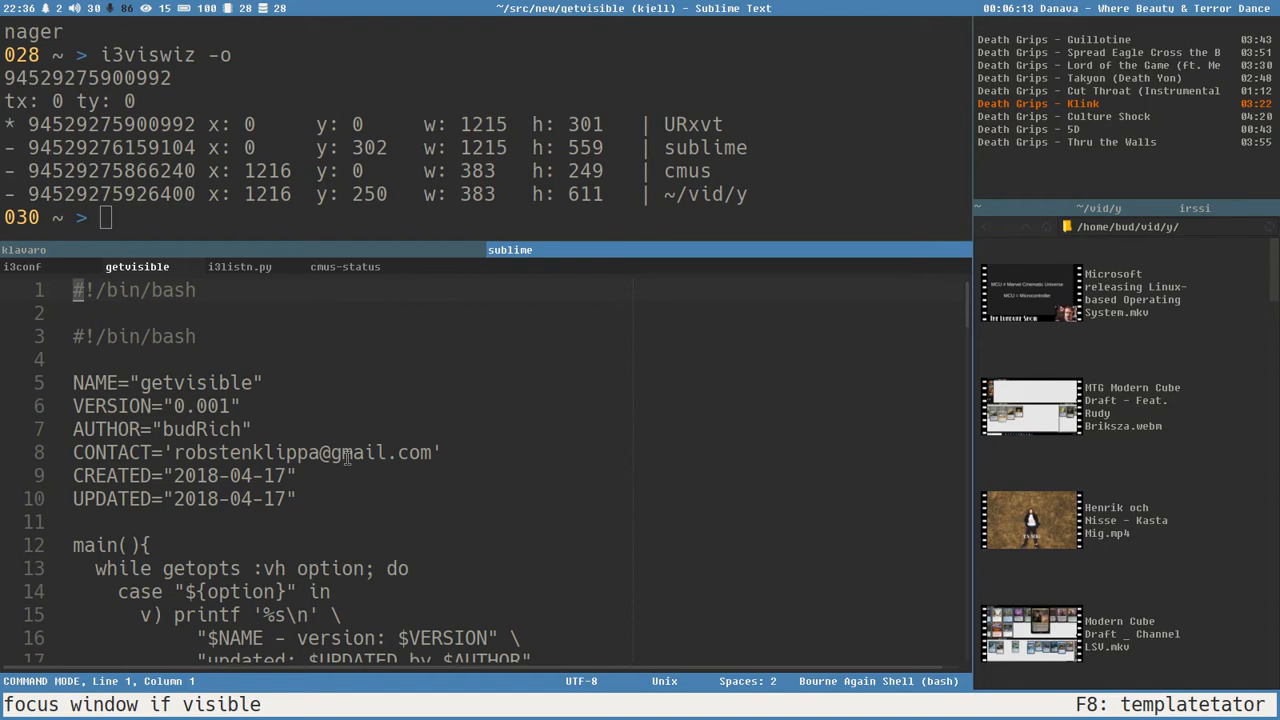
- Select and delete every getvisible line after the #!/bin/bash shebang
scroll(down, 3)
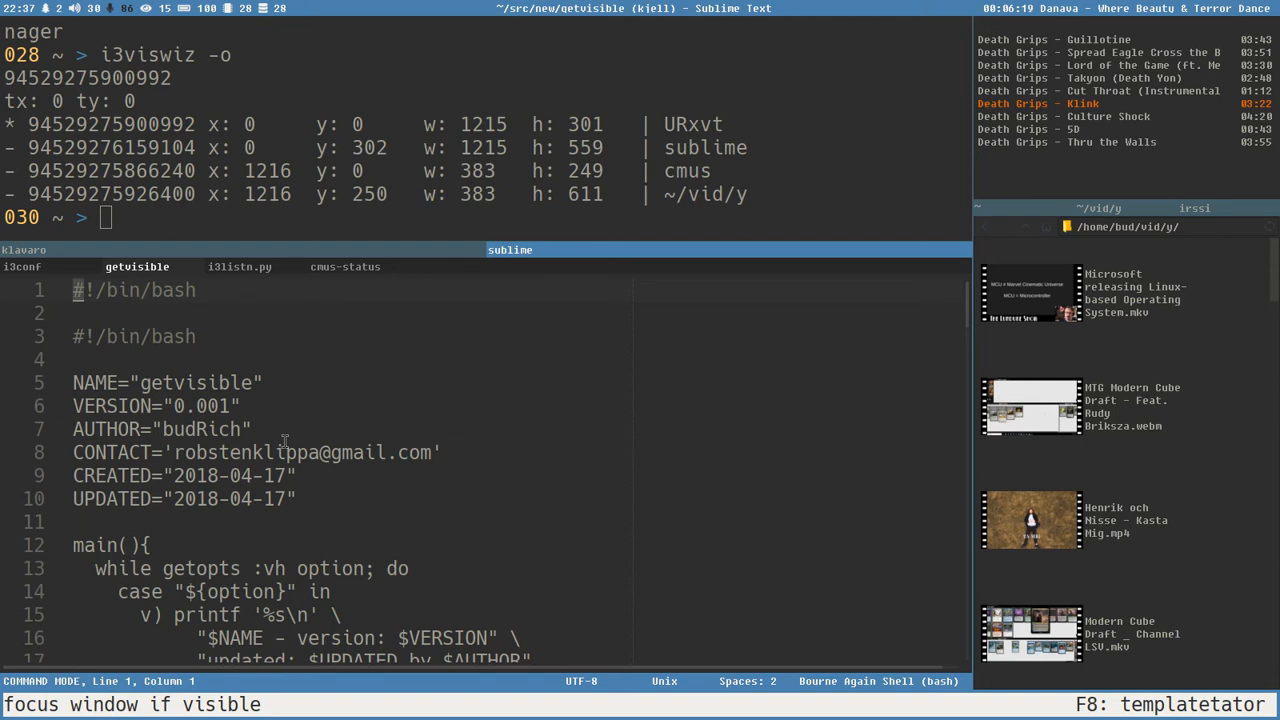
click(88, 312)
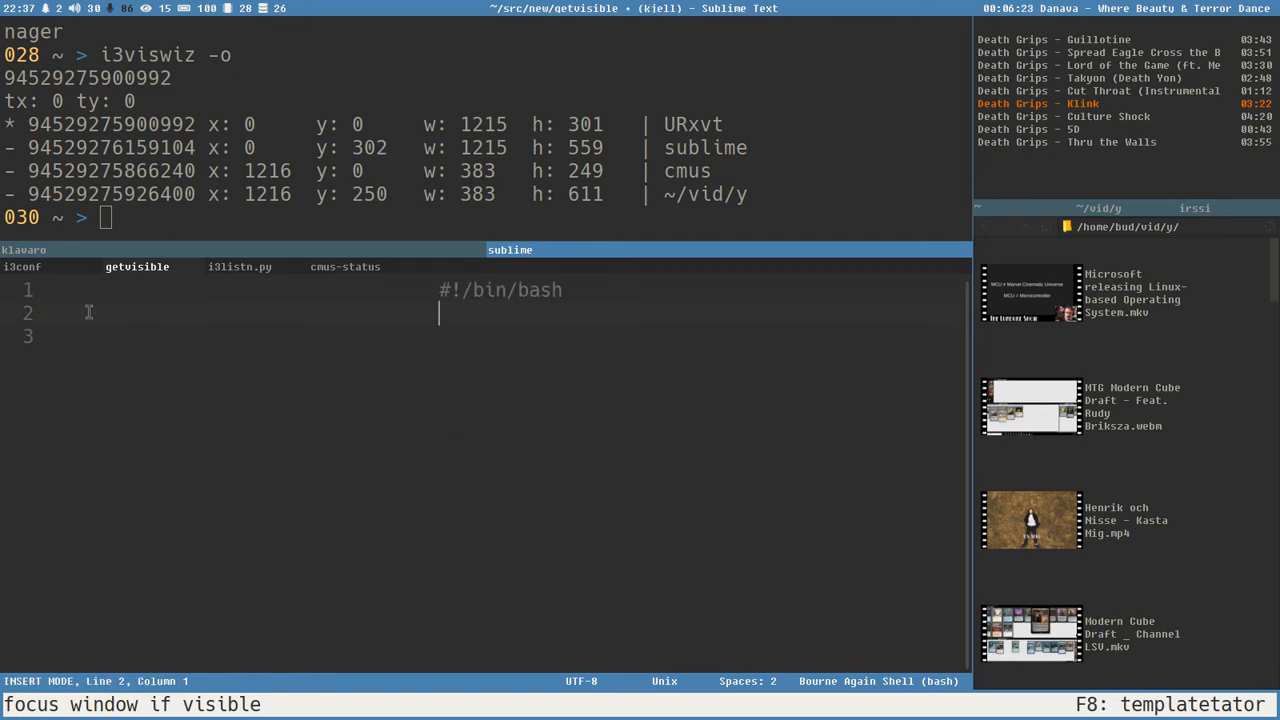
- Write #!/bin/bash and a commented while getopts / case / esac / done block
key(Escape)
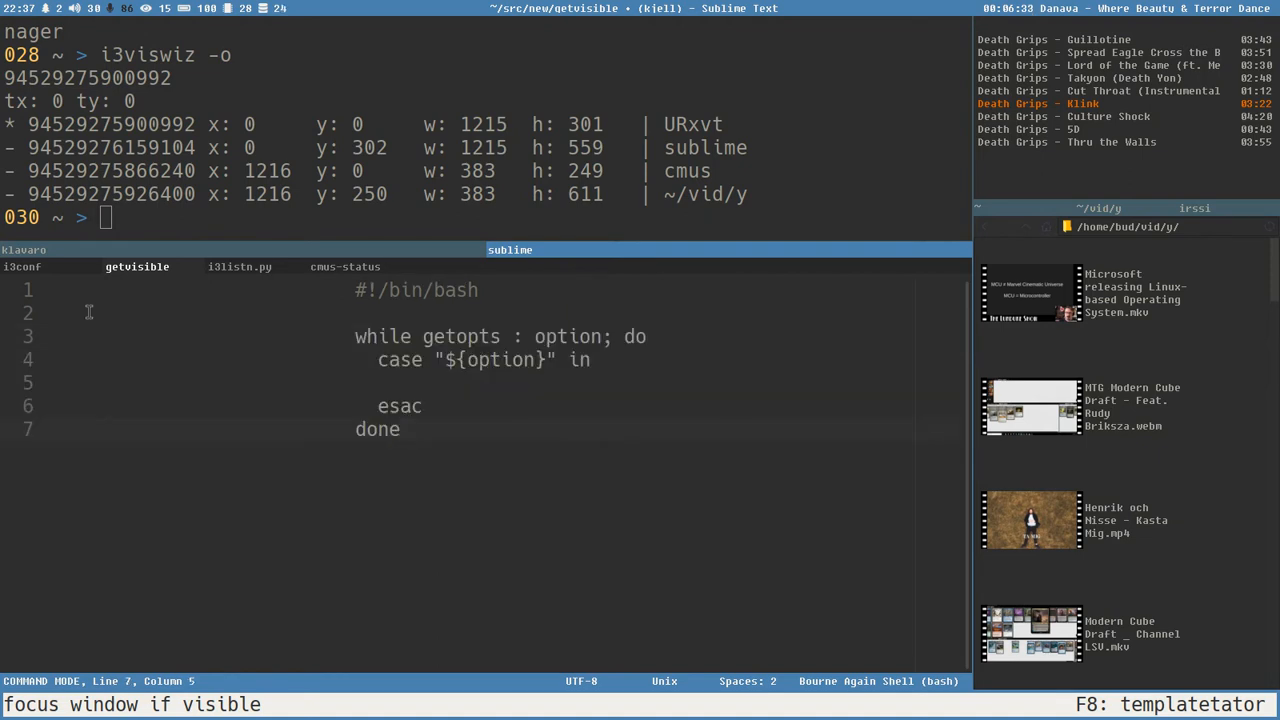
mouse_move(352, 343)
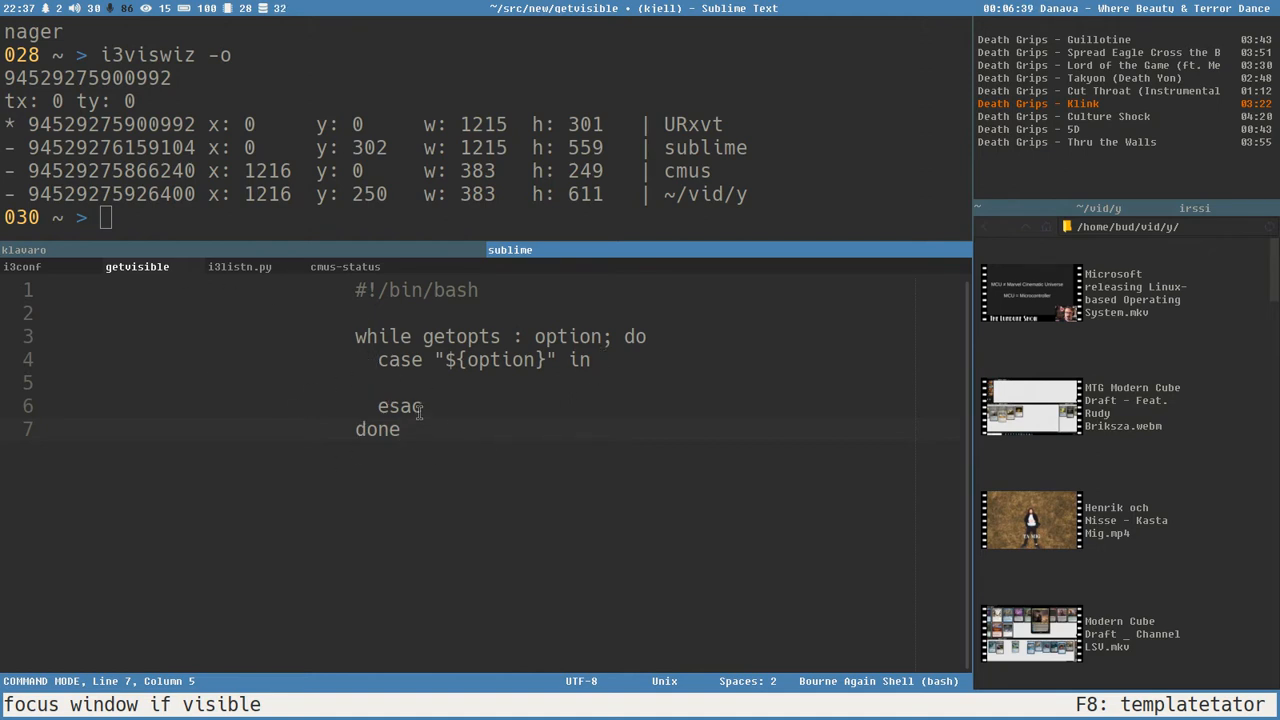
mouse_move(458, 378)
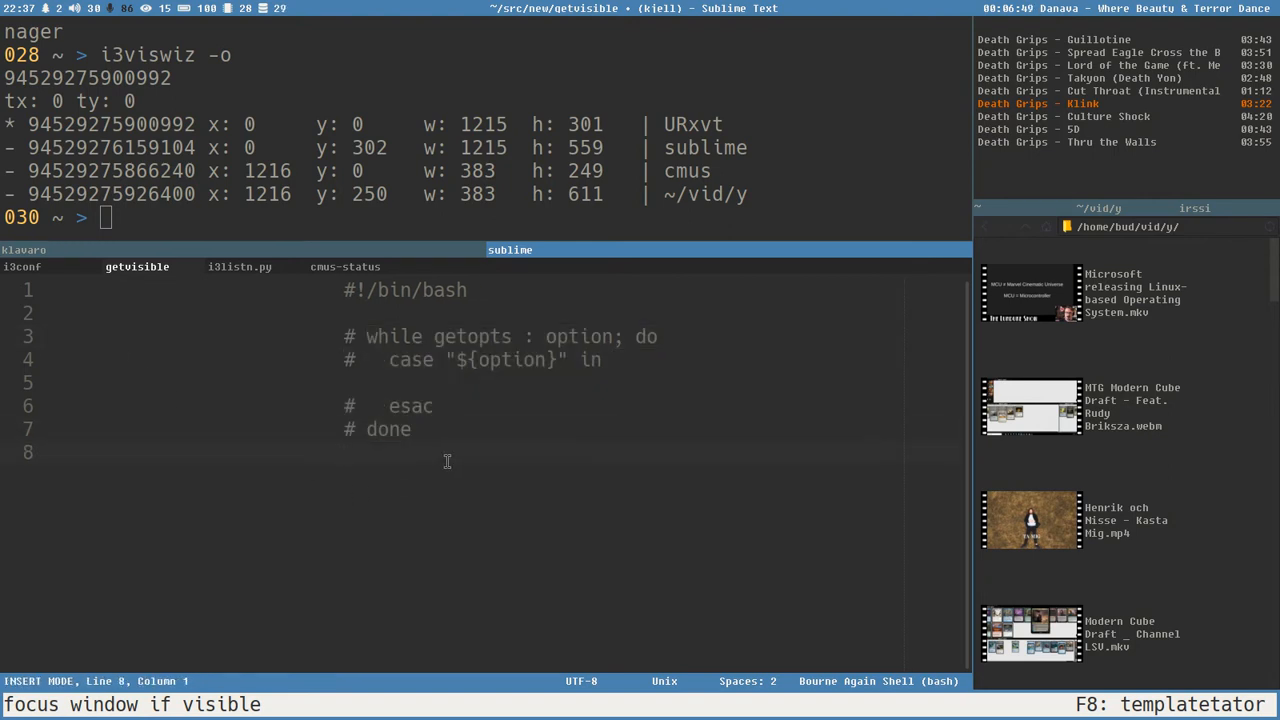
key(Return)
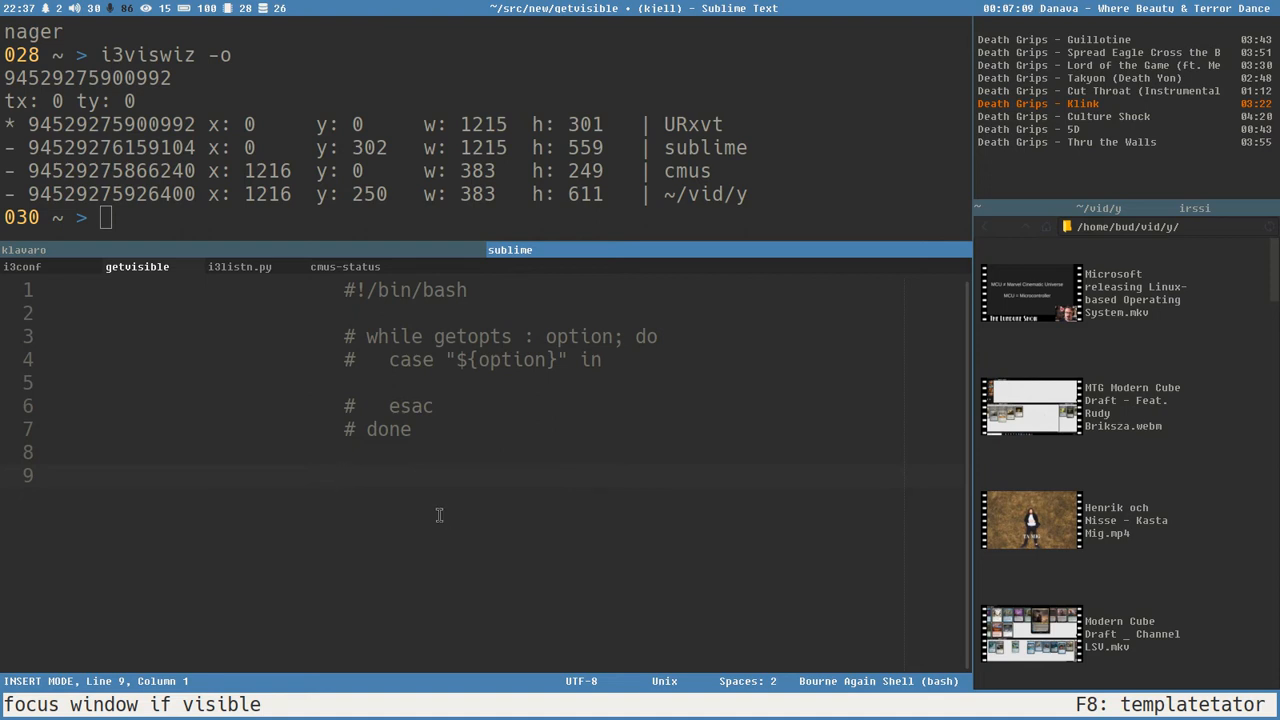
- Write i3viswiz -c | awk '{print $NF}' on line 9 of getvisible
text(i3)
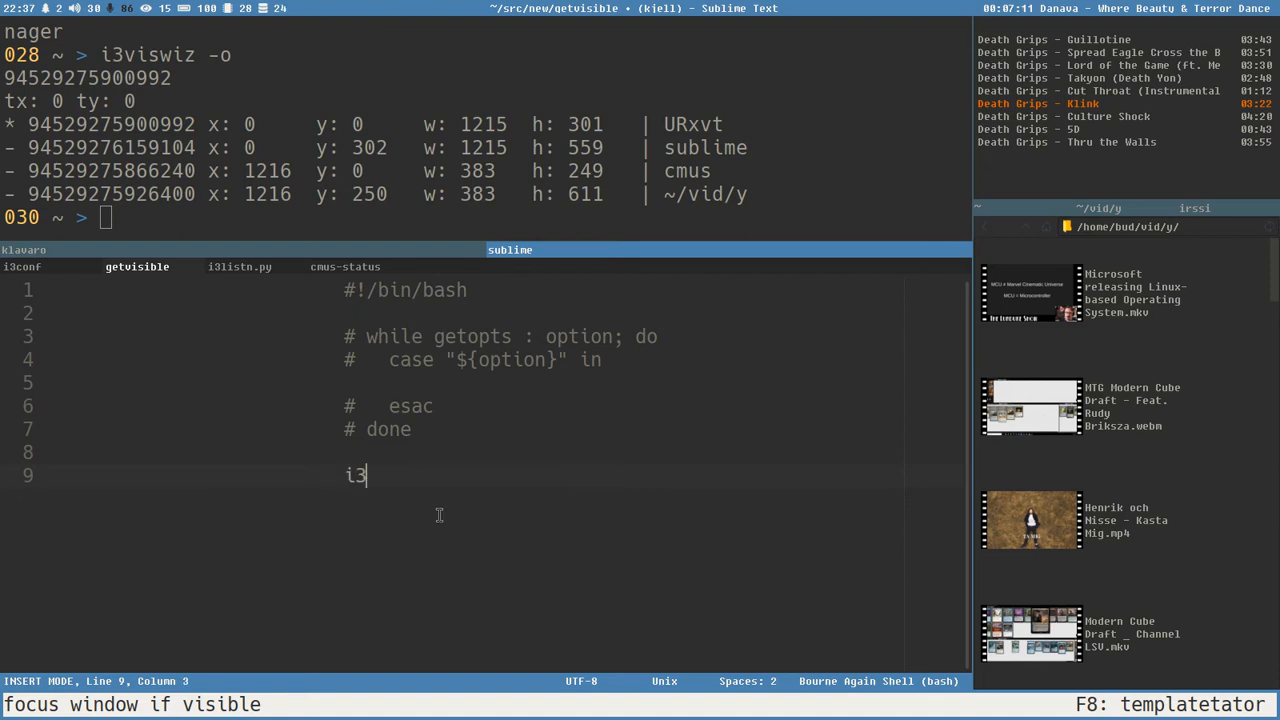
text(v)
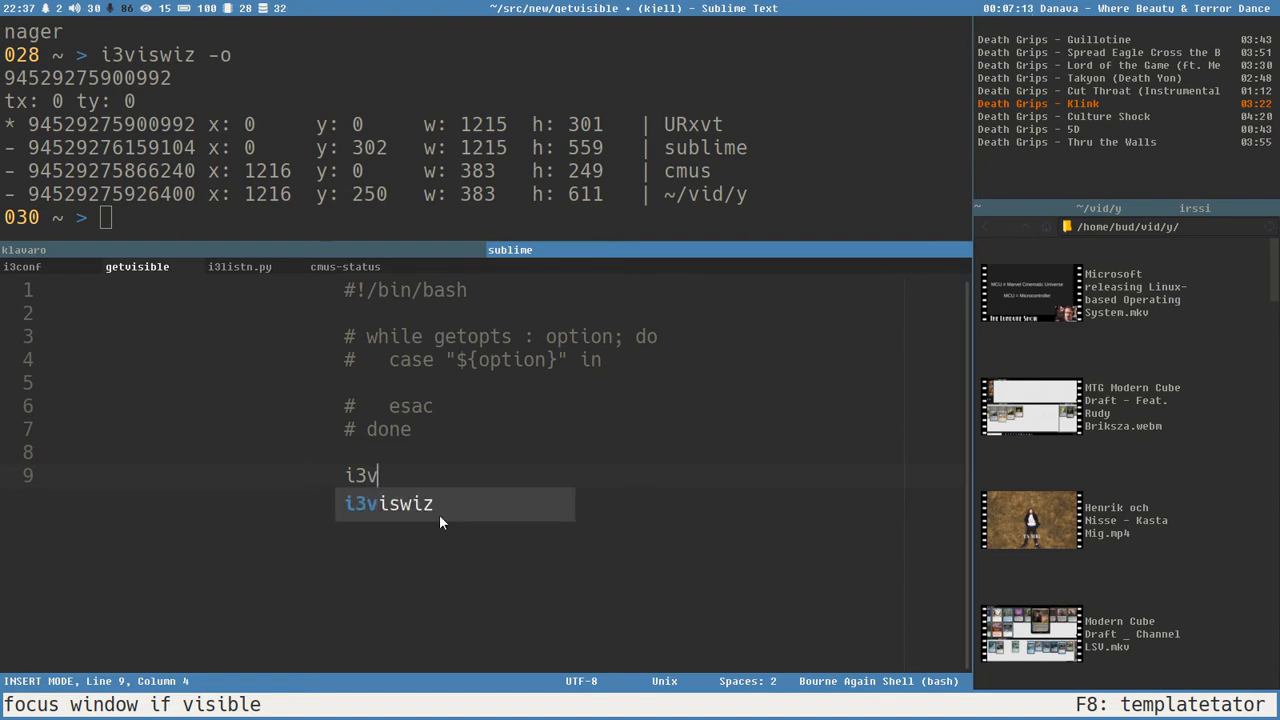
key(tab)
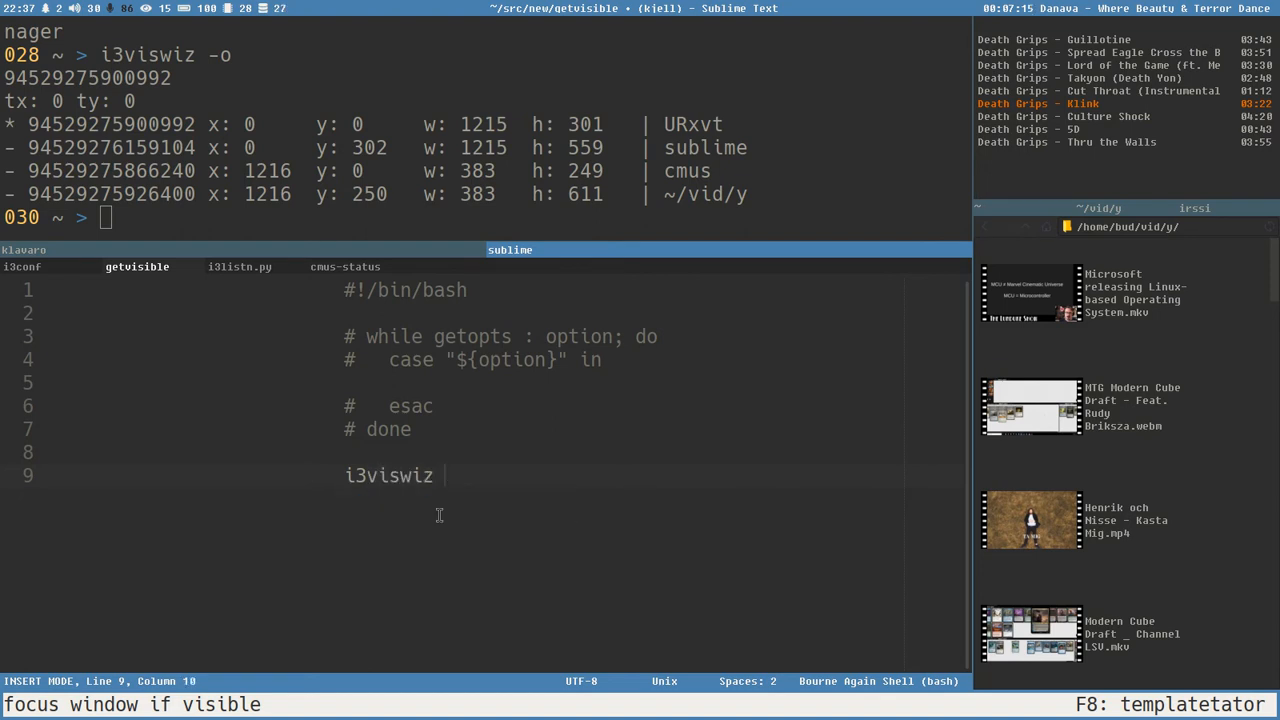
text(-c)
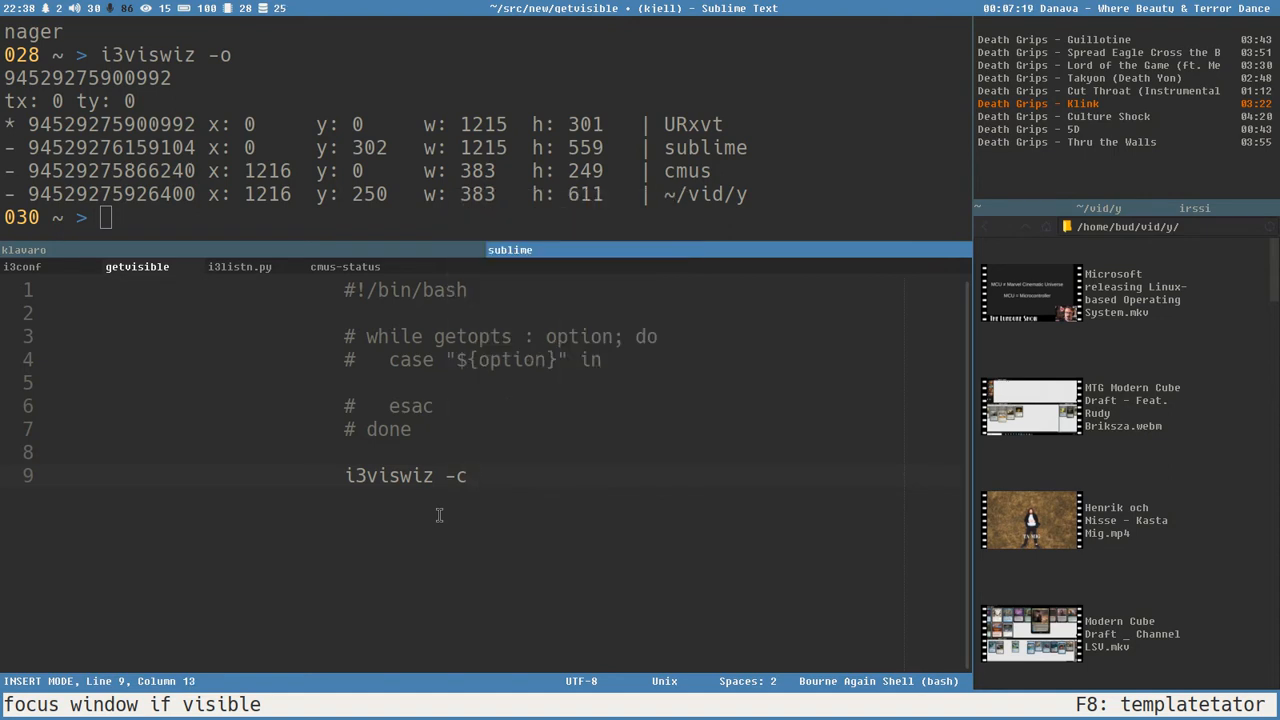
text(" ")
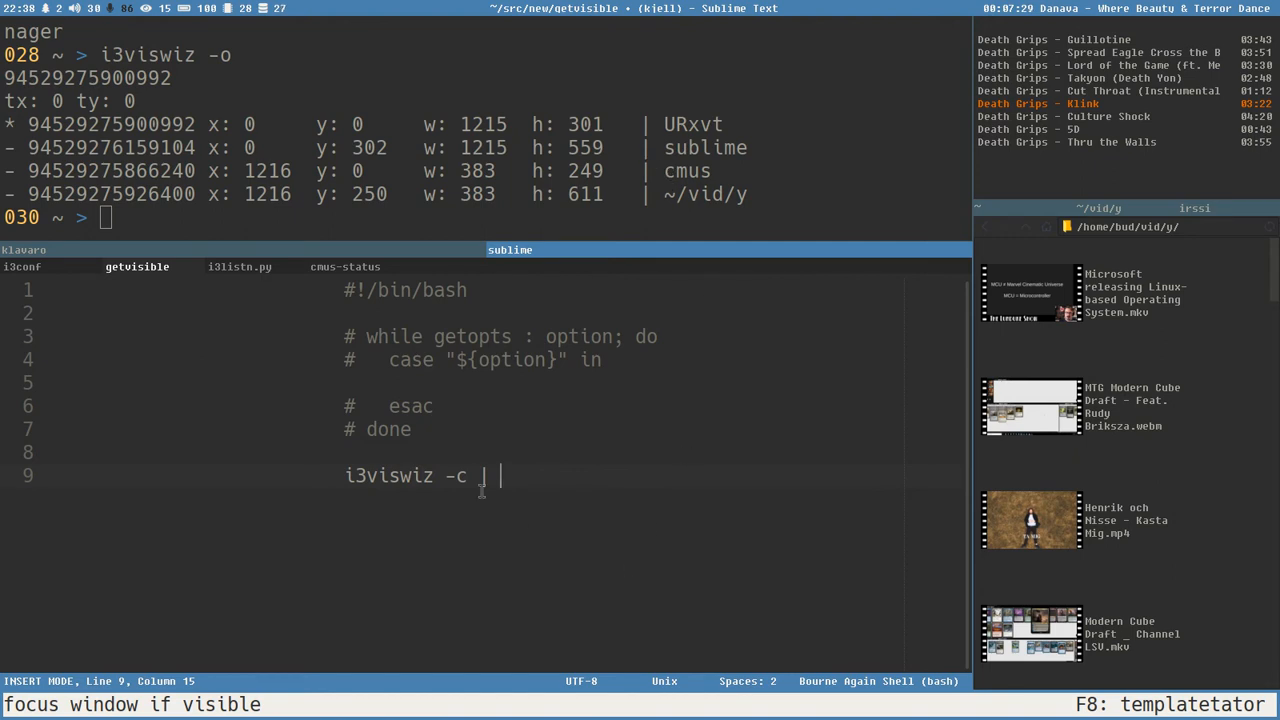
text(awk ')
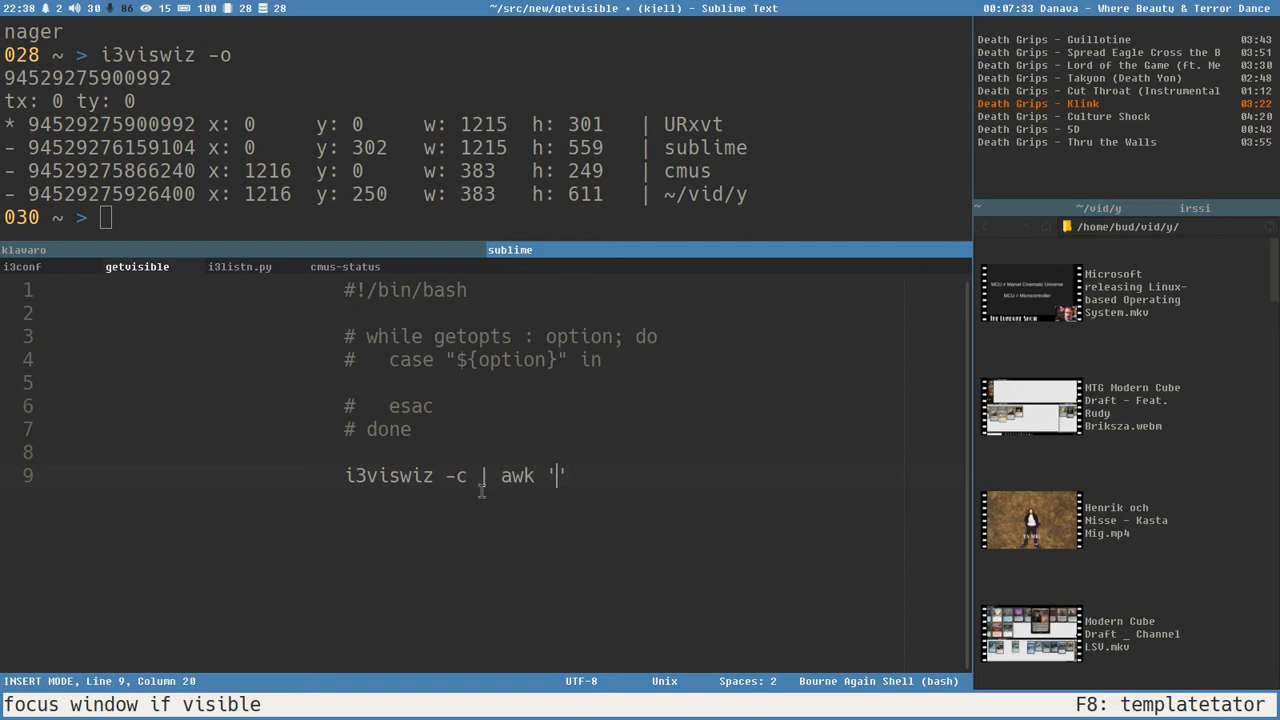
text({})
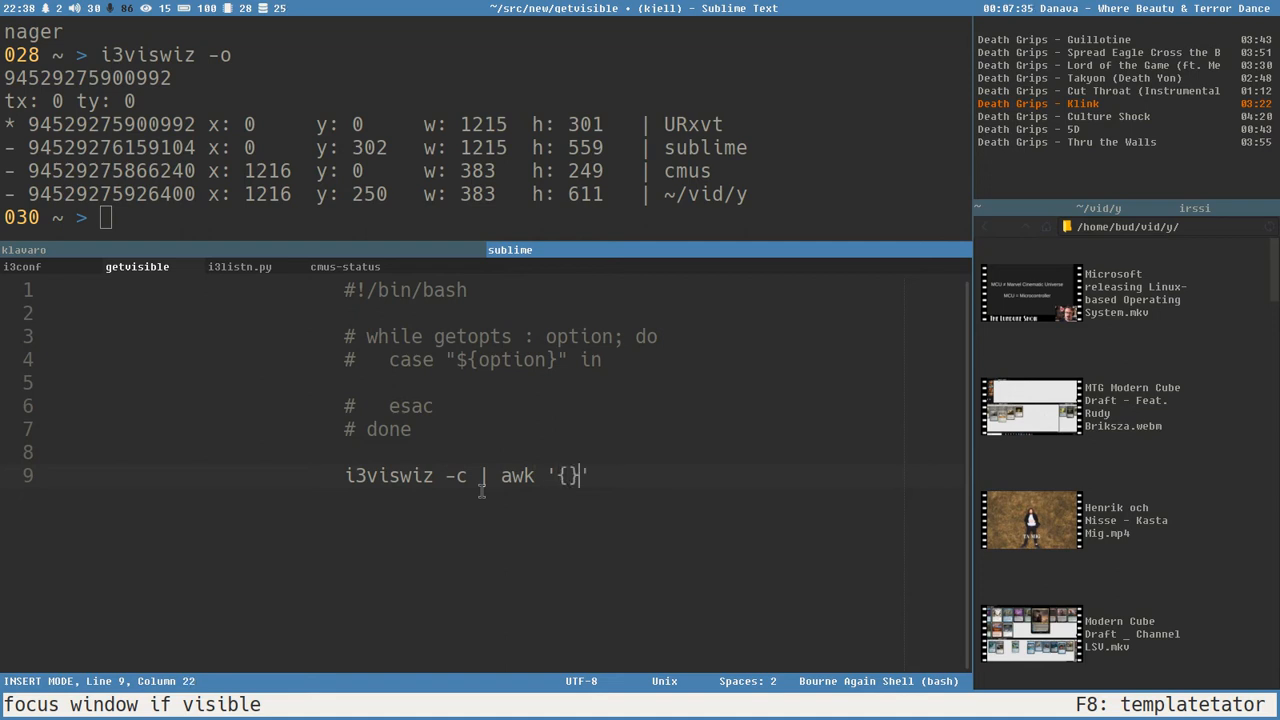
text(print)
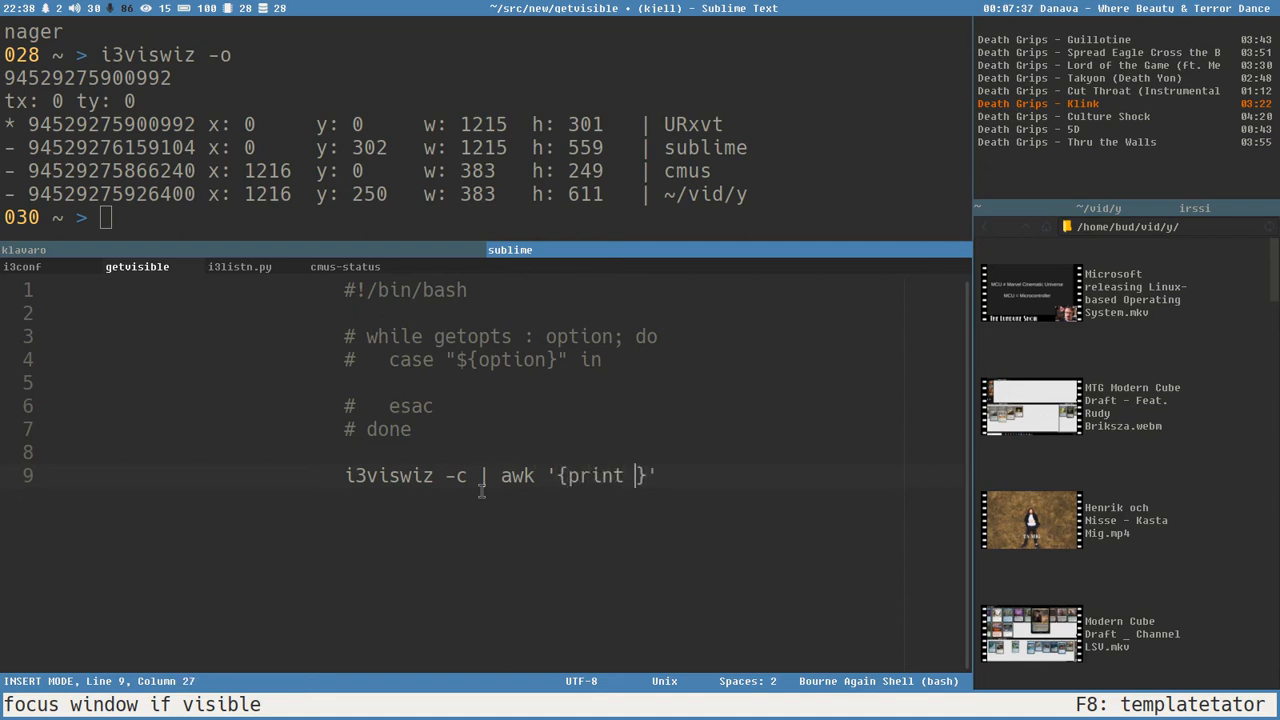
text($NF)
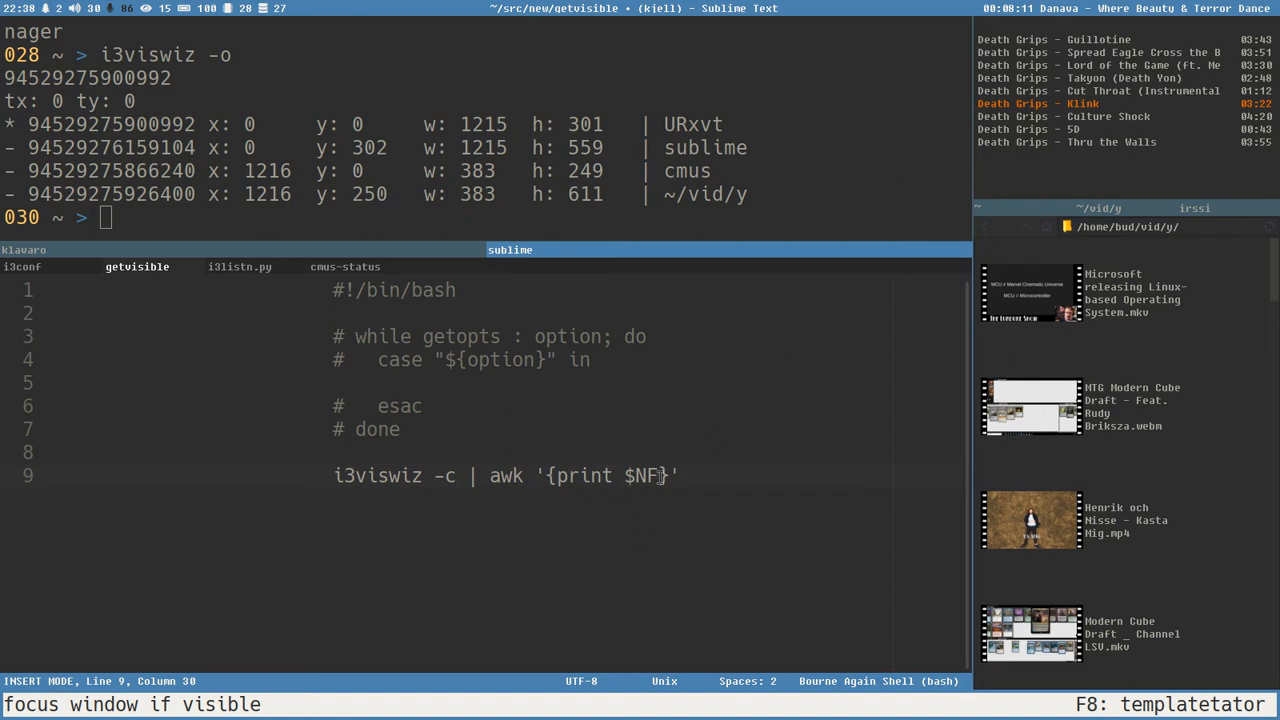
- Save getvisible, run it in URxvt to list window classes, and return to editing
key(ctrl+s)
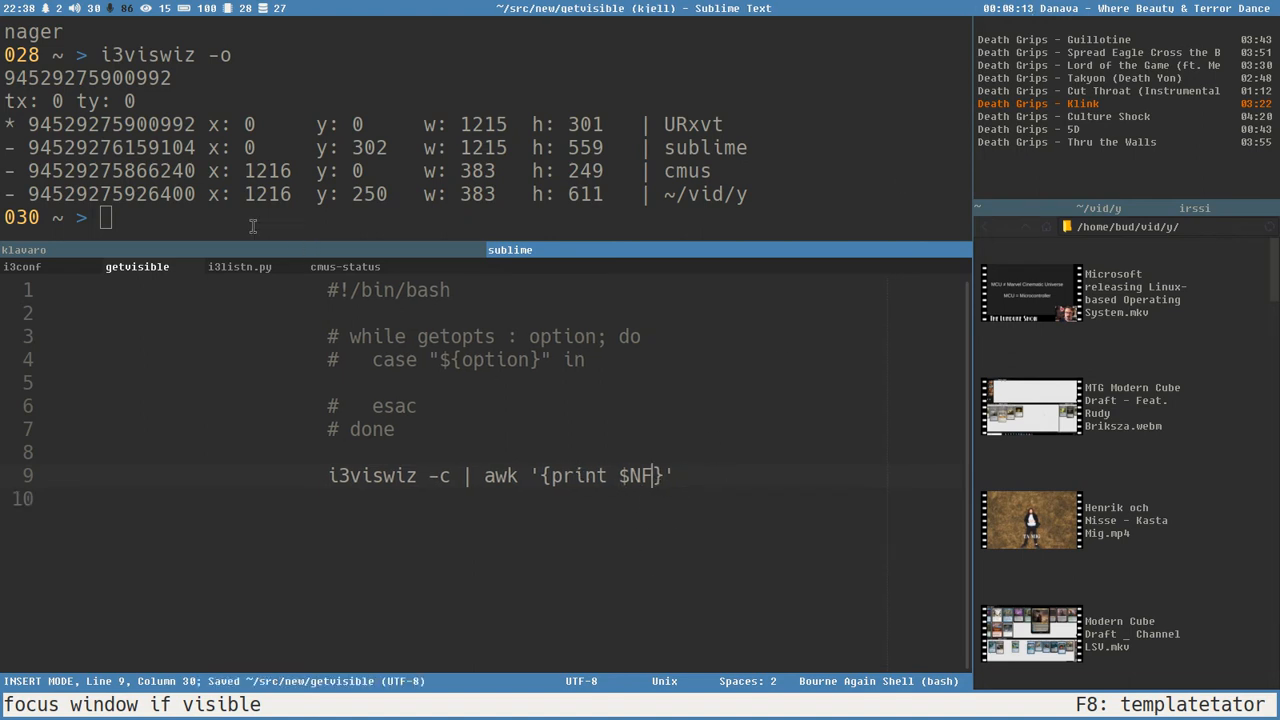
text(i3viswiz -o)
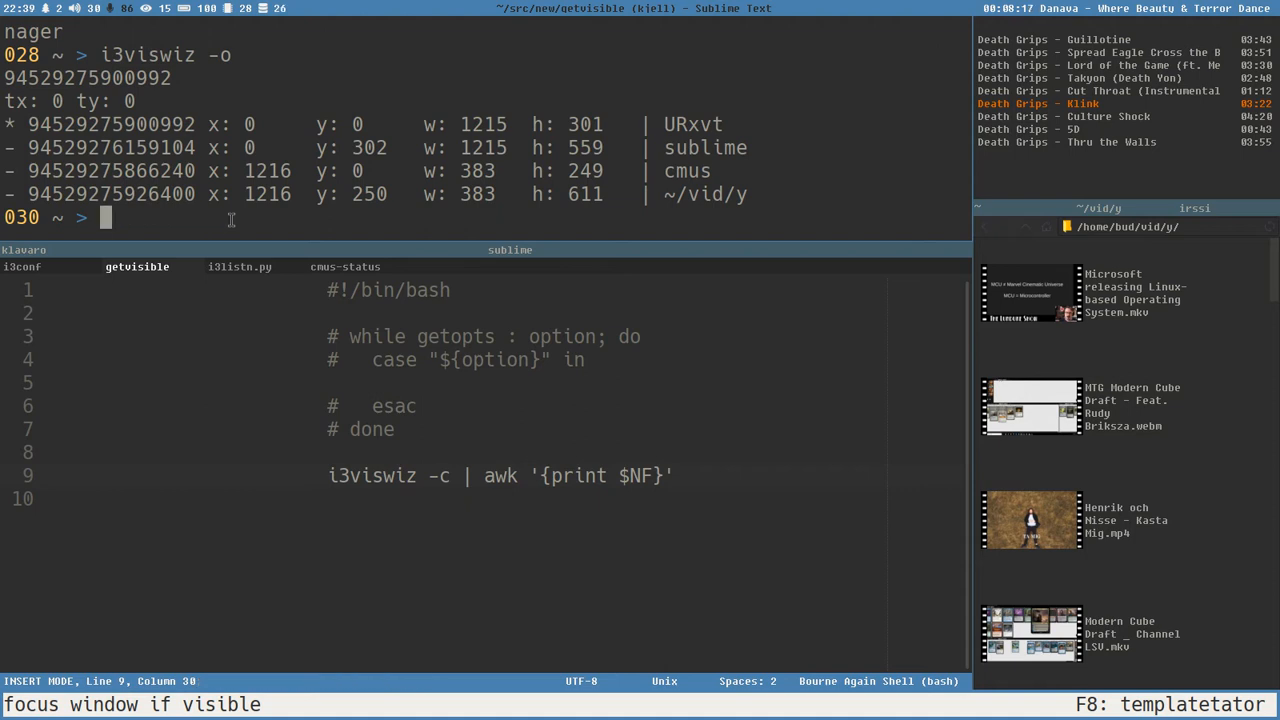
text(getvisi)
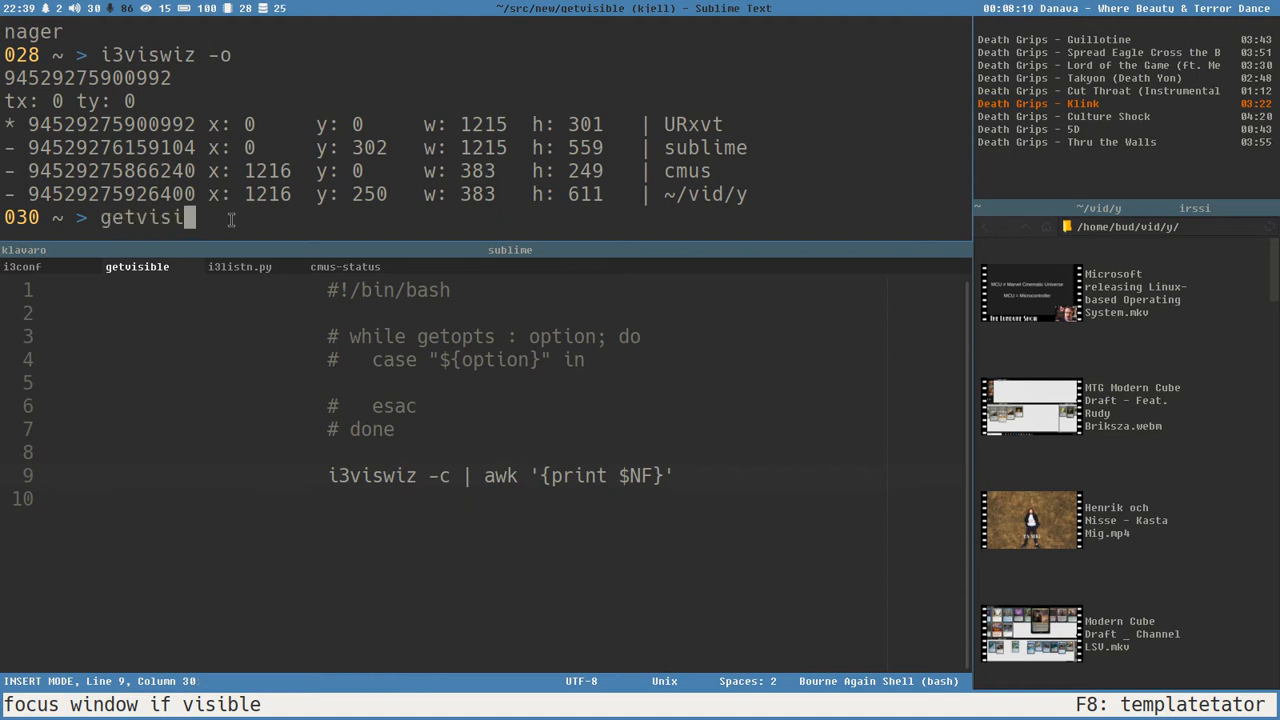
key(Return)
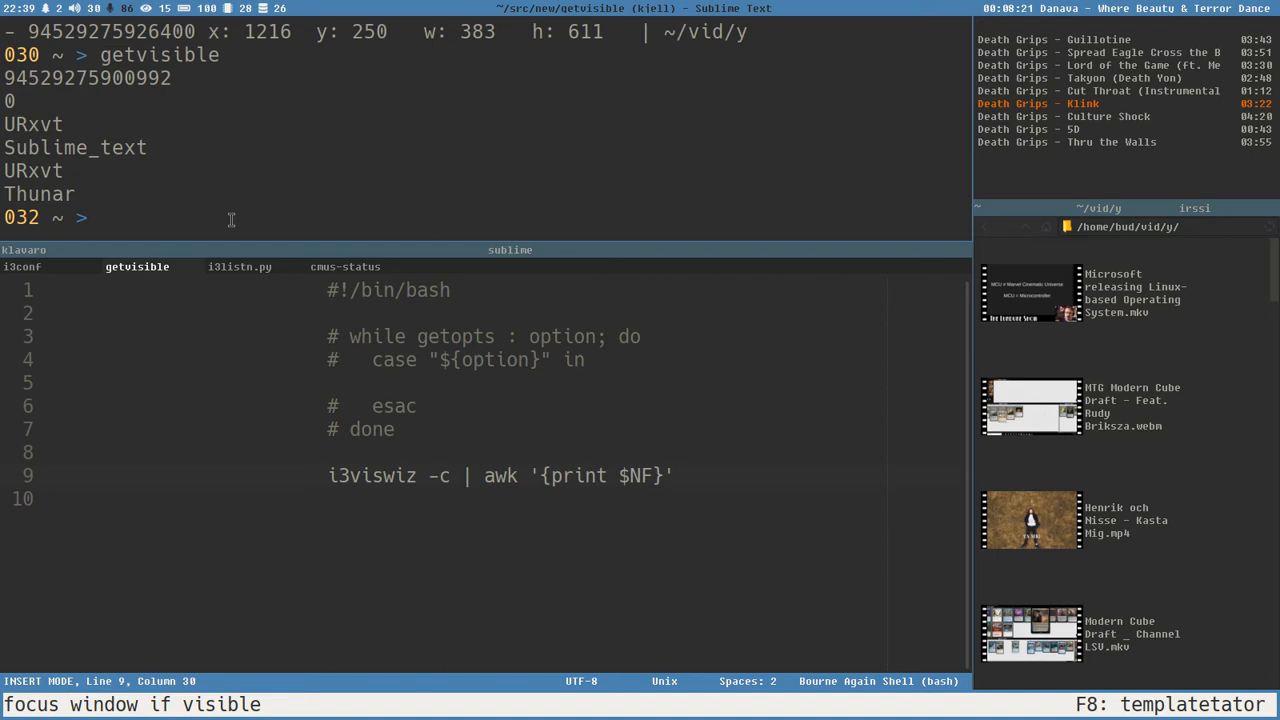
mouse_move(633, 493)
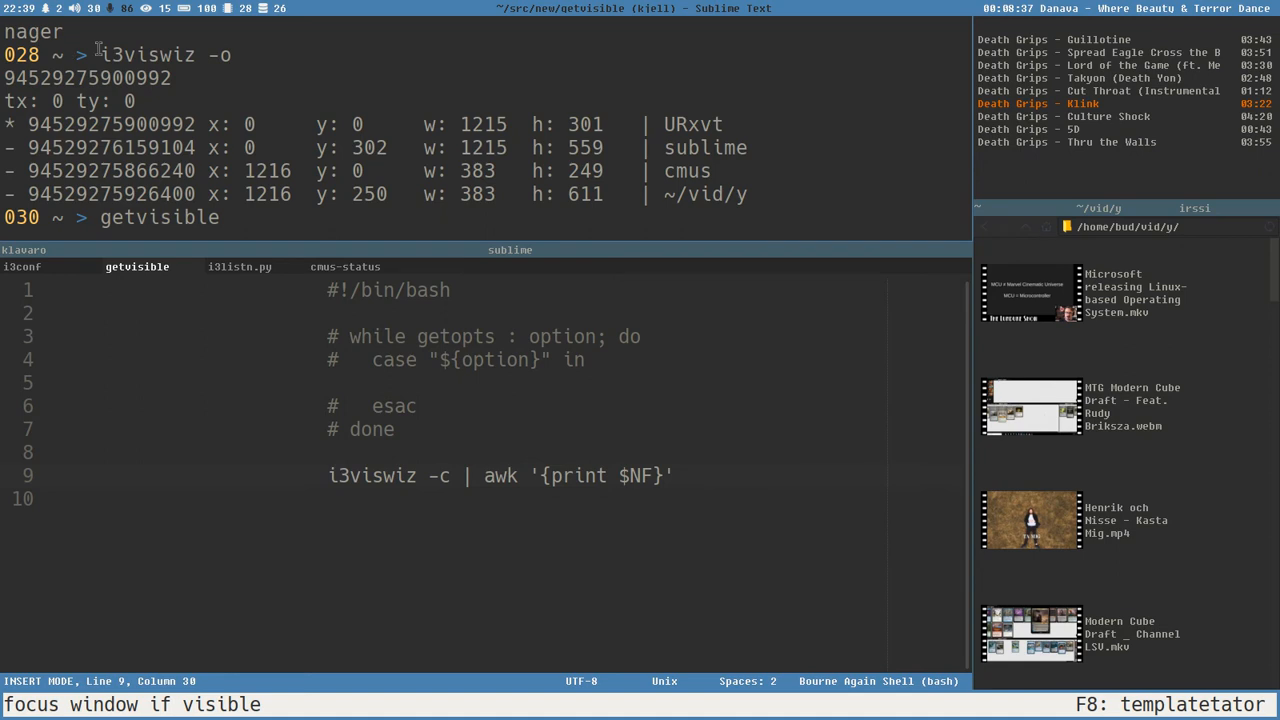
text( | ta)
key(Return)
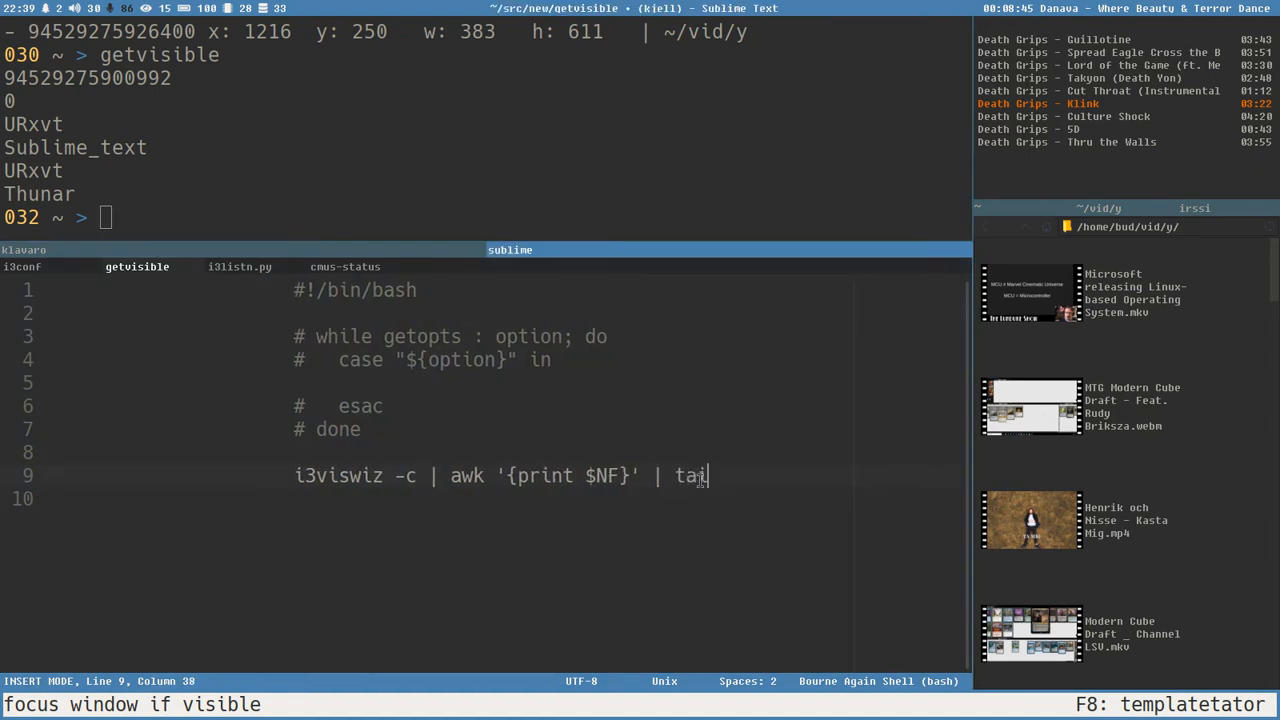
- Pipe getvisible's output through tail, testing tail -3 then tail +3 in URxvt
text(il)
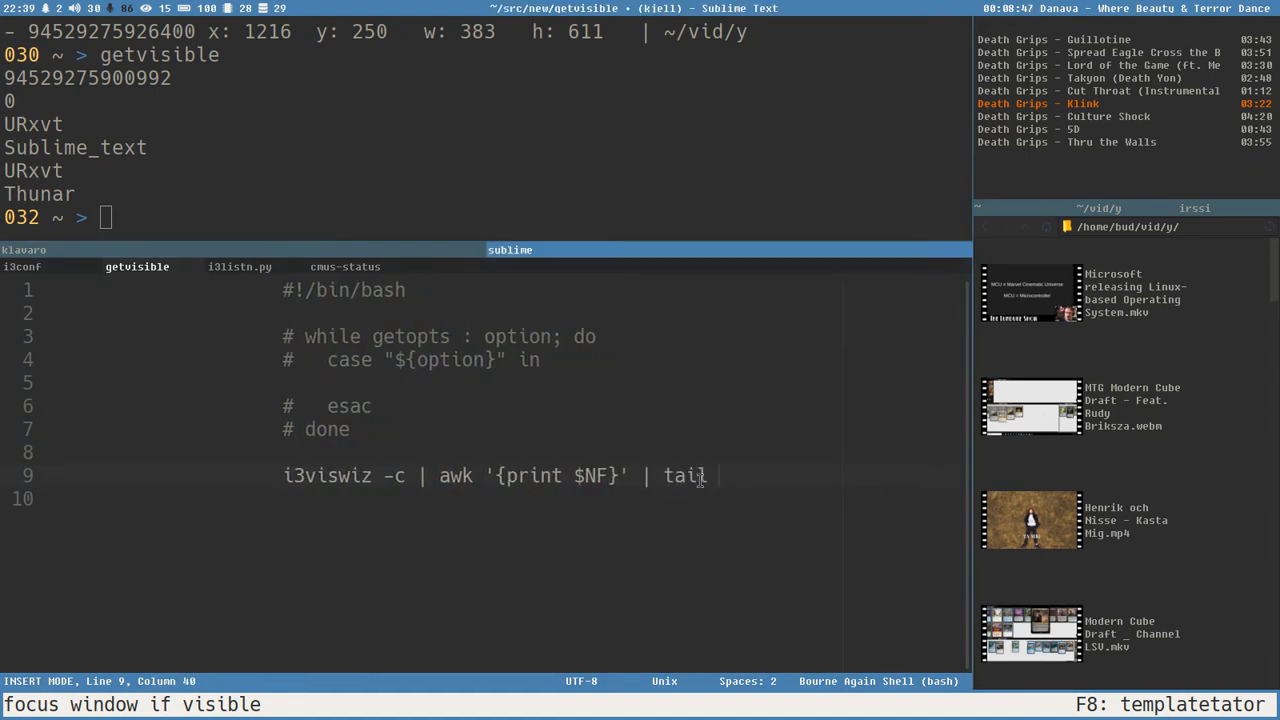
text(-1)
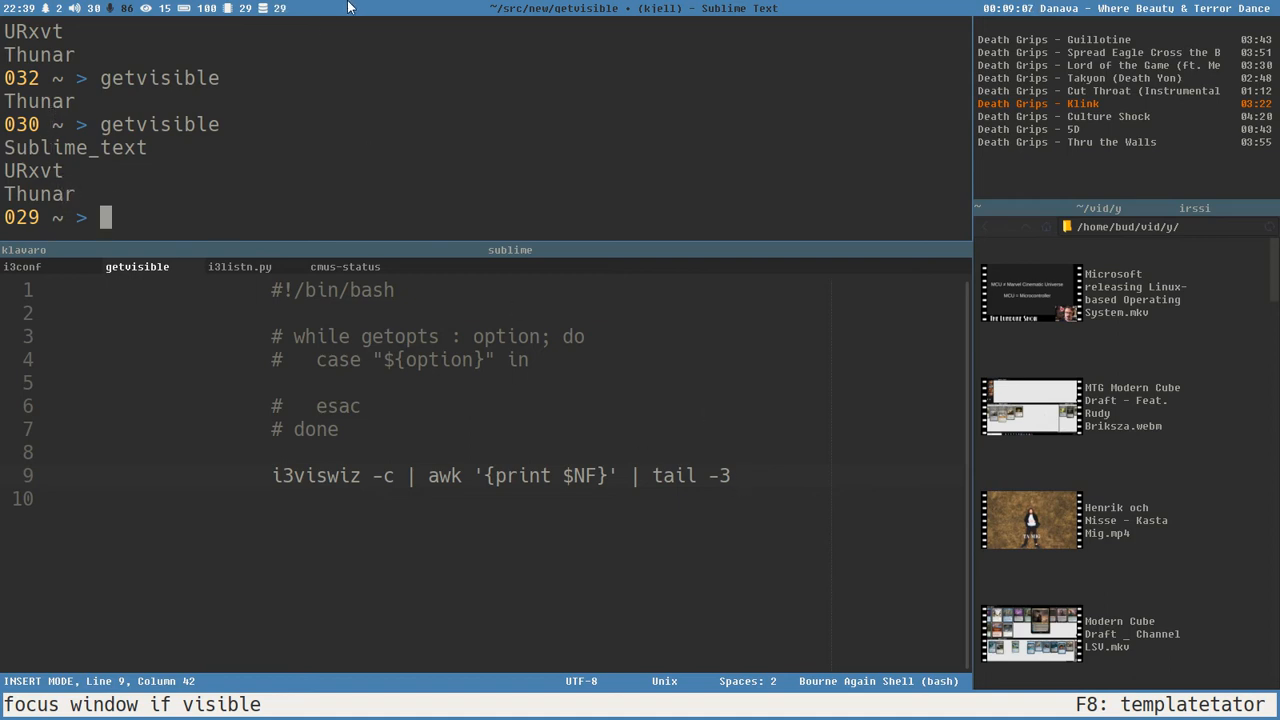
mouse_move(399, 191)
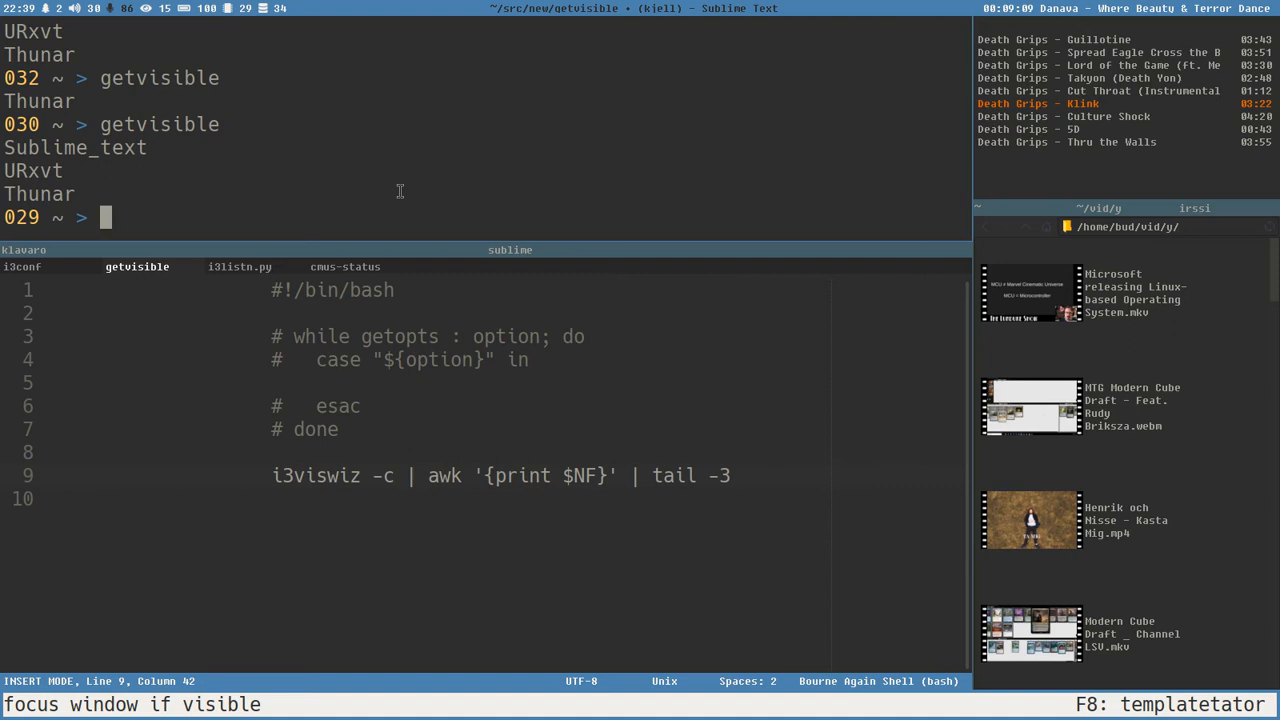
mouse_move(738, 472)
text(+)
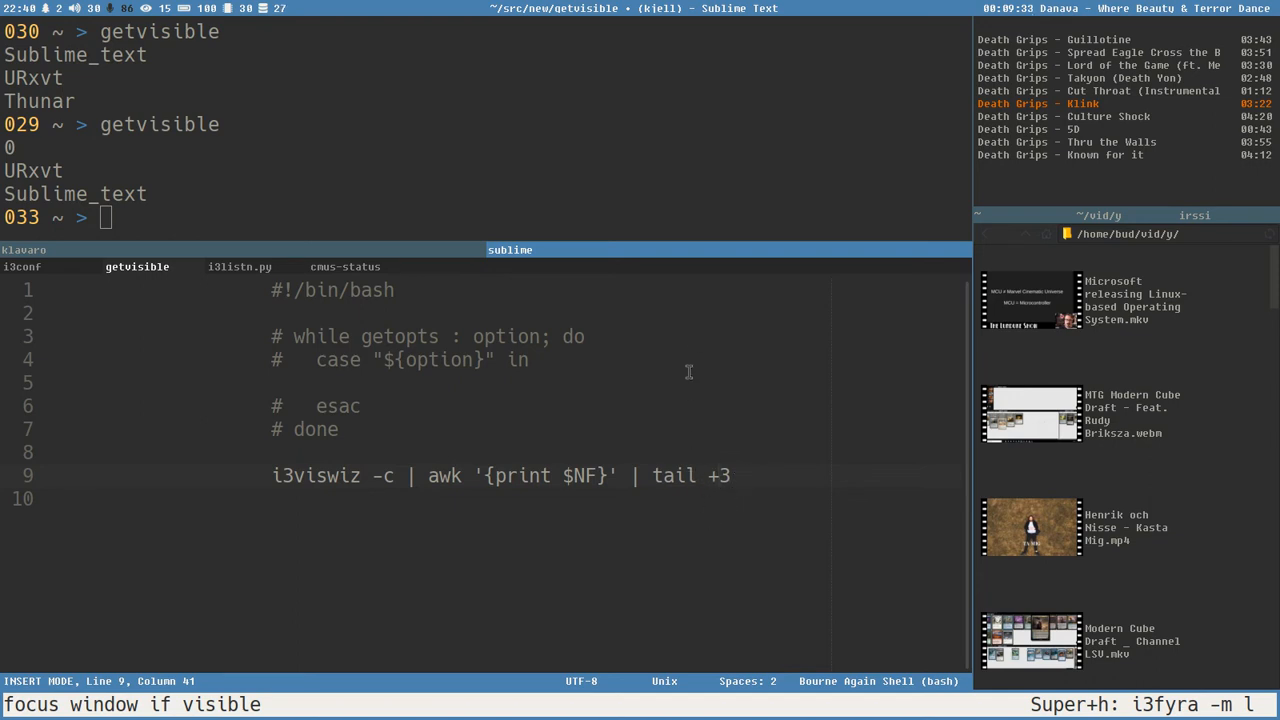
mouse_move(695, 271)
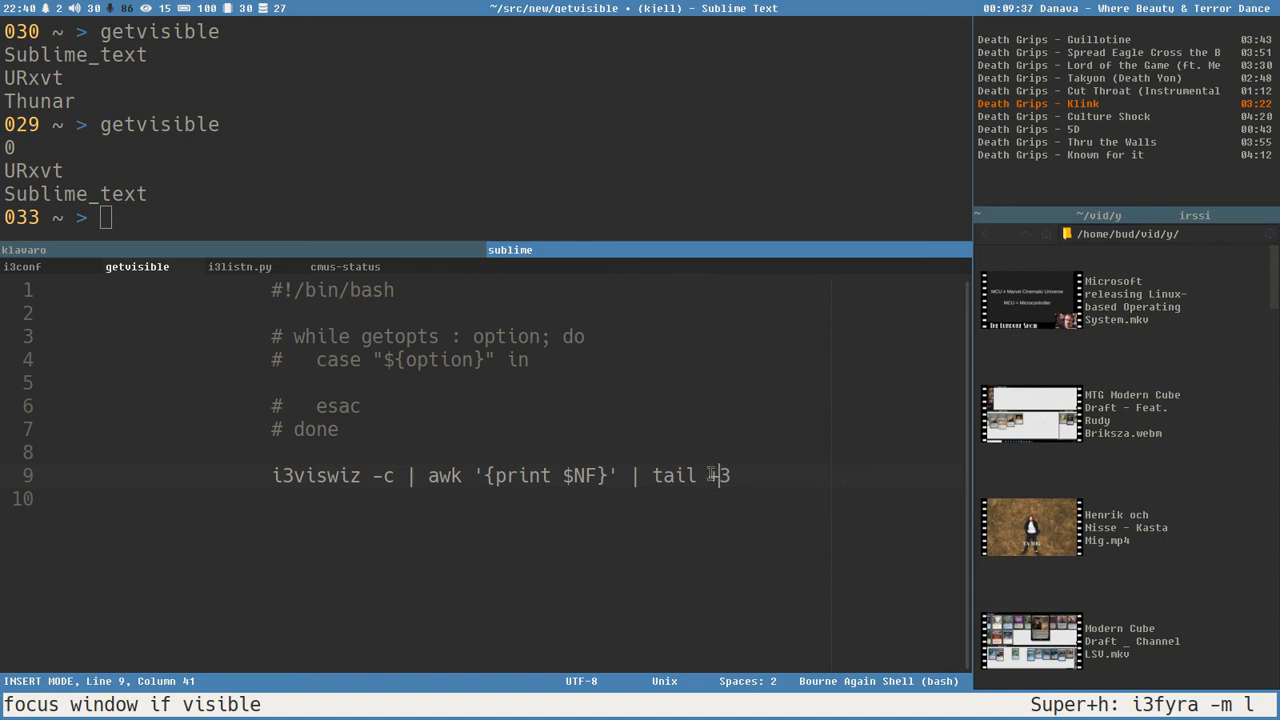
key(ctrl+s)
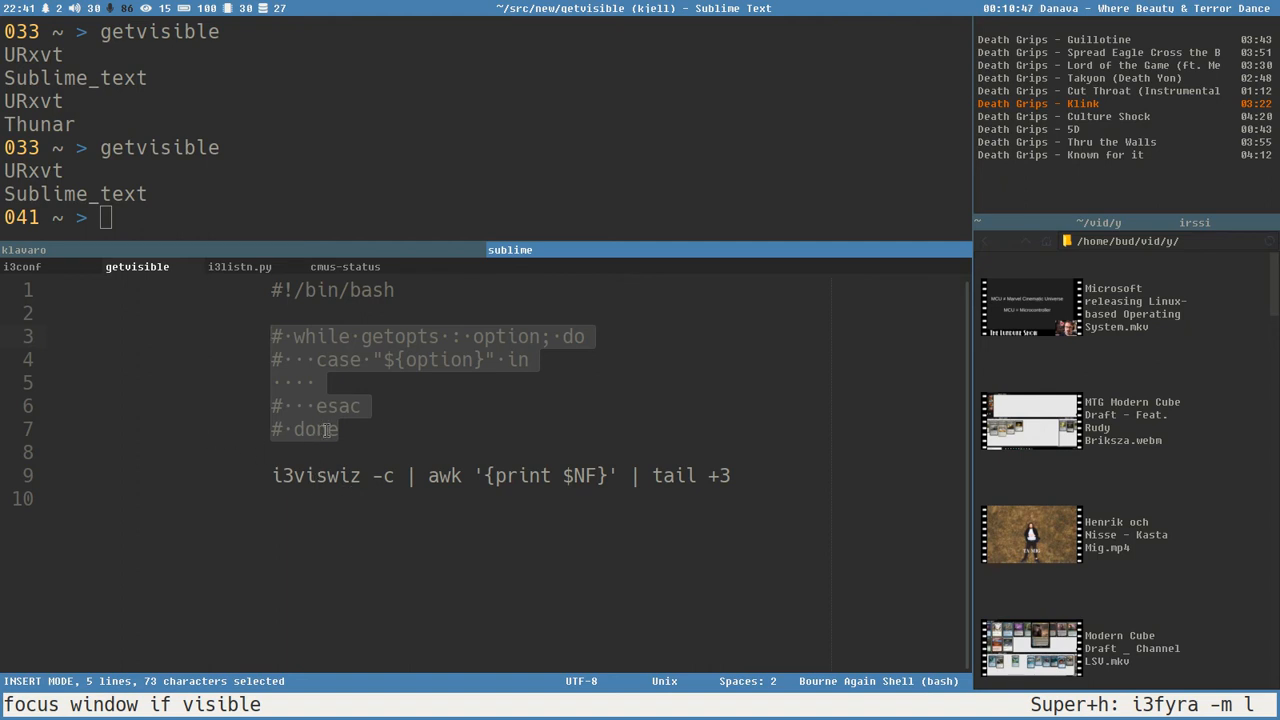
mouse_move(403, 419)
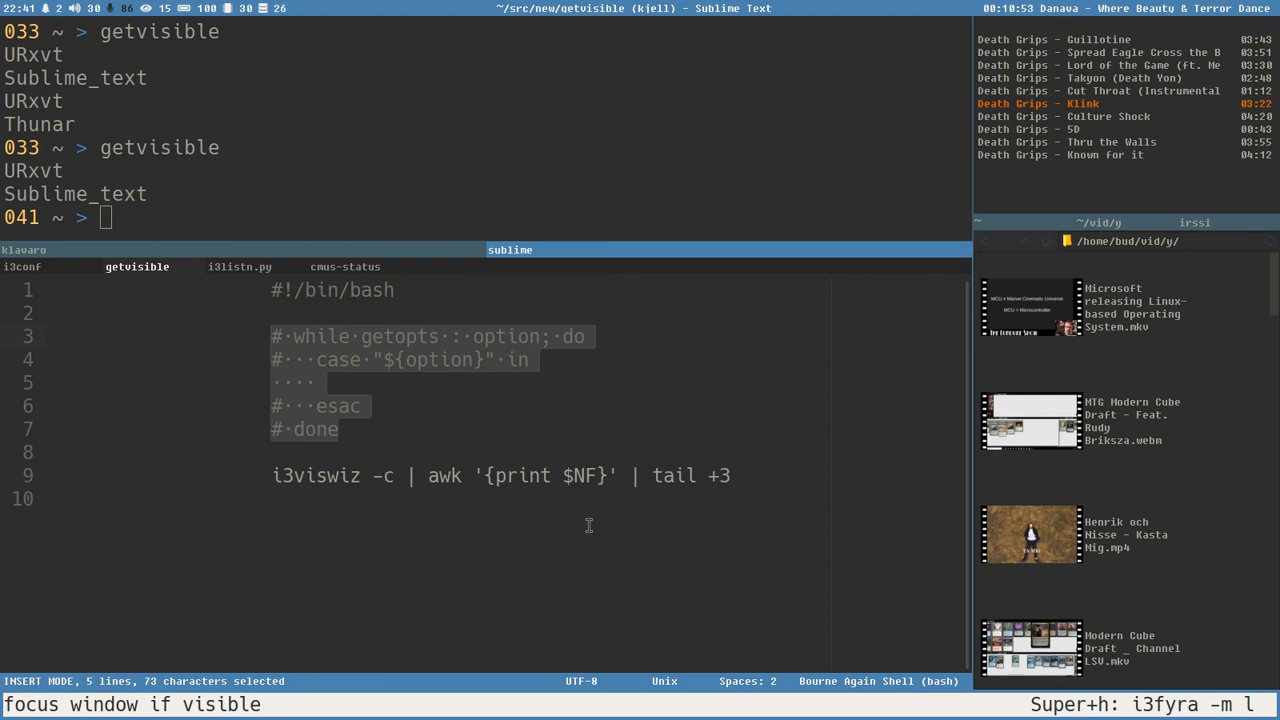
mouse_move(439, 440)
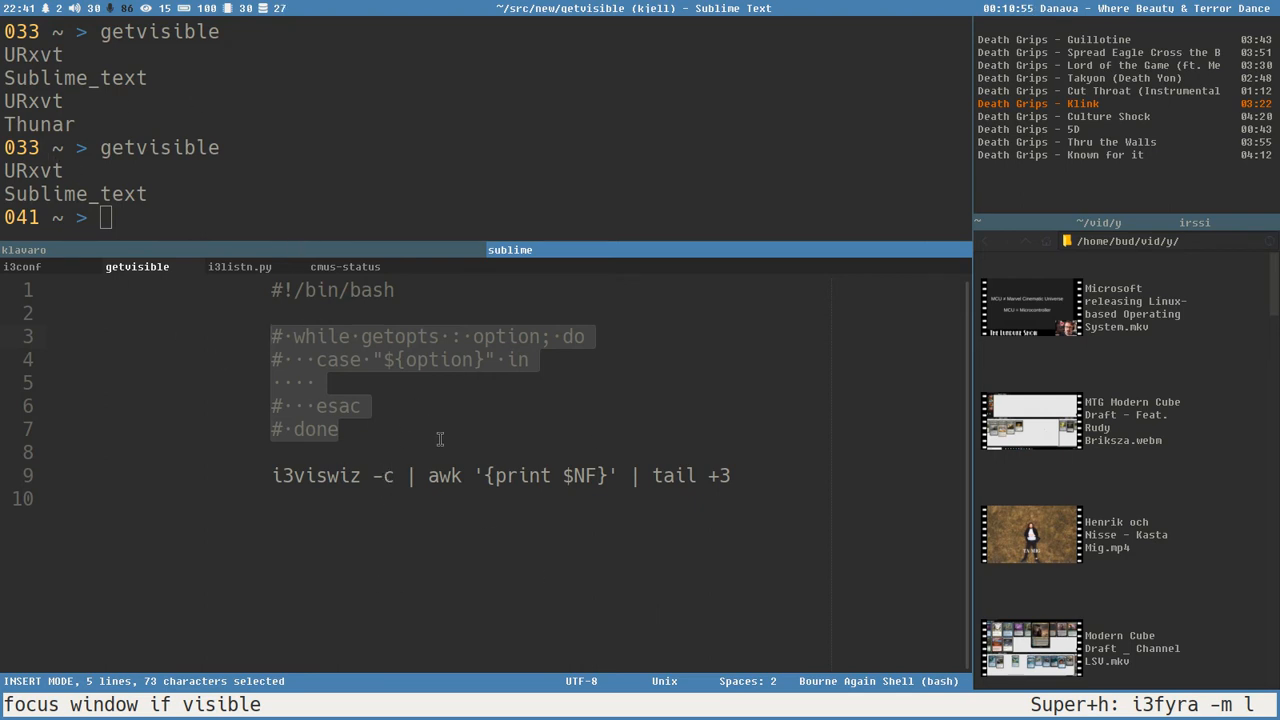
- Uncomment the getopts loop and set its option string to 'ci'
key(ctrl+/)
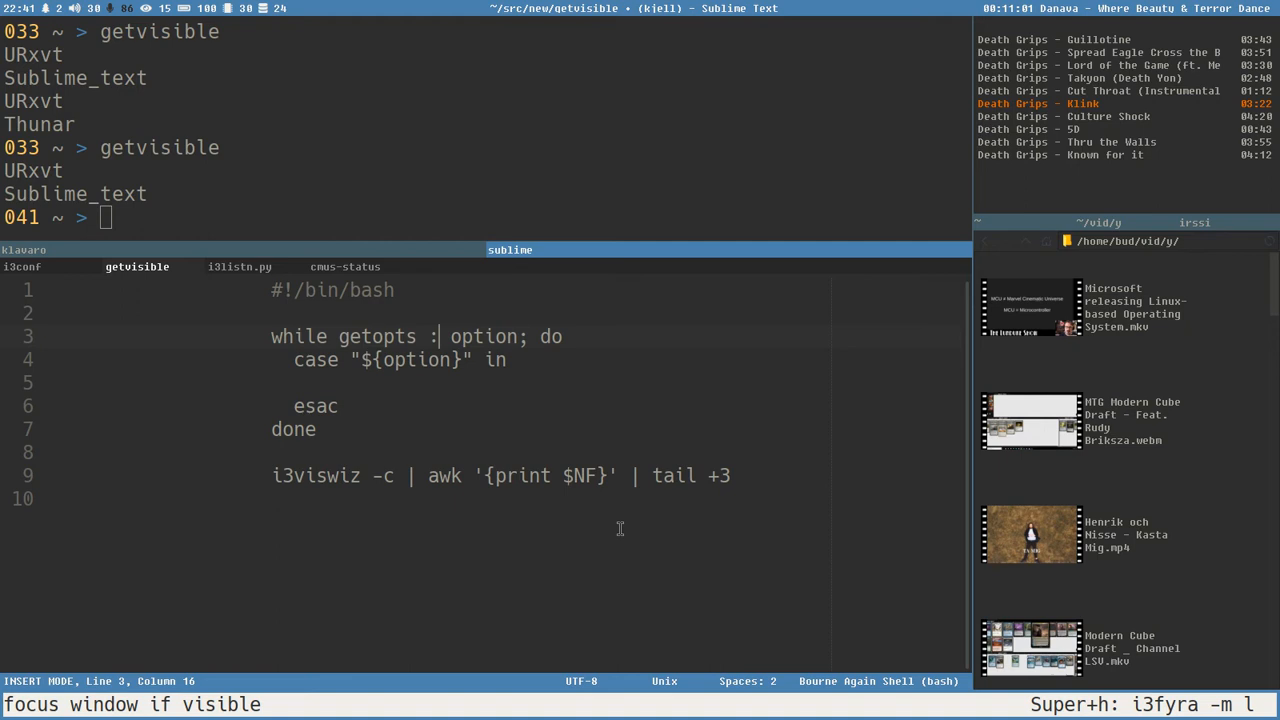
mouse_move(530, 458)
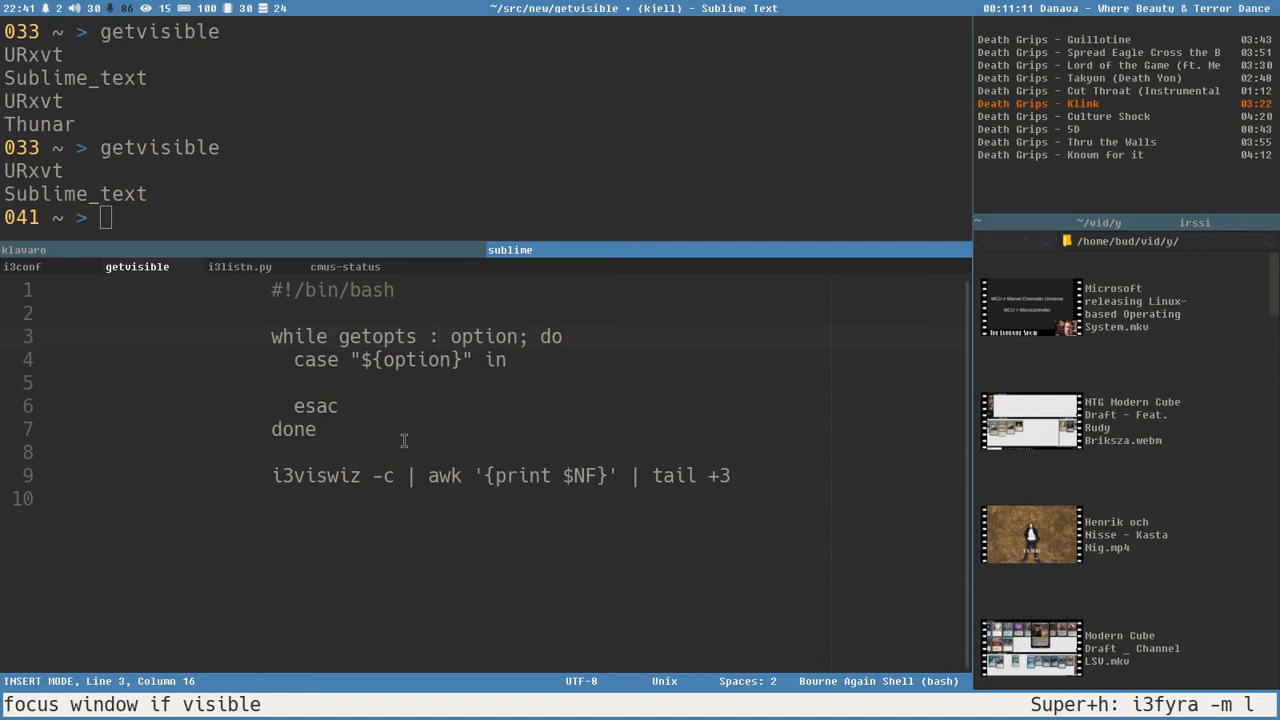
text(ci)
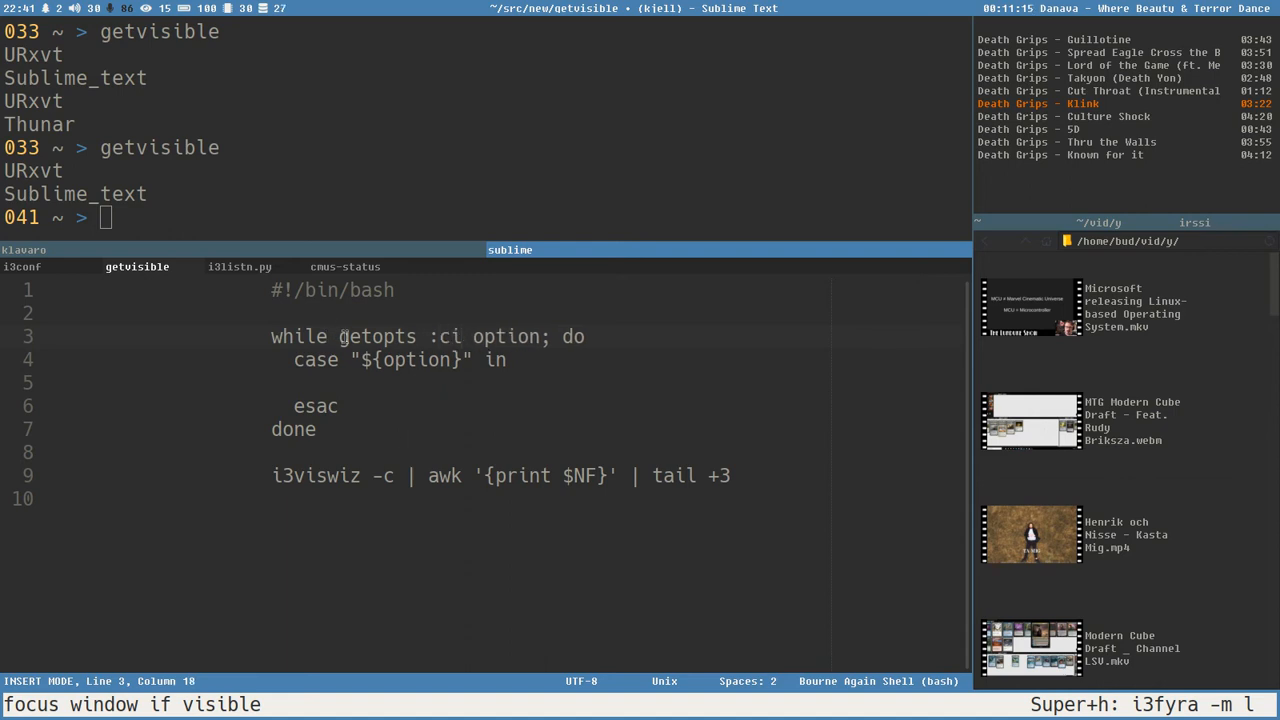
double_click(378, 336)
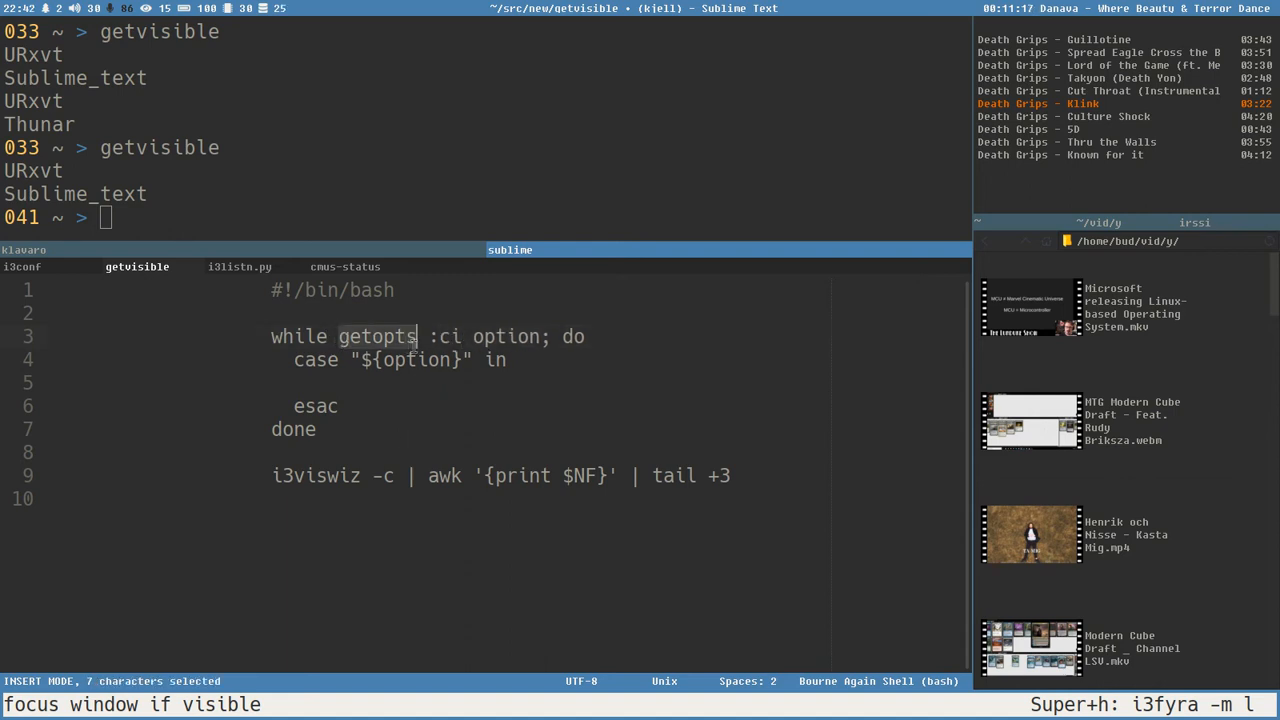
mouse_move(388, 368)
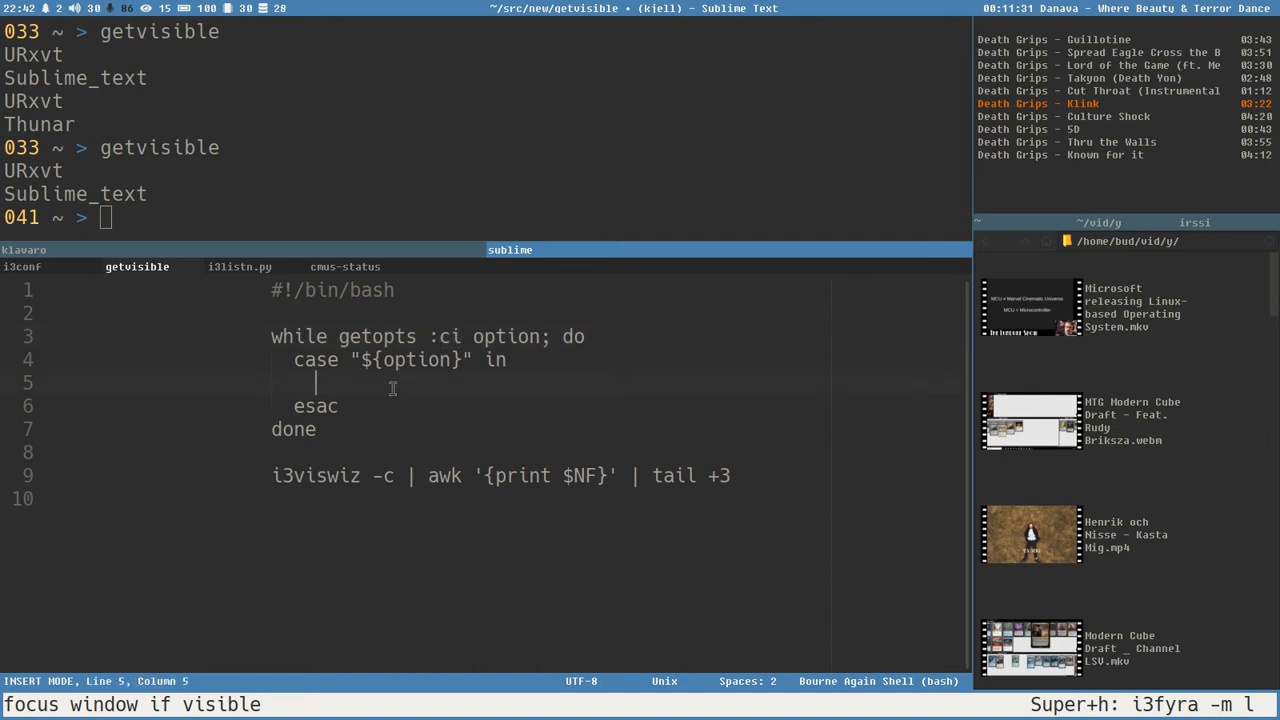
- Fill the case block with 'c) target=class ;;' and 'i) target=instance ;;', then save
text(c)
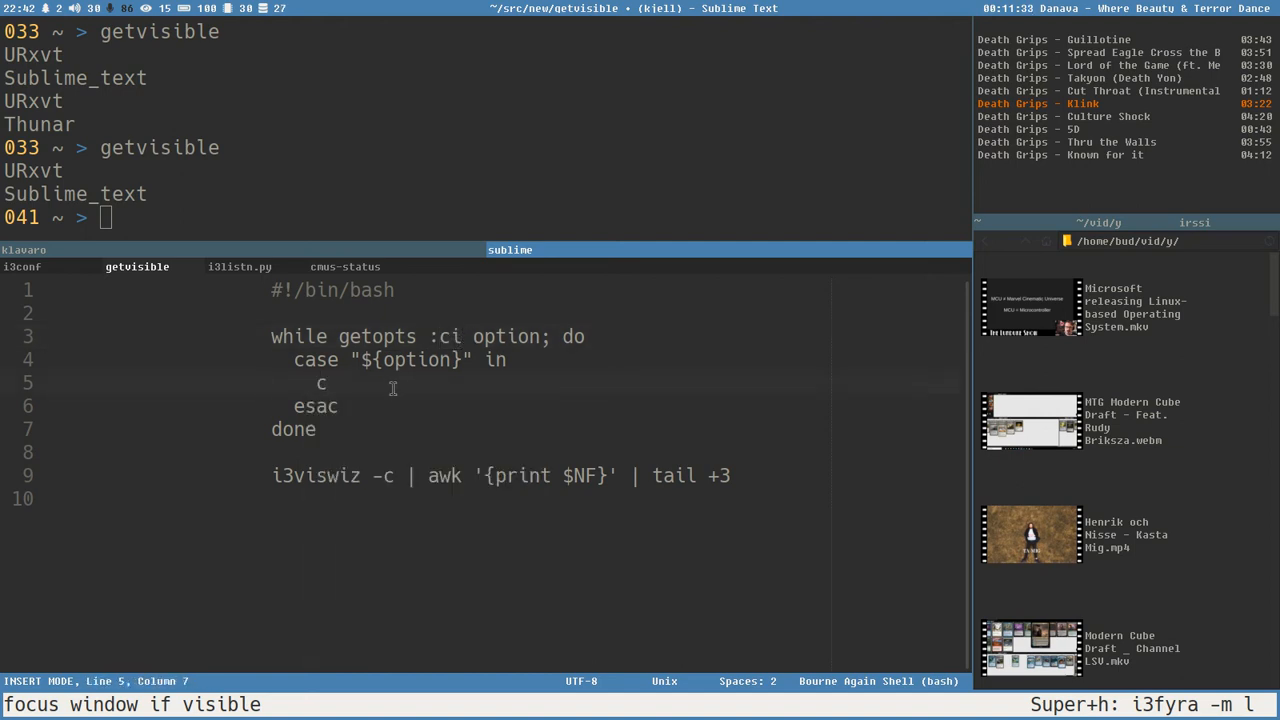
text())
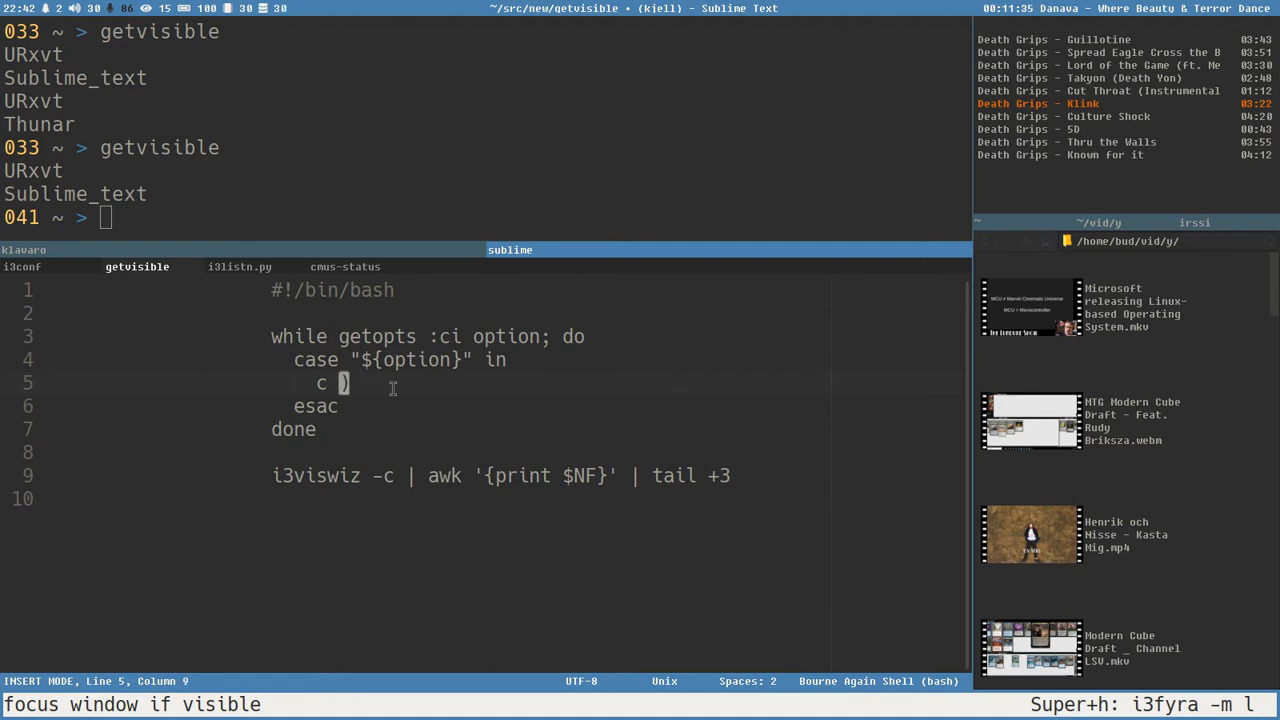
text(target)
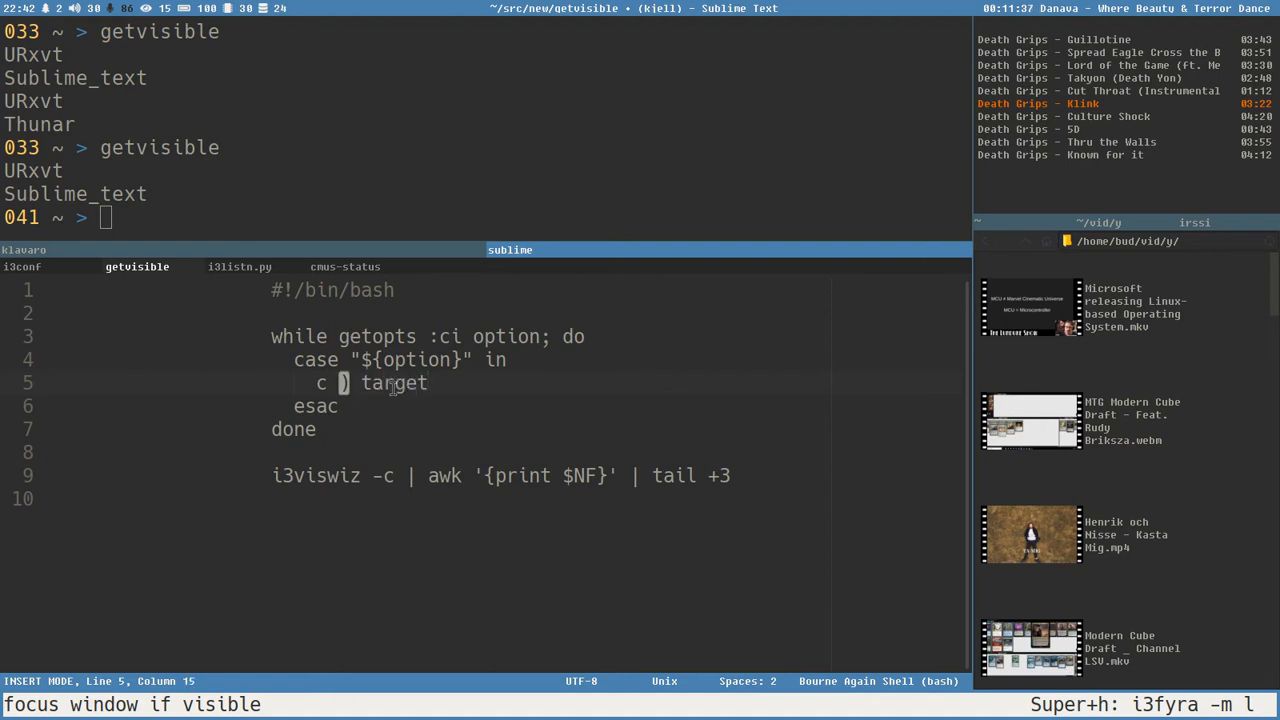
text(=class)
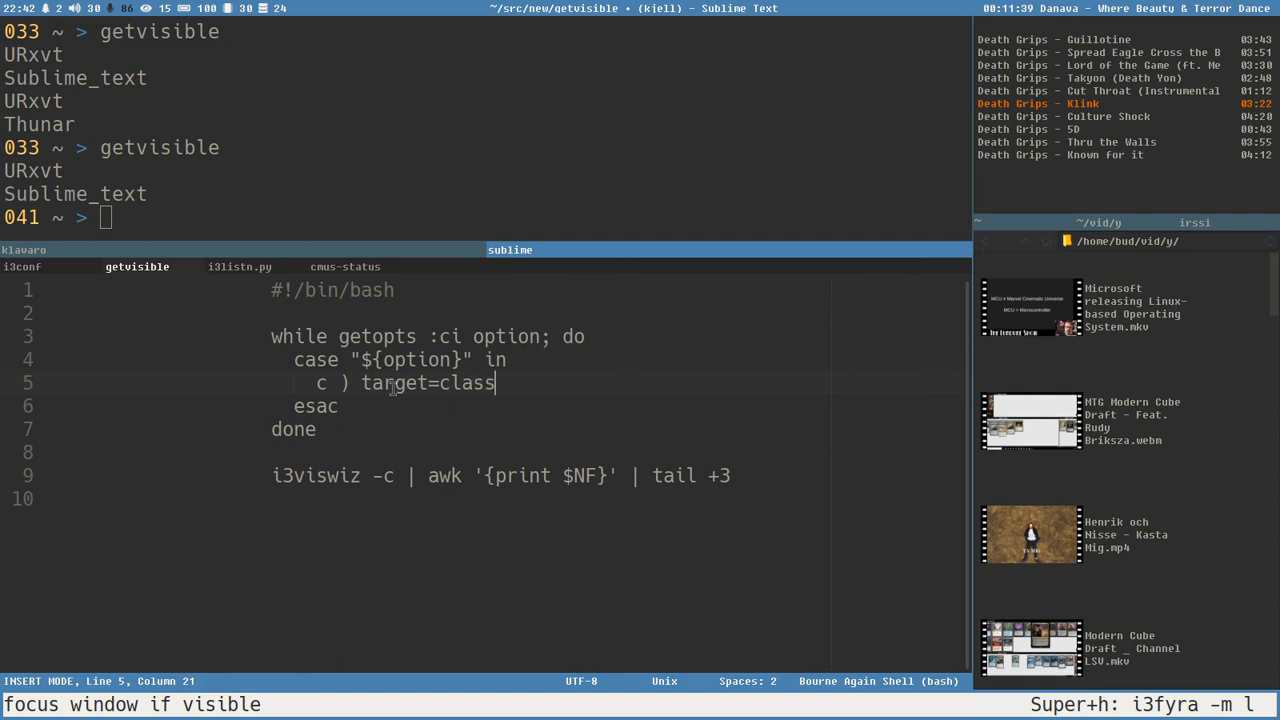
text(;;)
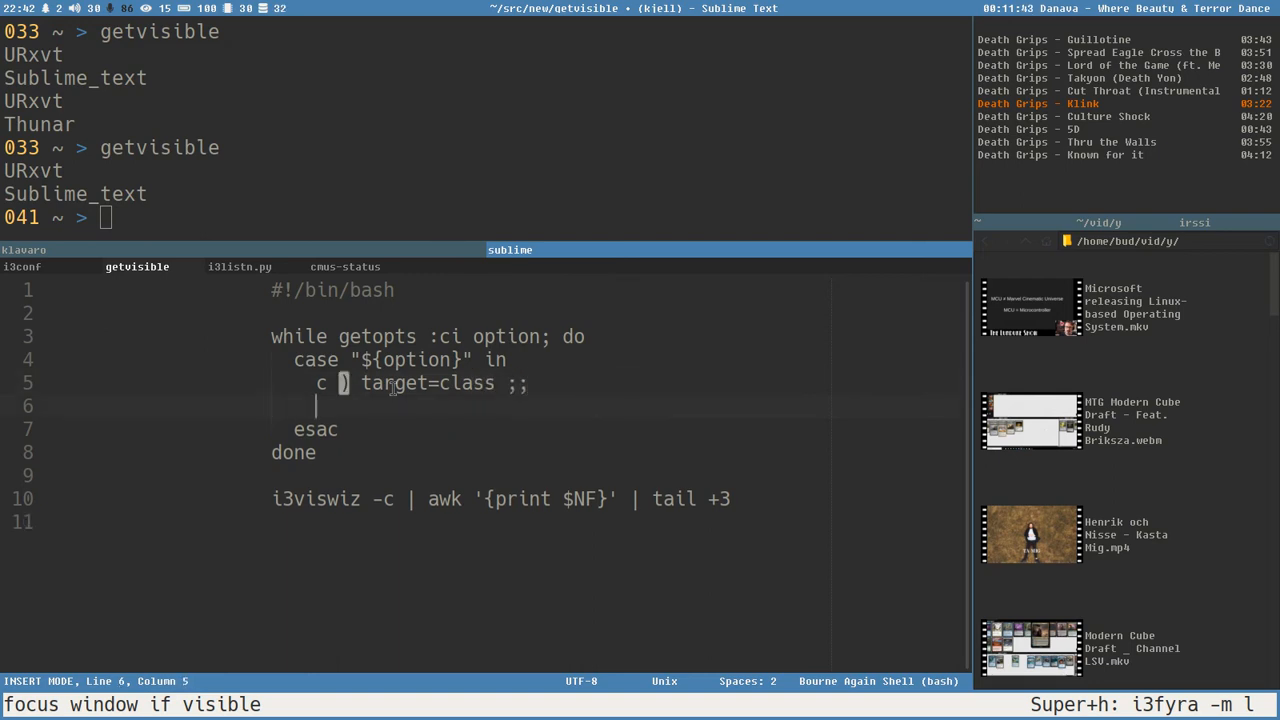
text(i)
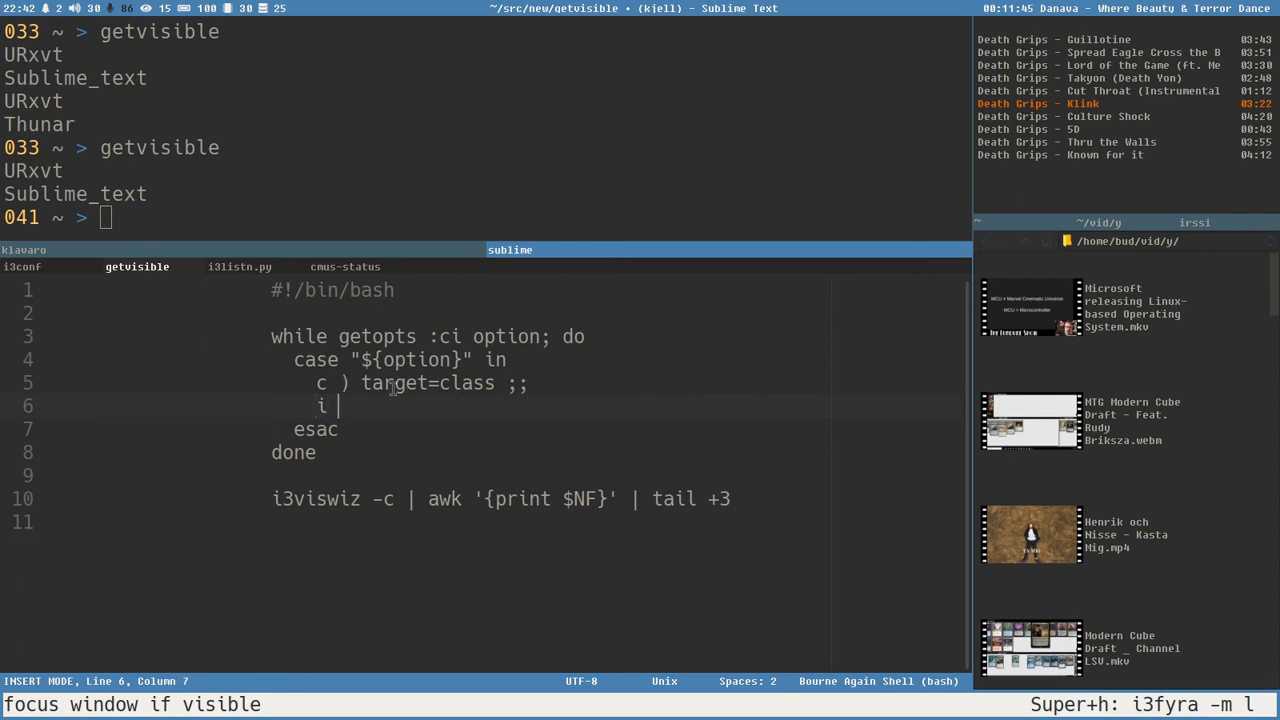
text())
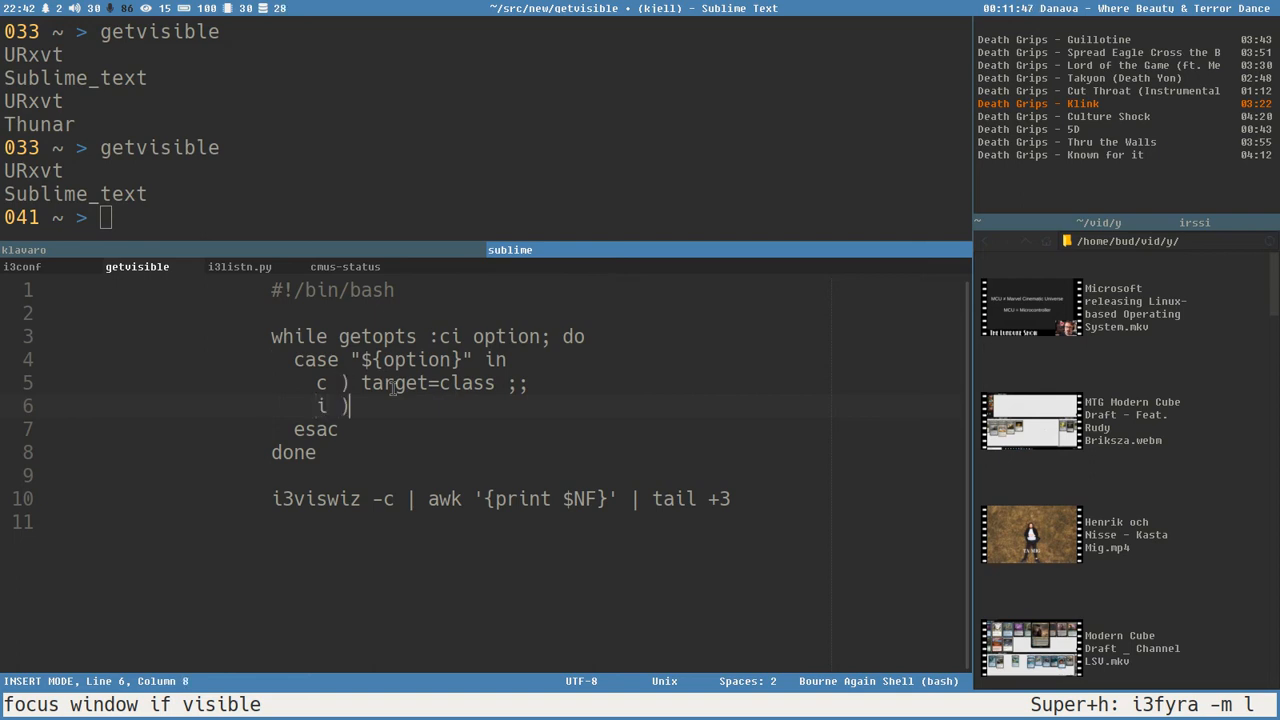
text(target)
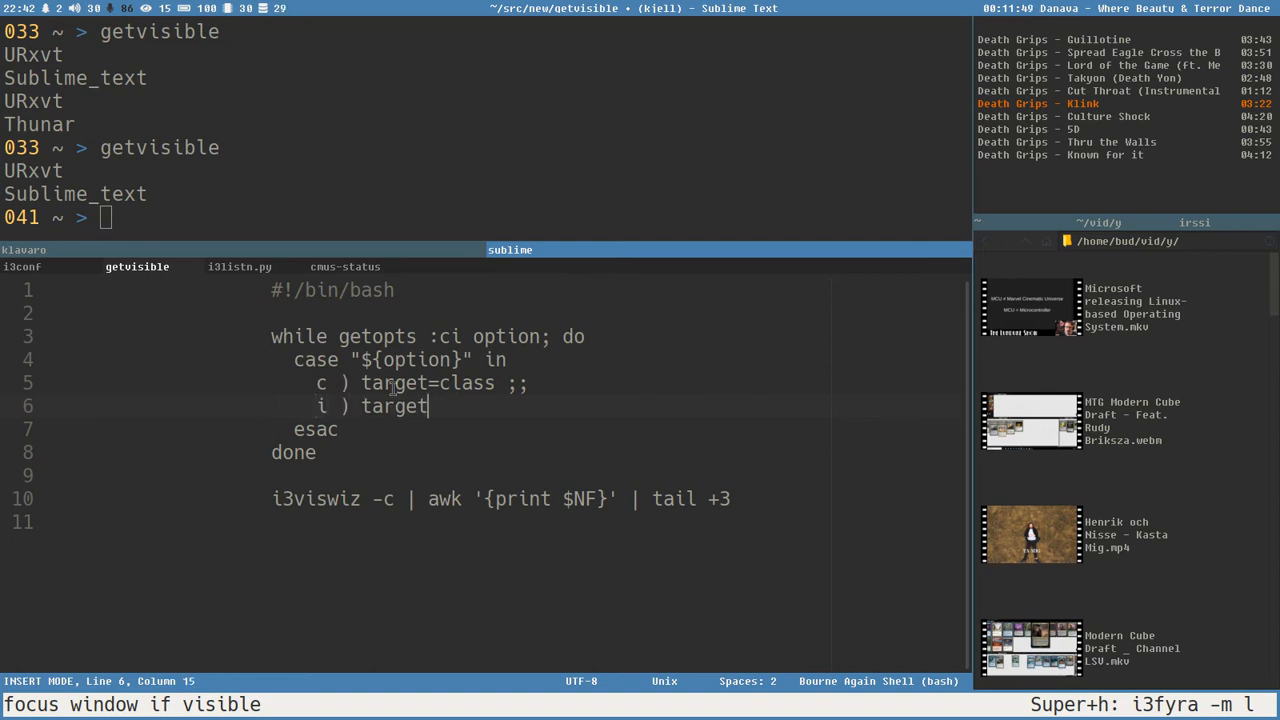
text(=)
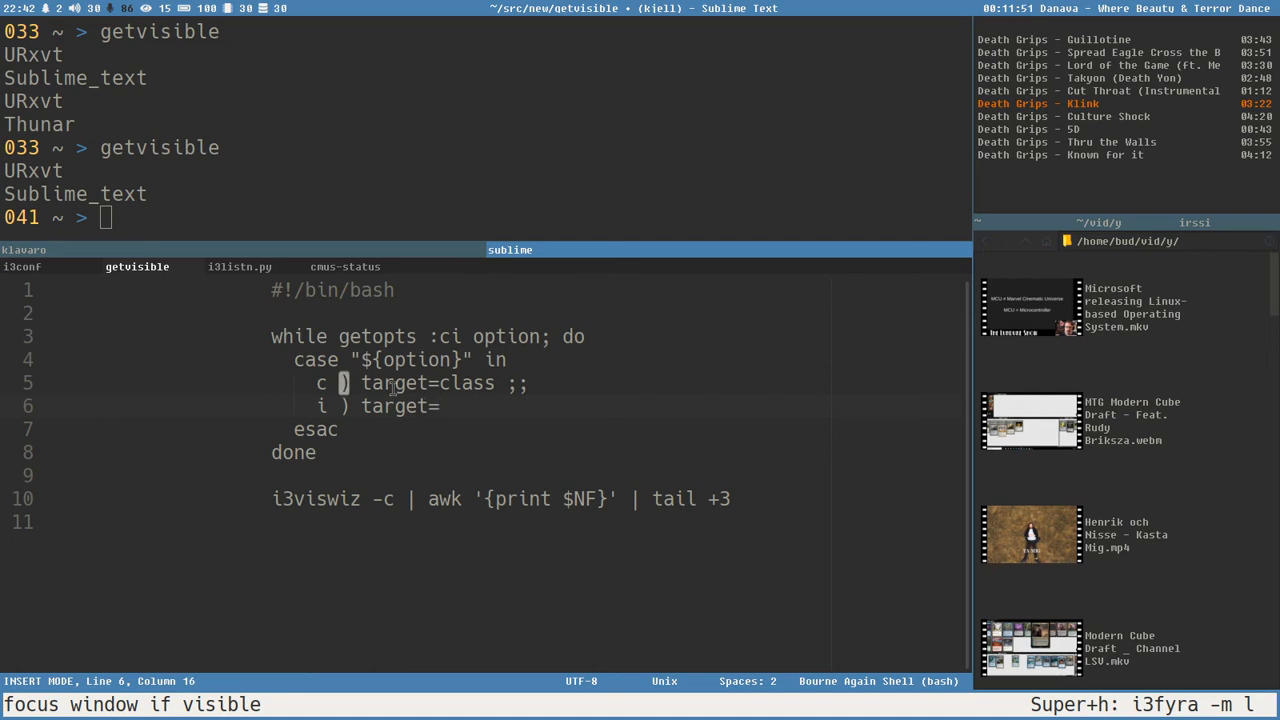
text(instance ;;)
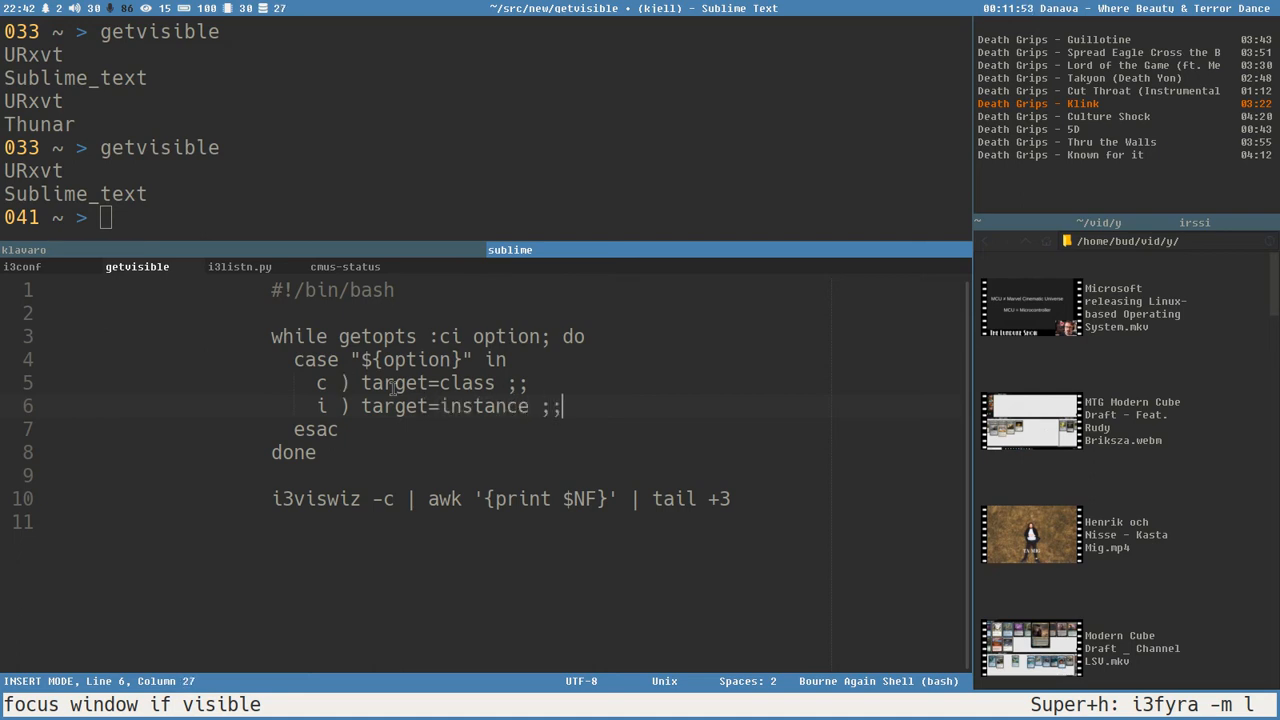
key(ctrl+s)
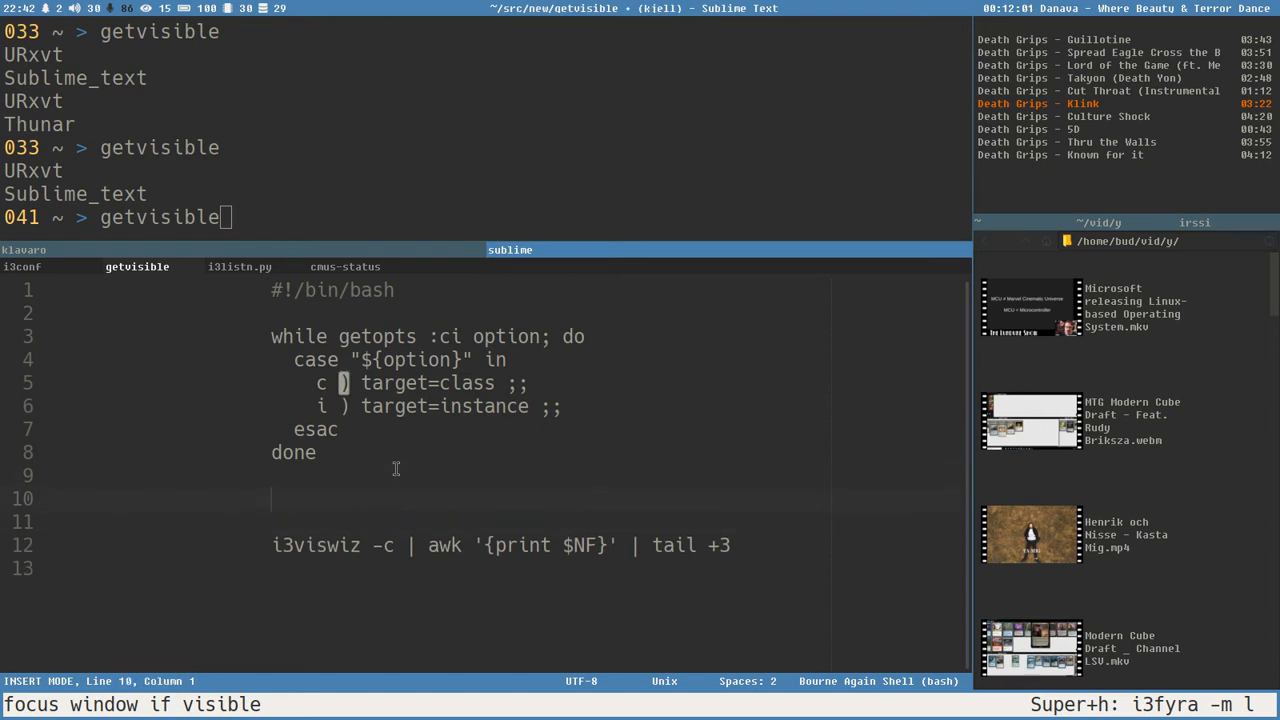
- Add 'echo $target' to getvisible and test it with -c and -i in URxvt
text(echo)
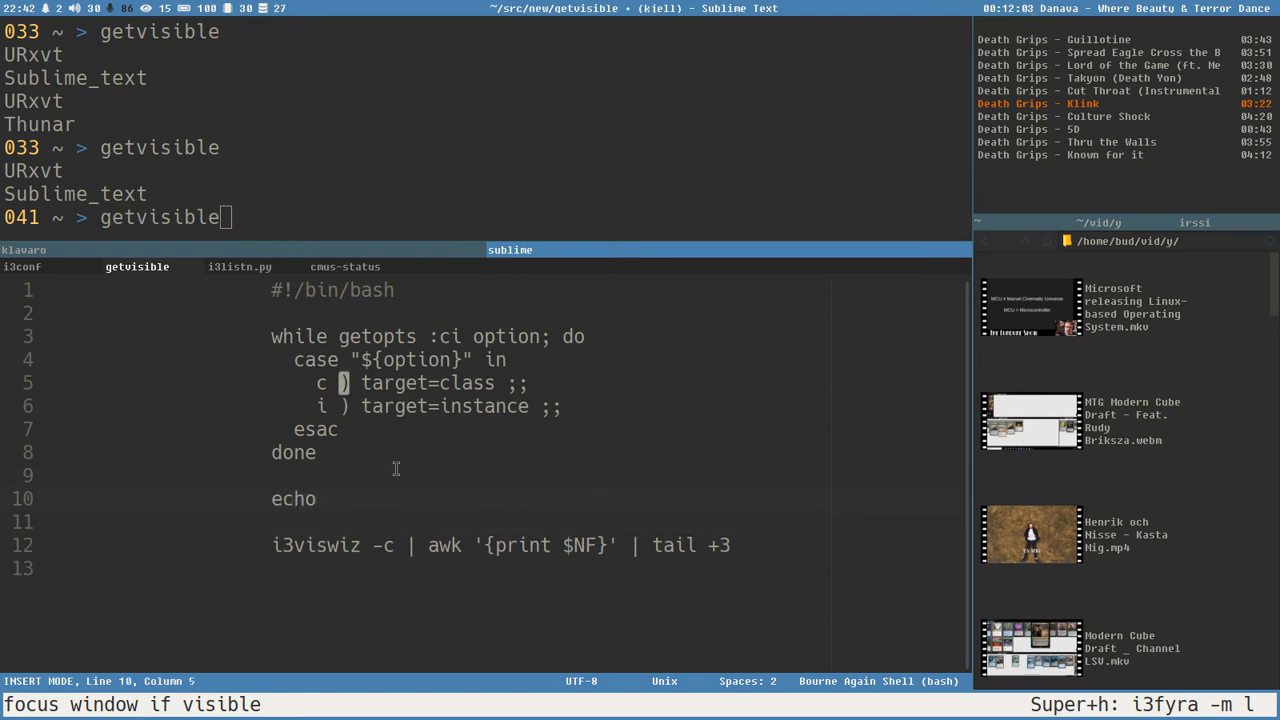
key(enter)
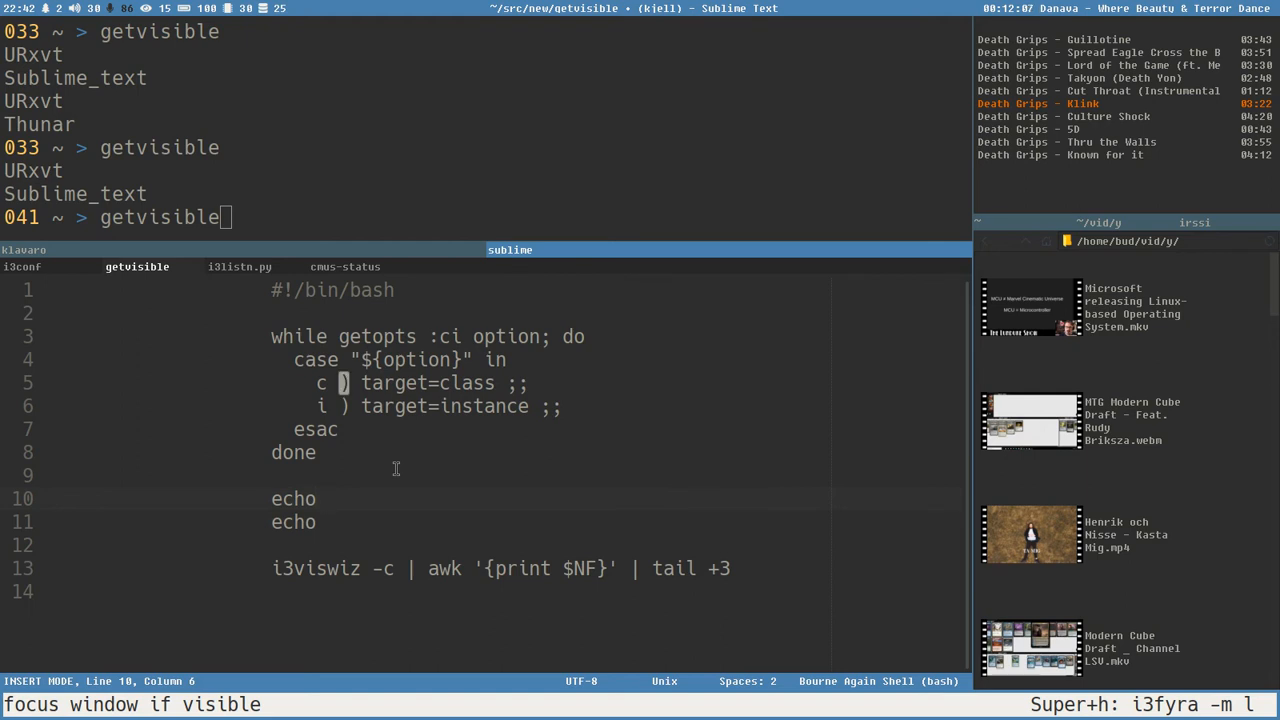
text($target)
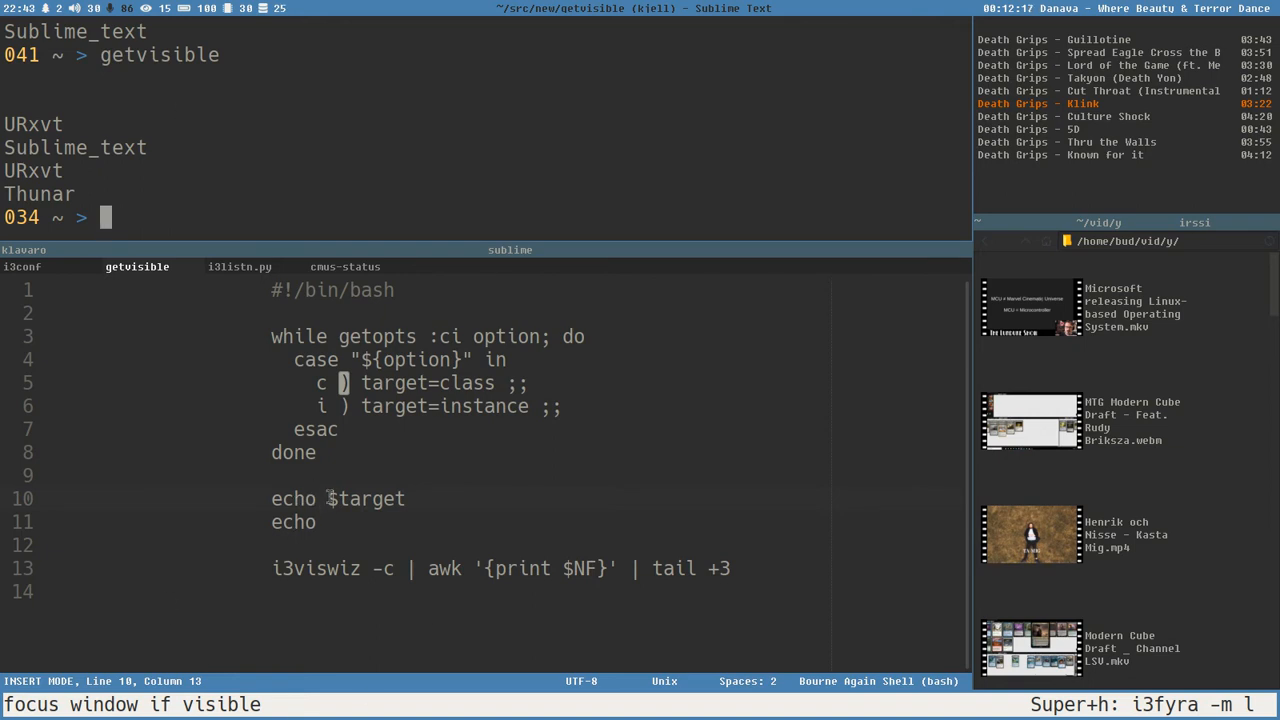
mouse_move(255, 168)
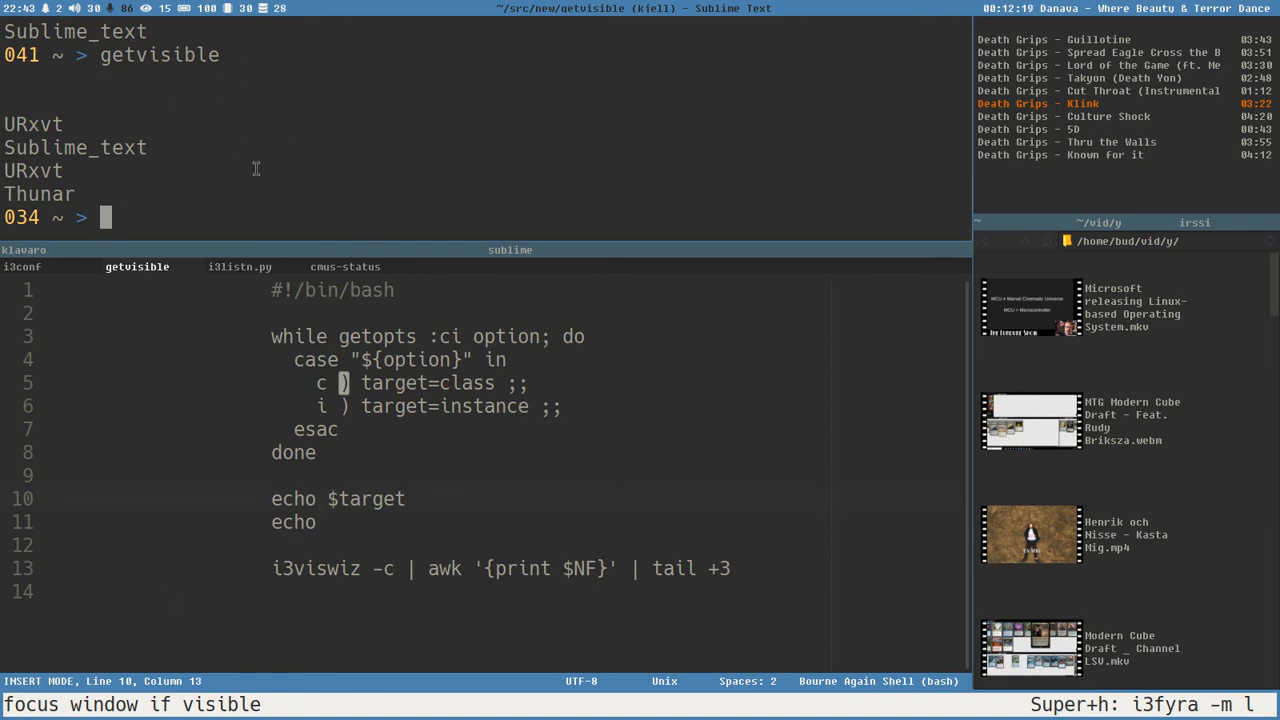
key(Return)
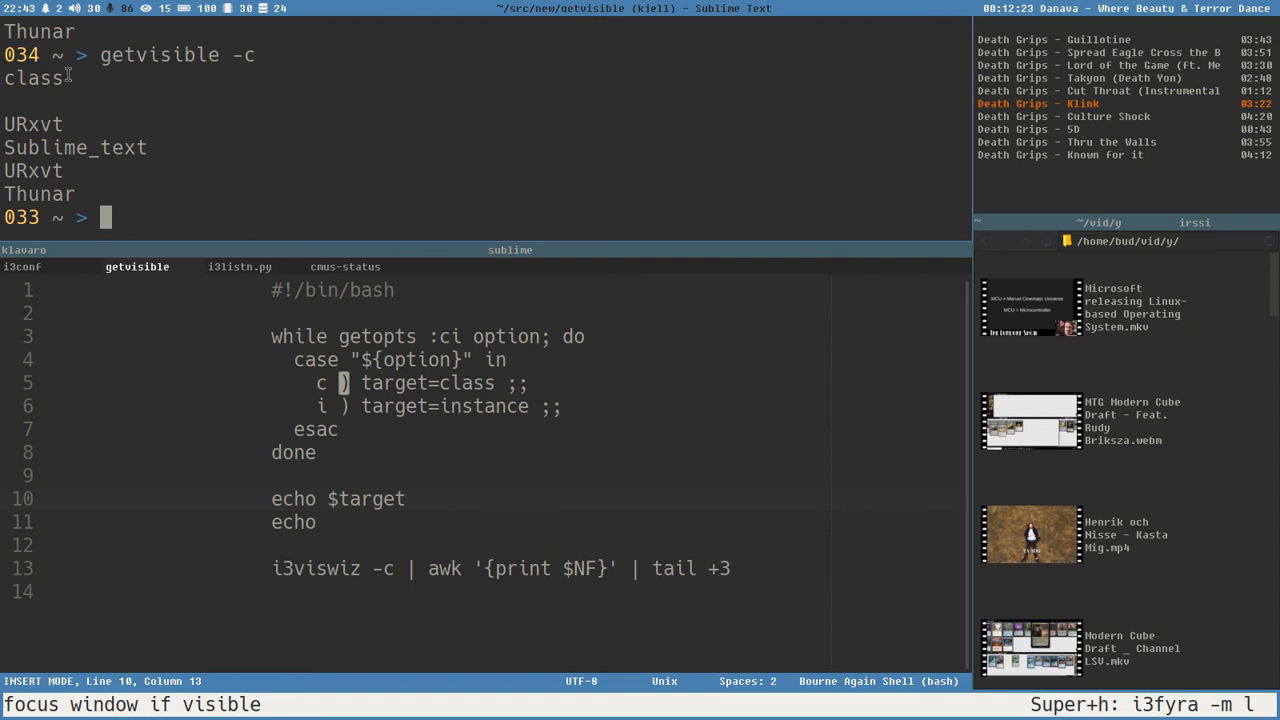
text(getvisible -i)
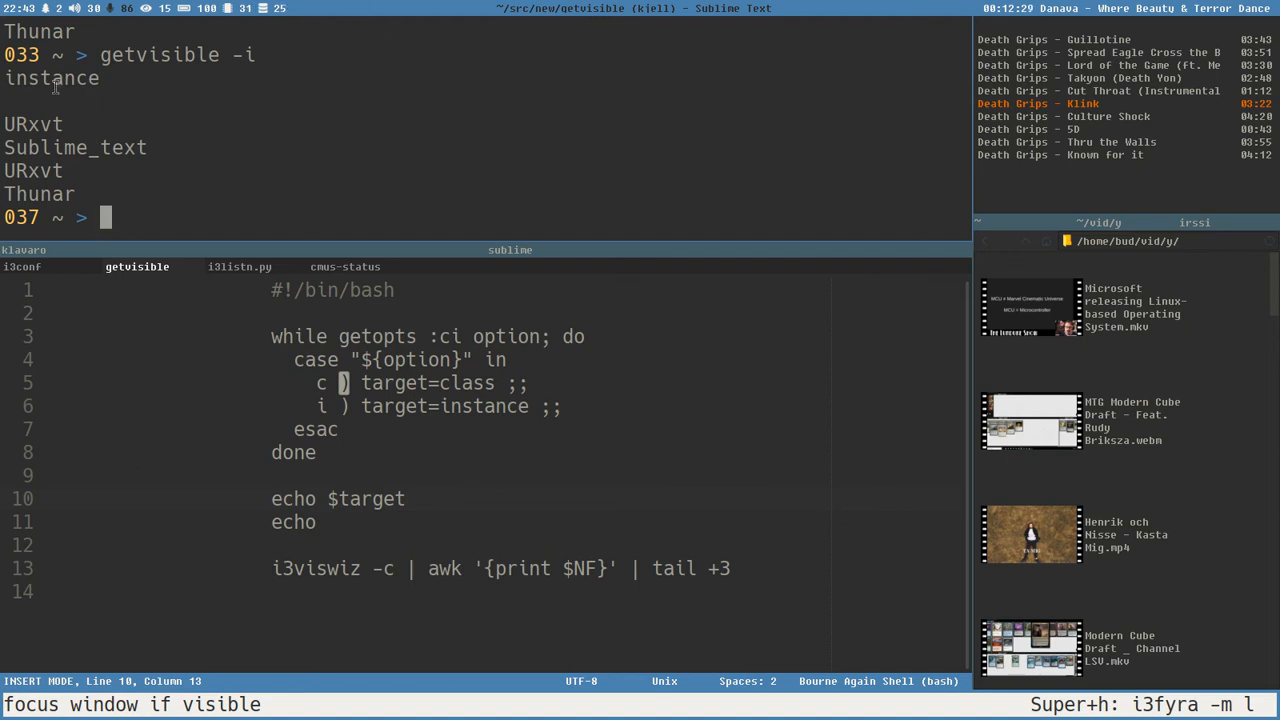
- Change the c branch's value from class to $option and rerun getvisible -c
click(382, 568)
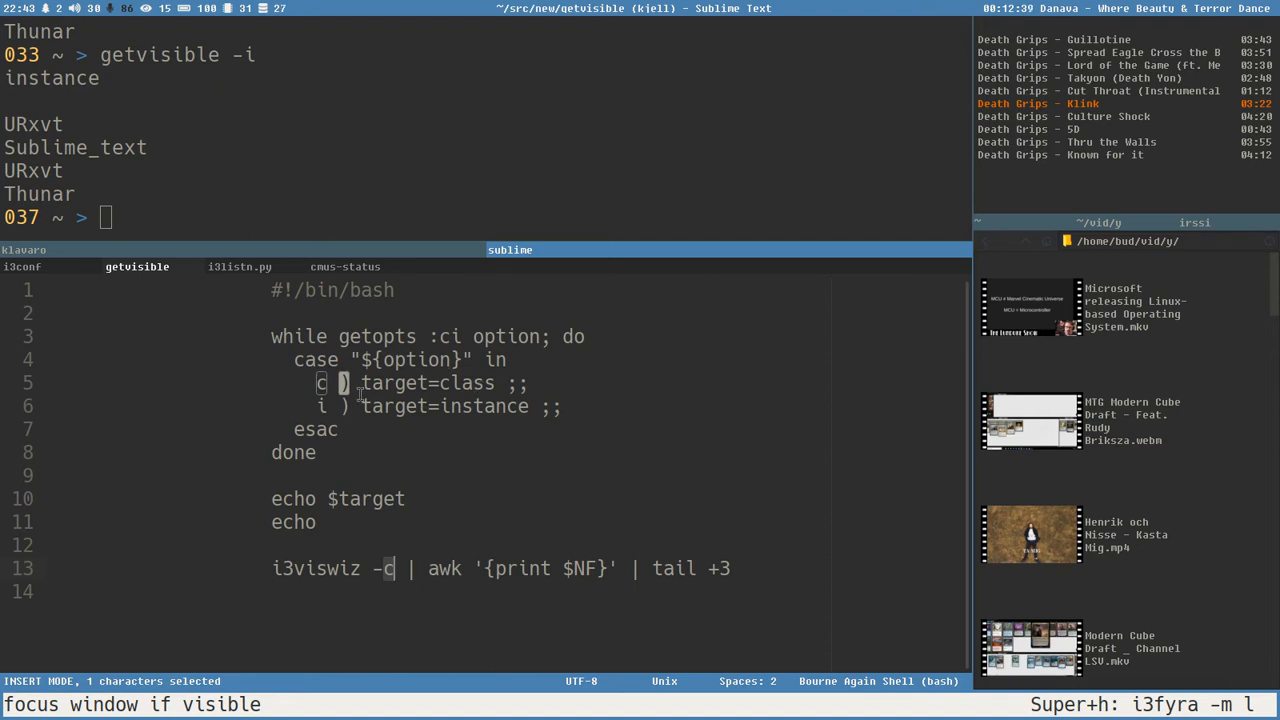
click(318, 383)
text($)
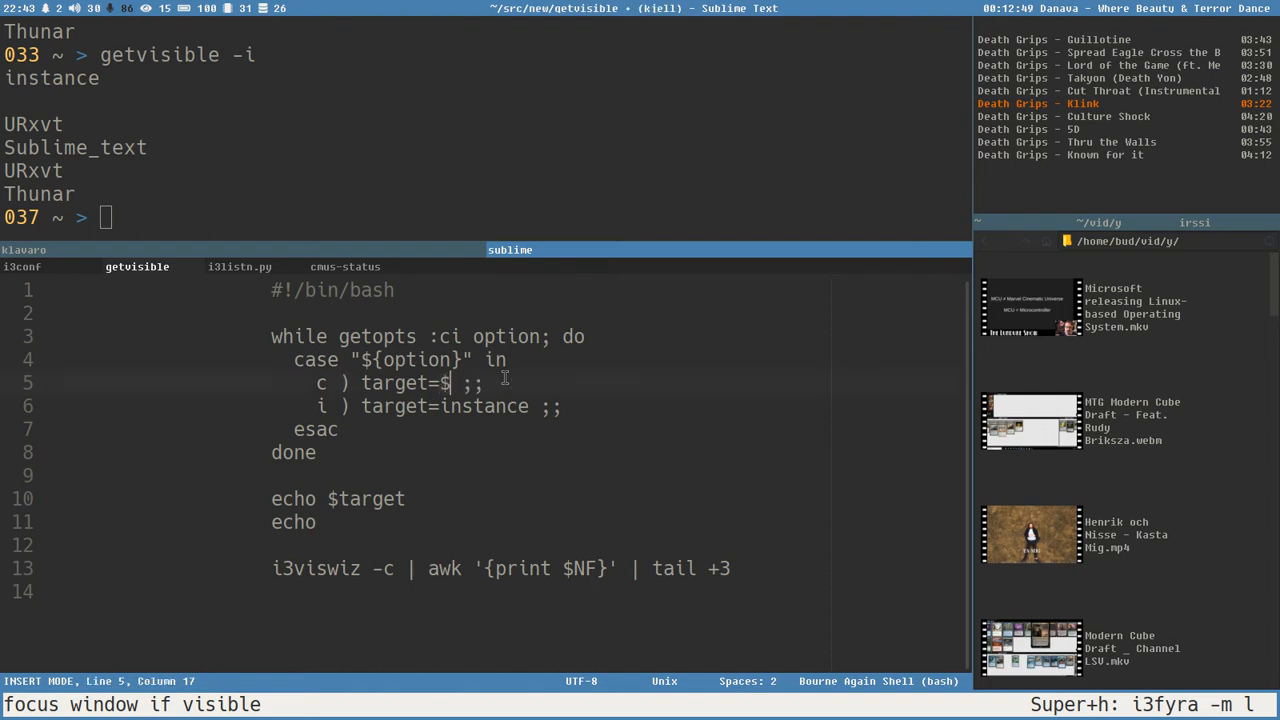
text(option)
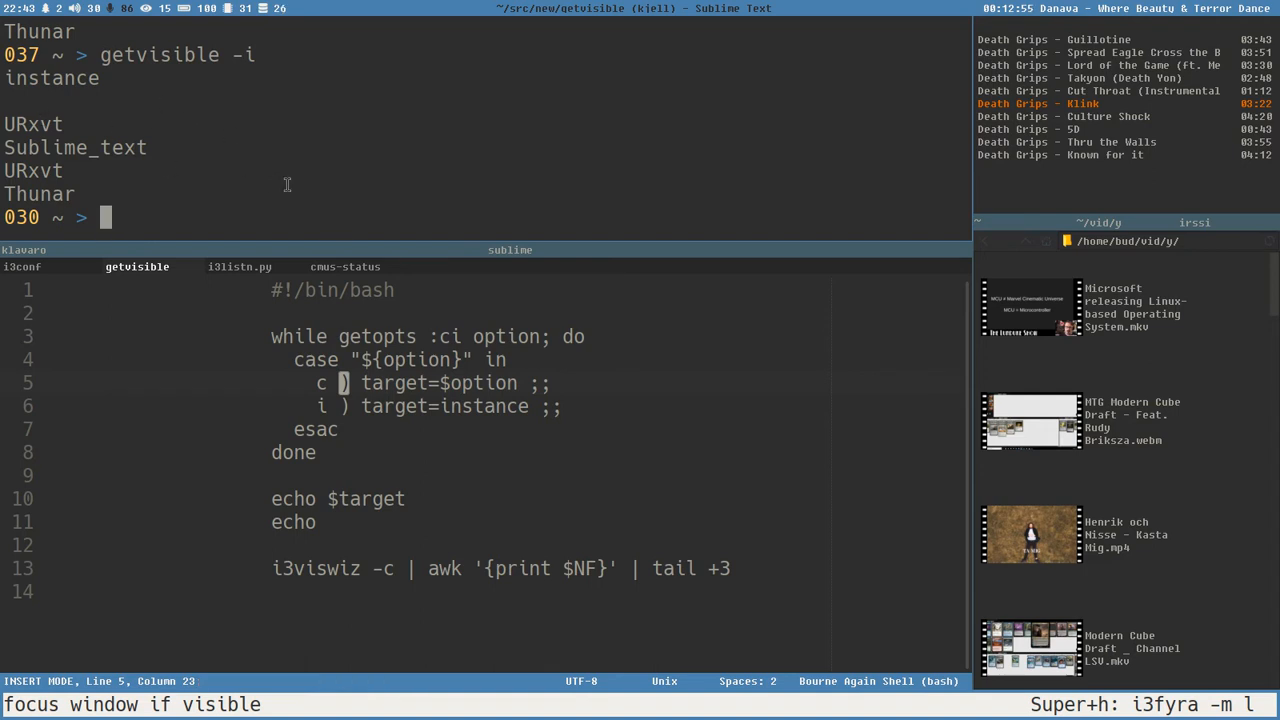
key(Return)
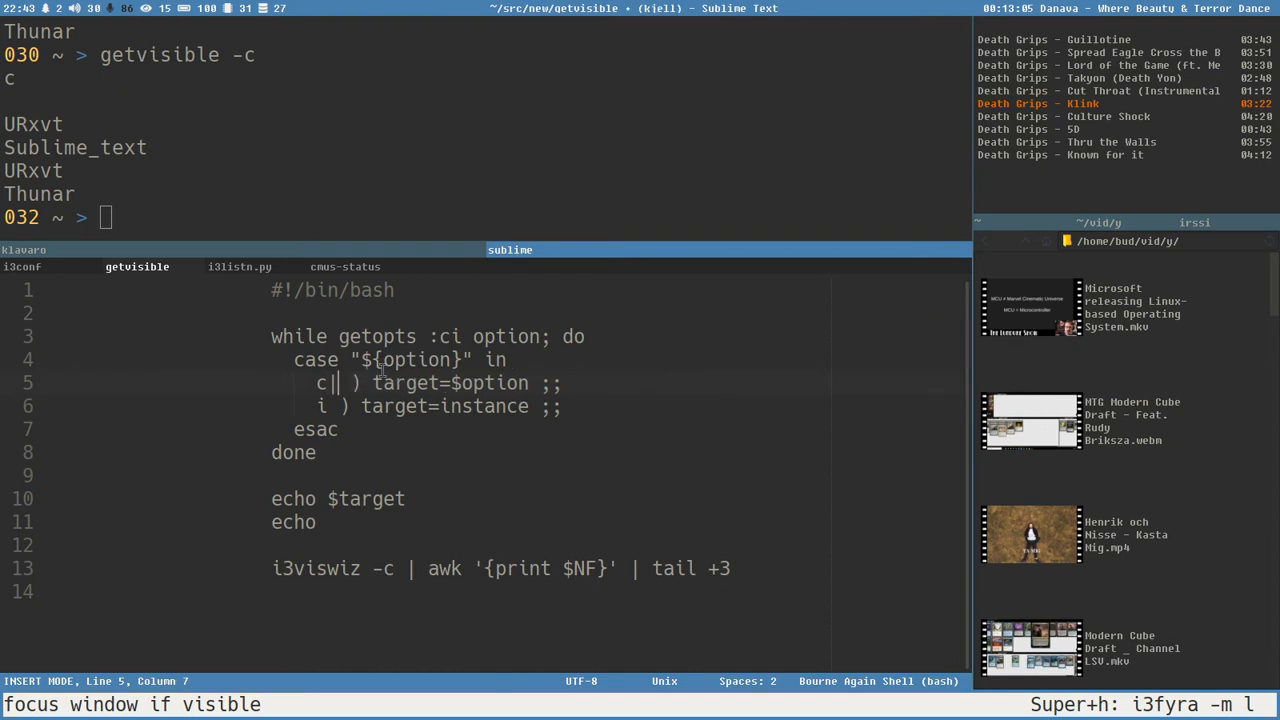
- Delete the redundant i branch line and save the getvisible script
text(i)
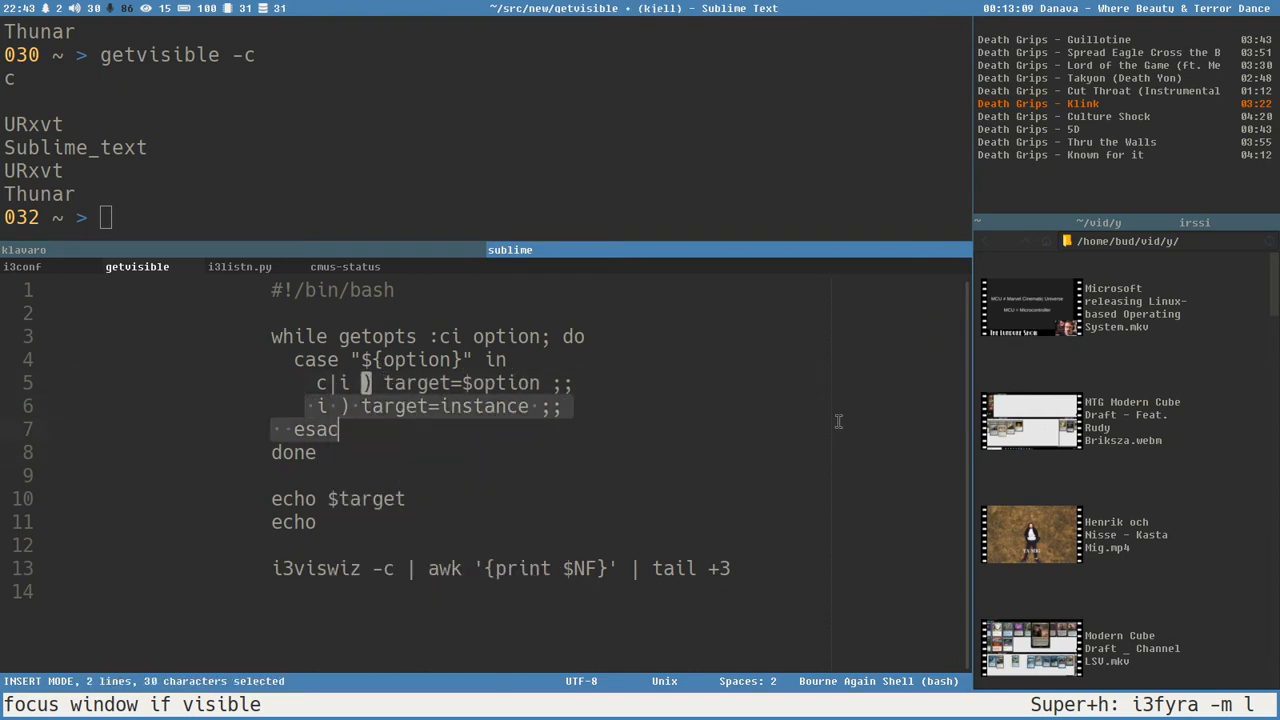
key(Delete)
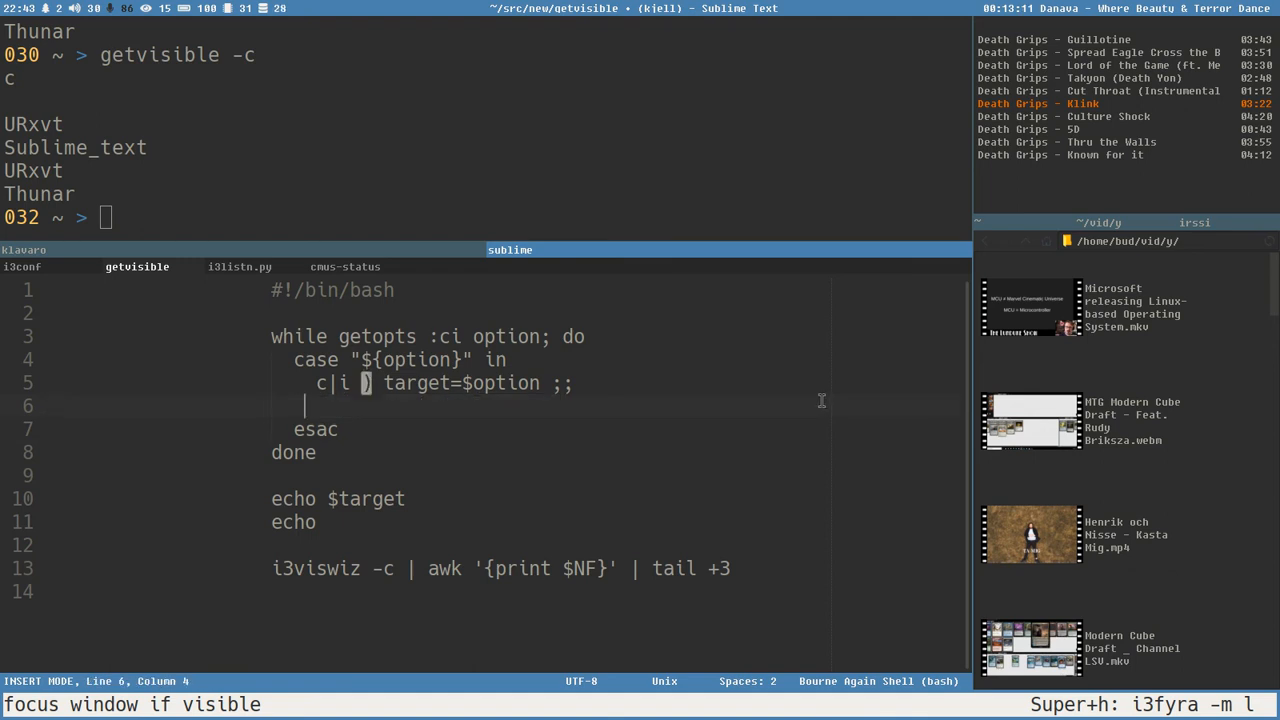
key(ctrl+s)
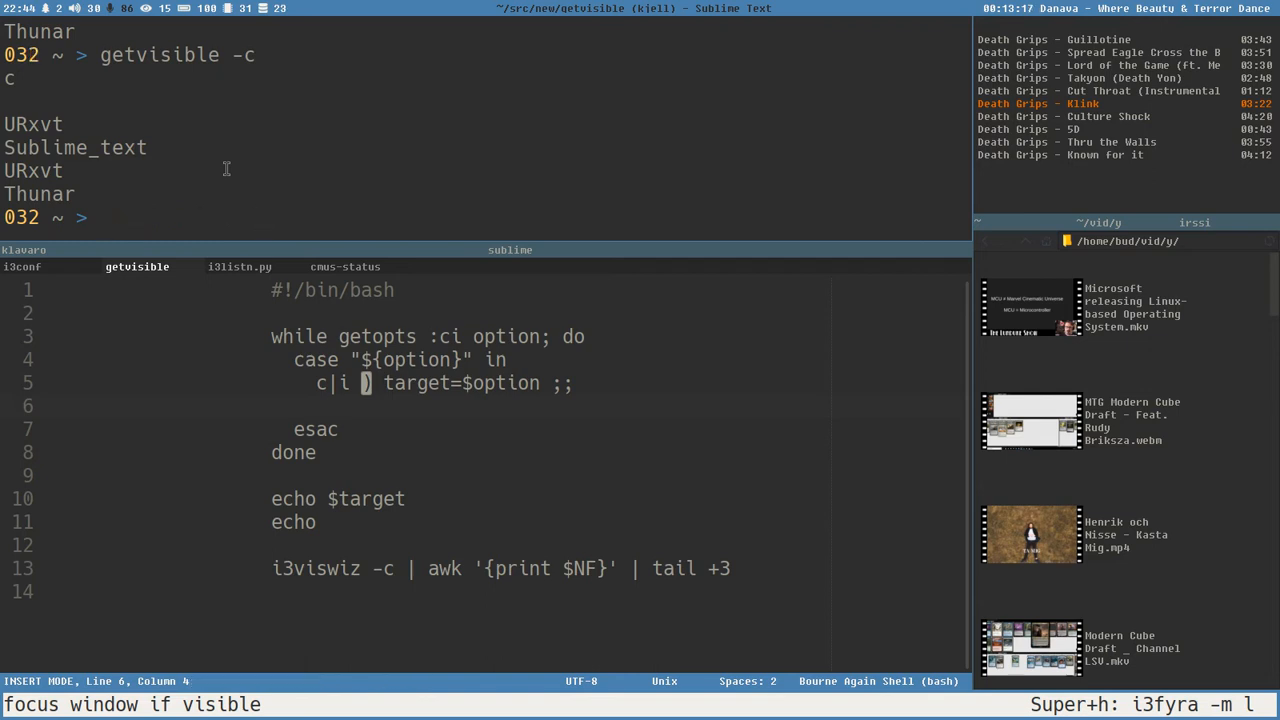
- Run getvisible -i in the terminal, save again, and retype getvisible -i
text(getvisible -i)
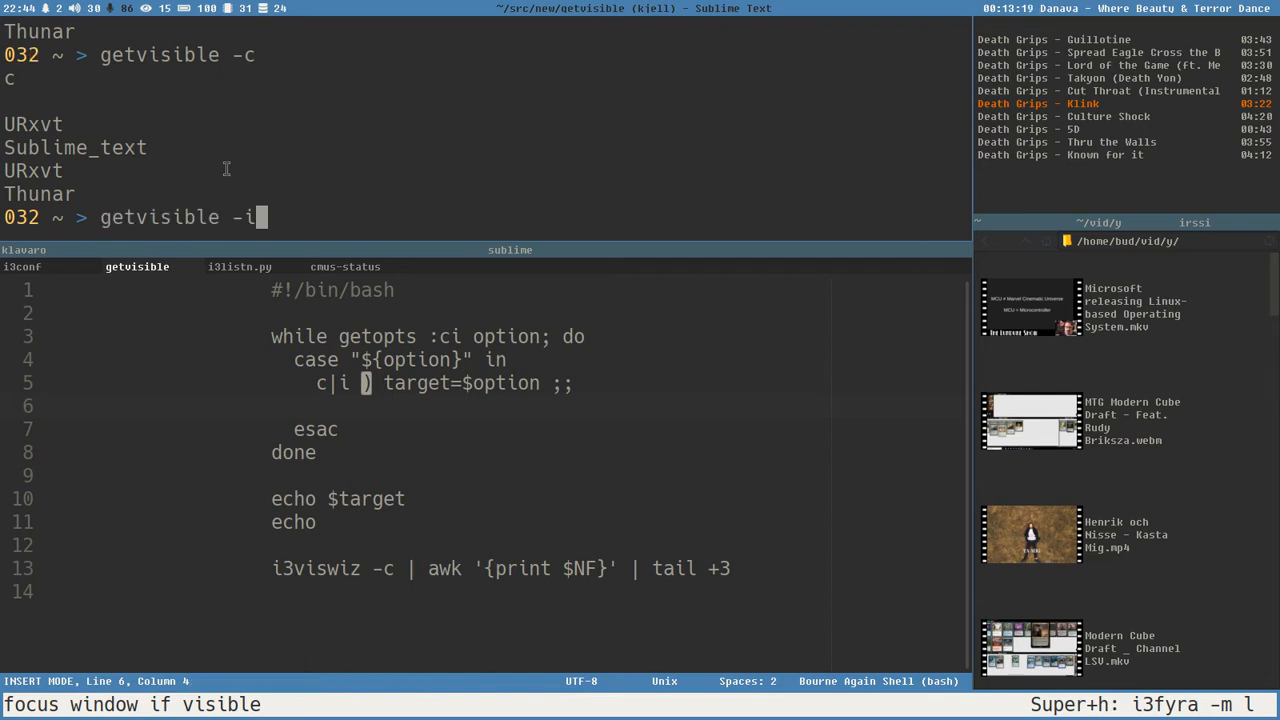
key(Return)
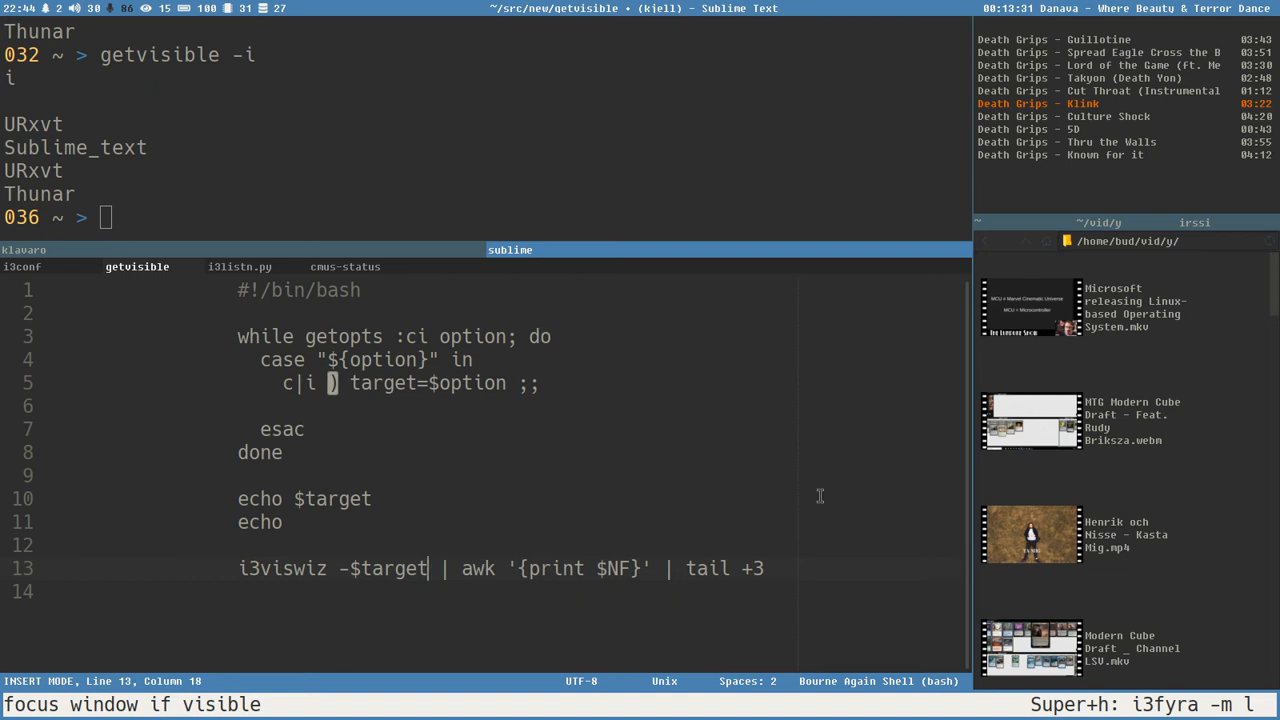
key(ctrl+s)
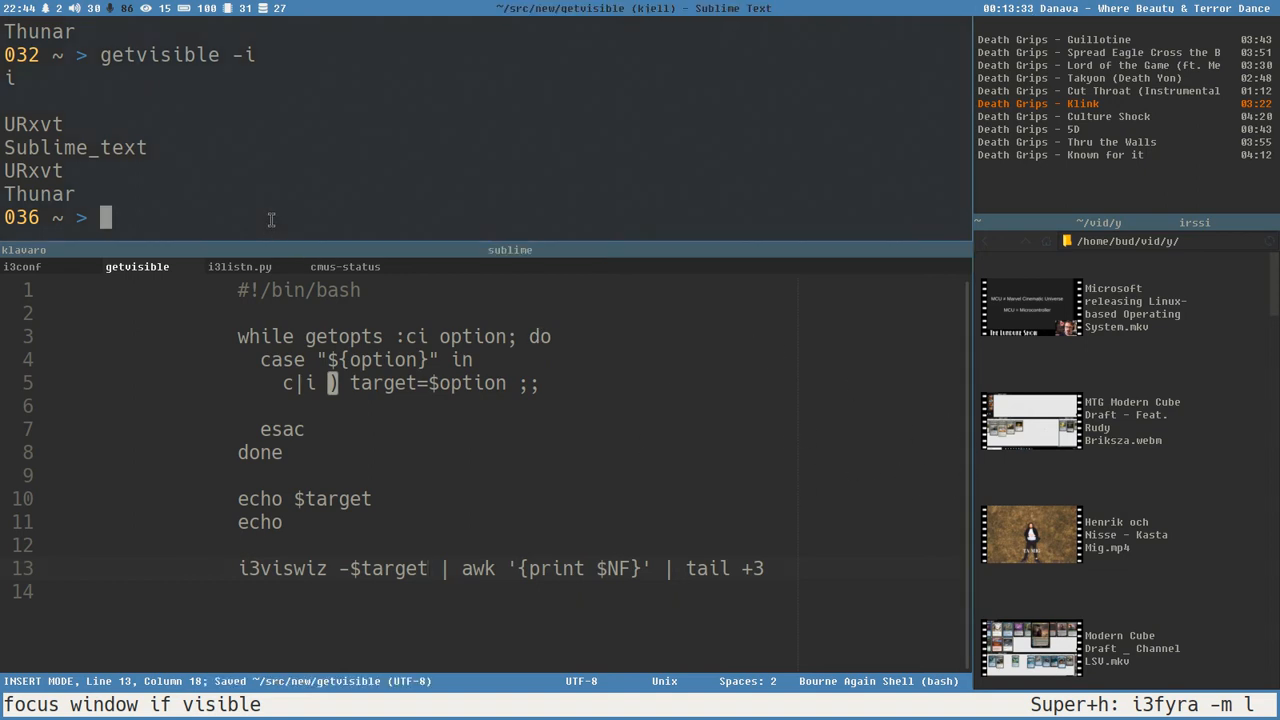
text(getvisible -i)
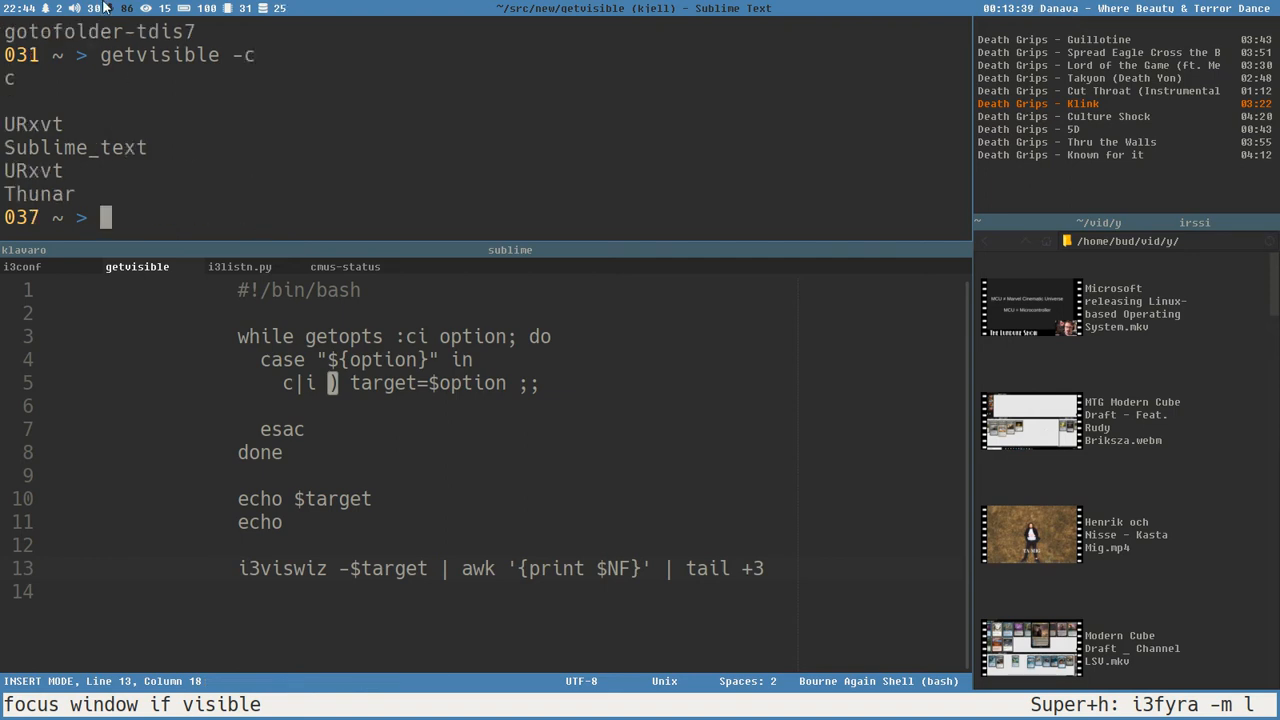
mouse_move(343, 405)
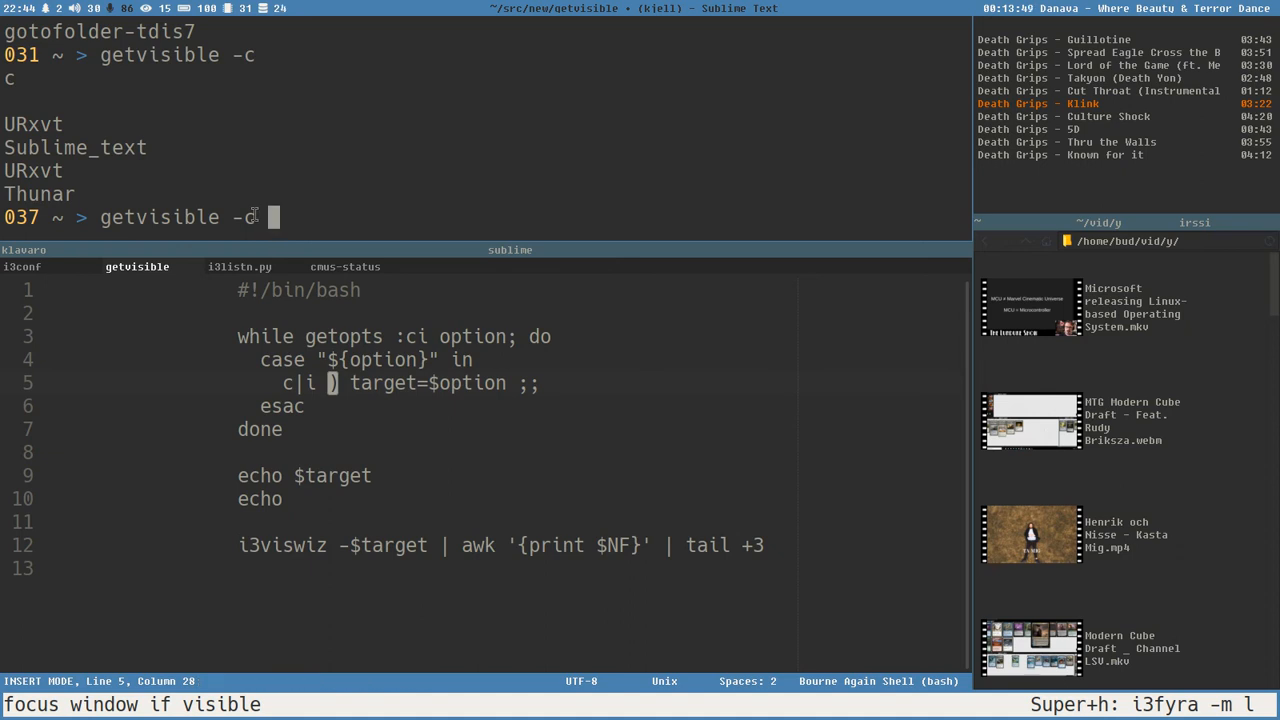
- Make the options take arguments and append arg=${OPTARG} to the case line
text(URx)
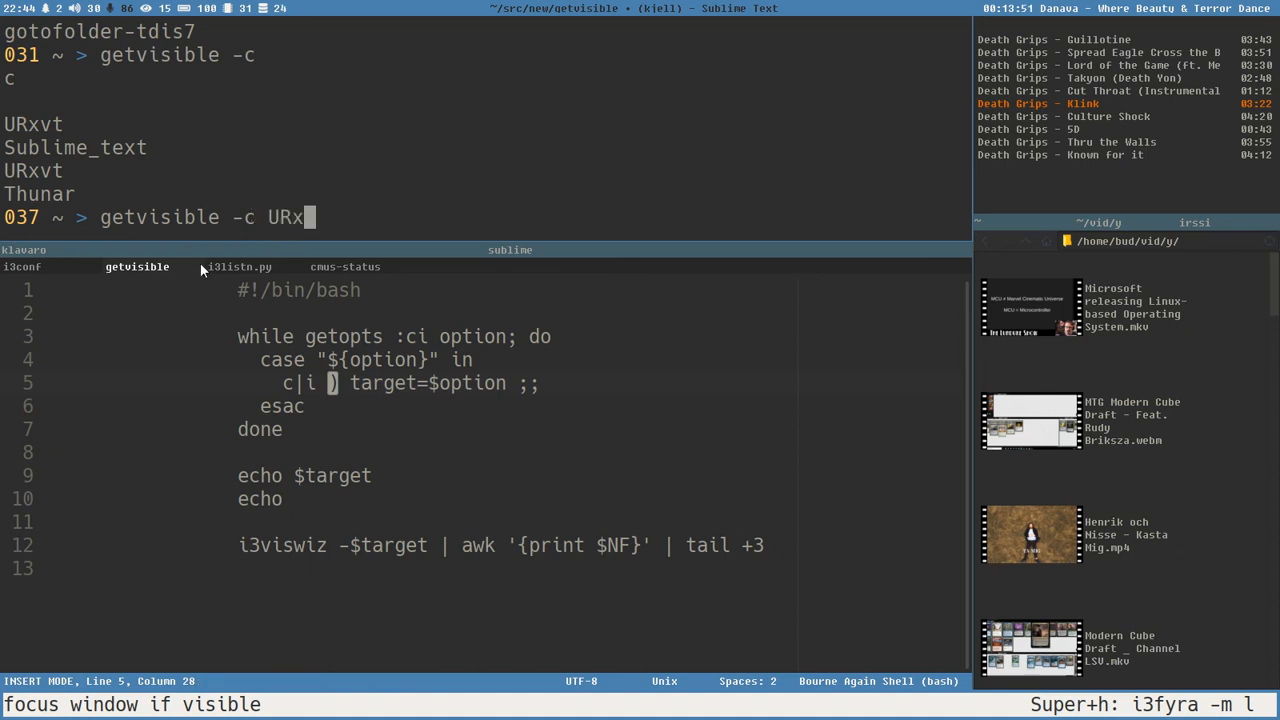
text(vt)
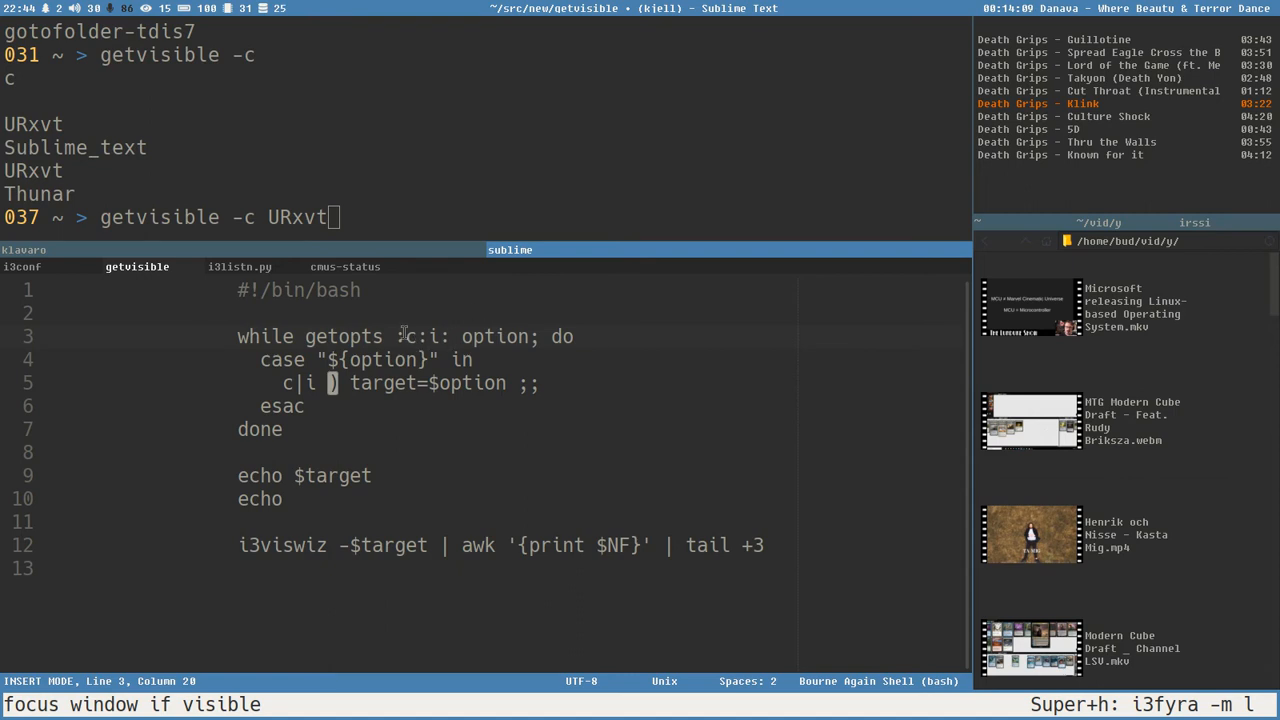
drag(397, 336, 462, 336)
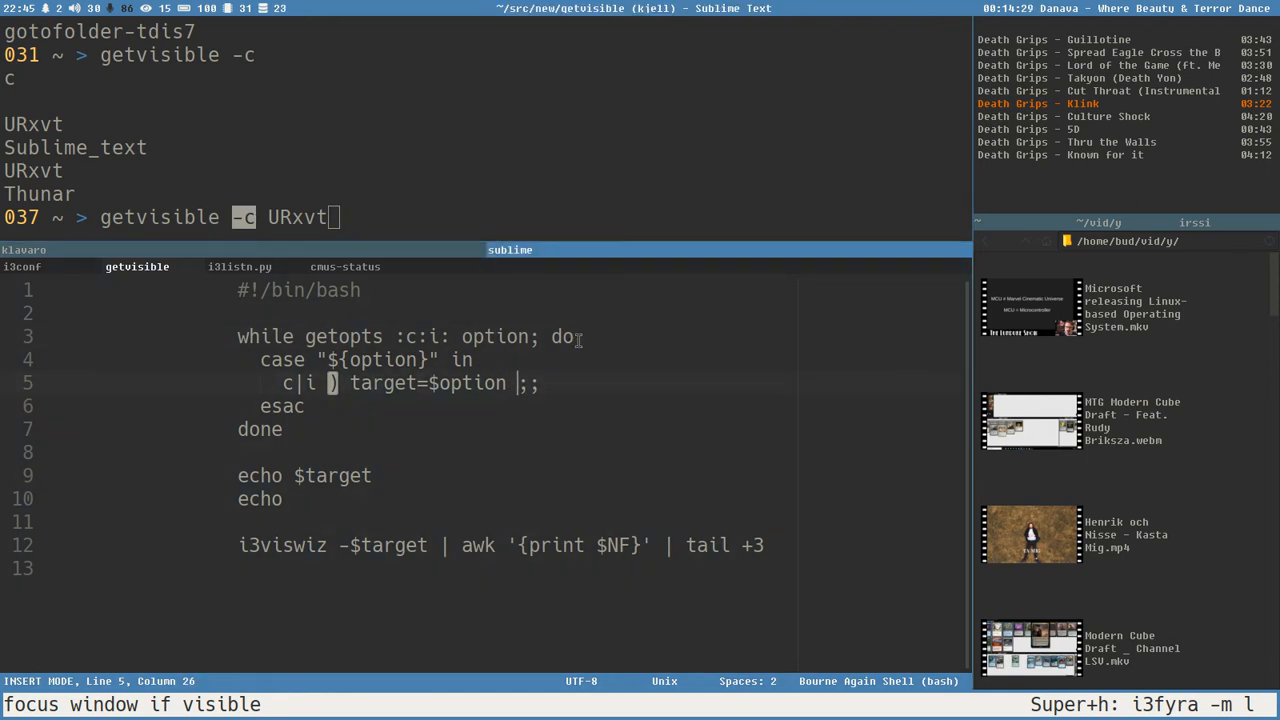
text(a)
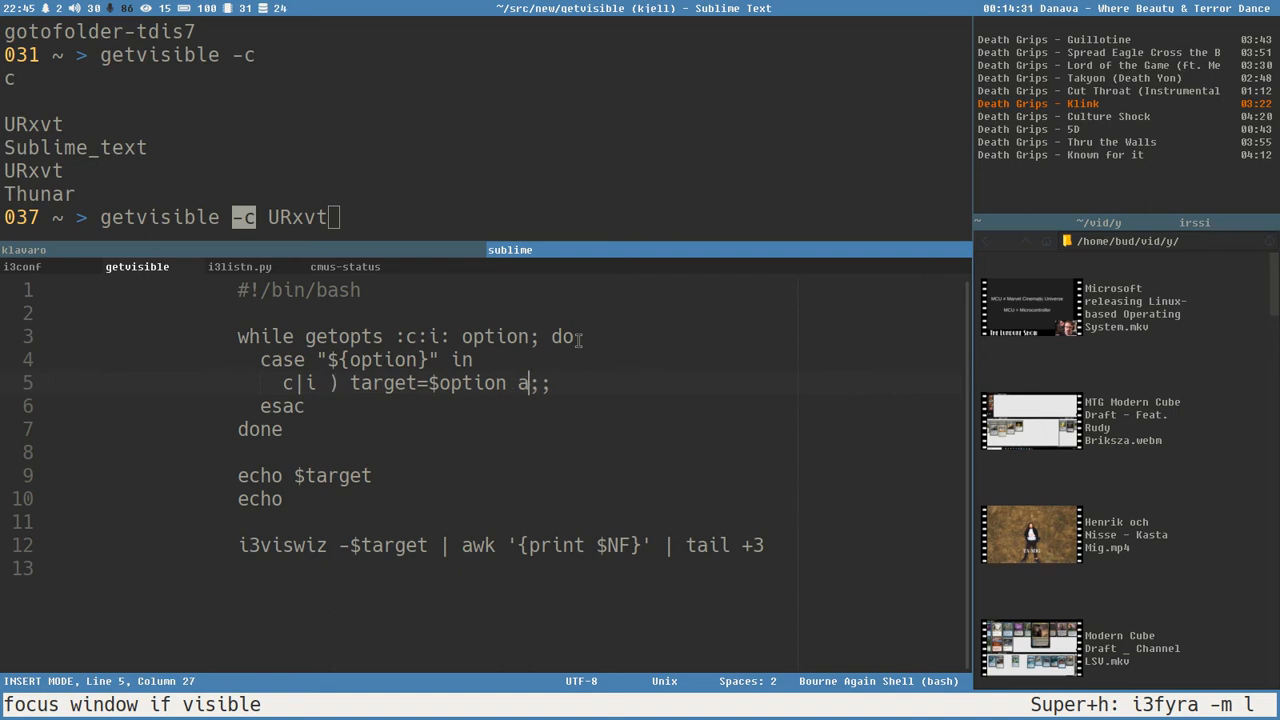
text(rg=)
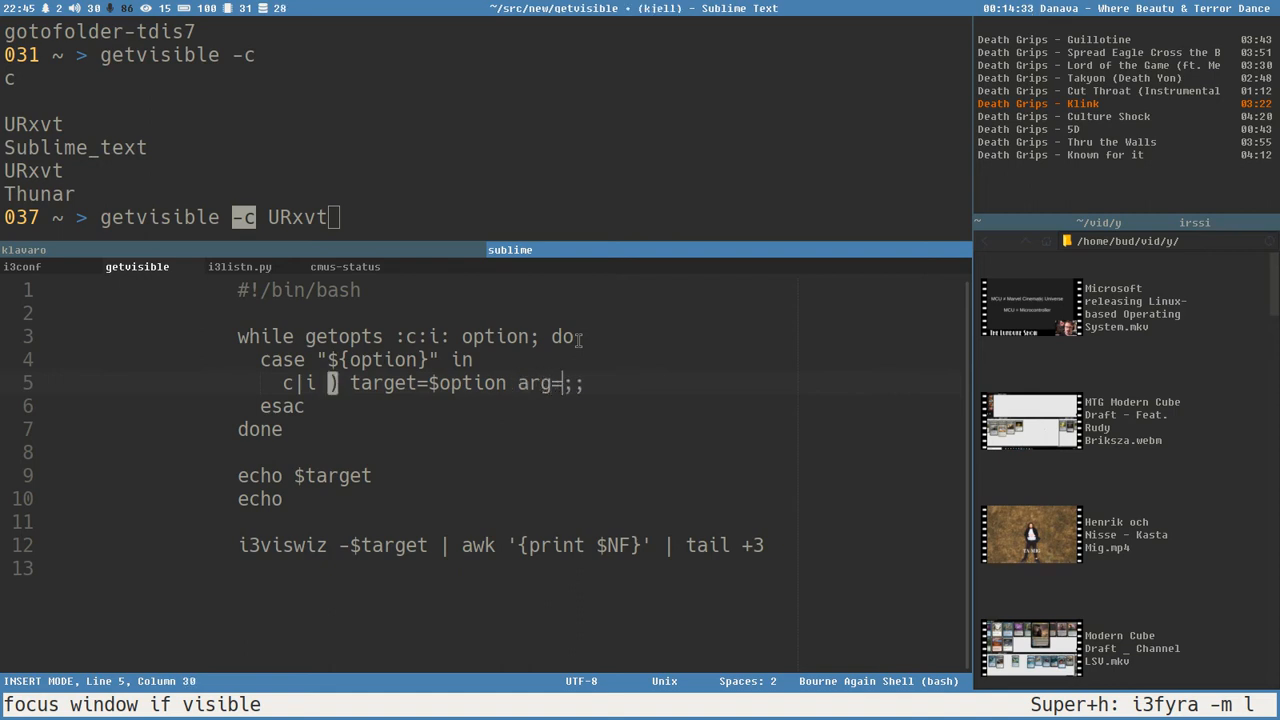
text(${})
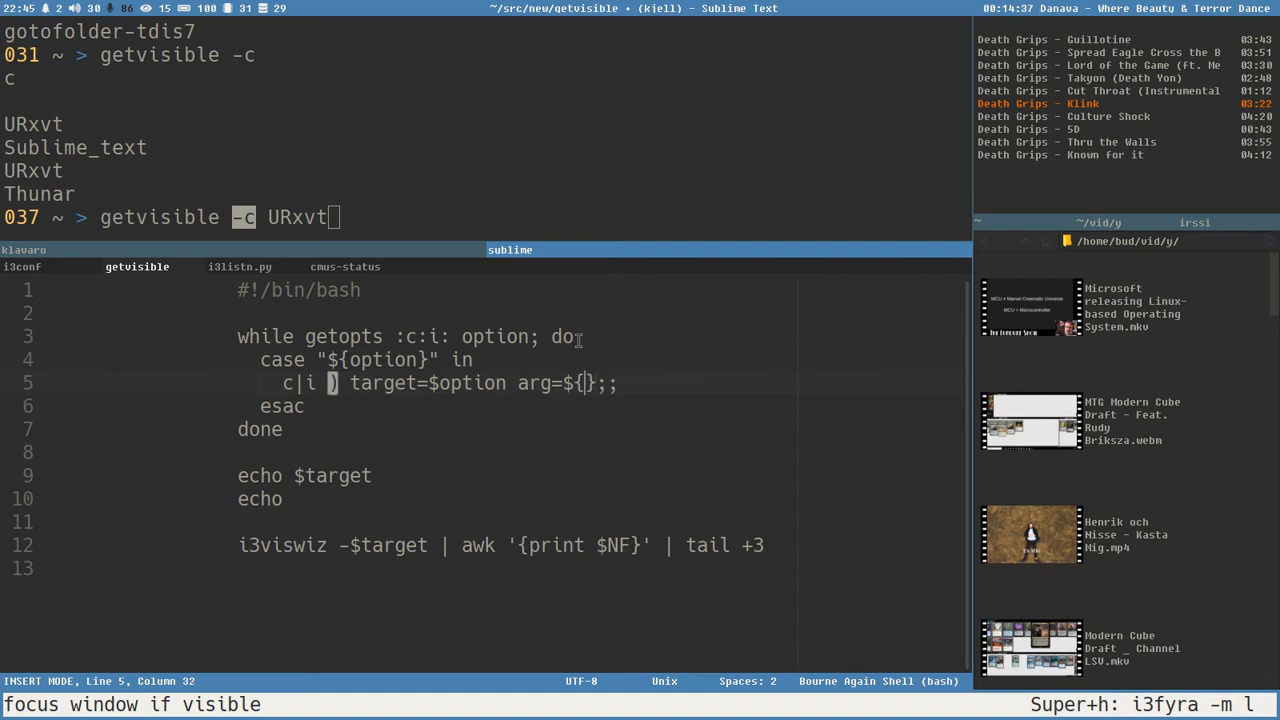
text(OPT)
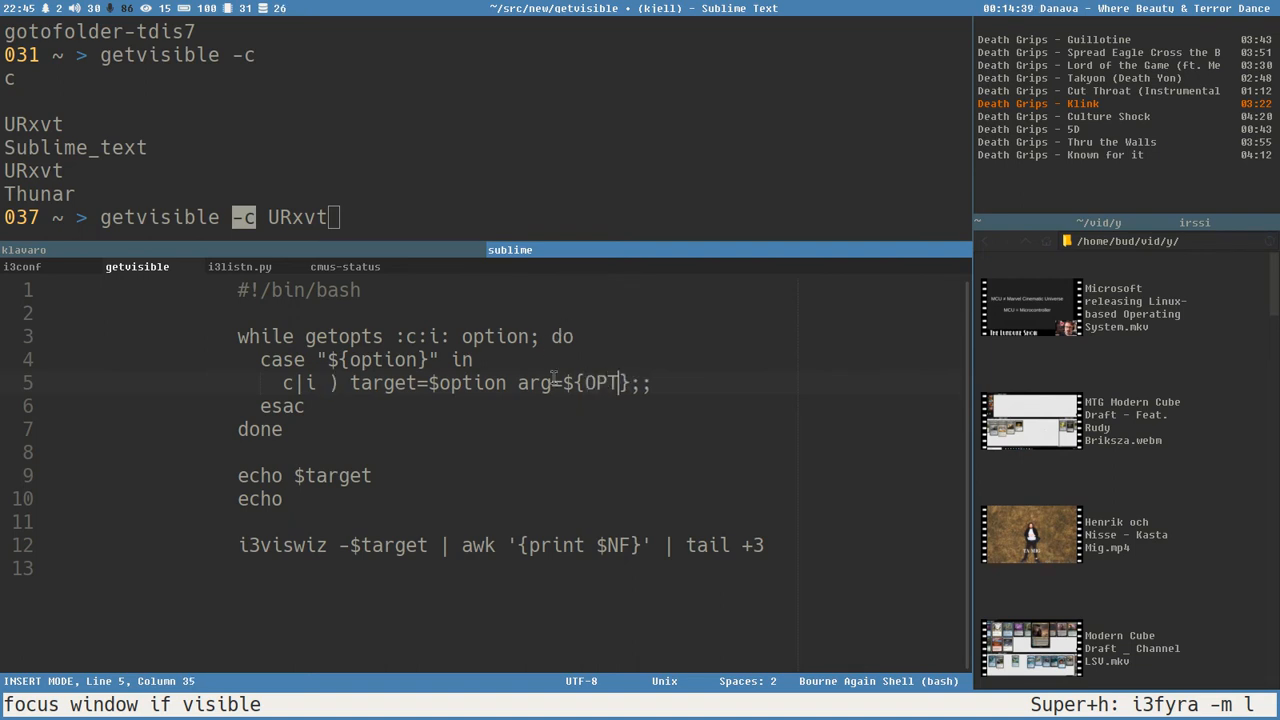
text(ARG)
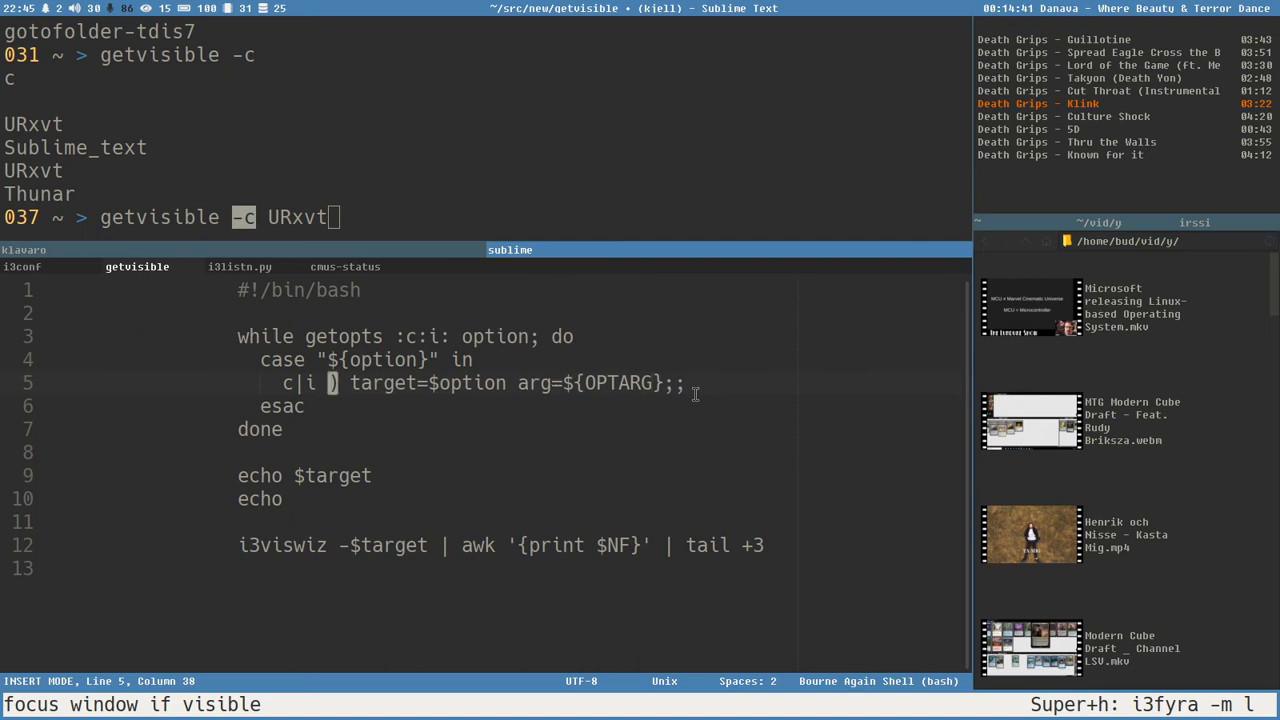
- Echo $arg instead of $target and save the script
double_click(338, 475)
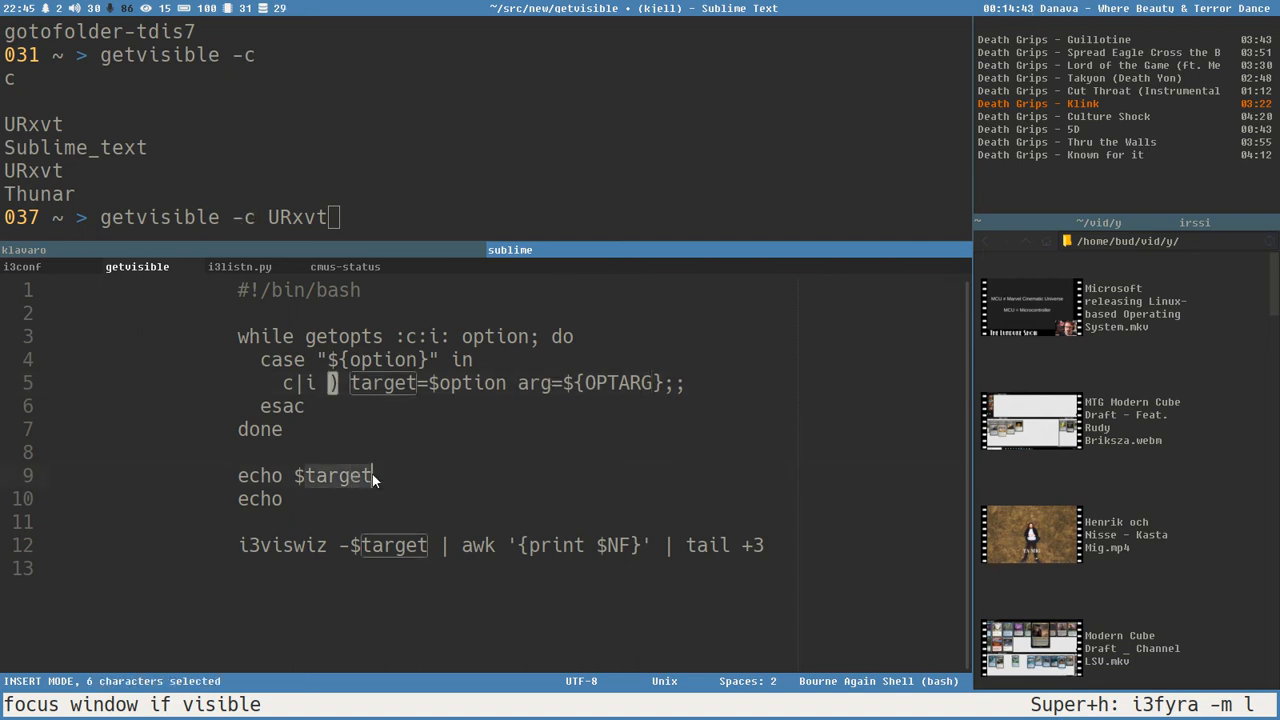
text(arg)
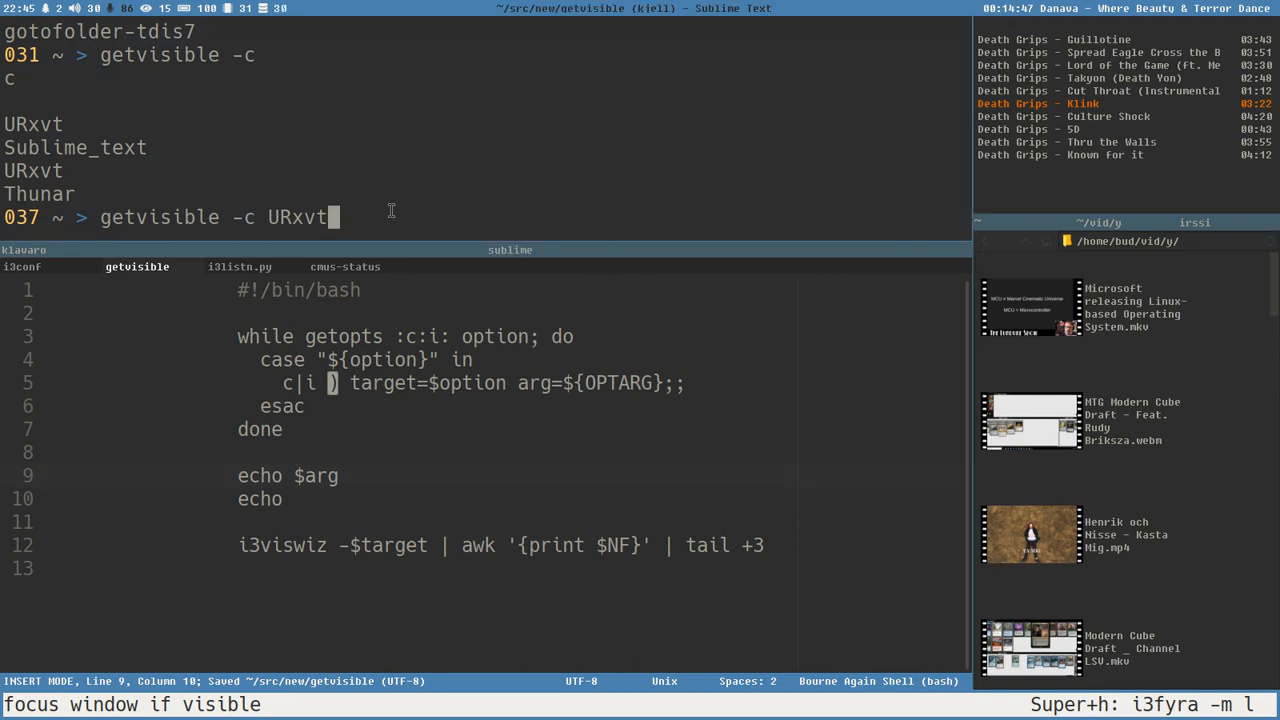
key(Return)
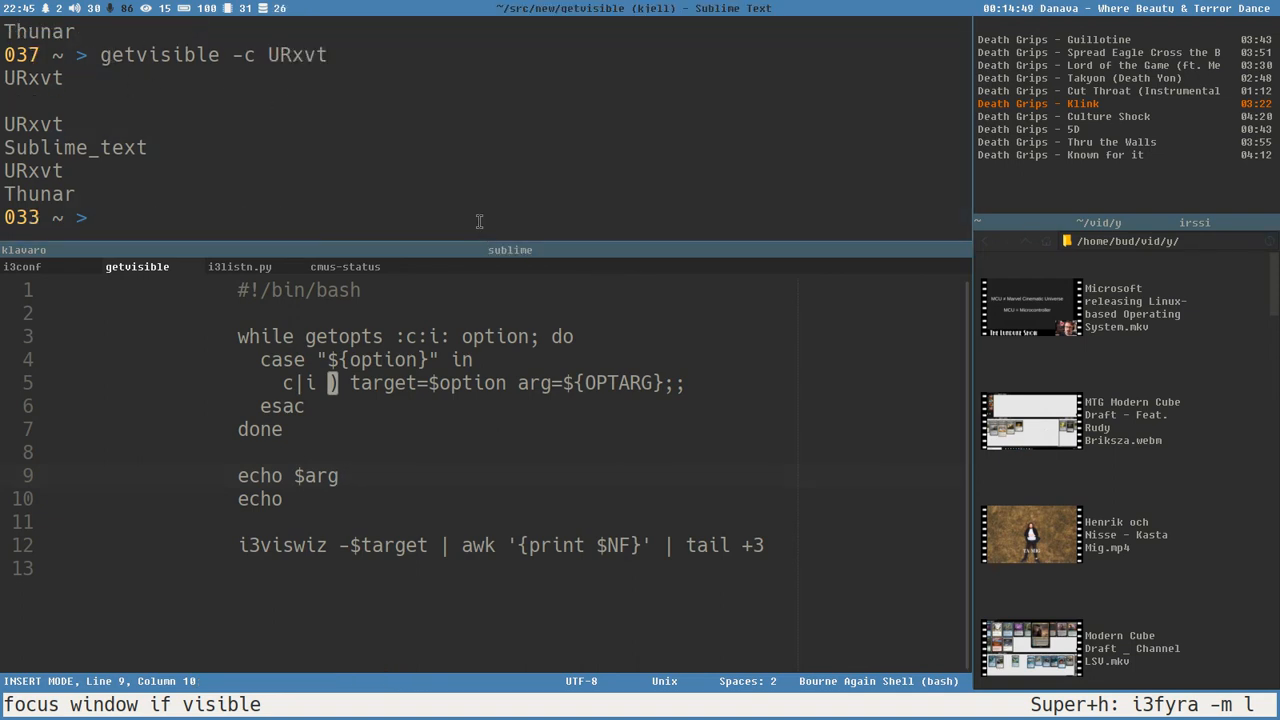
- Run getvisible -c boasposd with a made-up class name
text(getvisible -c b)
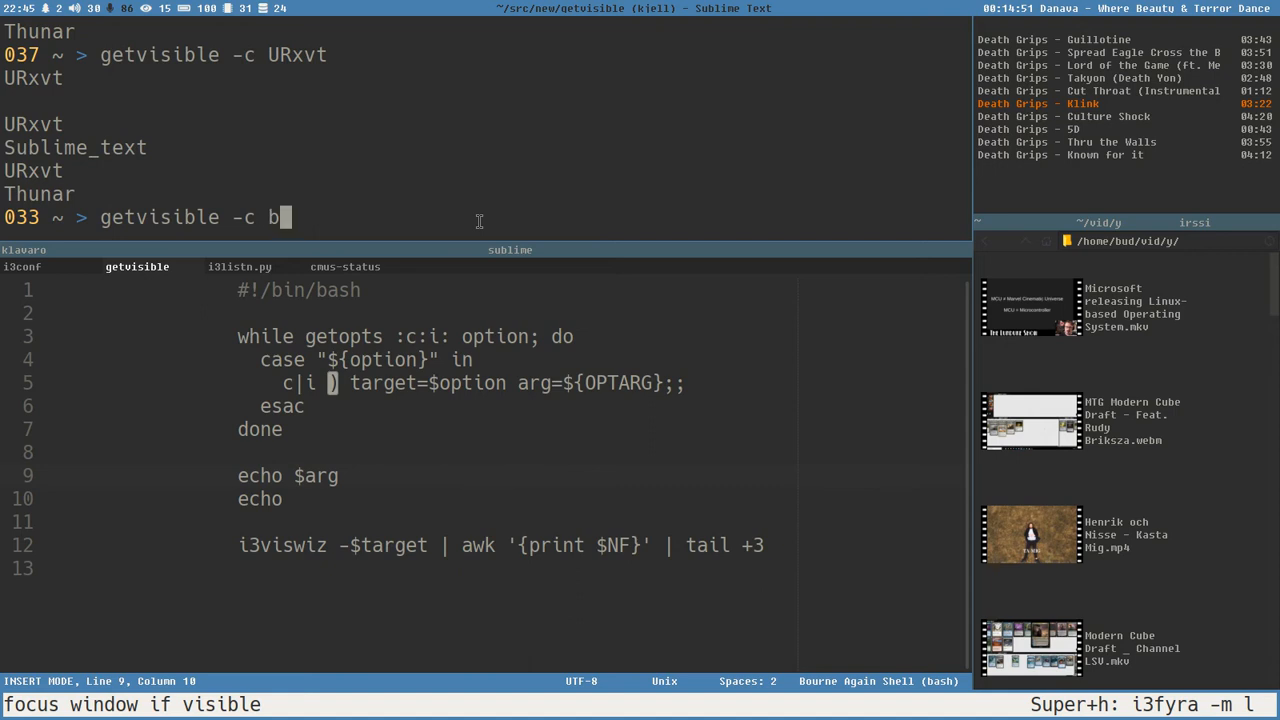
text(oasposd)
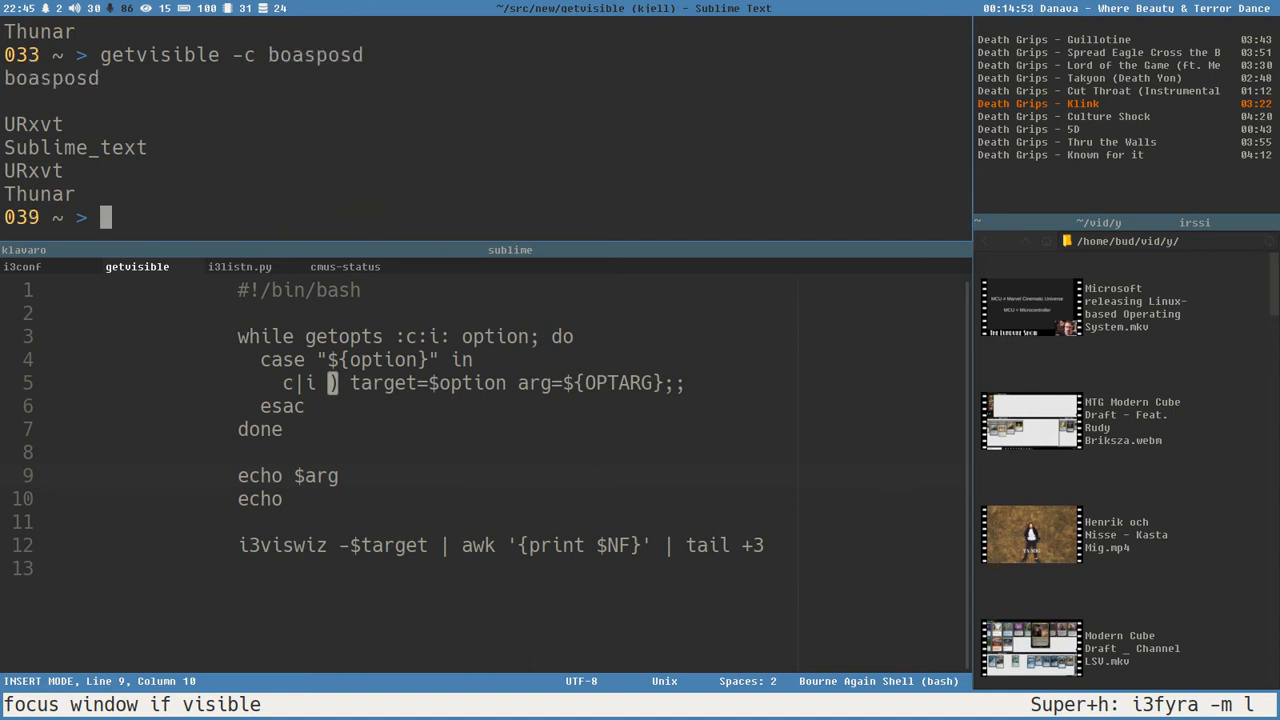
mouse_move(375, 377)
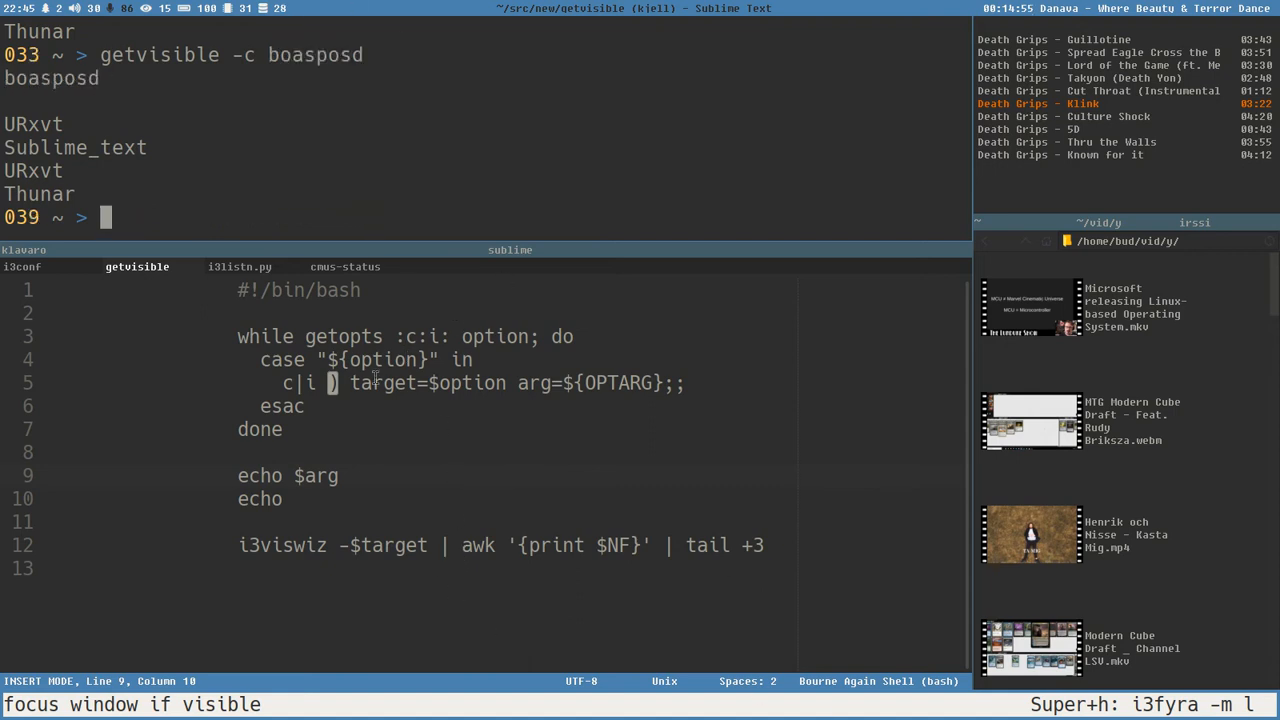
mouse_move(367, 453)
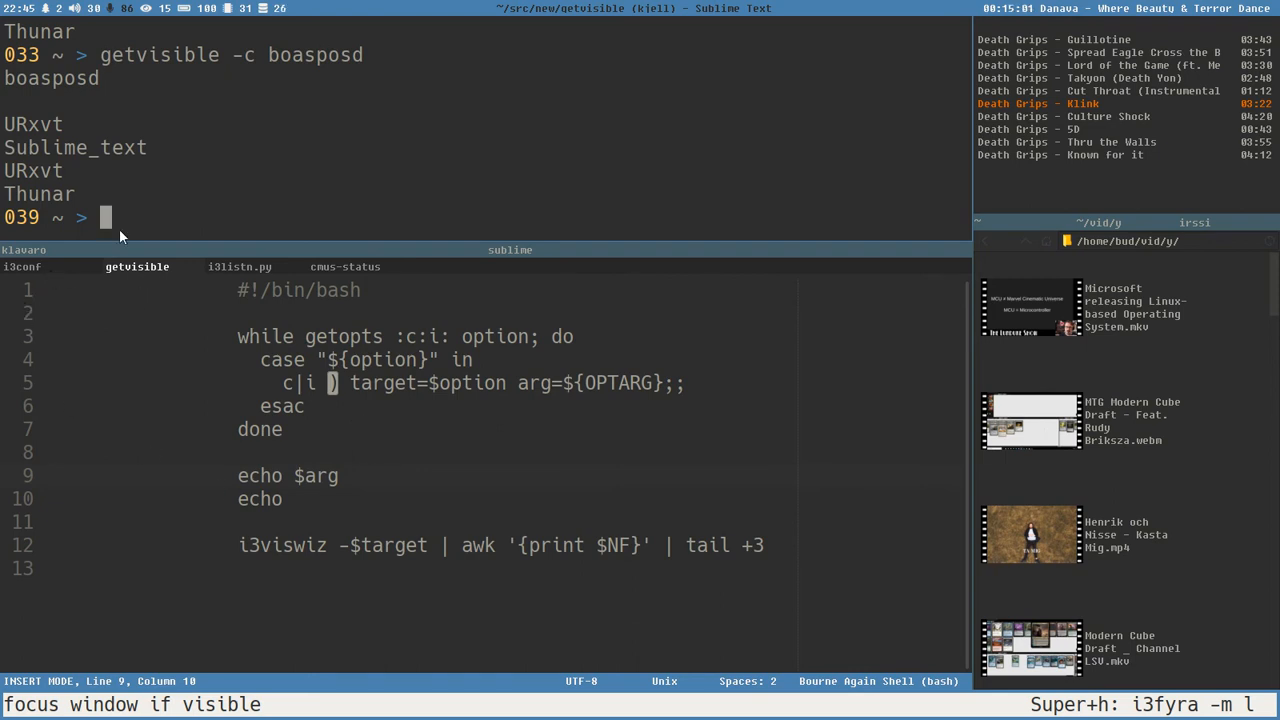
mouse_move(158, 210)
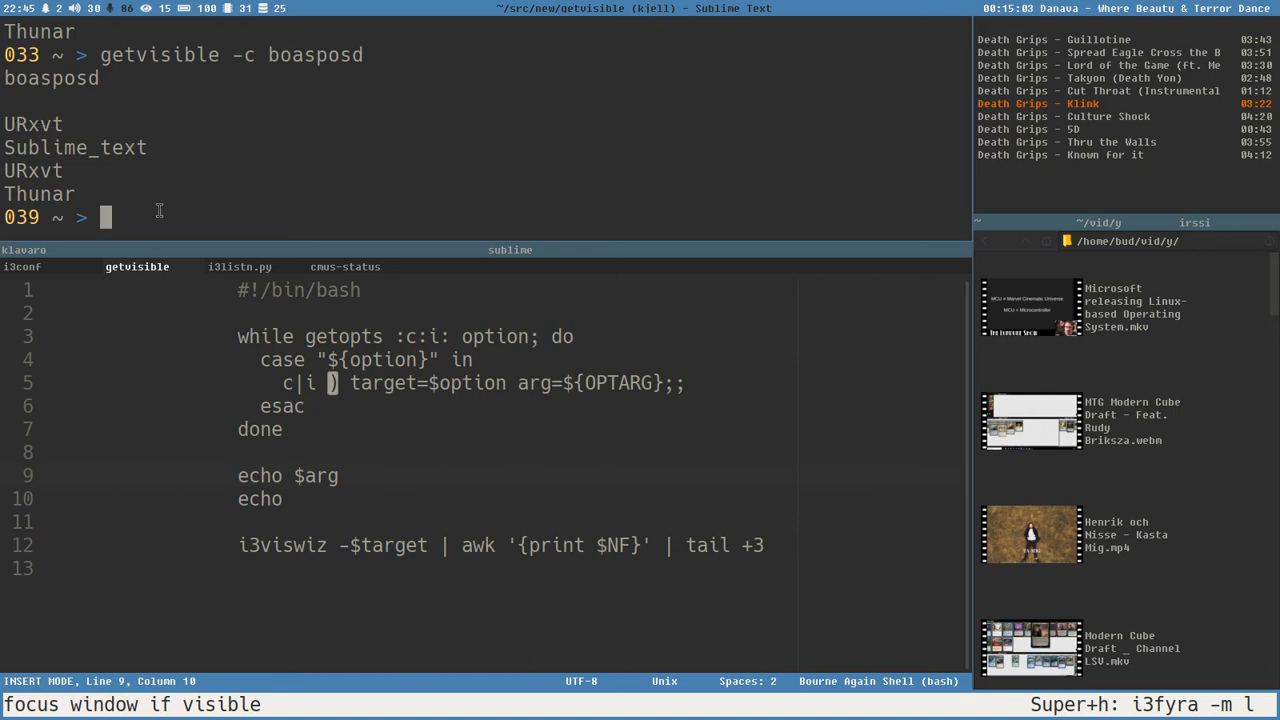
mouse_move(620, 519)
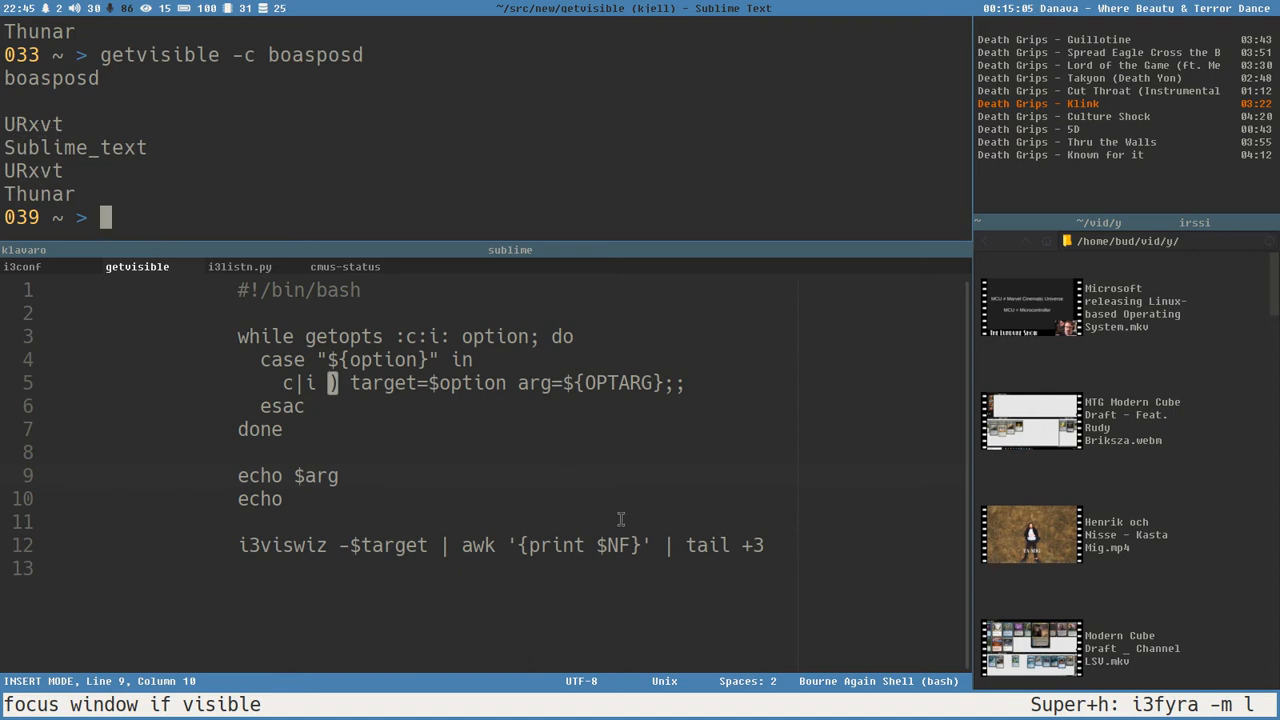
- Change awk's print $NF to $2 to output window ids, then reselect the echoed arg
double_click(616, 545)
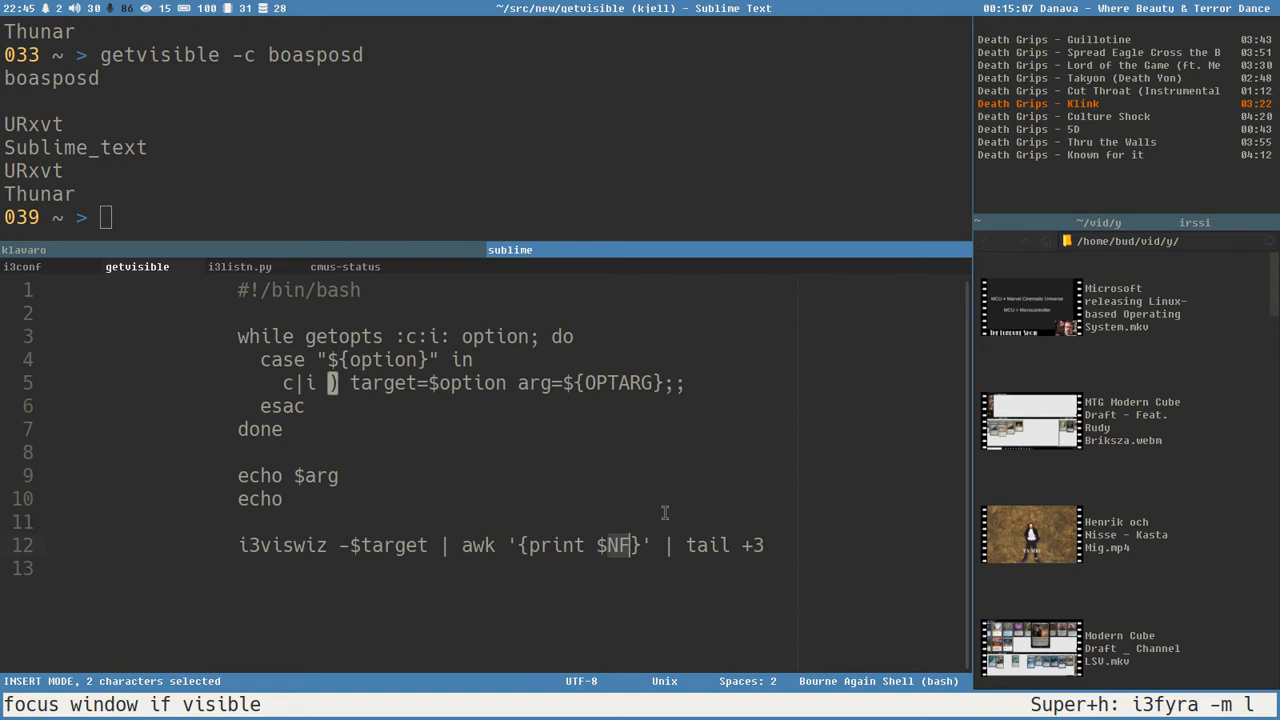
text(2)
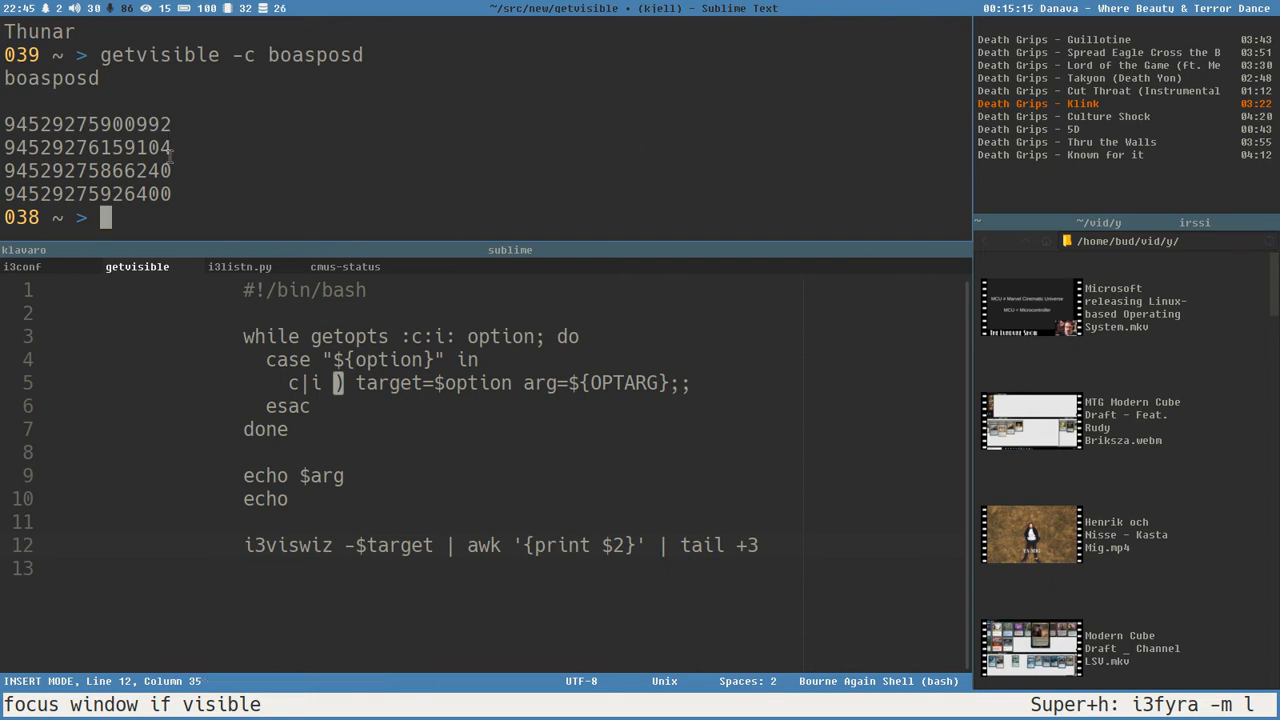
mouse_move(580, 541)
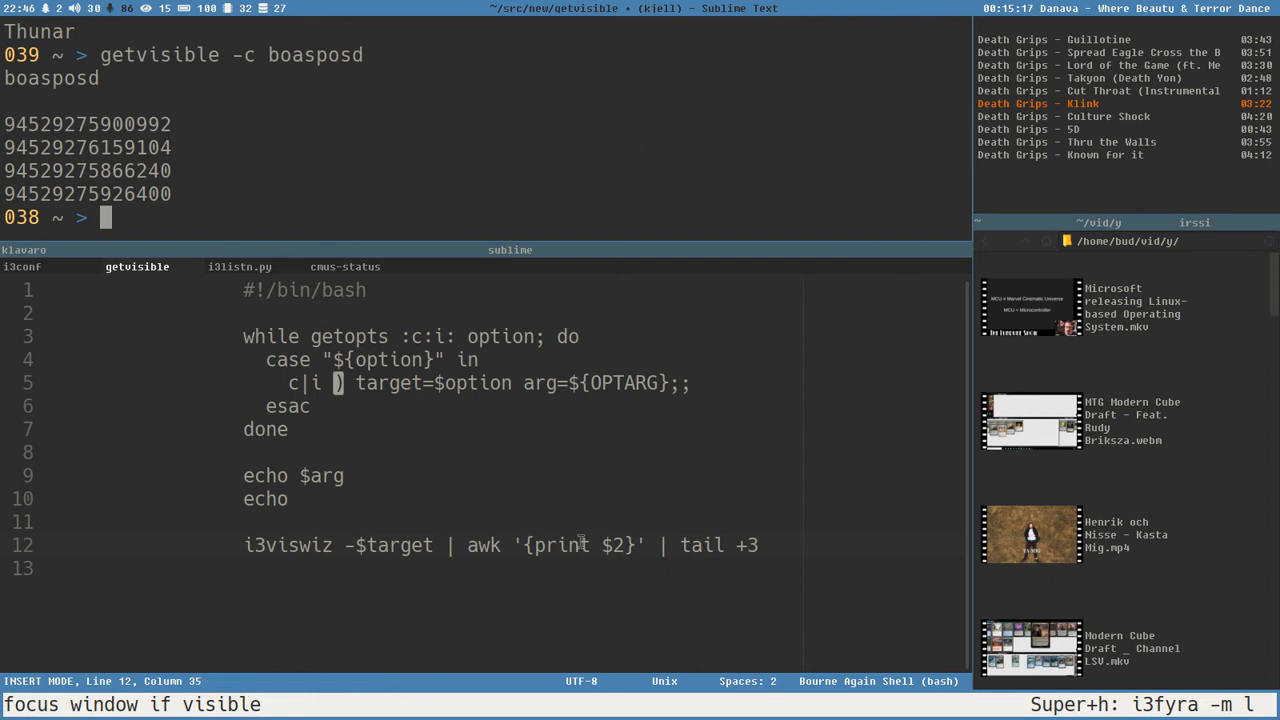
mouse_move(527, 575)
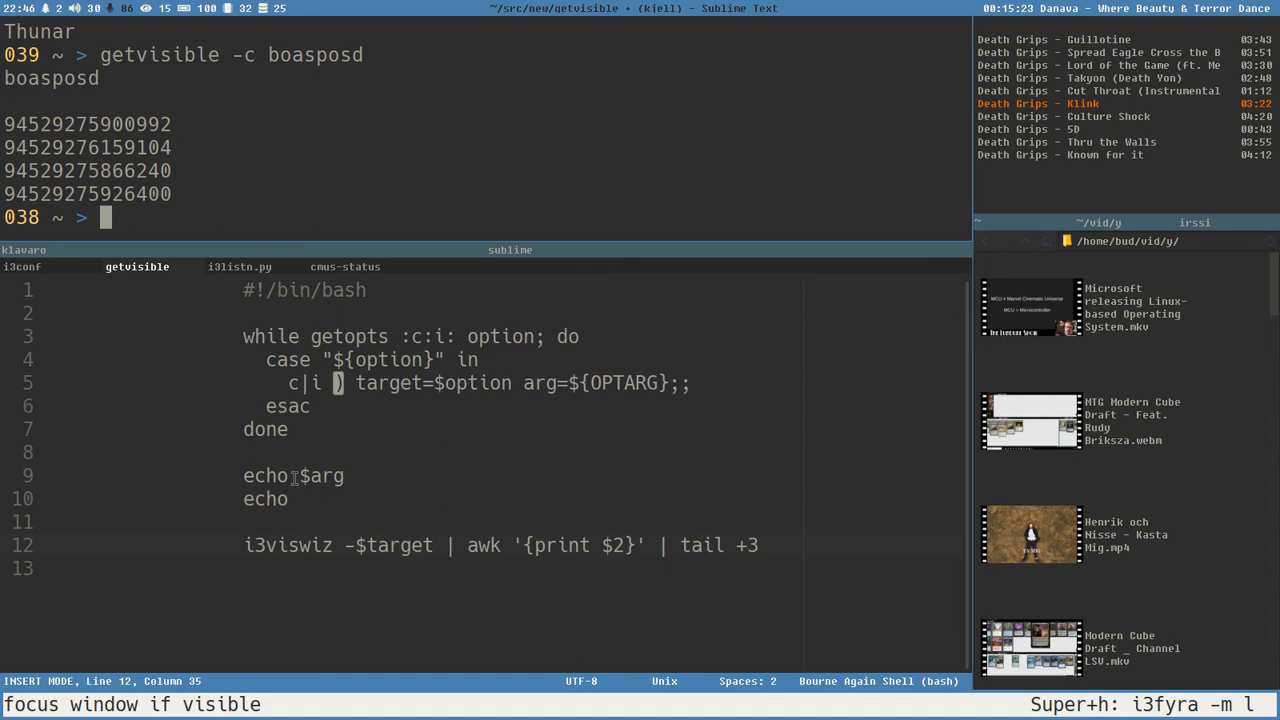
double_click(322, 475)
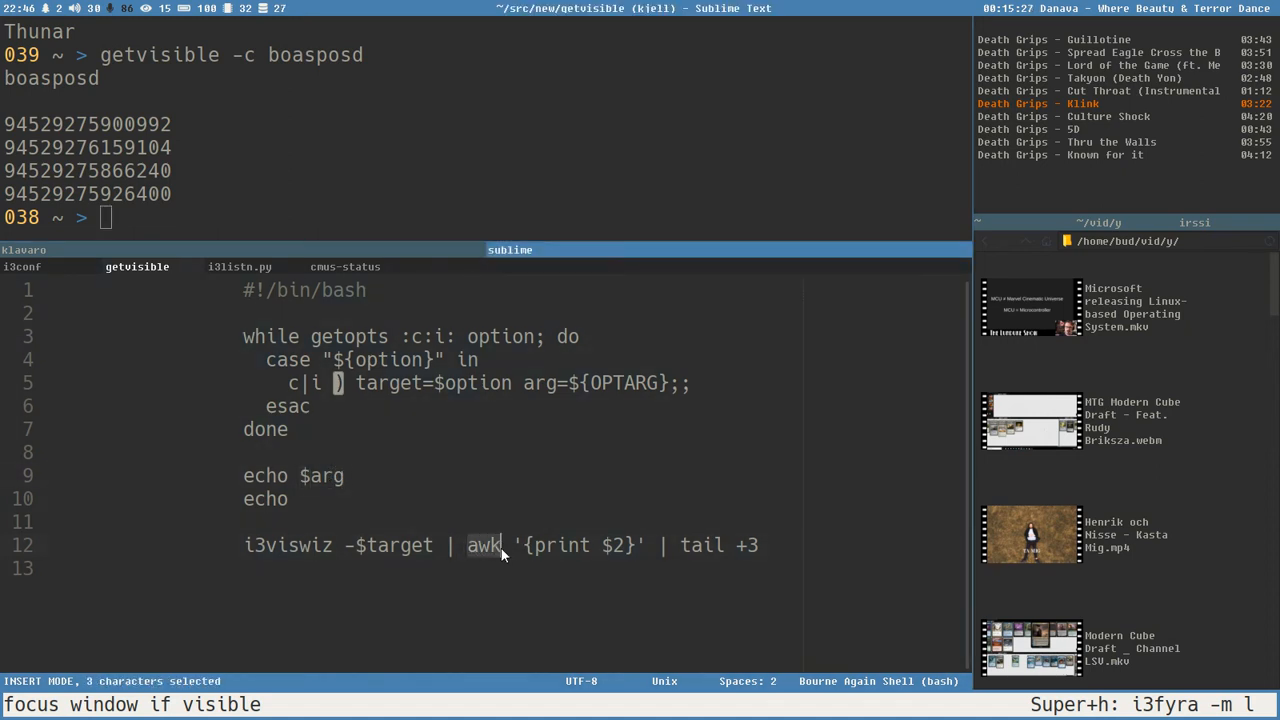
click(298, 475)
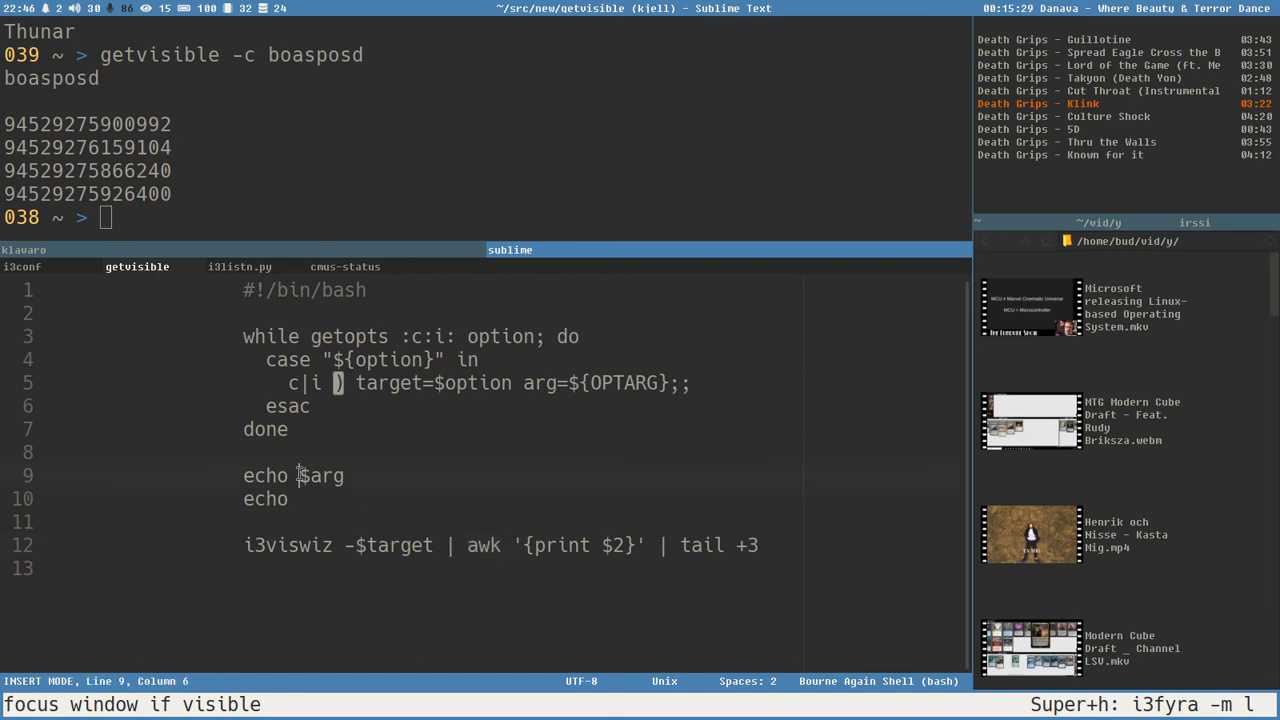
double_click(322, 475)
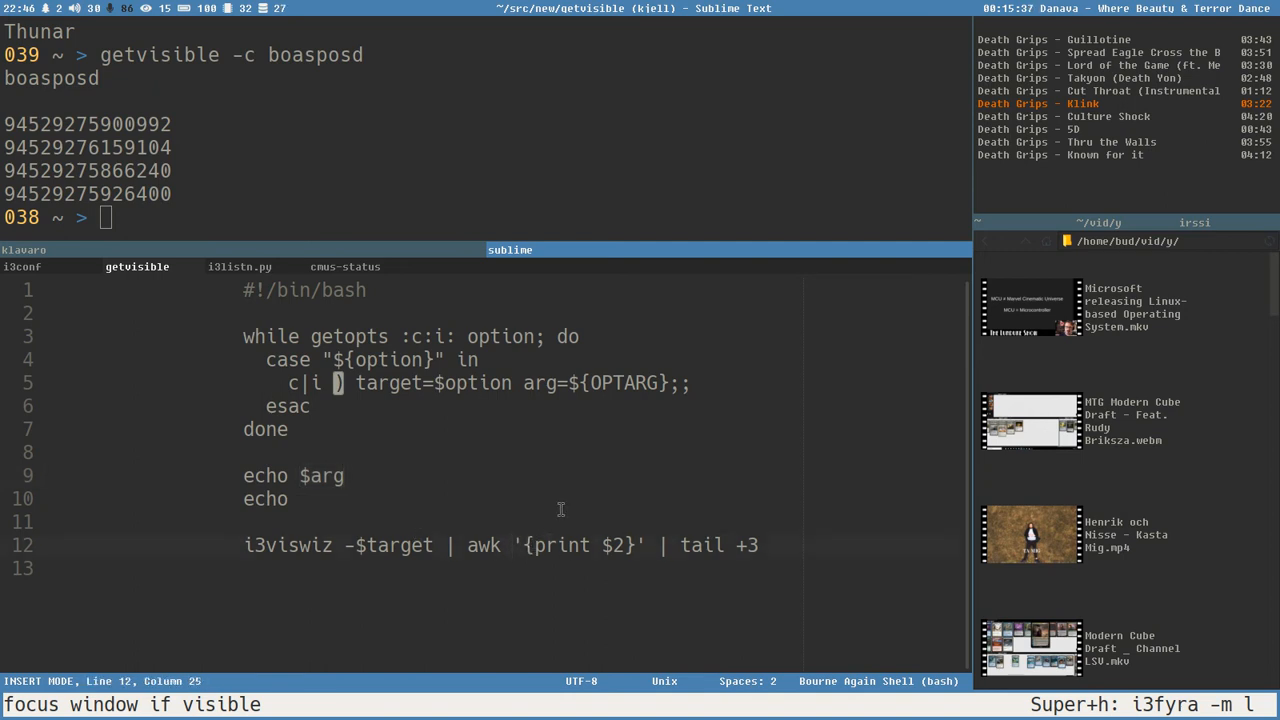
- Add -v argument="$arg" and the $NF==argument pattern to the awk command
text(-v argument="$arg)
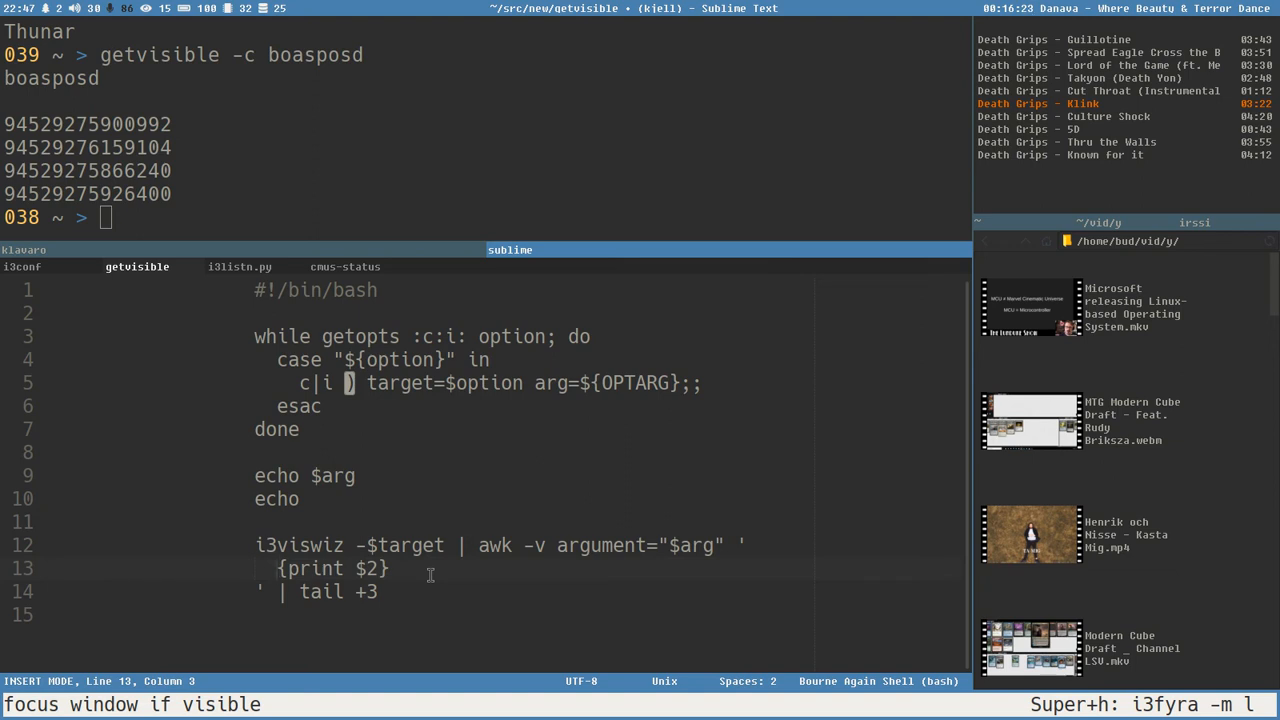
text($NF)
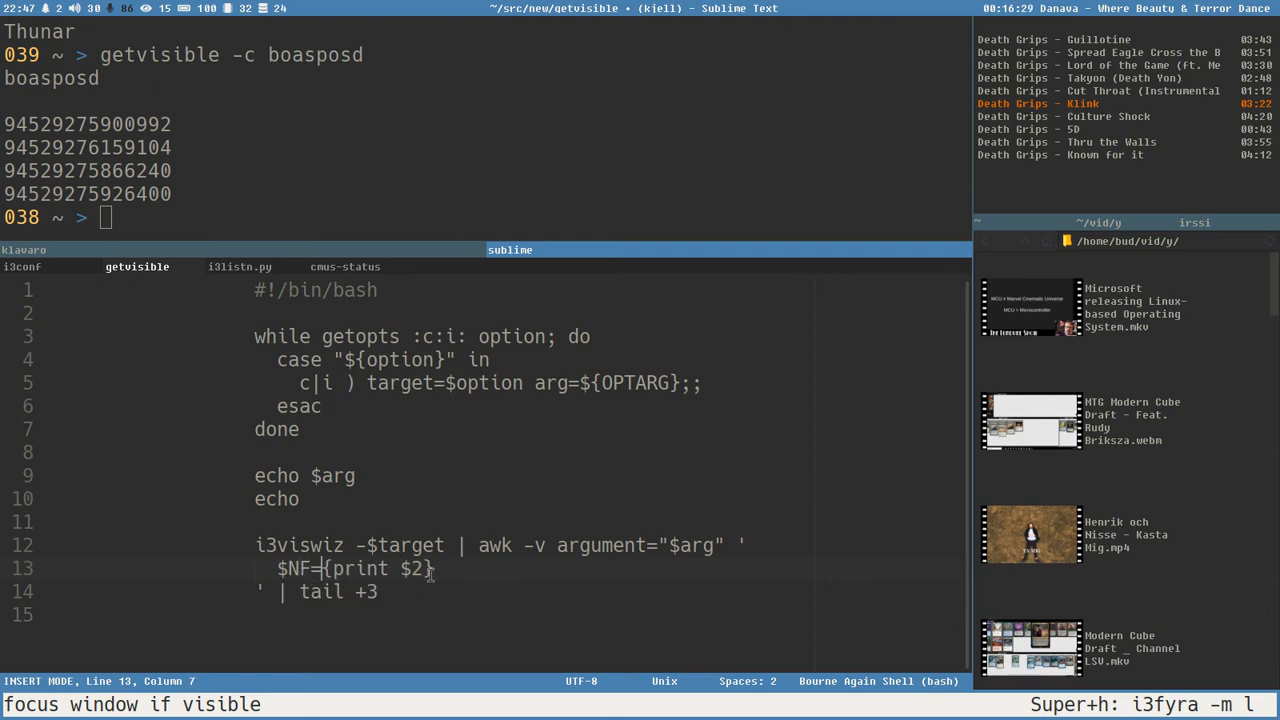
text(=)
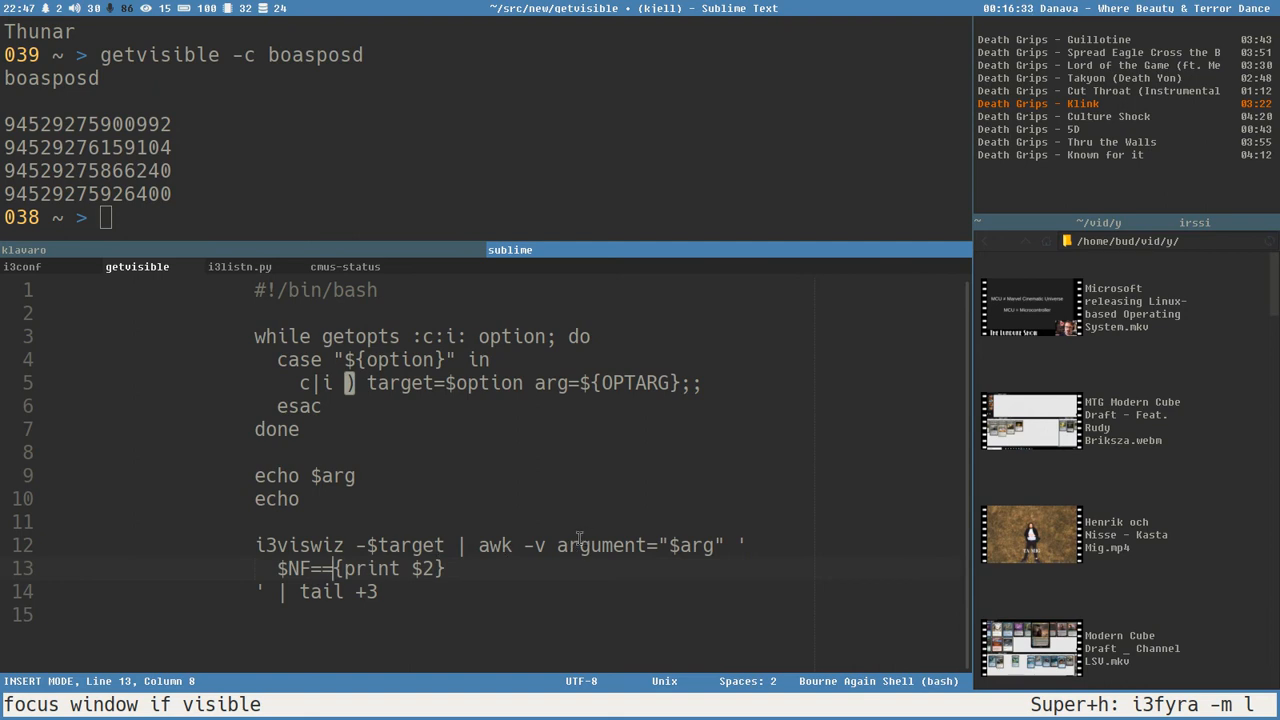
text(argument)
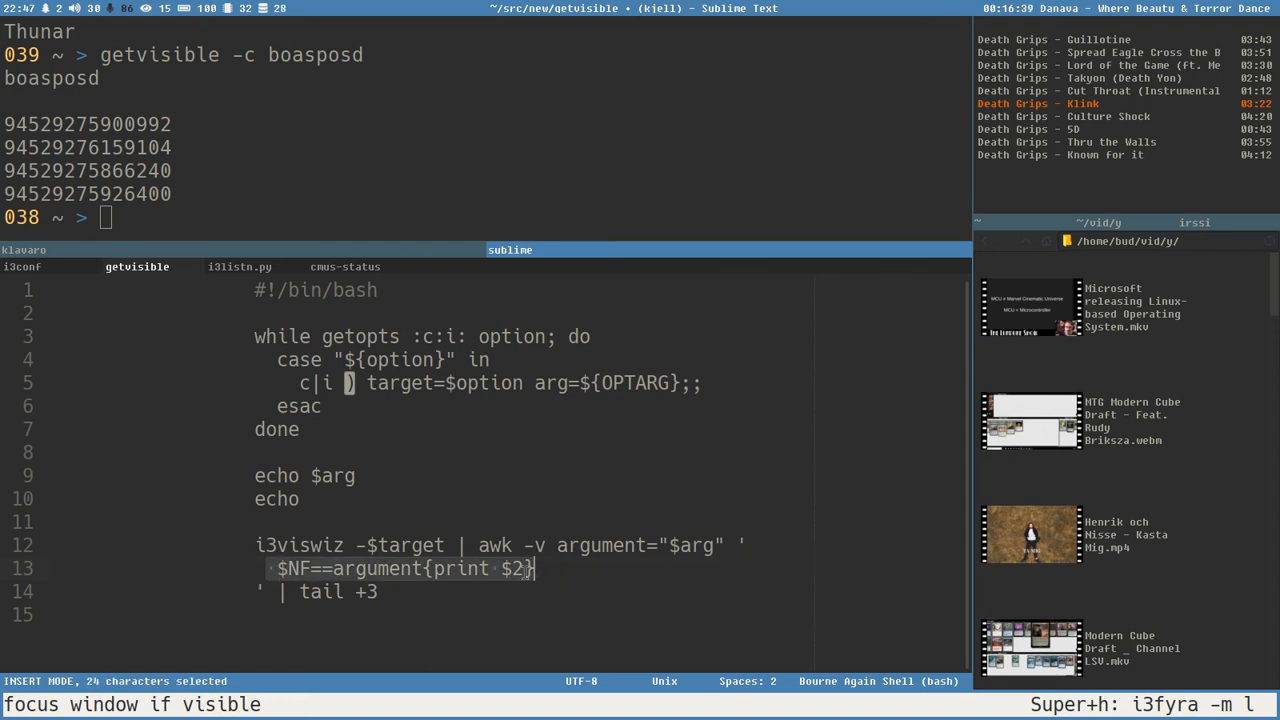
mouse_move(572, 568)
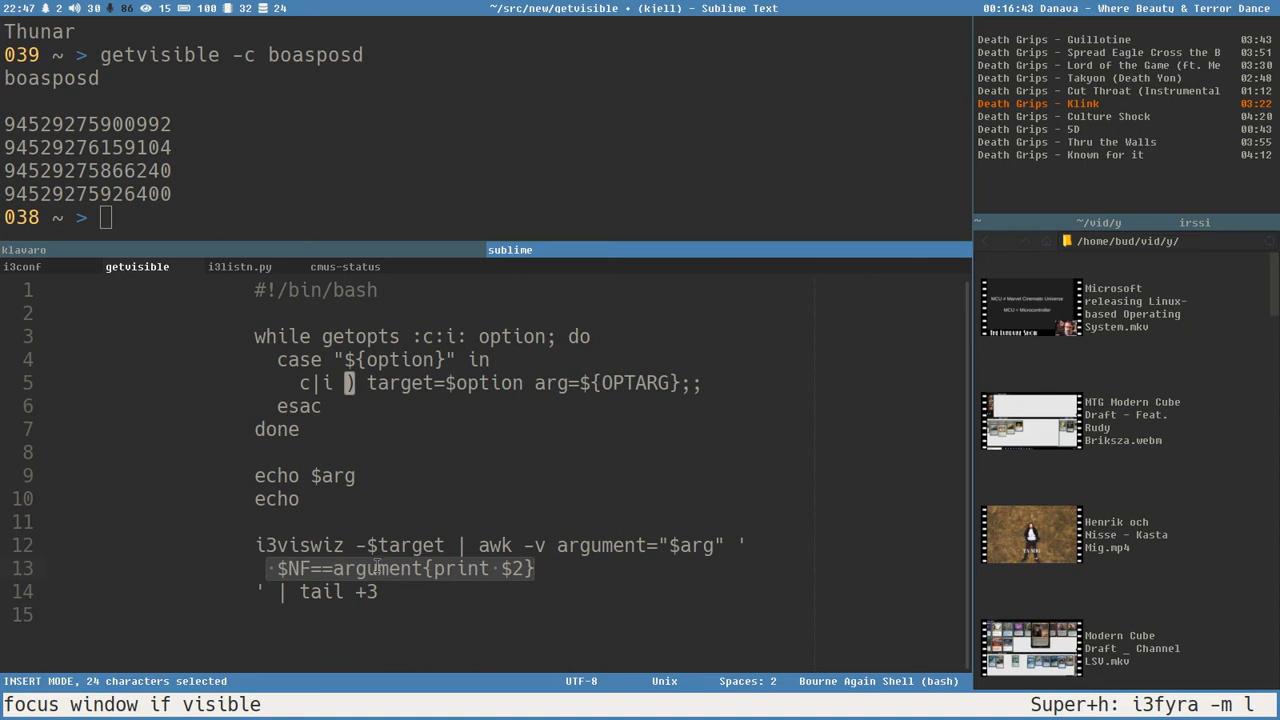
- Append ;exit after print $2 and save getvisible
click(564, 568)
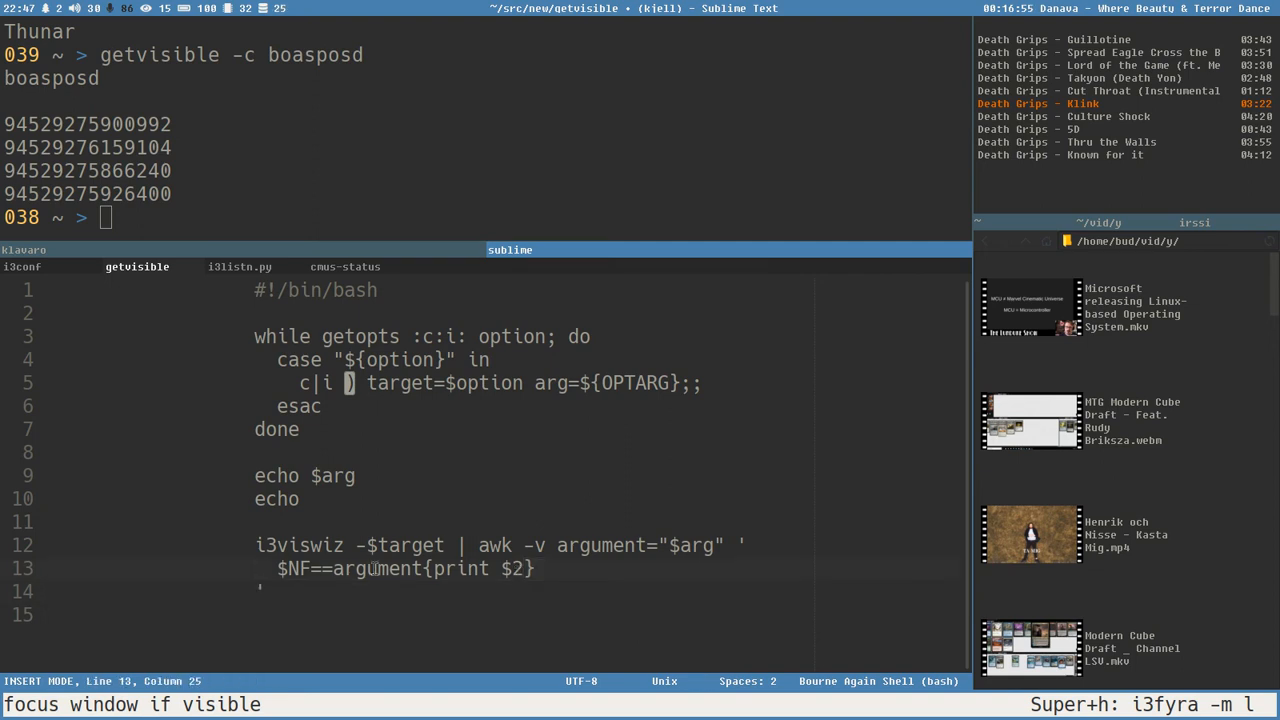
text(;)
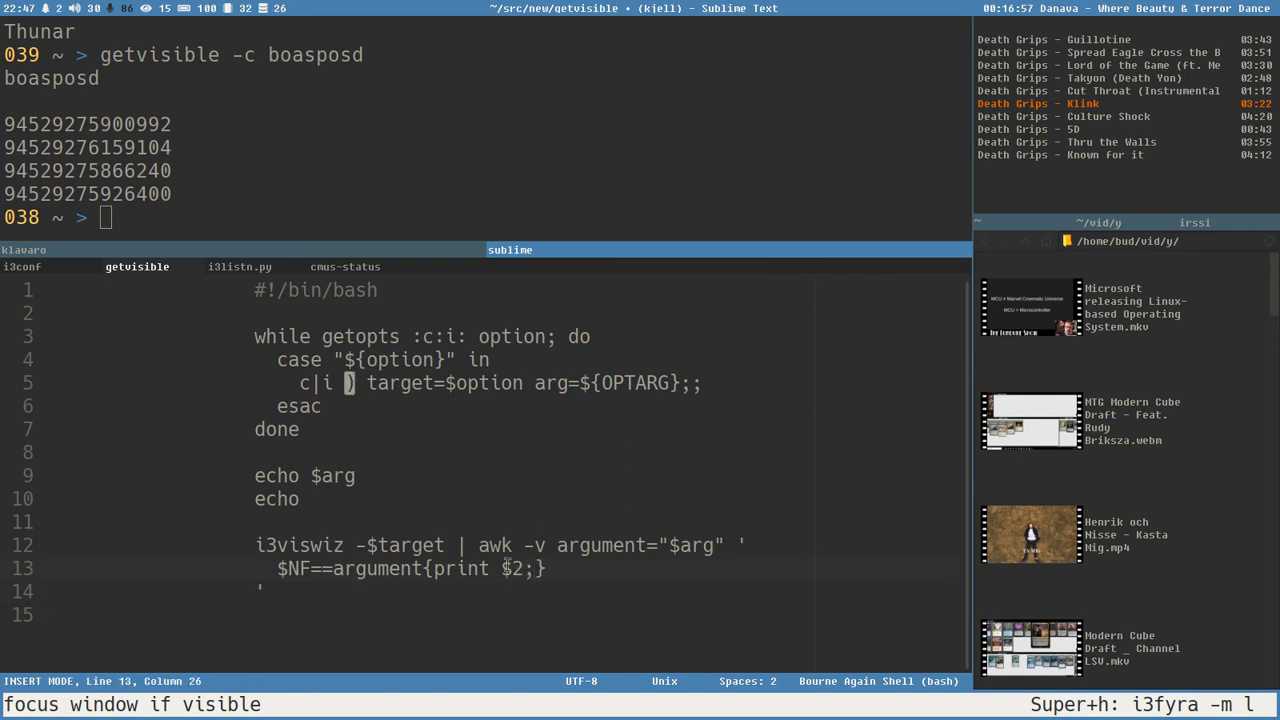
text(;exit)
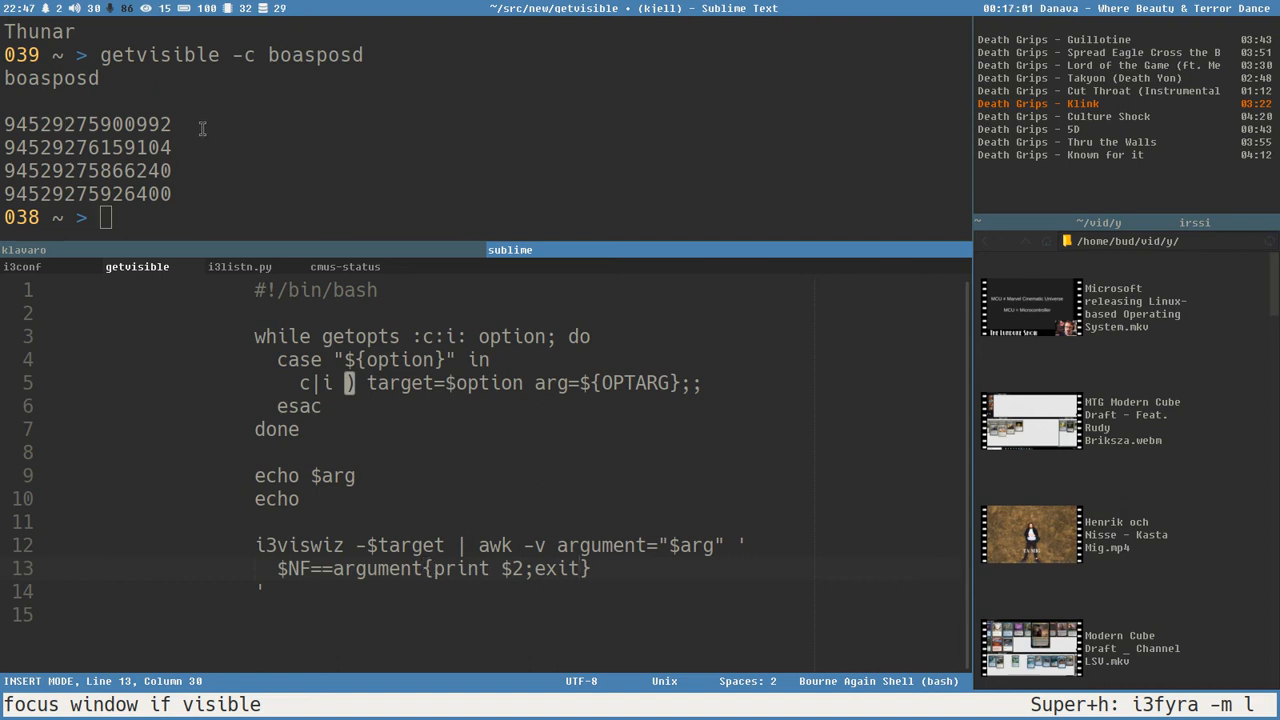
key(Return)
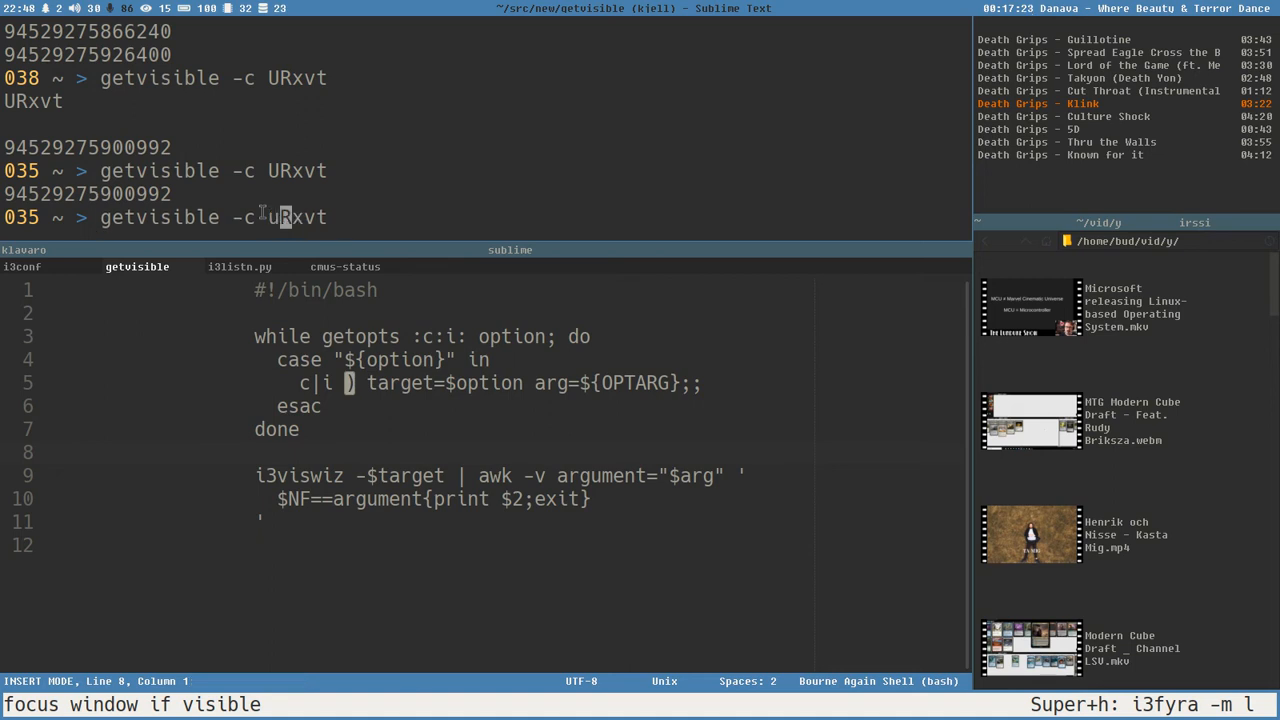
- Run getvisible -c uRxvt, confirm it returns nothing, and return to the script
key(Return)
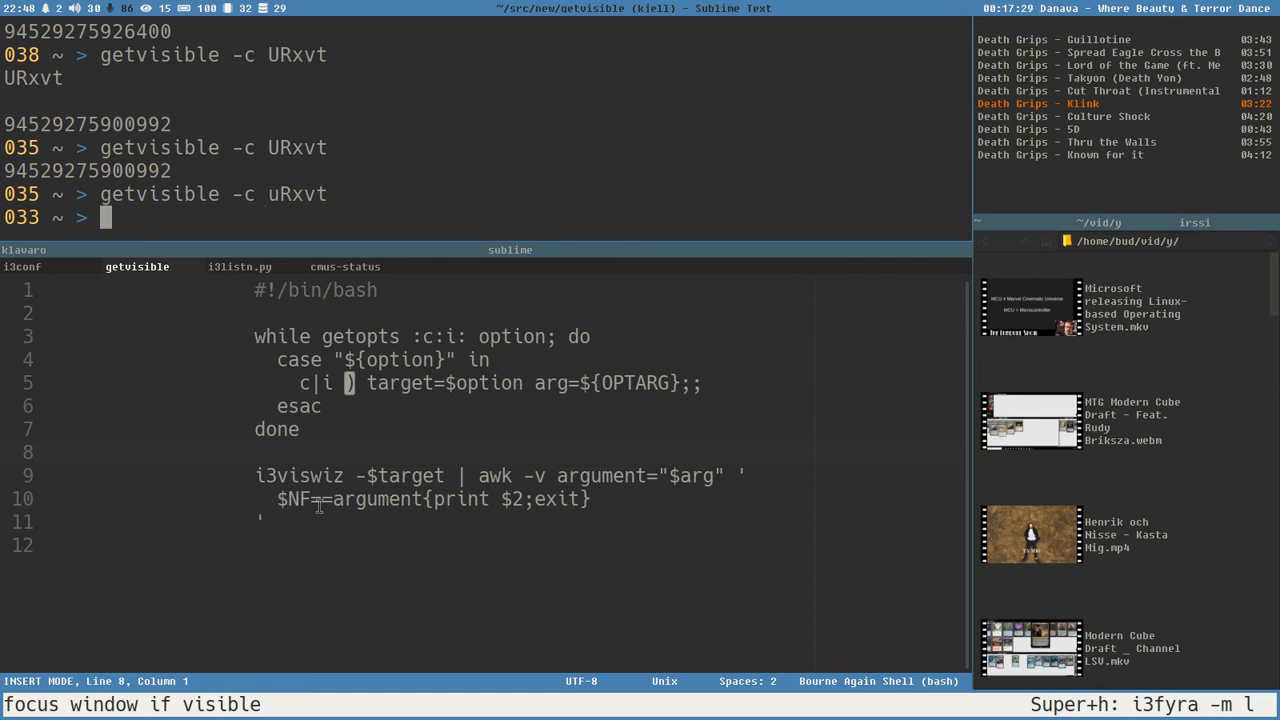
mouse_move(599, 564)
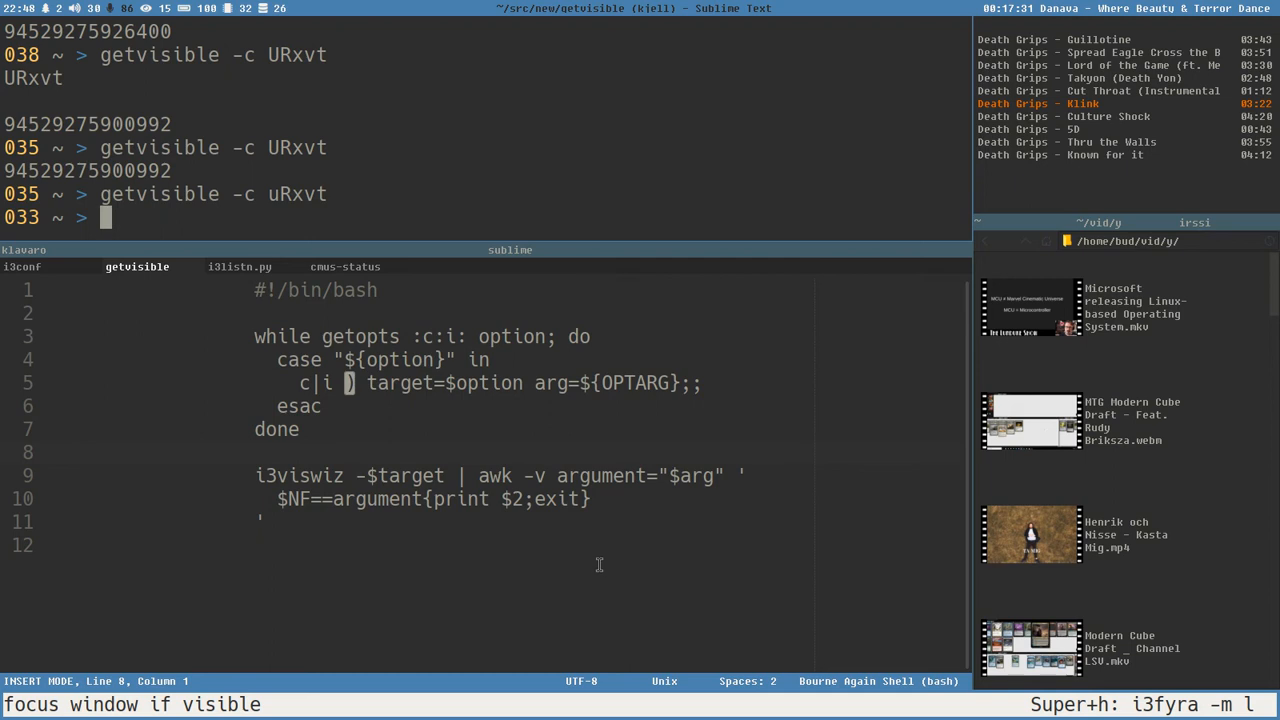
click(591, 499)
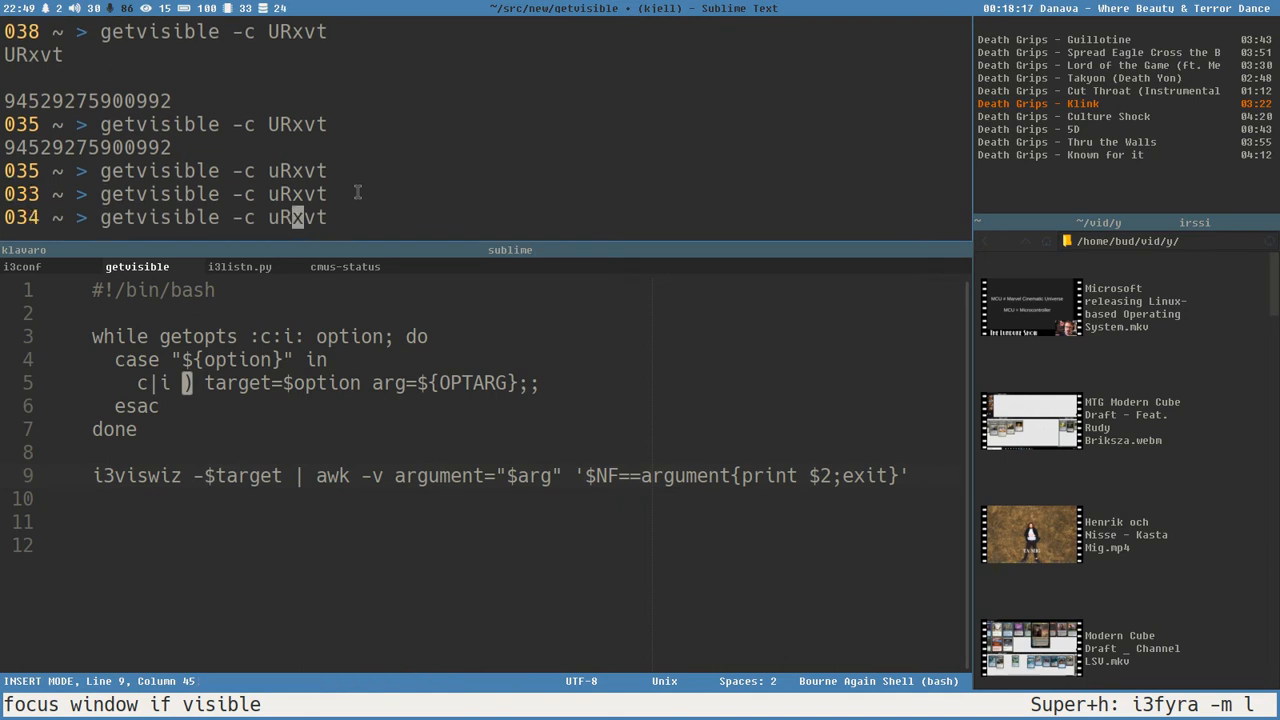
- Rerun getvisible -c URxvt to confirm the one-line awk still returns one id
key(Return)
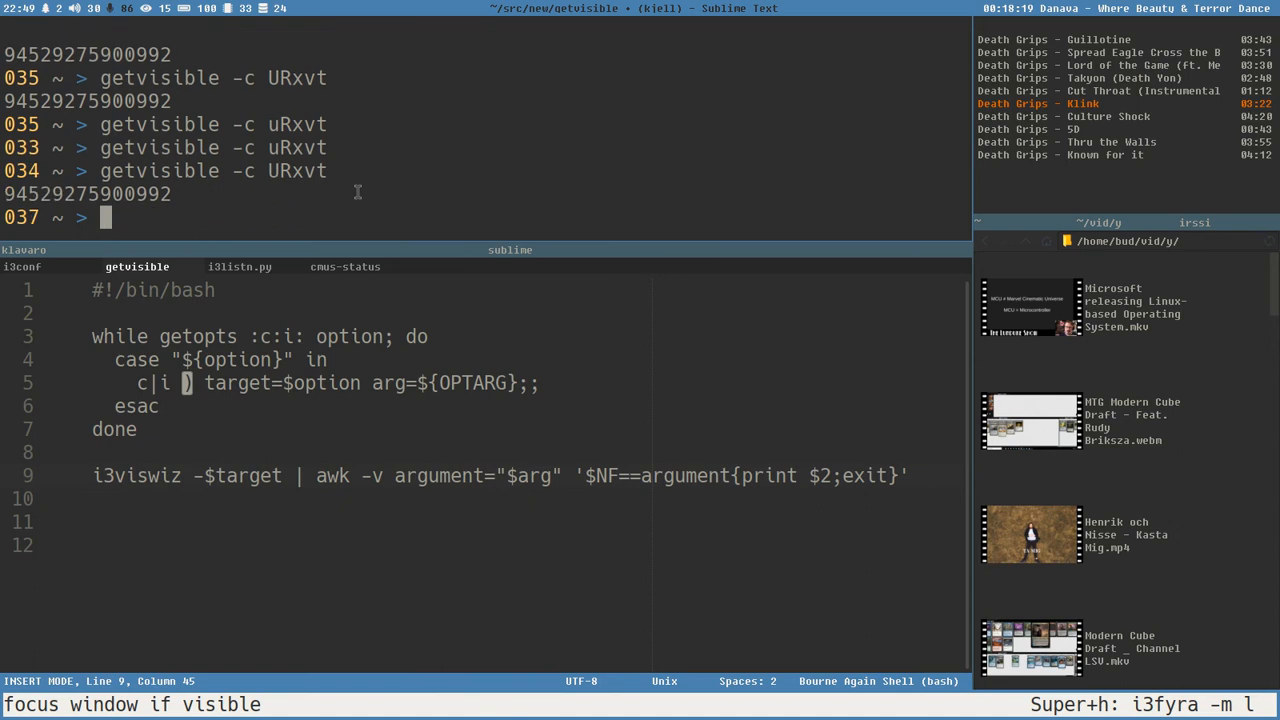
mouse_move(622, 368)
text(Focus)
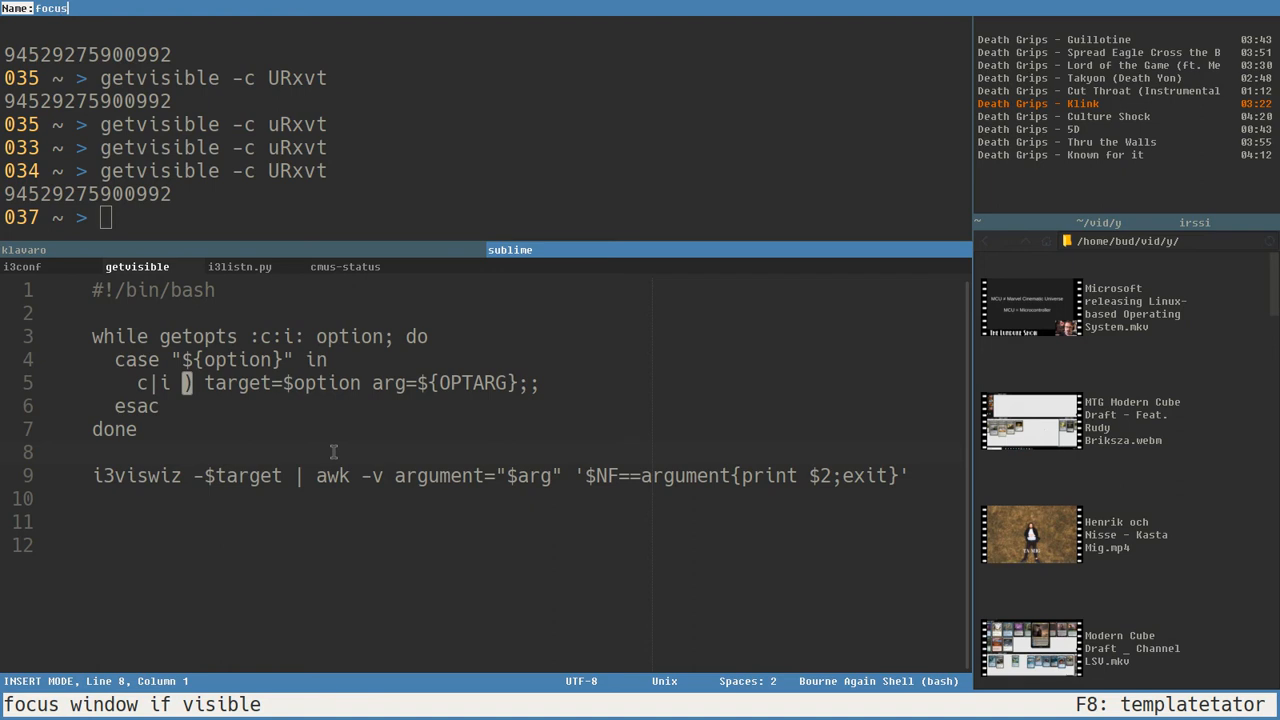
- Create the focusvisible script and copy getvisible's getopts block into it
text(visible)
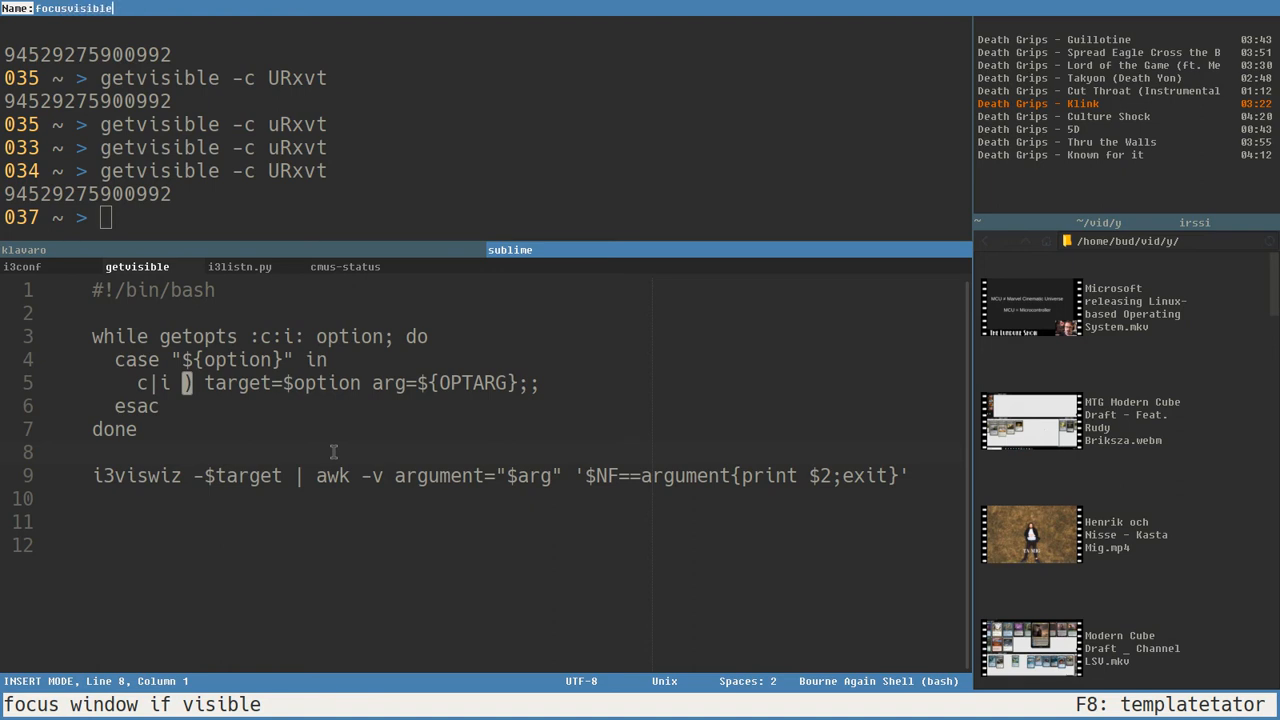
click(245, 266)
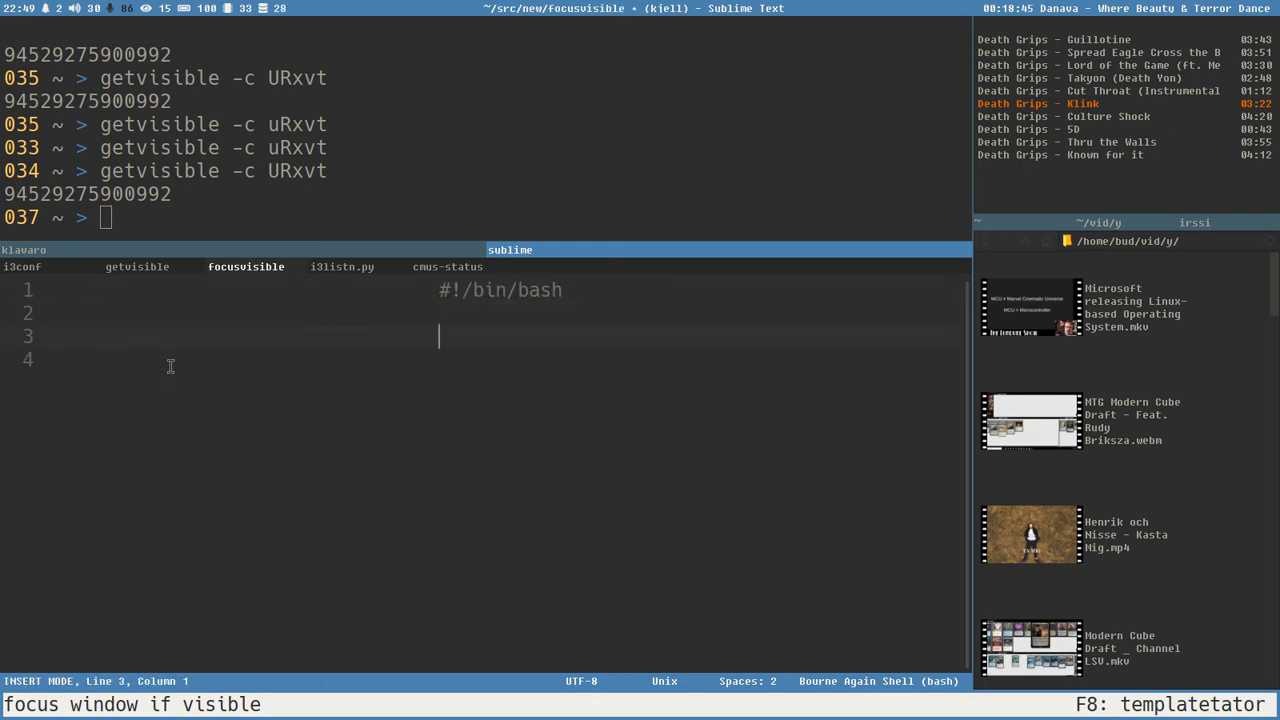
click(137, 266)
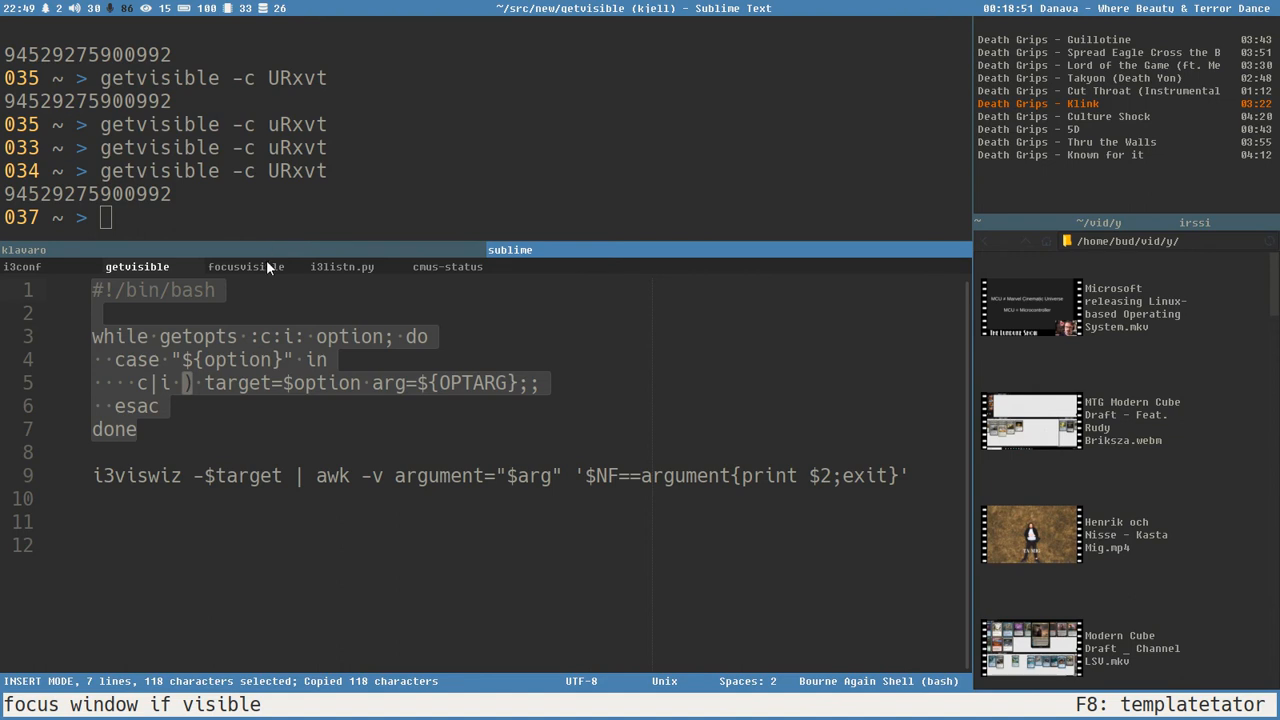
click(246, 266)
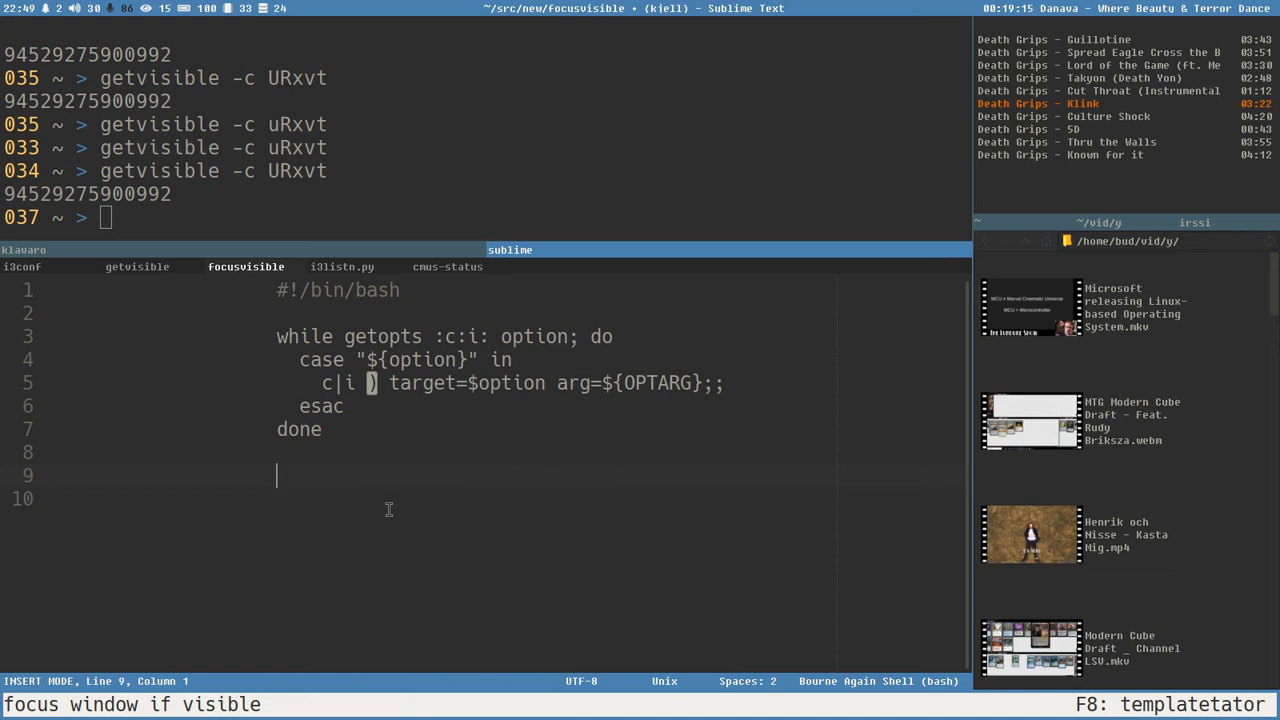
- Store getvisible -"$target" "$arg" output in conid and test [[ -n $conid ]]
text(con)
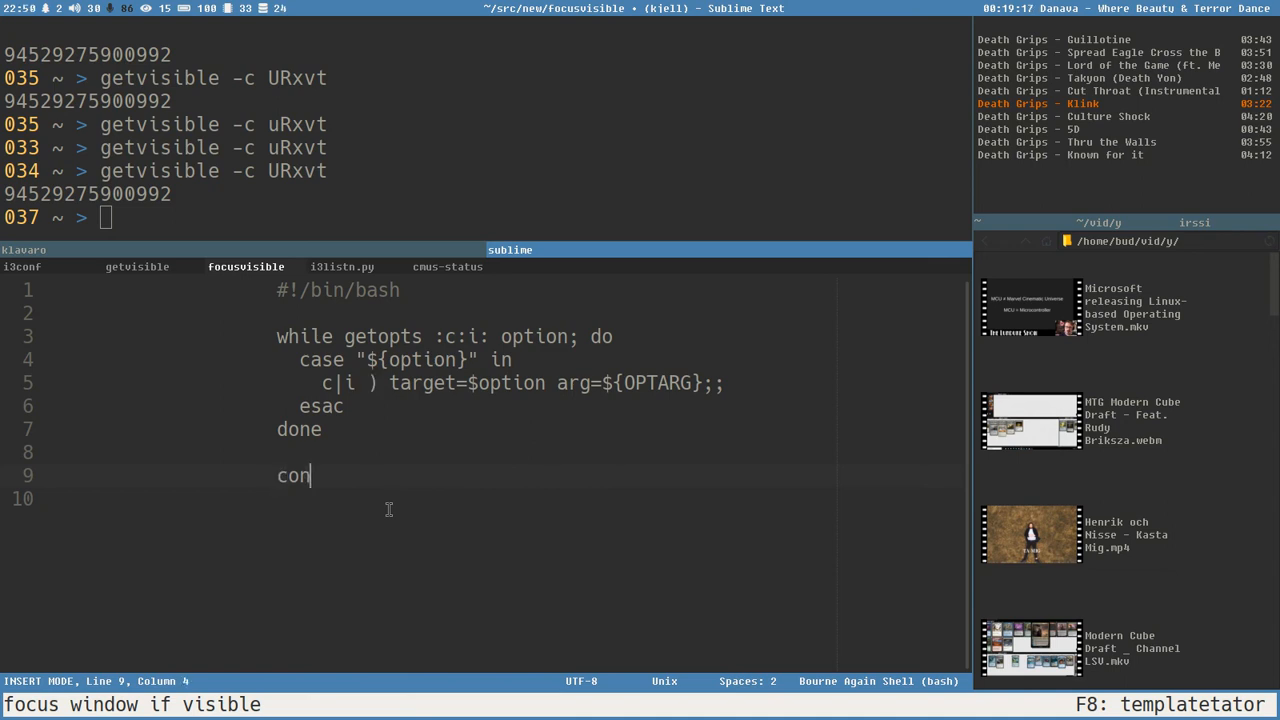
text(id=)
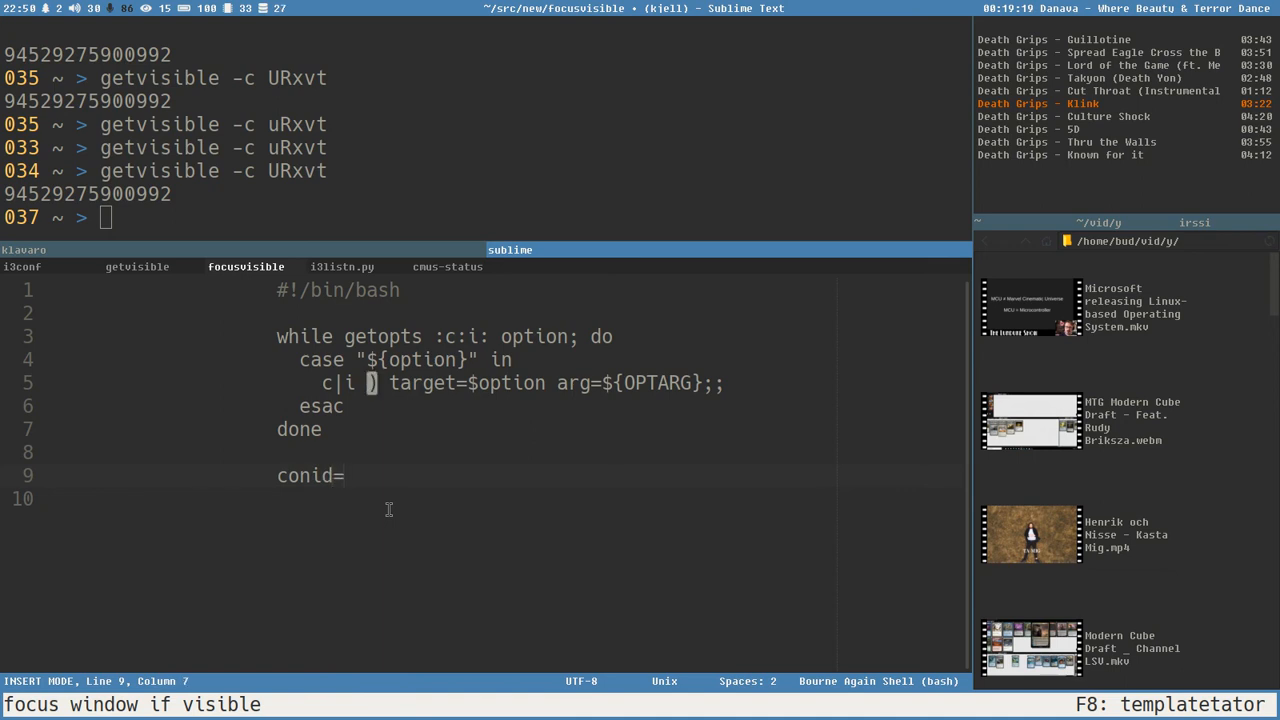
text($())
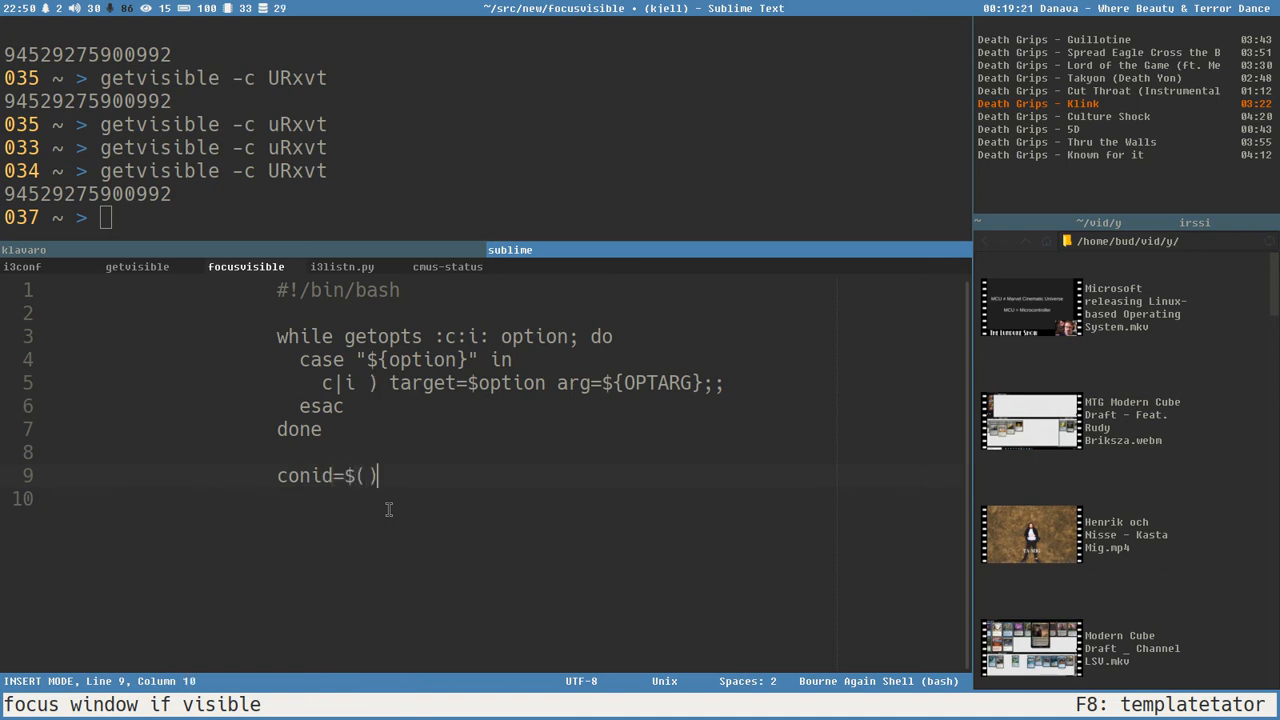
text(ge)
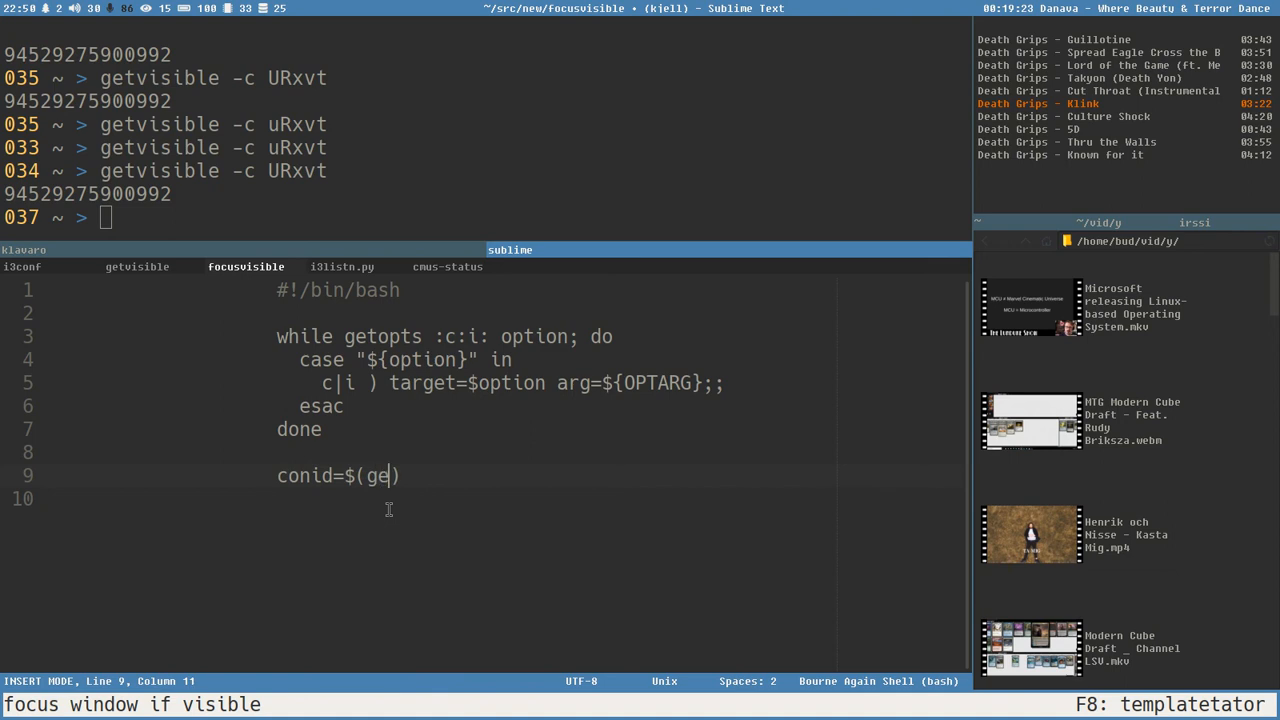
text(tvisible -)
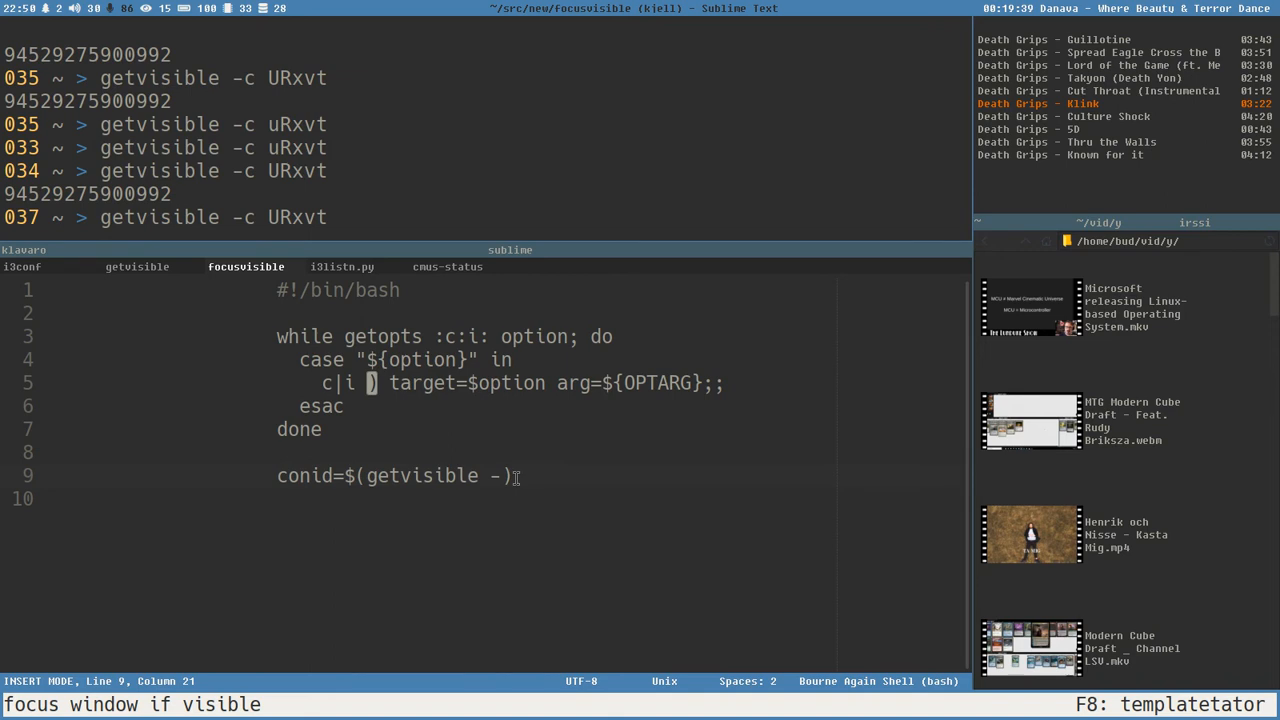
text($)
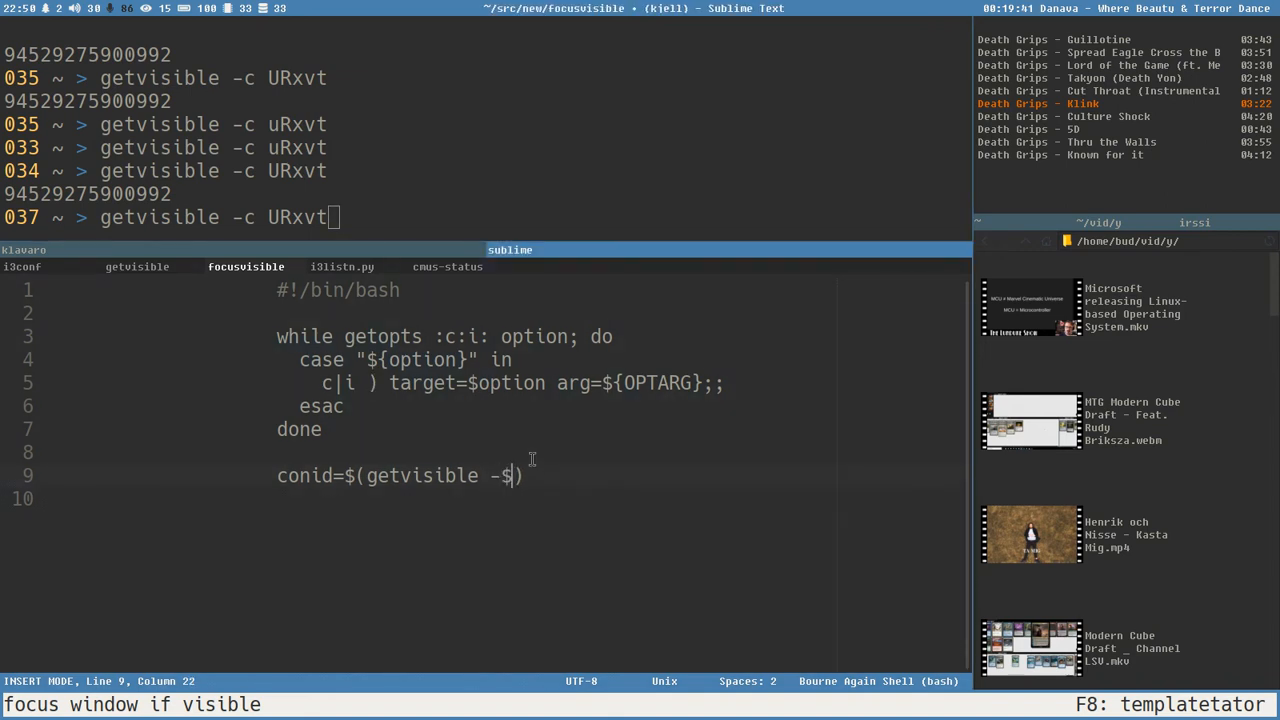
text(target)
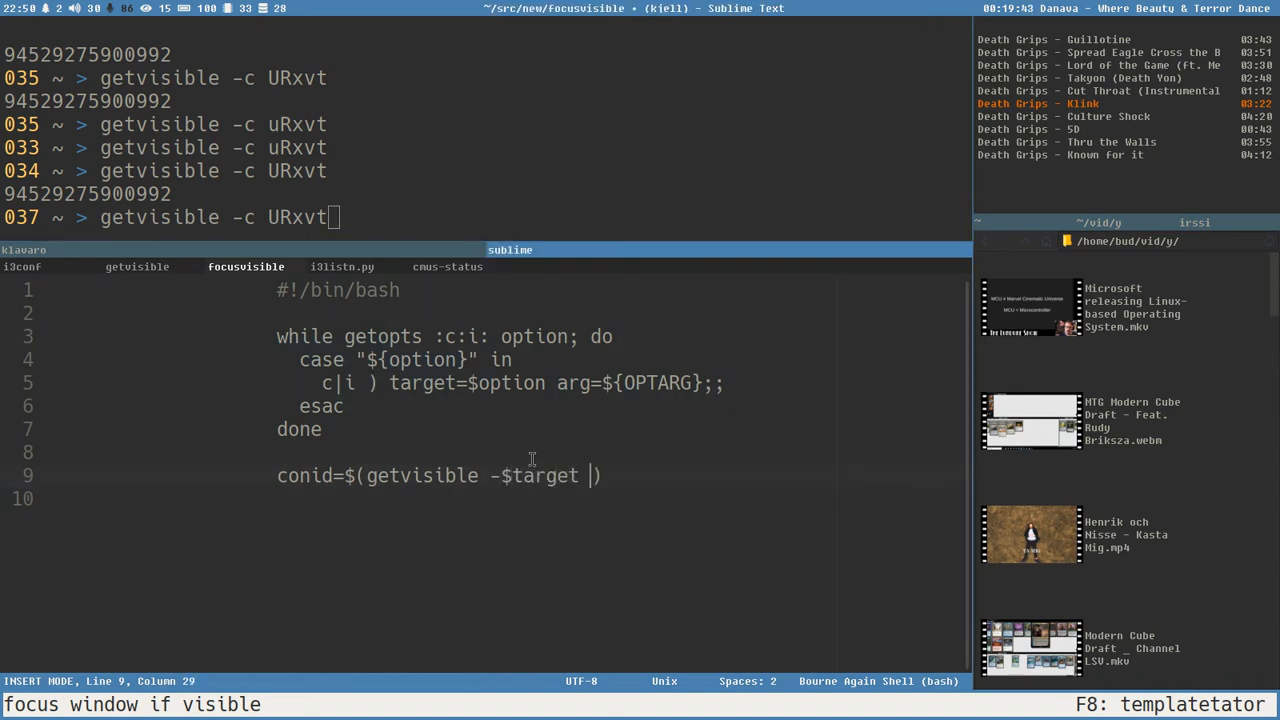
text("")
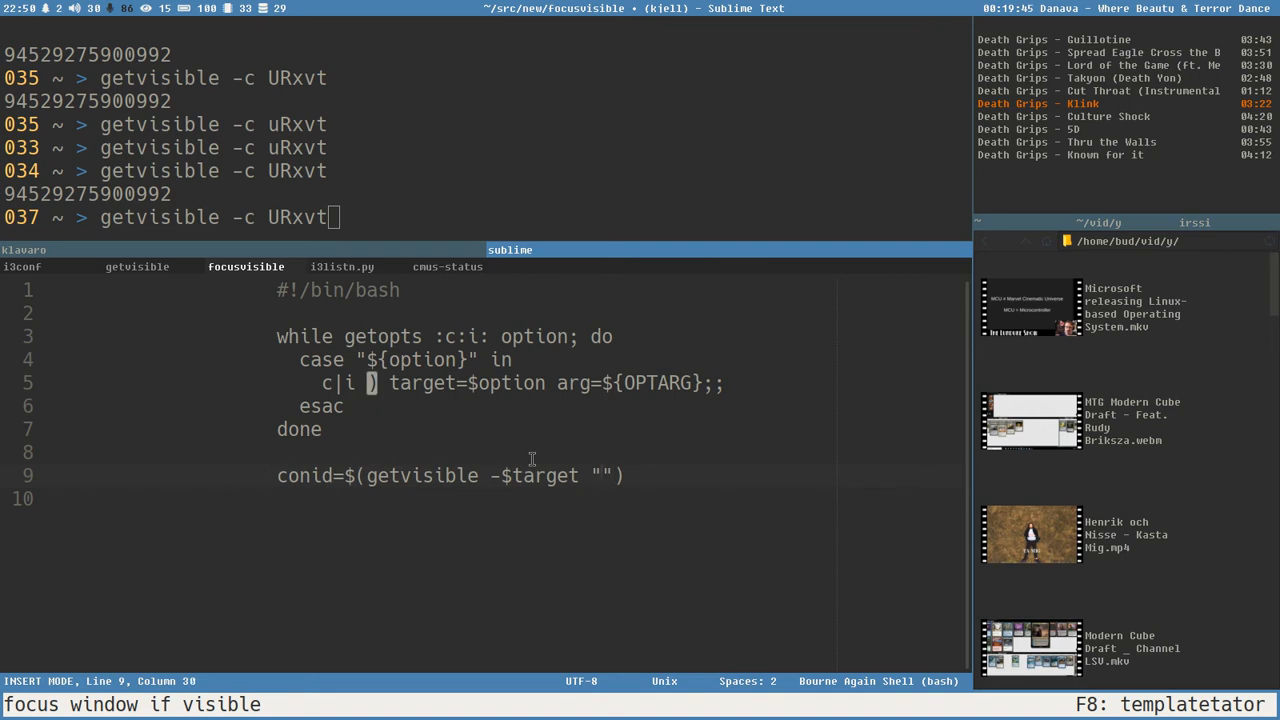
text($ar)
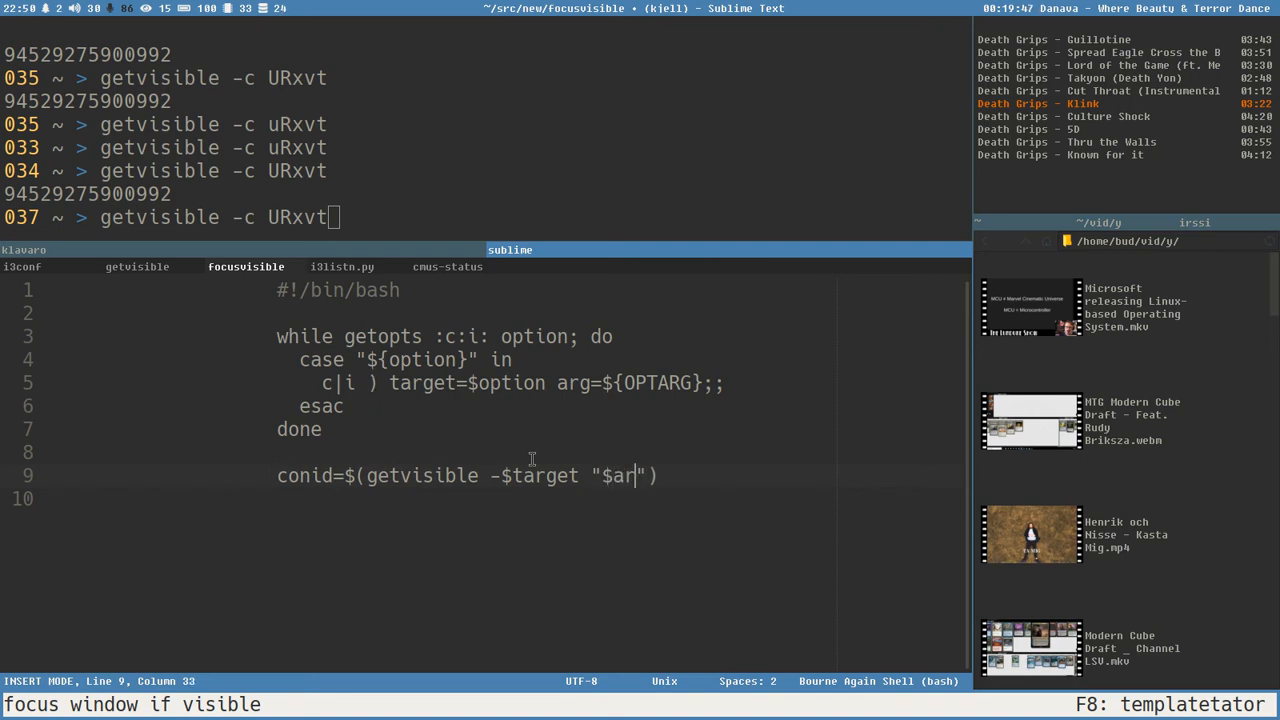
text(g)
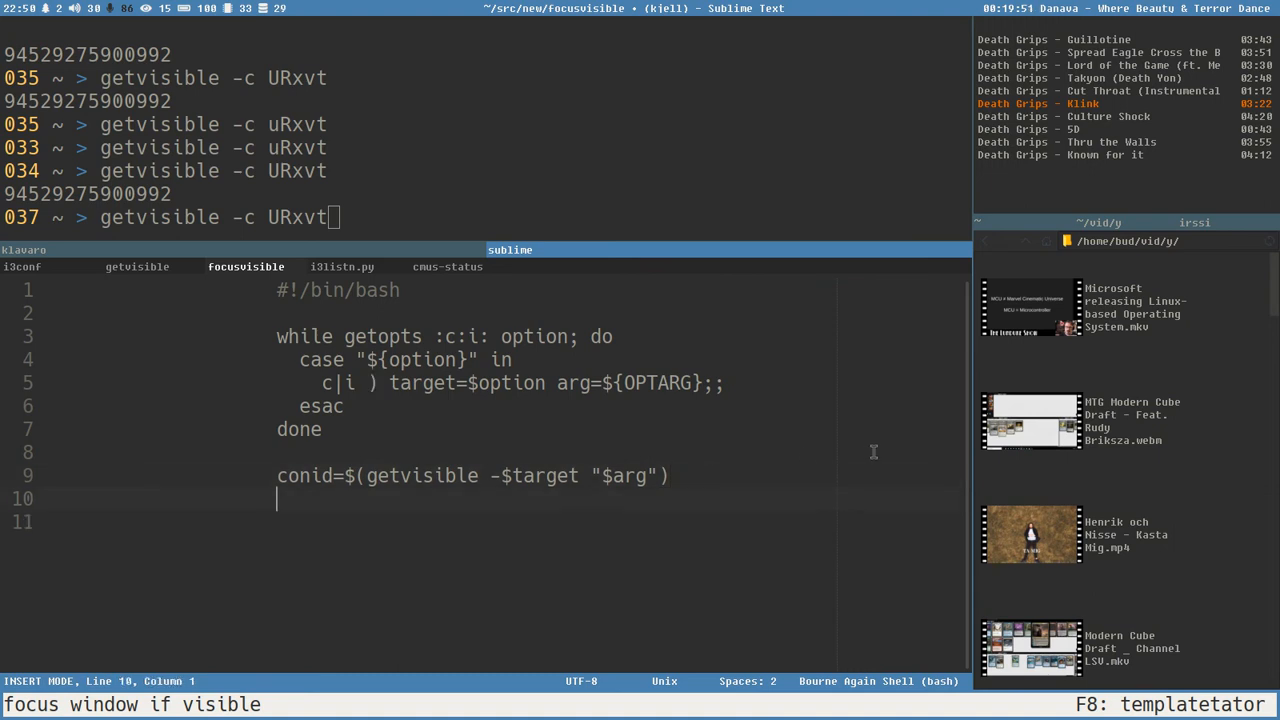
text([[]])
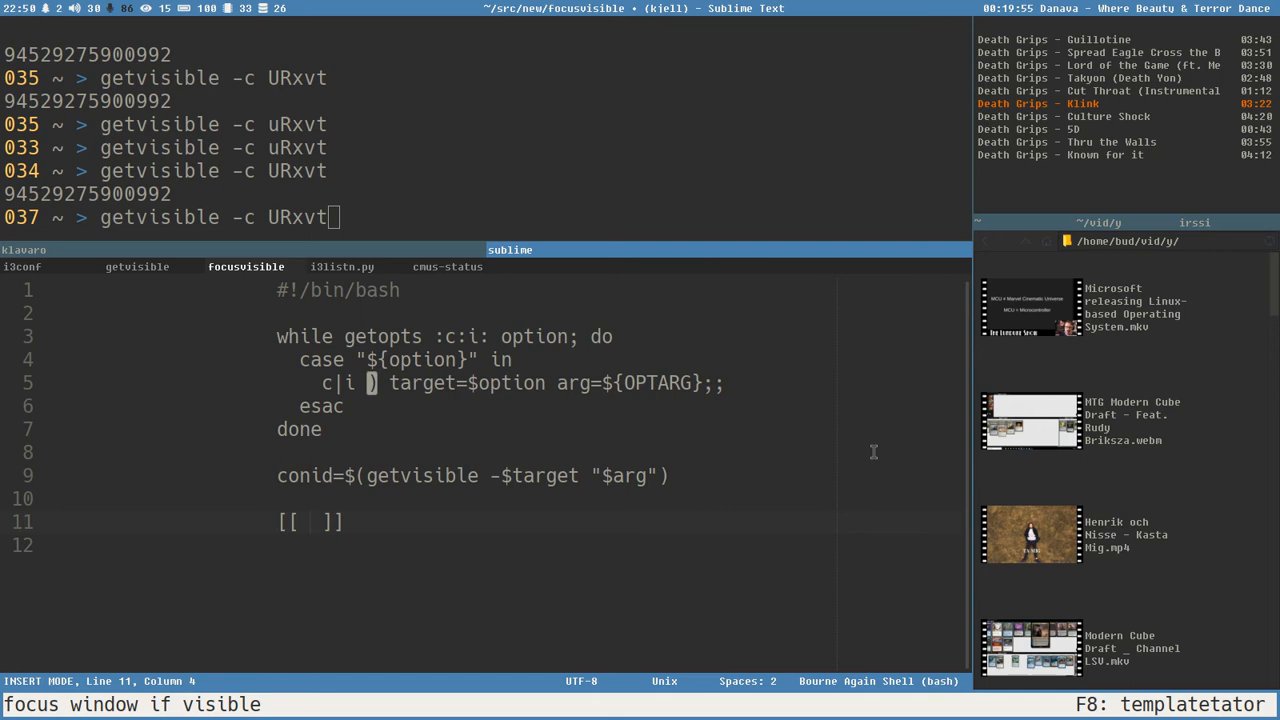
text(-)
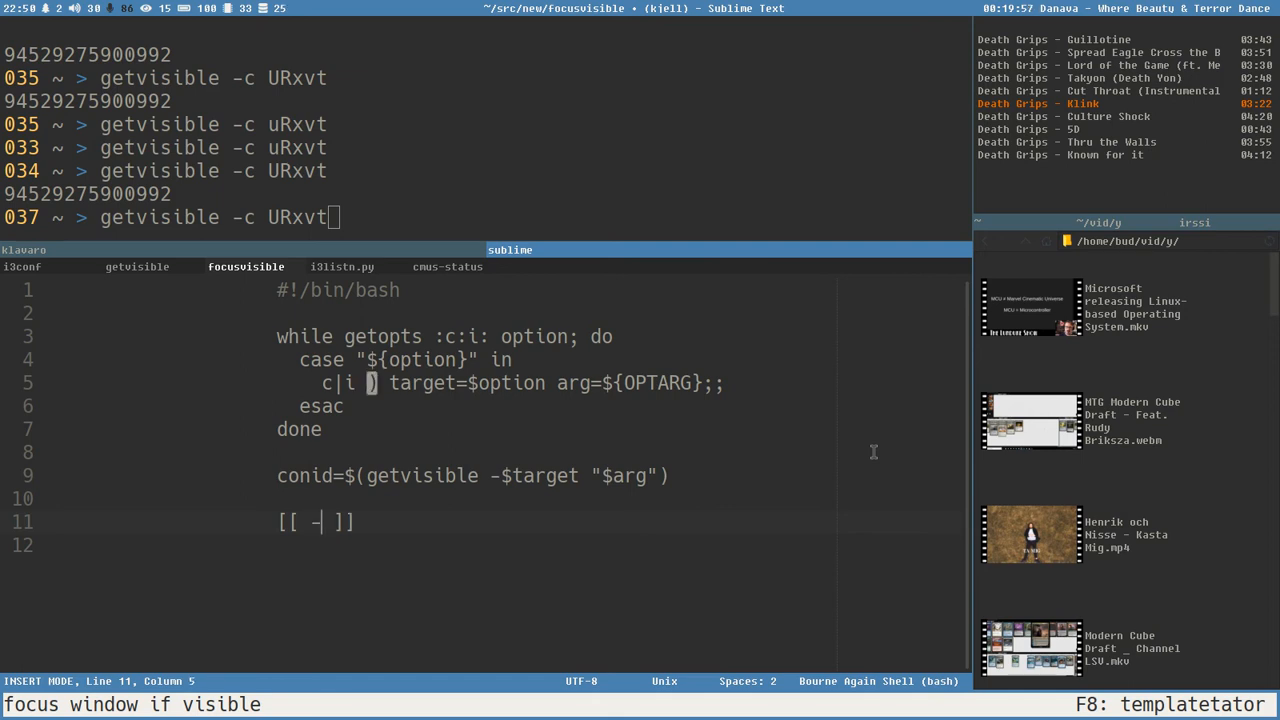
text(n)
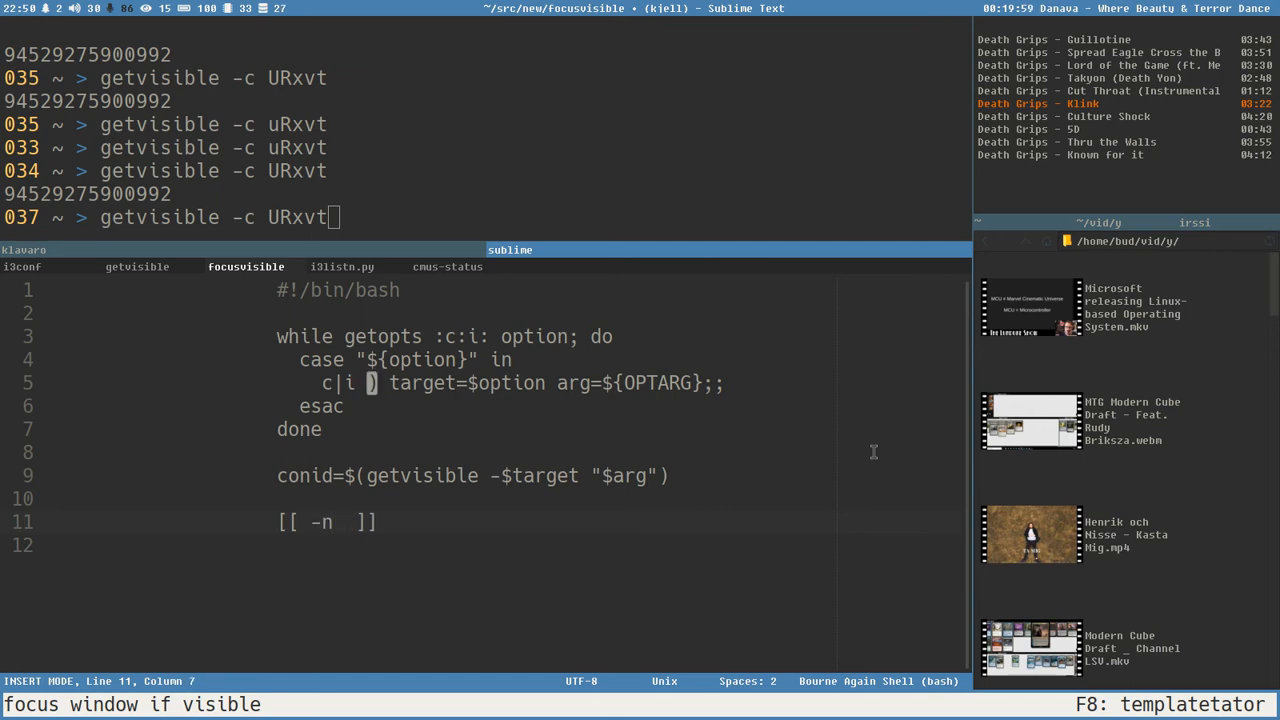
text($coni)
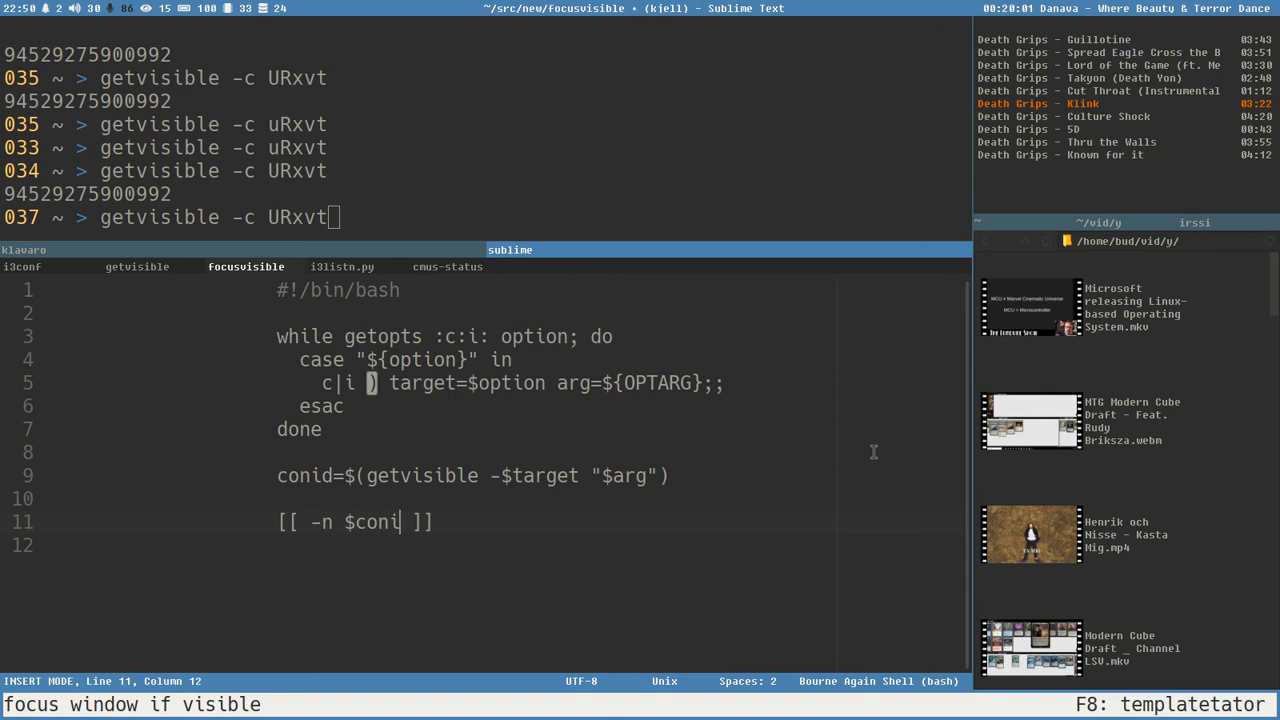
text(d)
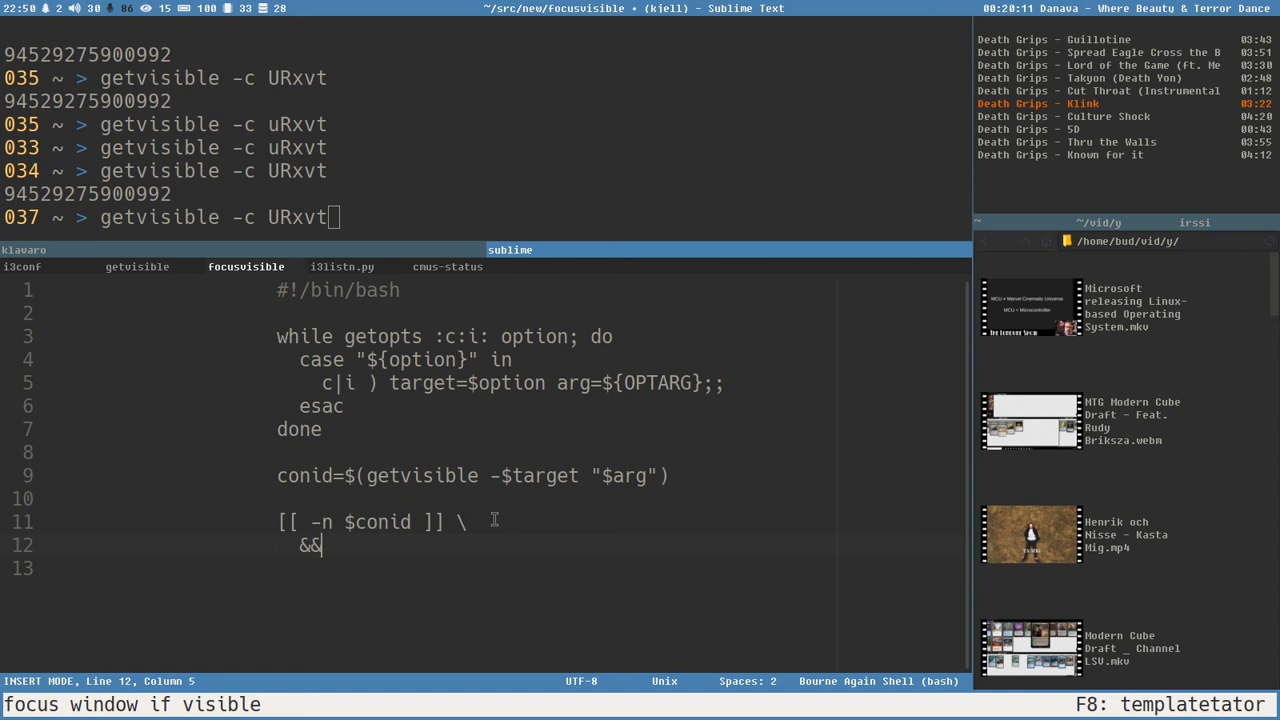
- Focus the window with i3-msg -q [con_id=$conid] focus, add an exit line, and save
text(i3-)
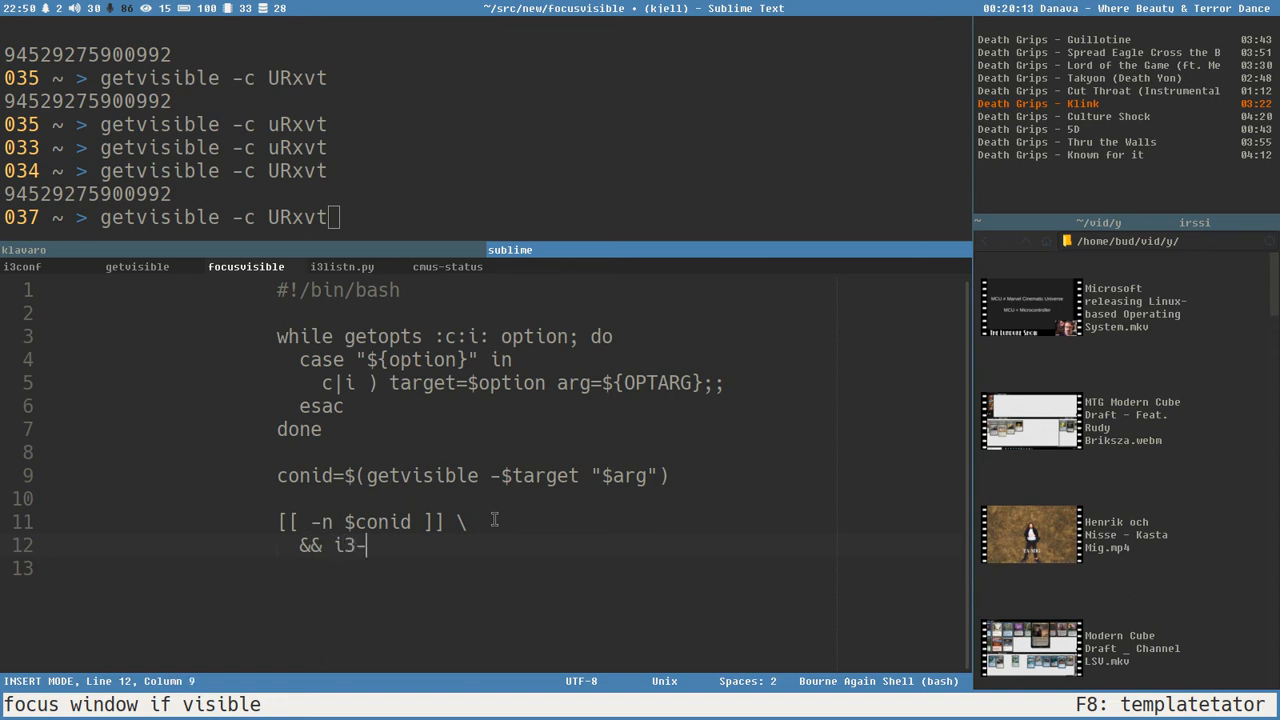
text(msg)
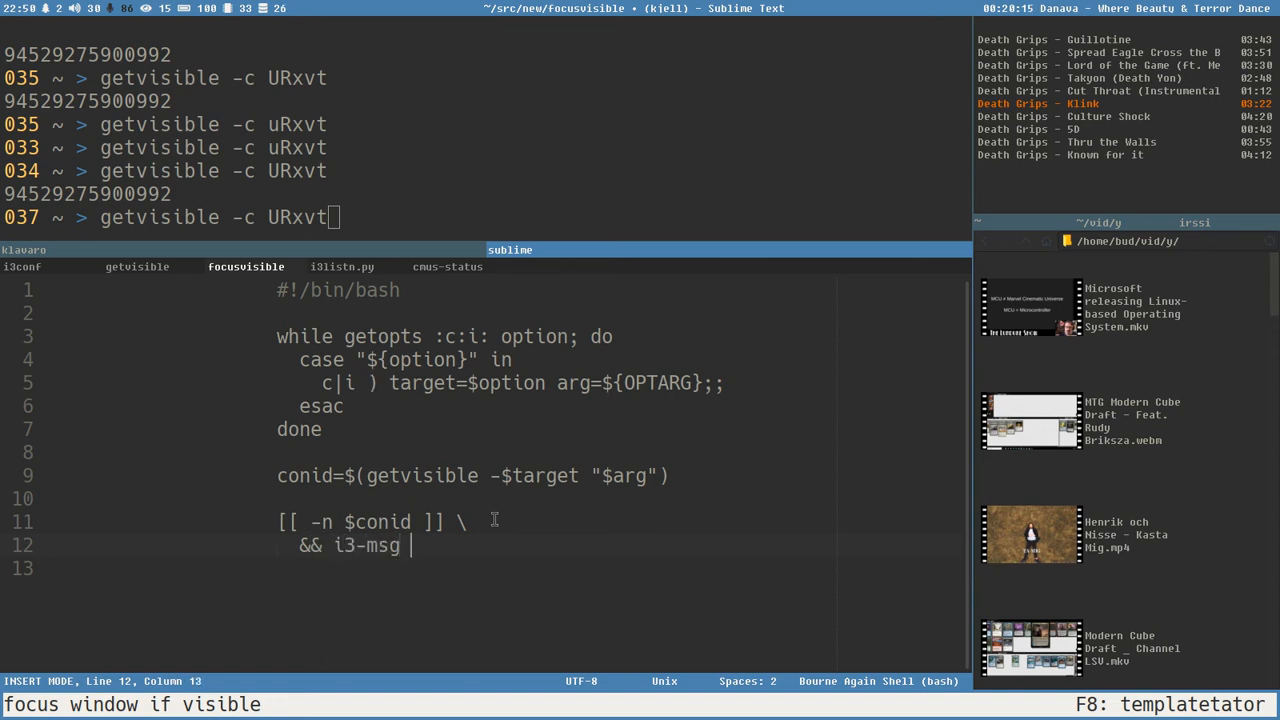
text(-q)
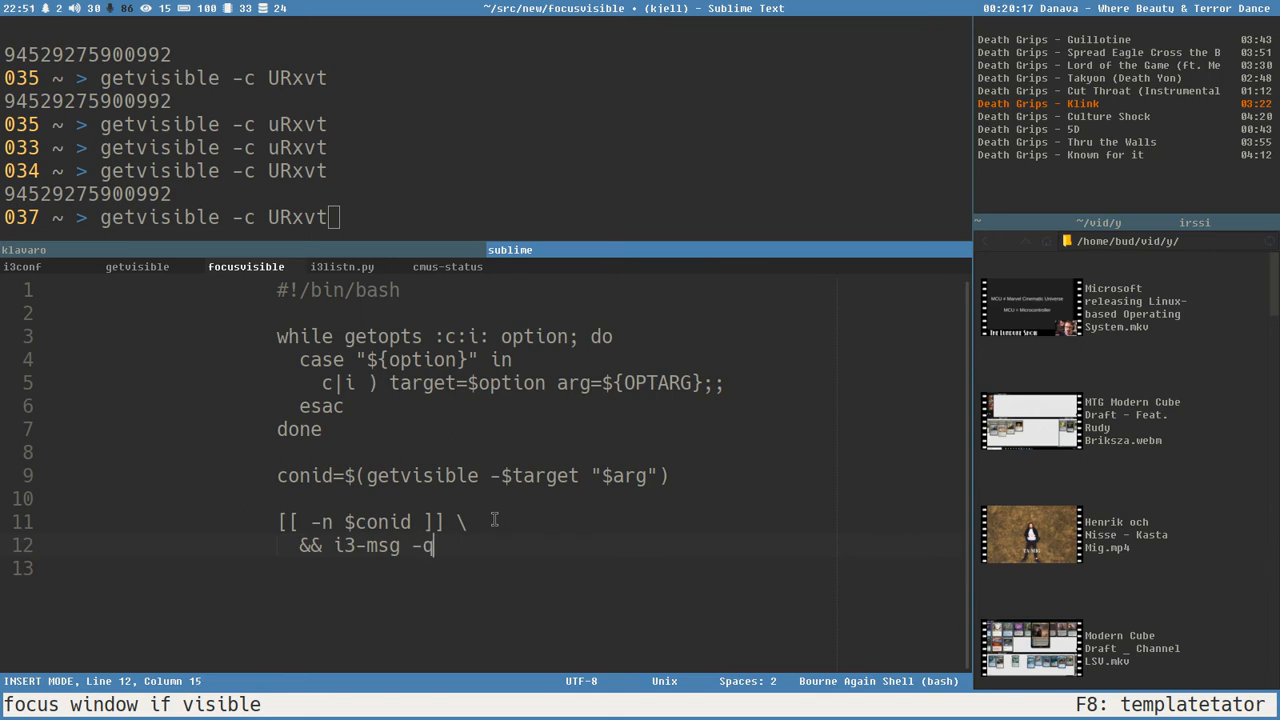
text([])
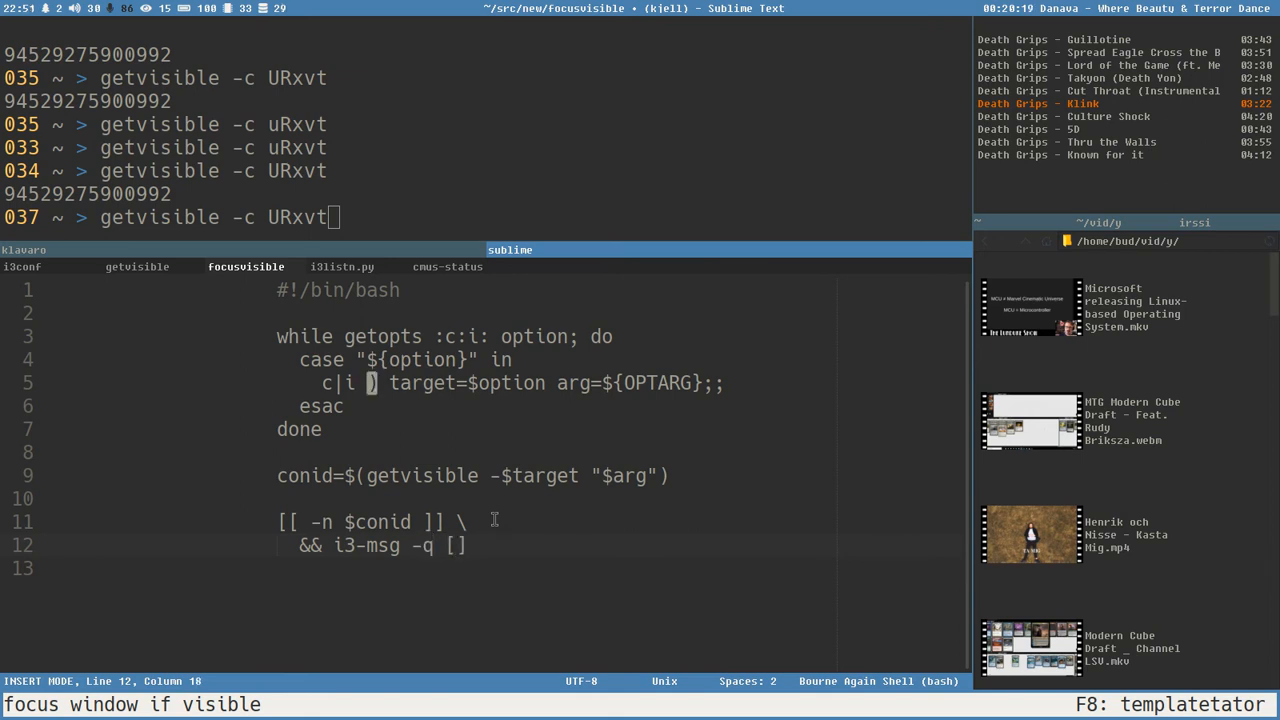
text(con_id)
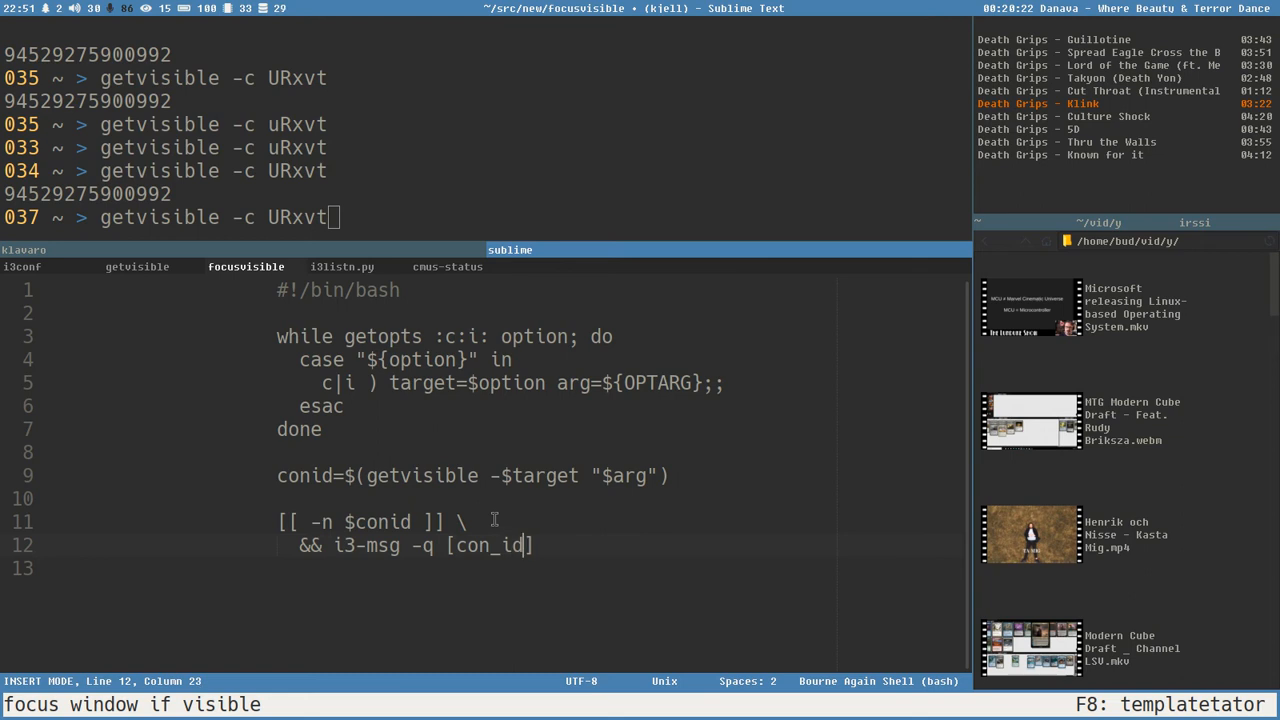
text(=)
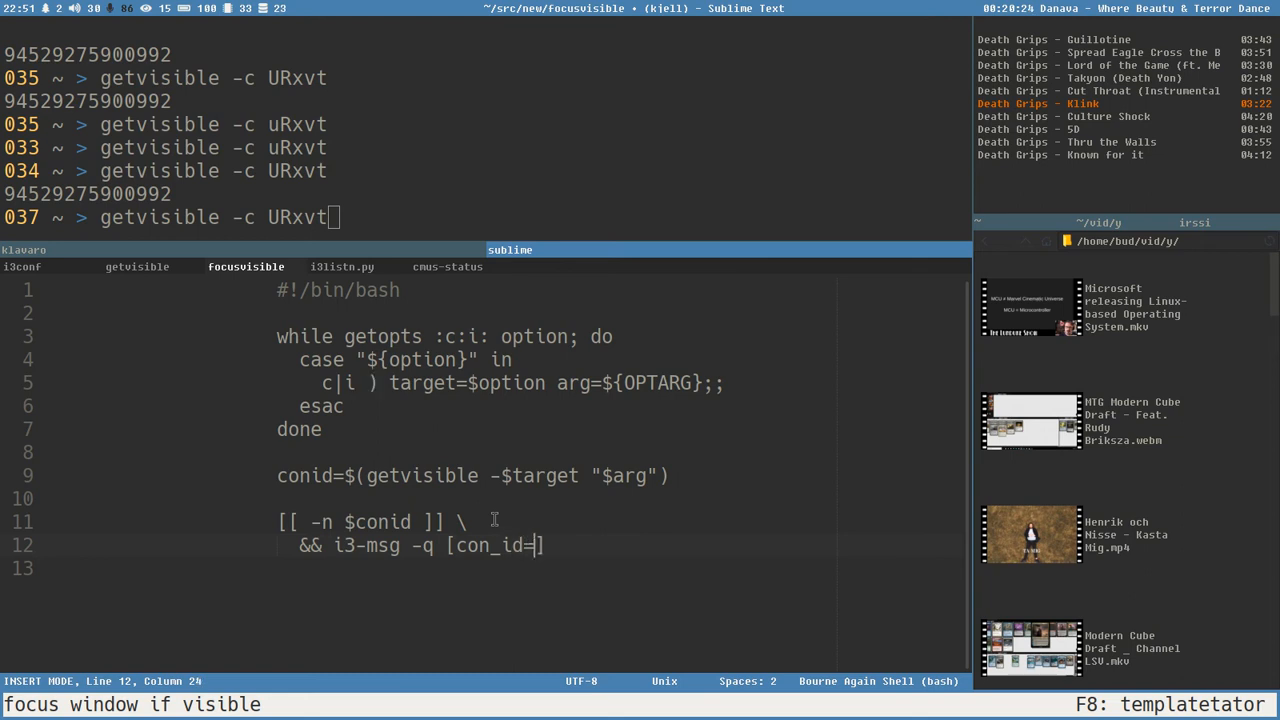
text($)
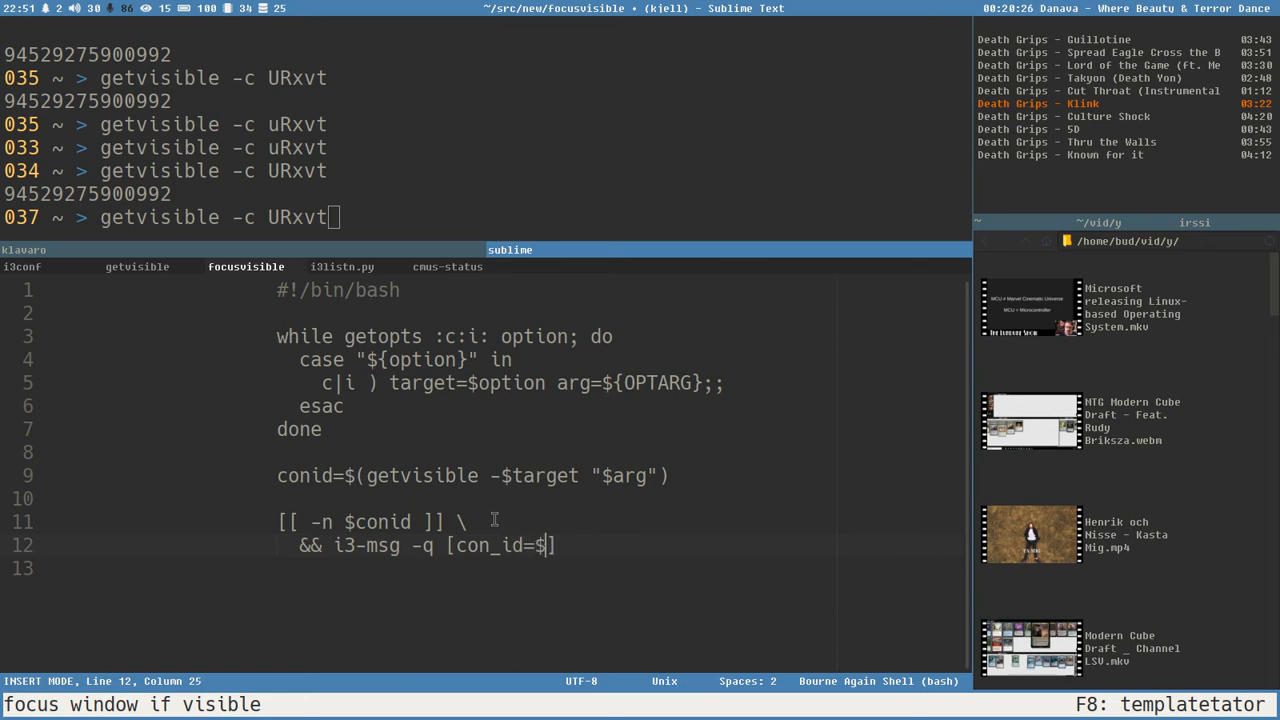
text(onid)
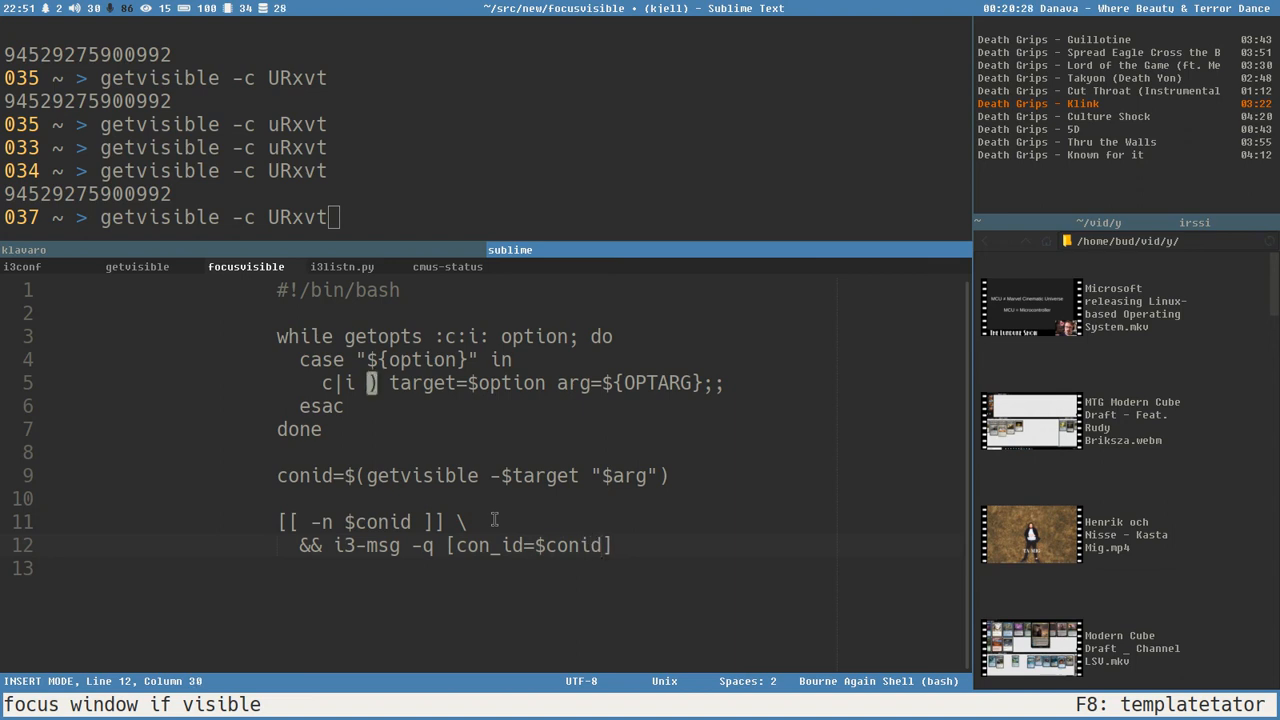
text(foc)
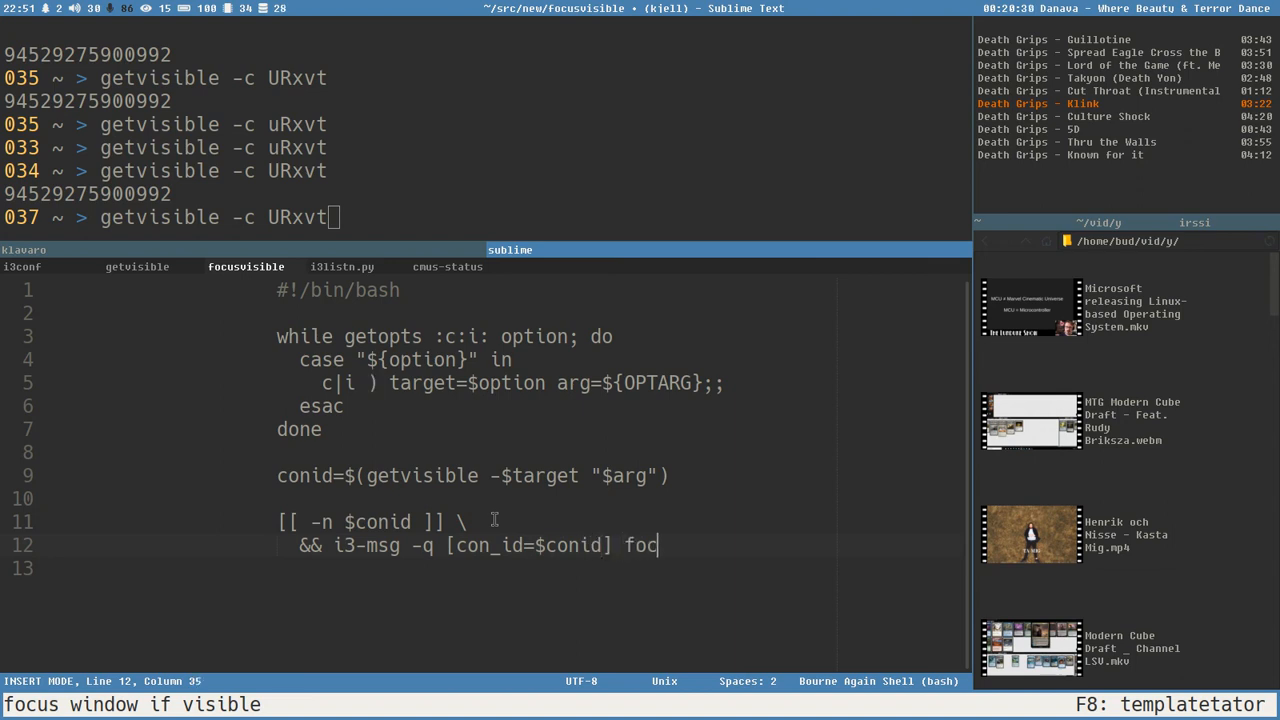
text(us && exit)
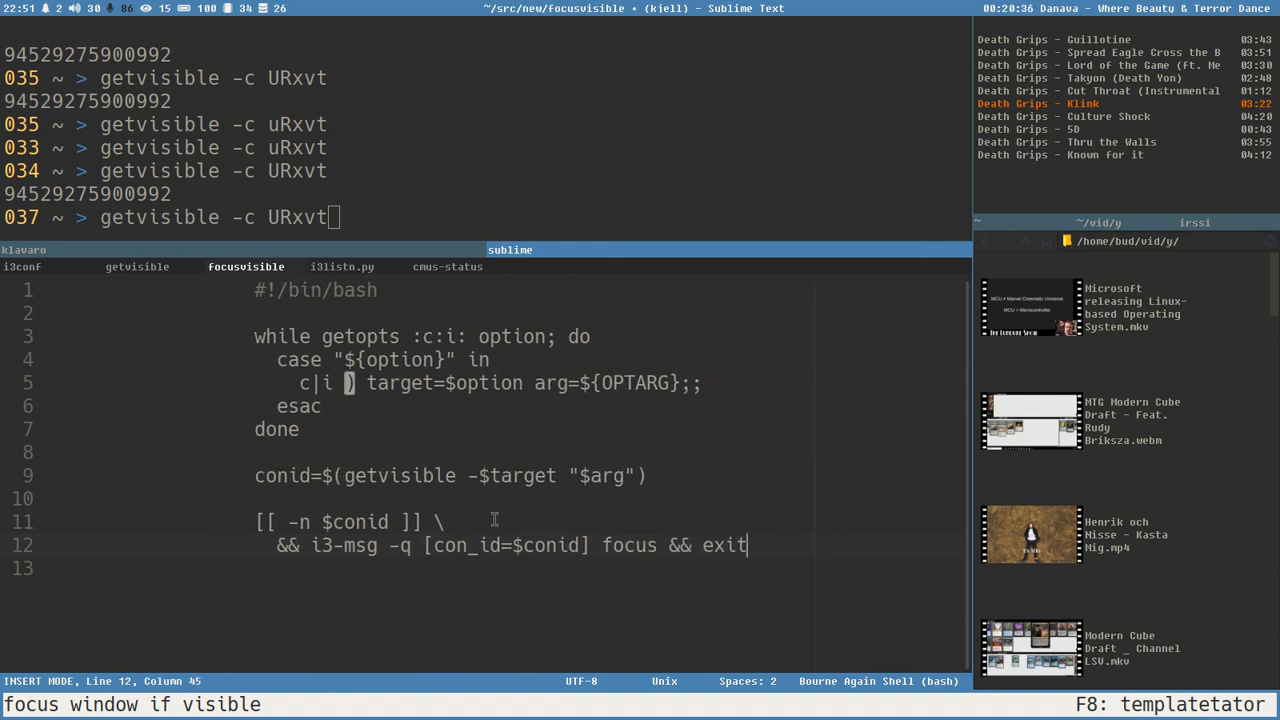
key(enter)
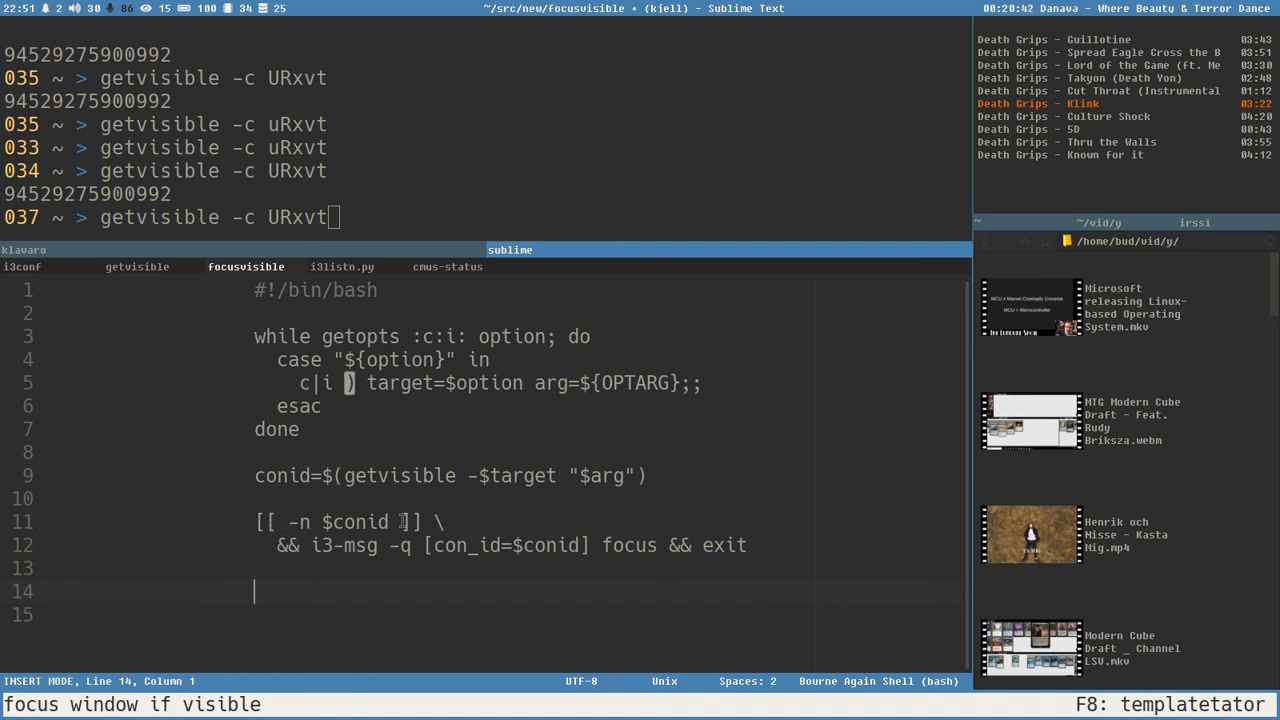
text(exit 1)
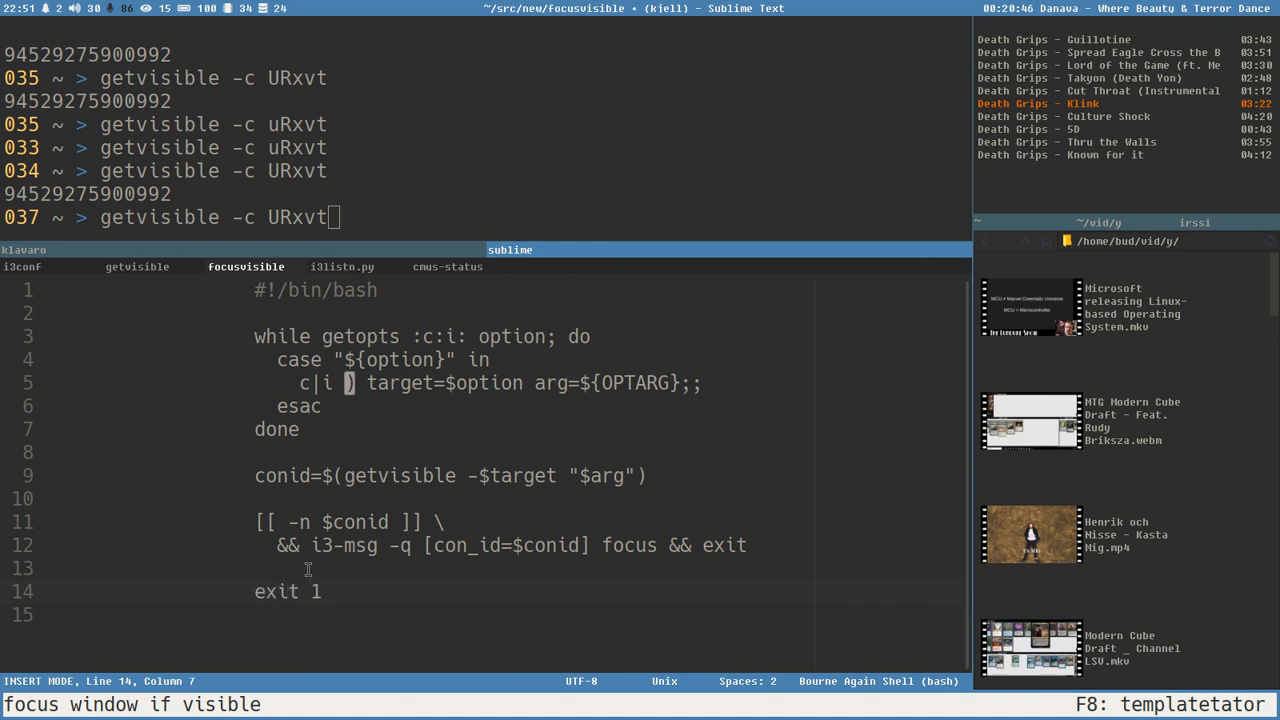
key(ctrl+s)
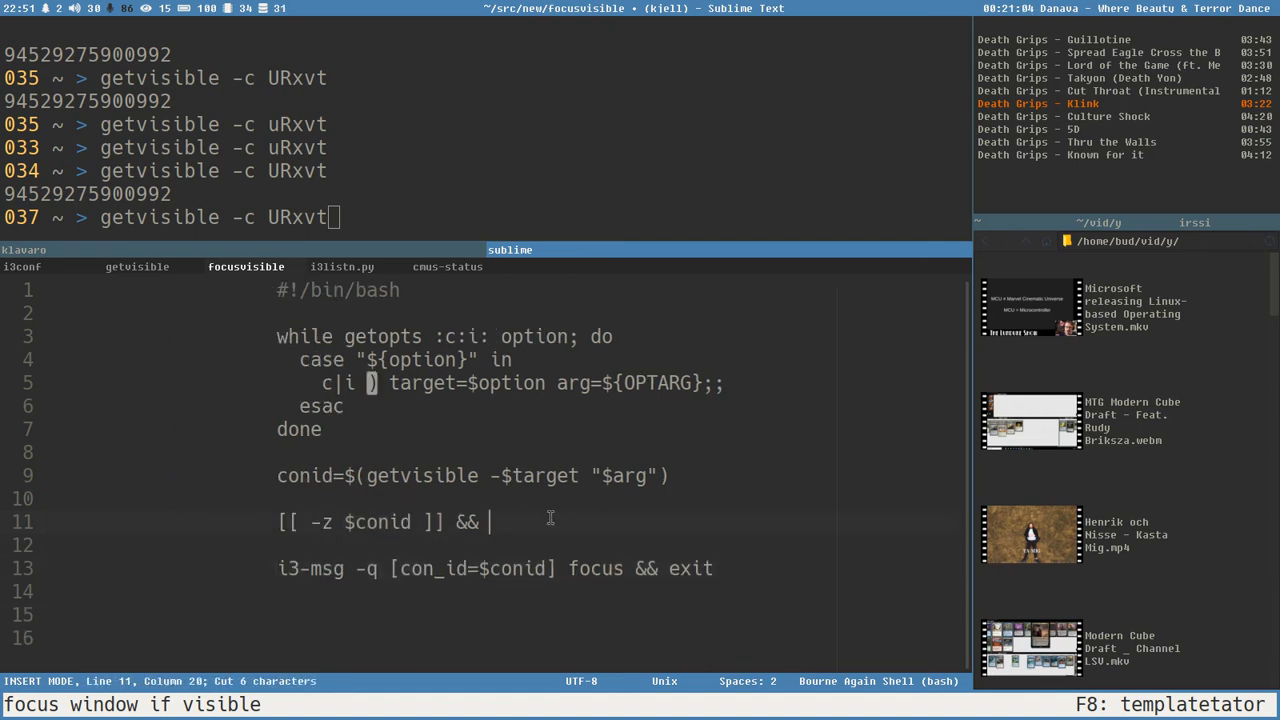
- Make focusvisible exit 1 when conid is empty, and save
text(exit 1)
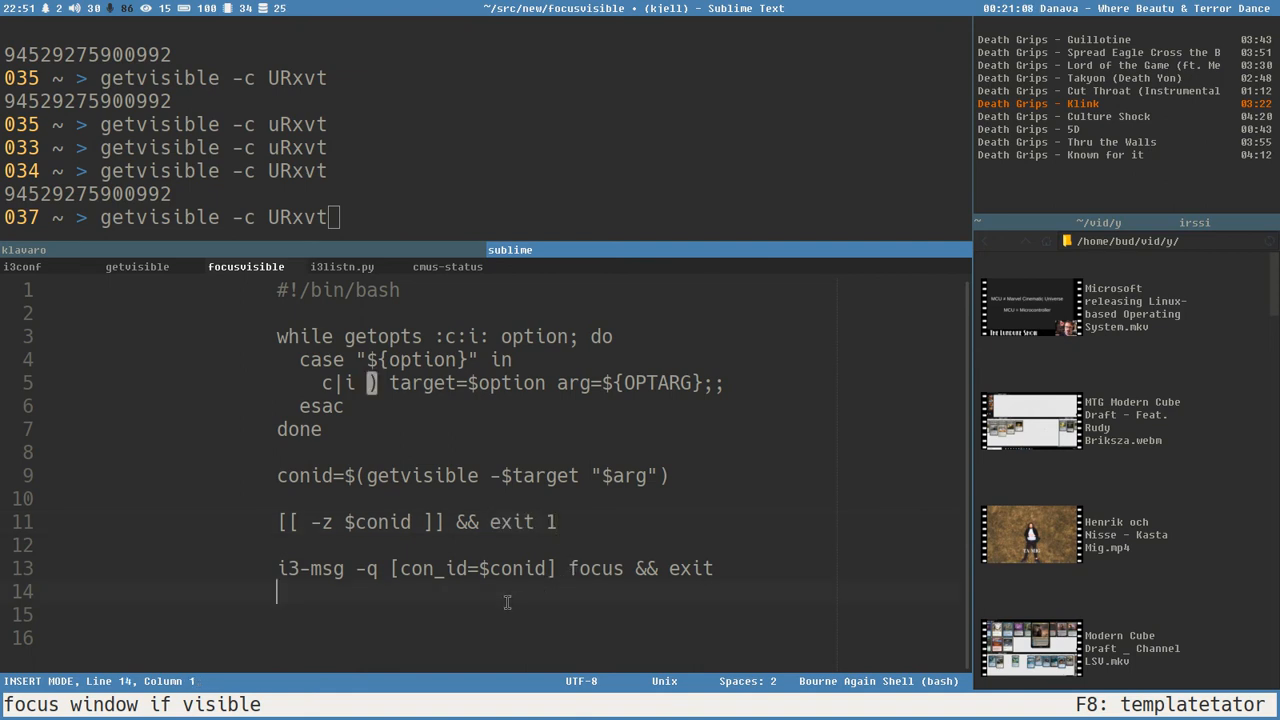
key(ctrl+s)
text(i)
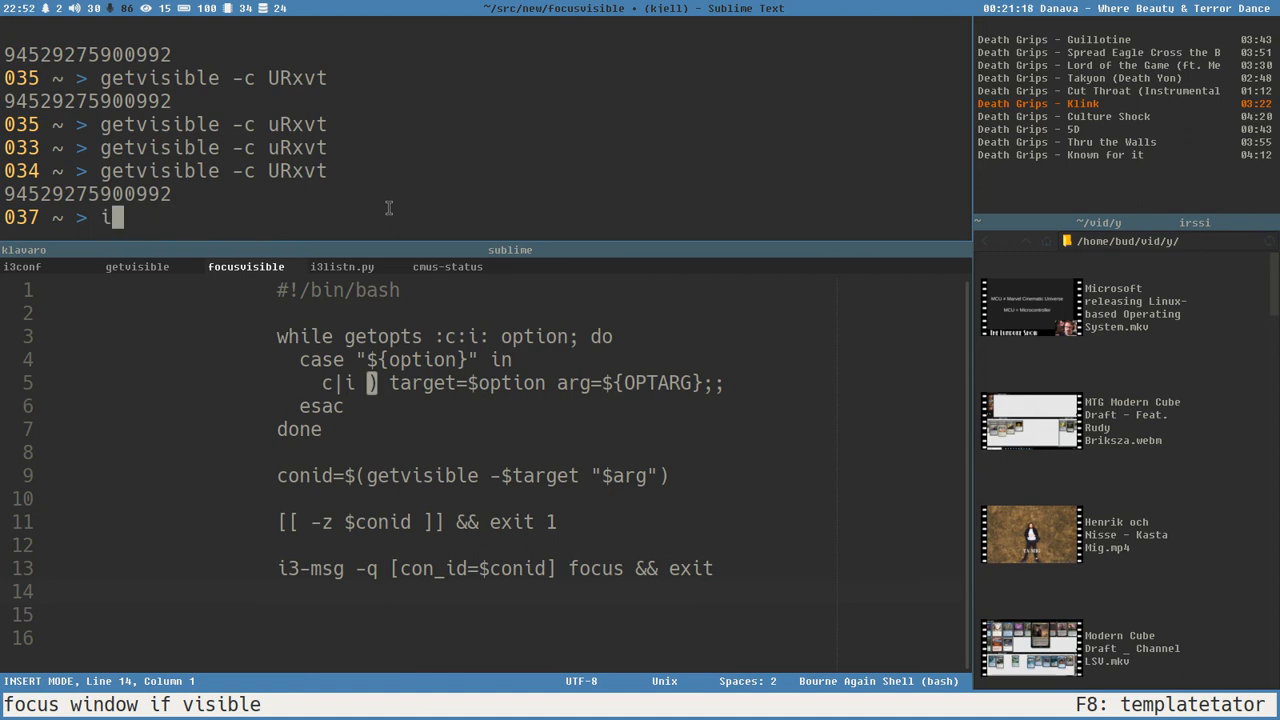
- List the visible windows with i3viswiz, then enter 'focusvisible -i cmus' in the terminal
text(3vis)
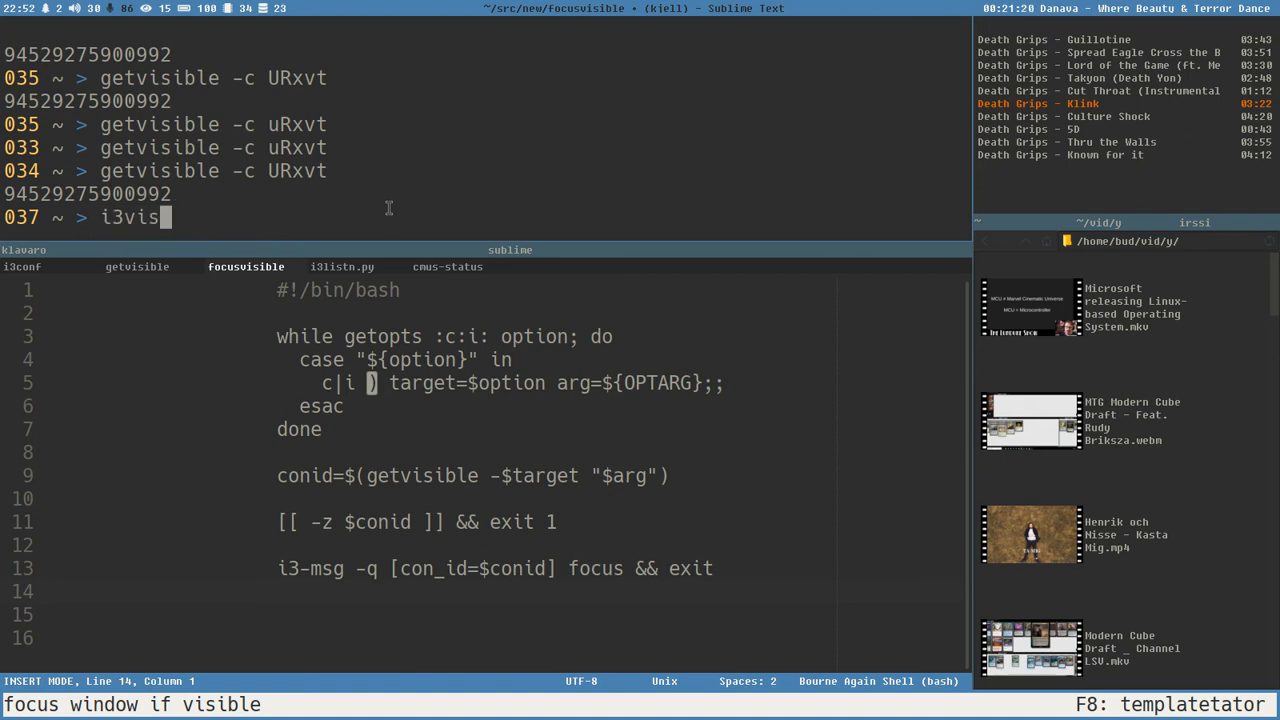
text(wiz)
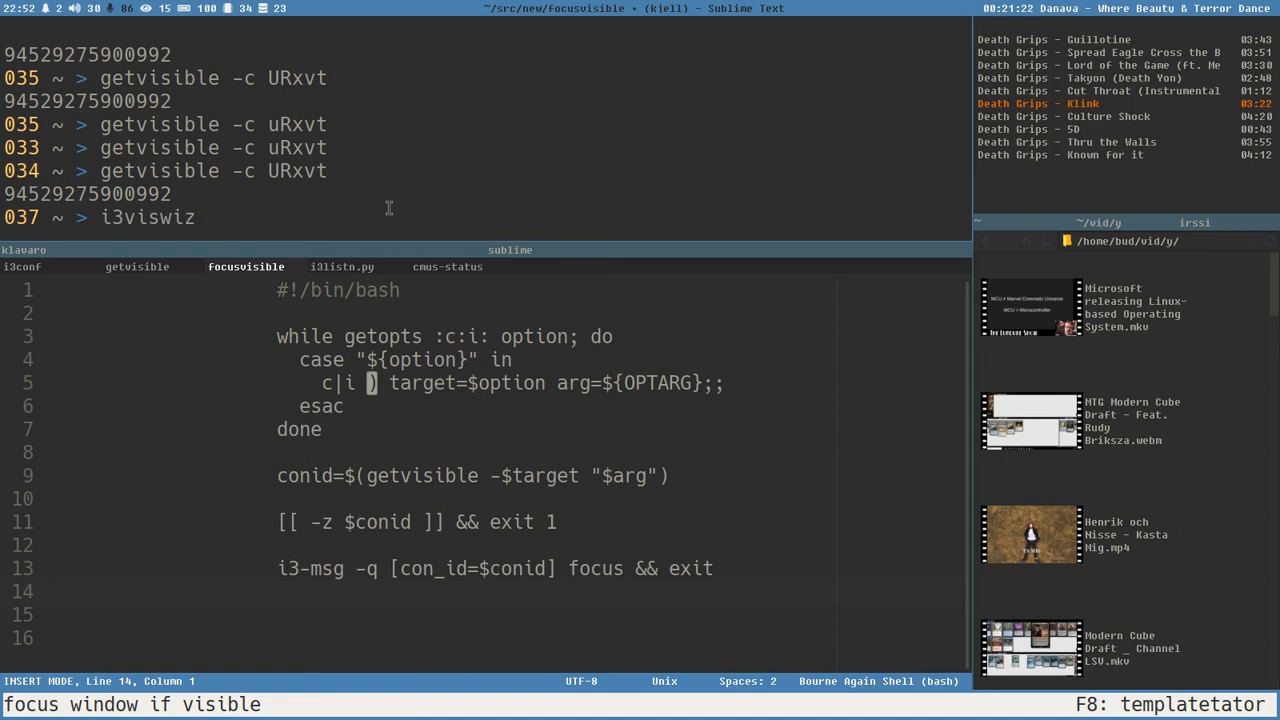
key(Return)
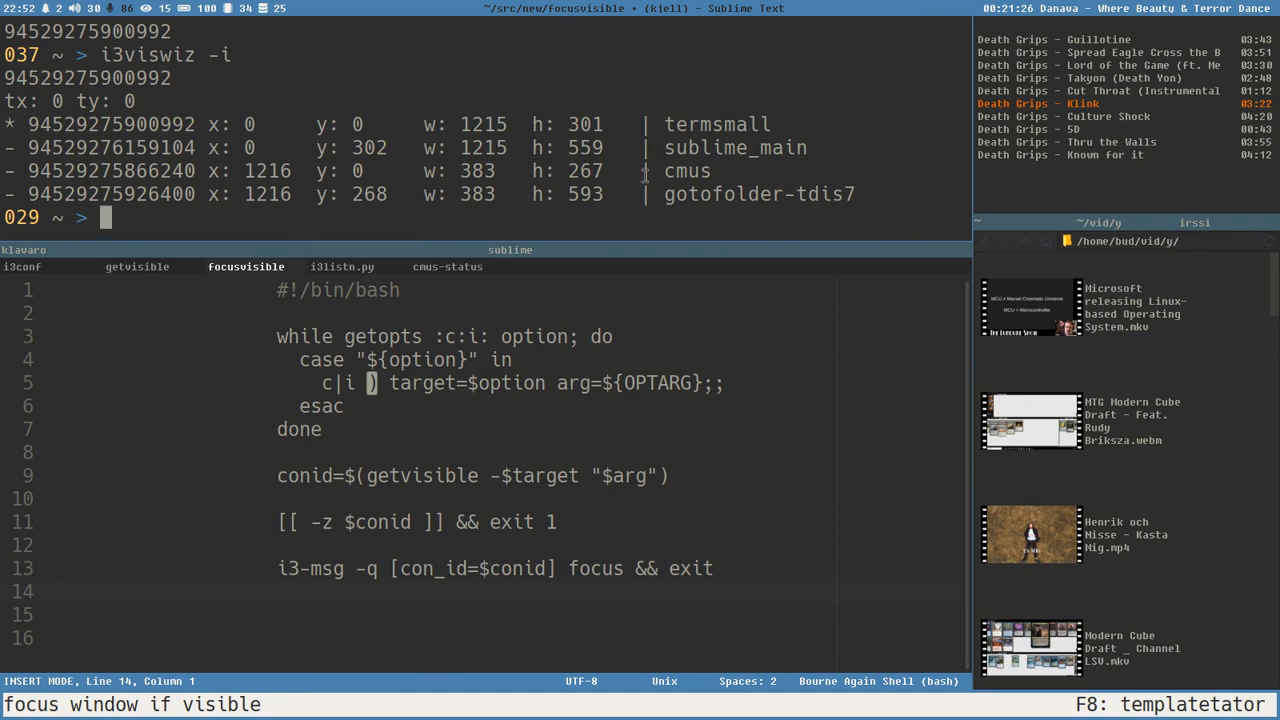
mouse_move(488, 238)
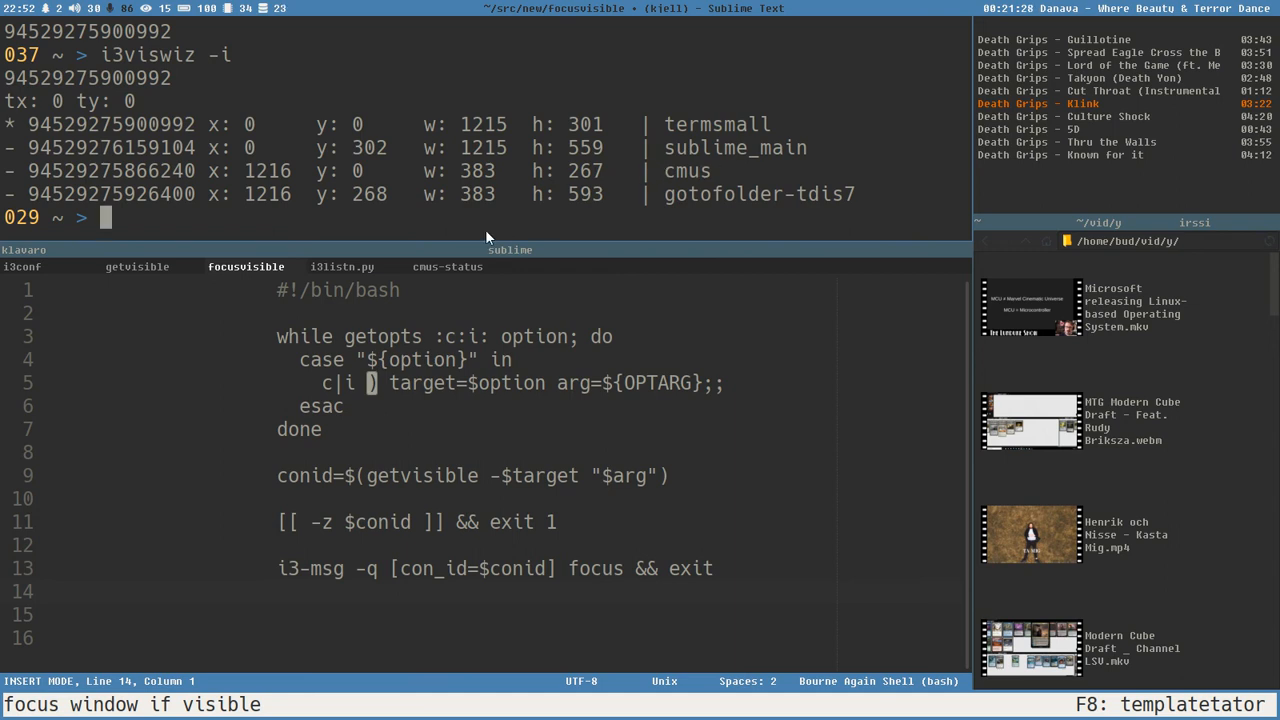
mouse_move(228, 190)
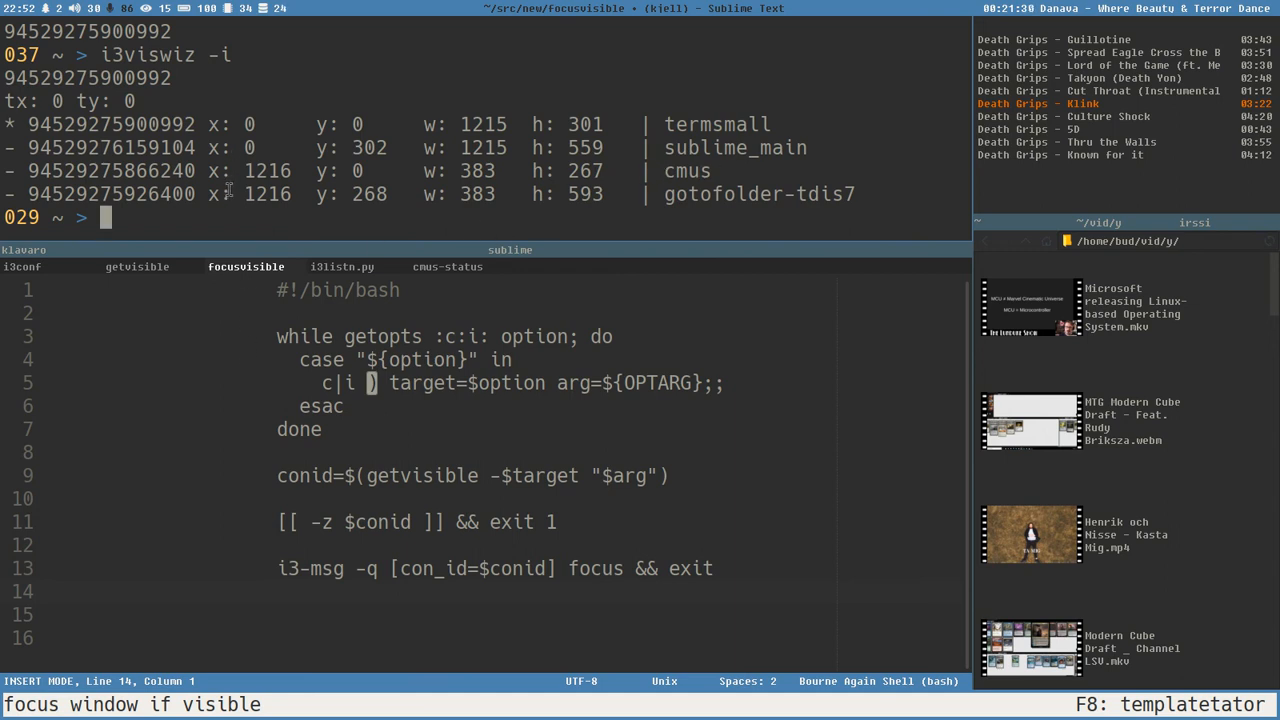
text(focusvisible)
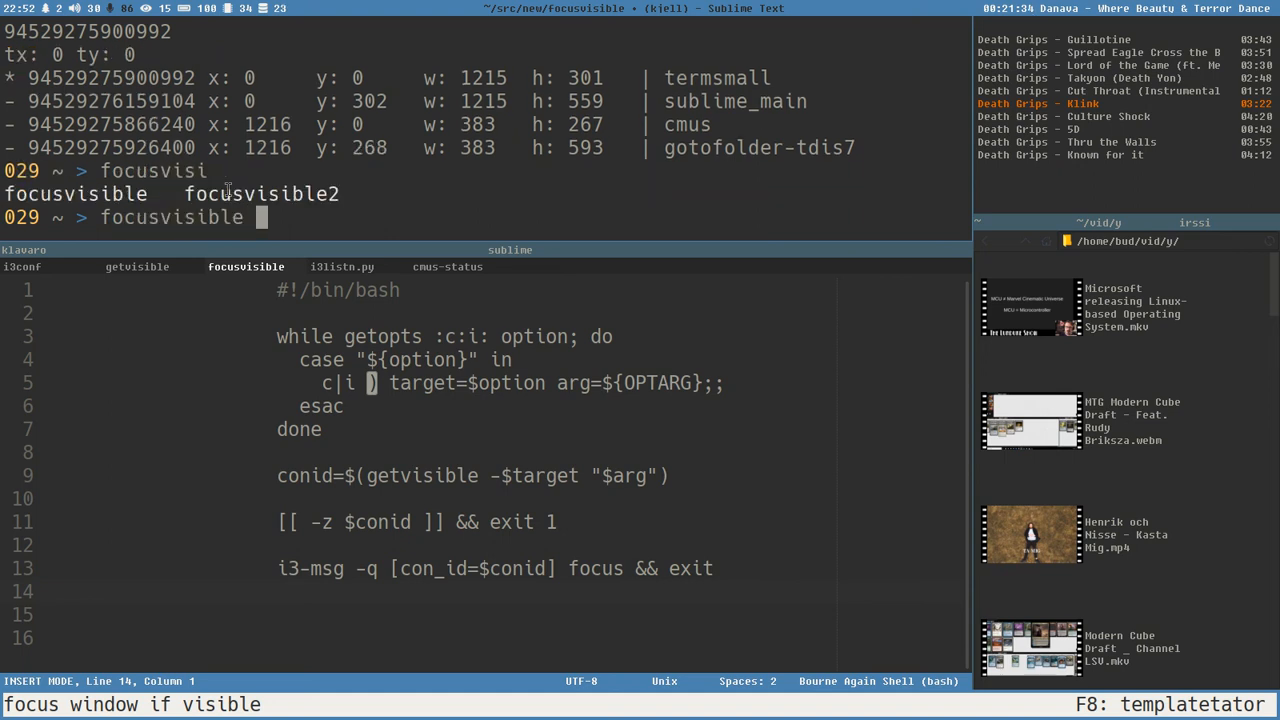
text(-i)
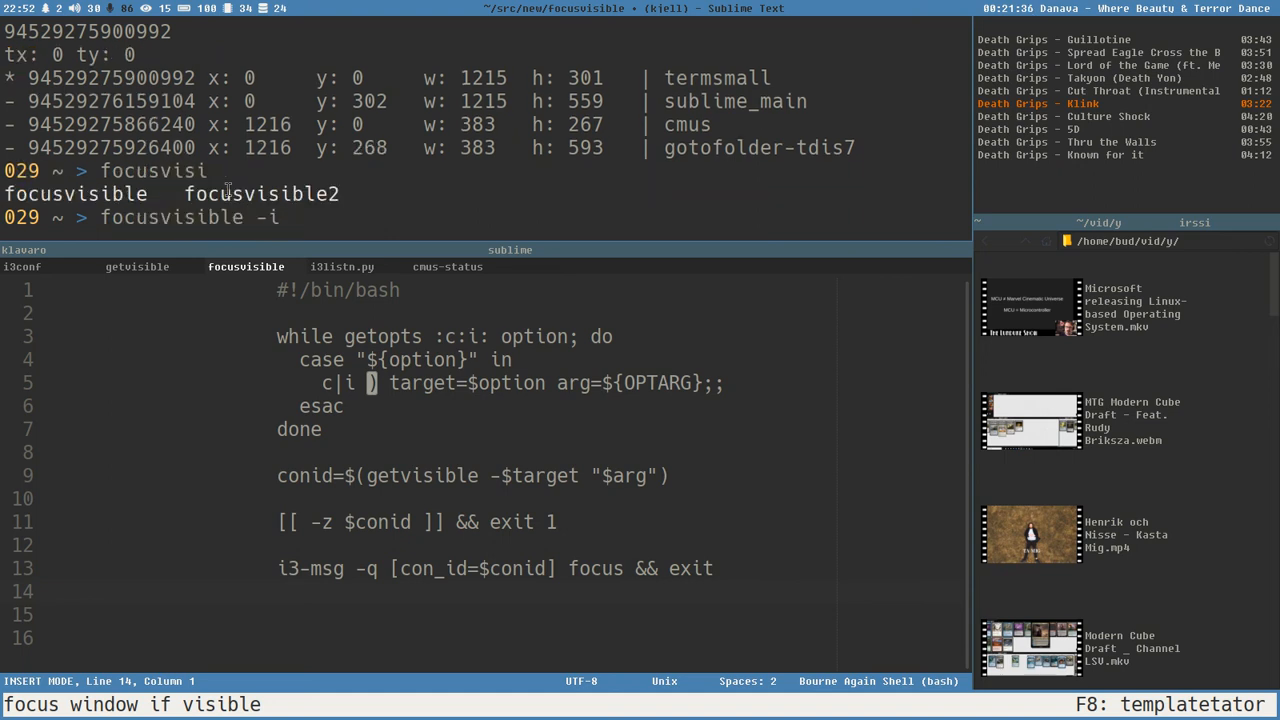
text(cmus)
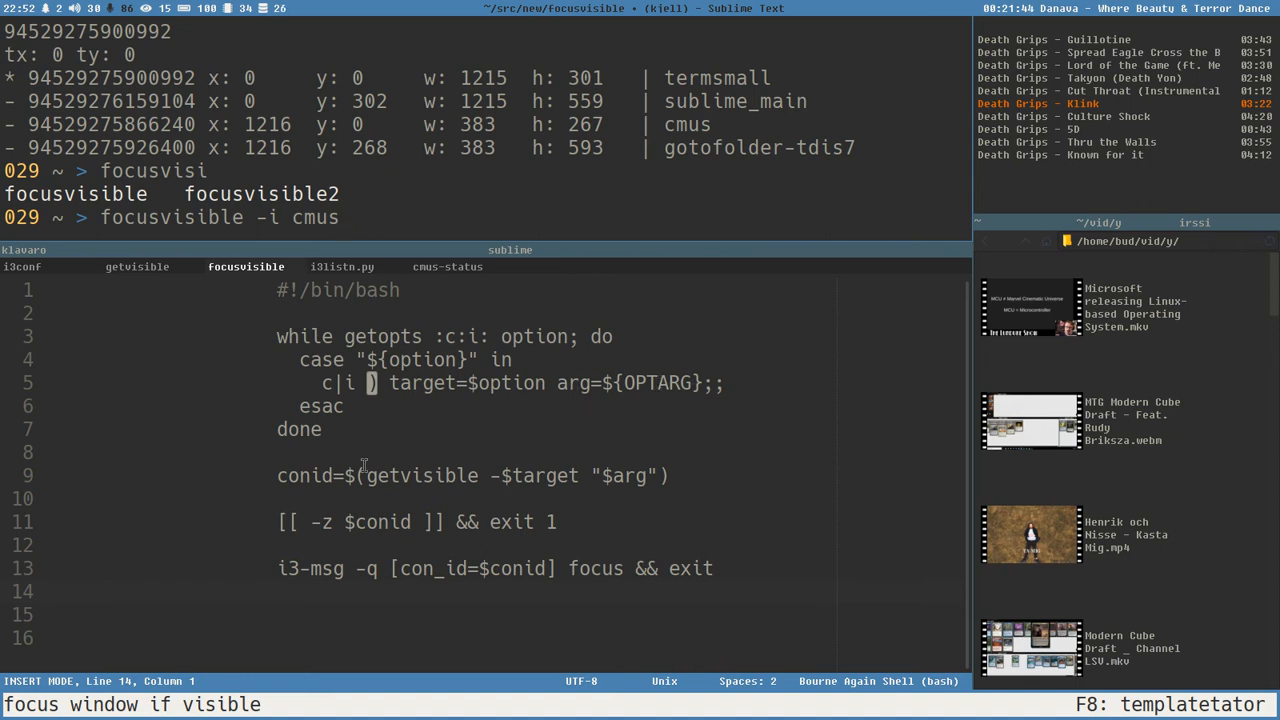
mouse_move(520, 485)
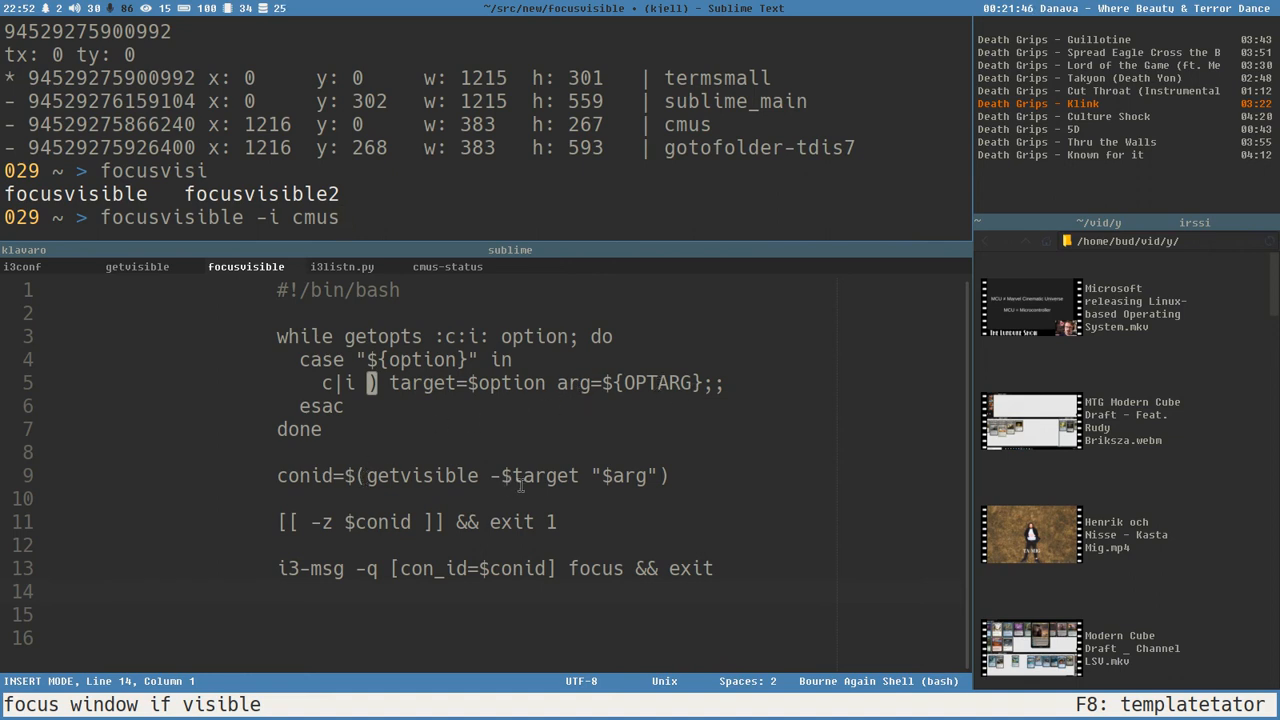
- Compare against getvisible and save focusvisible with '&& exit' removed from line 13
double_click(537, 475)
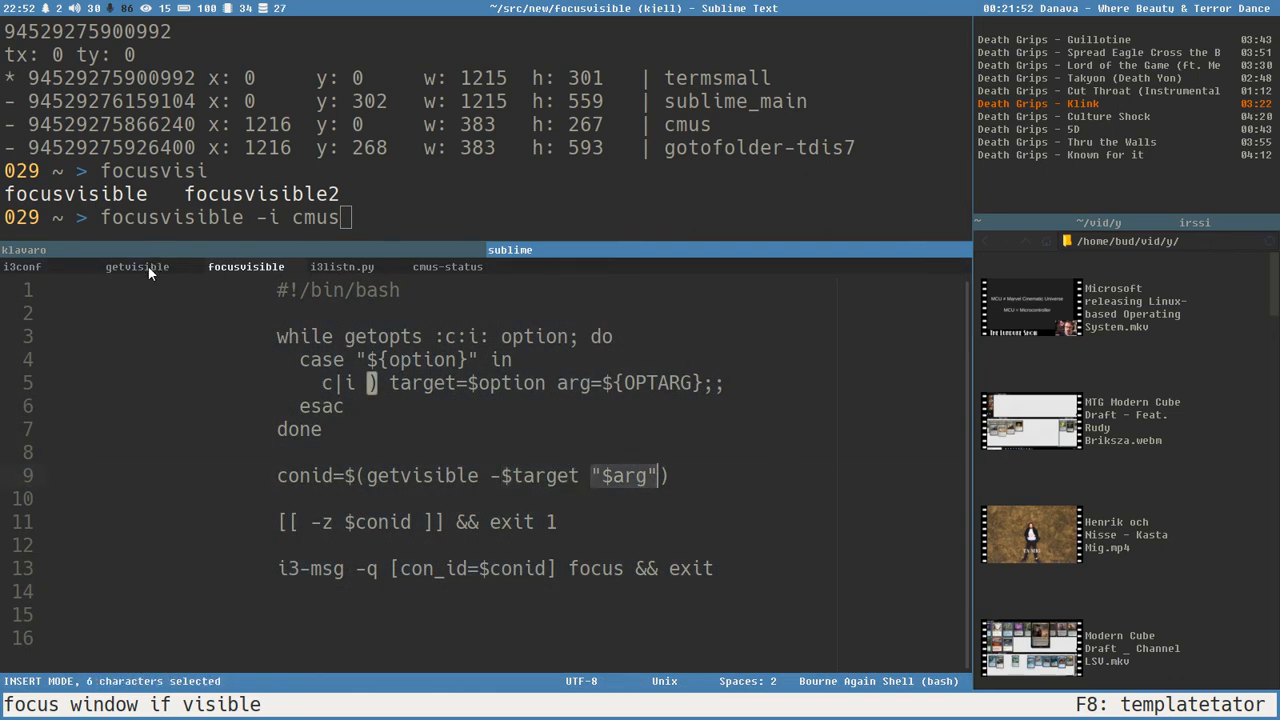
click(137, 266)
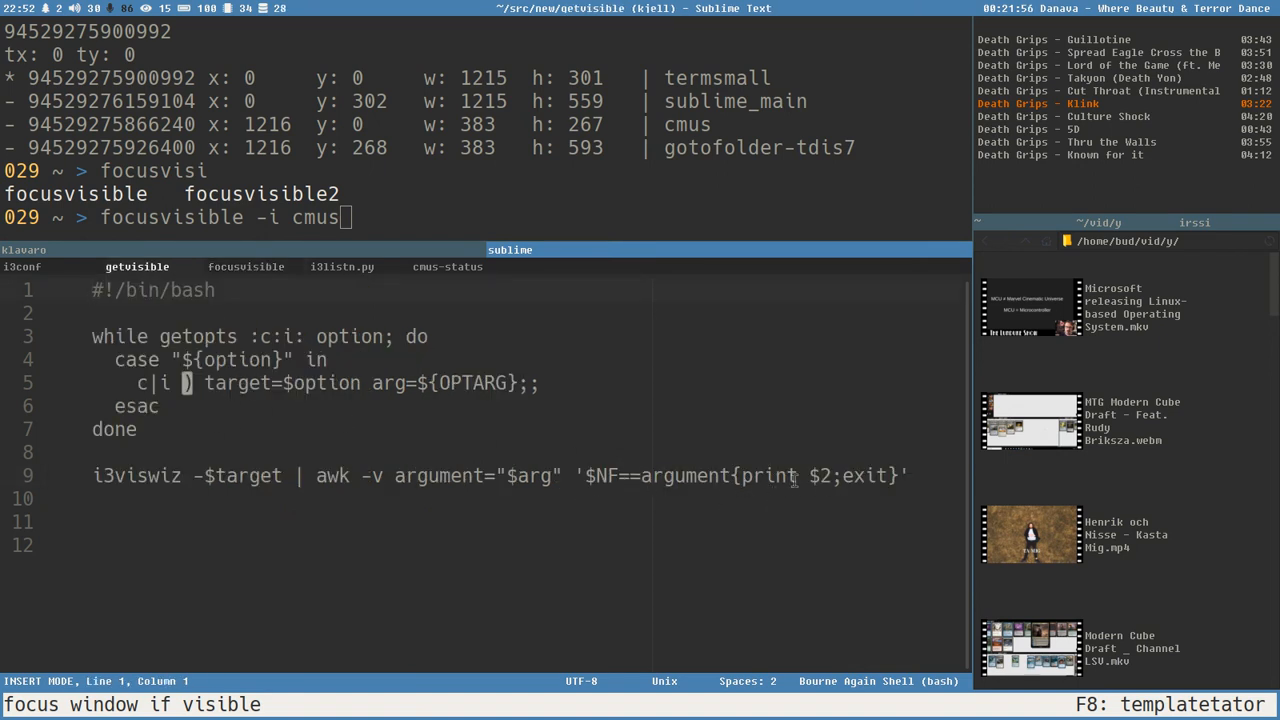
click(245, 267)
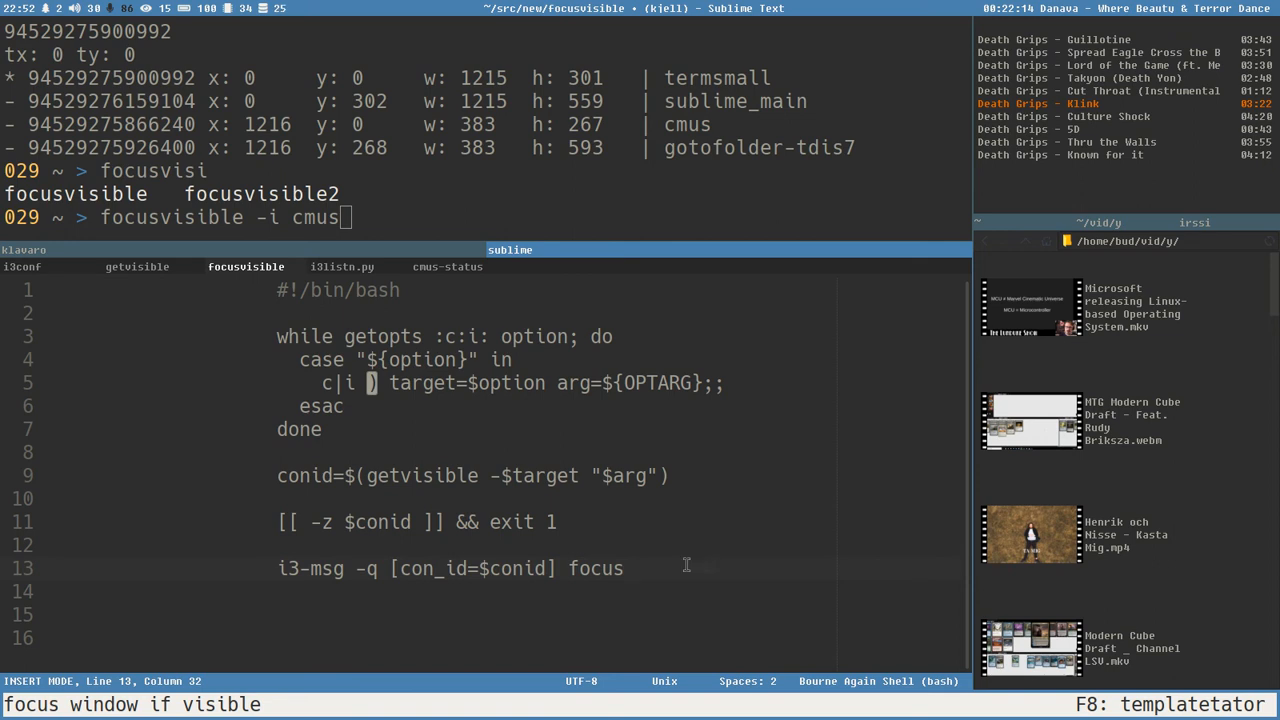
key(ctrl+s)
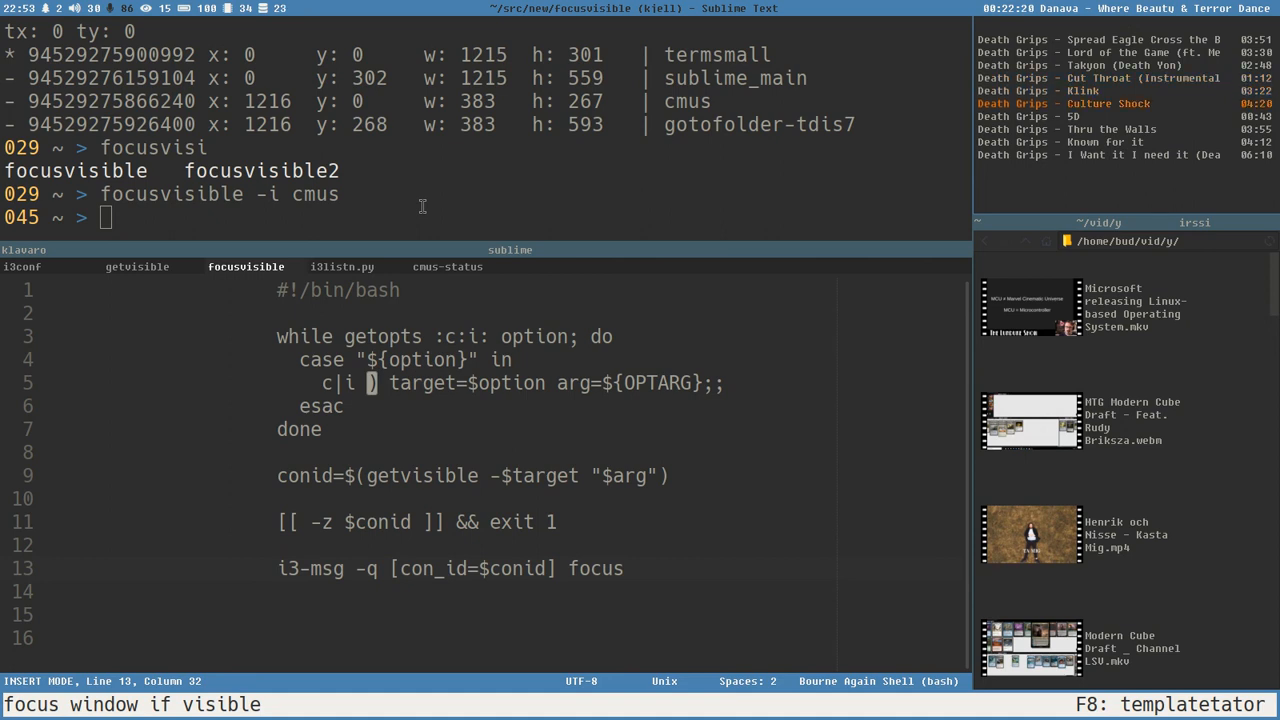
mouse_move(335, 220)
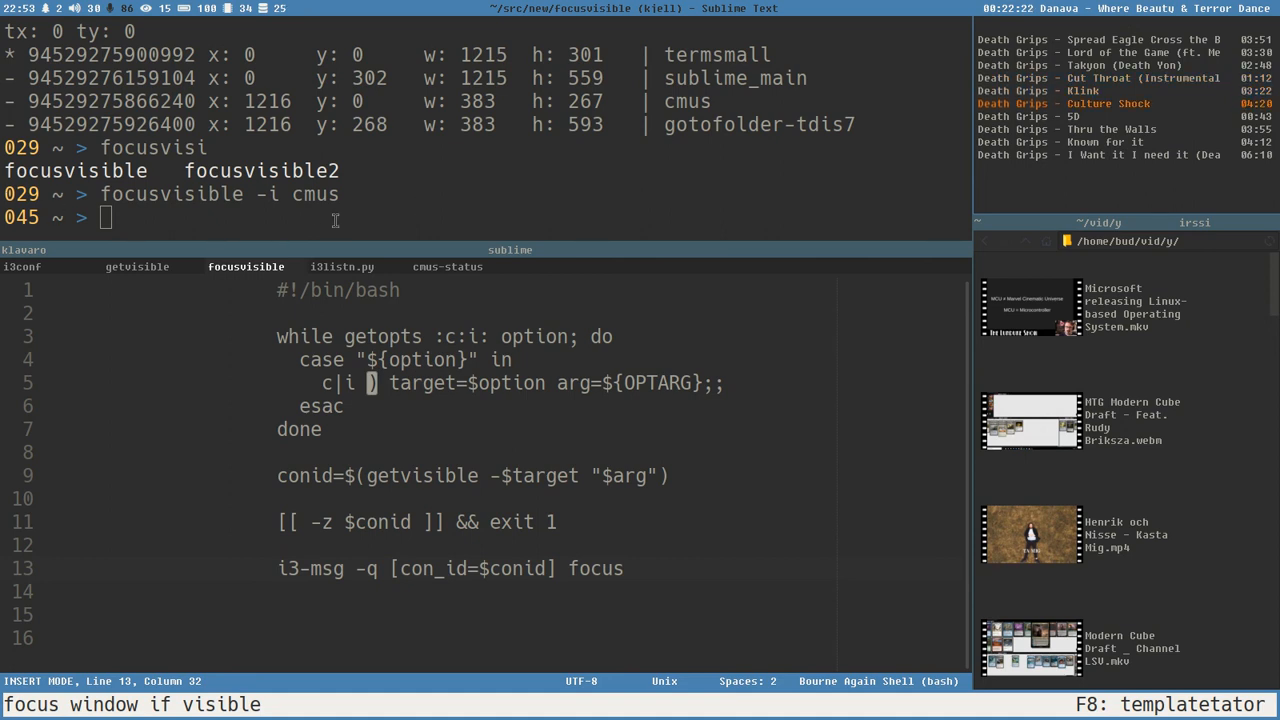
mouse_move(227, 246)
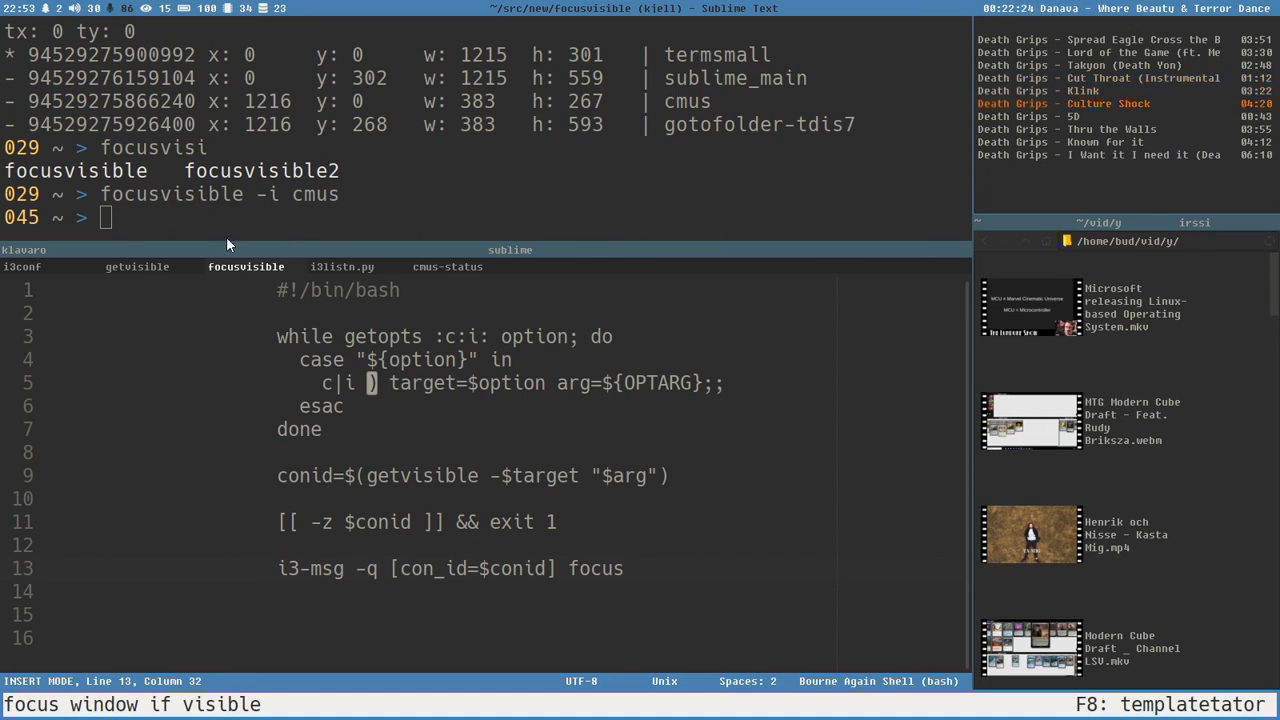
mouse_move(338, 273)
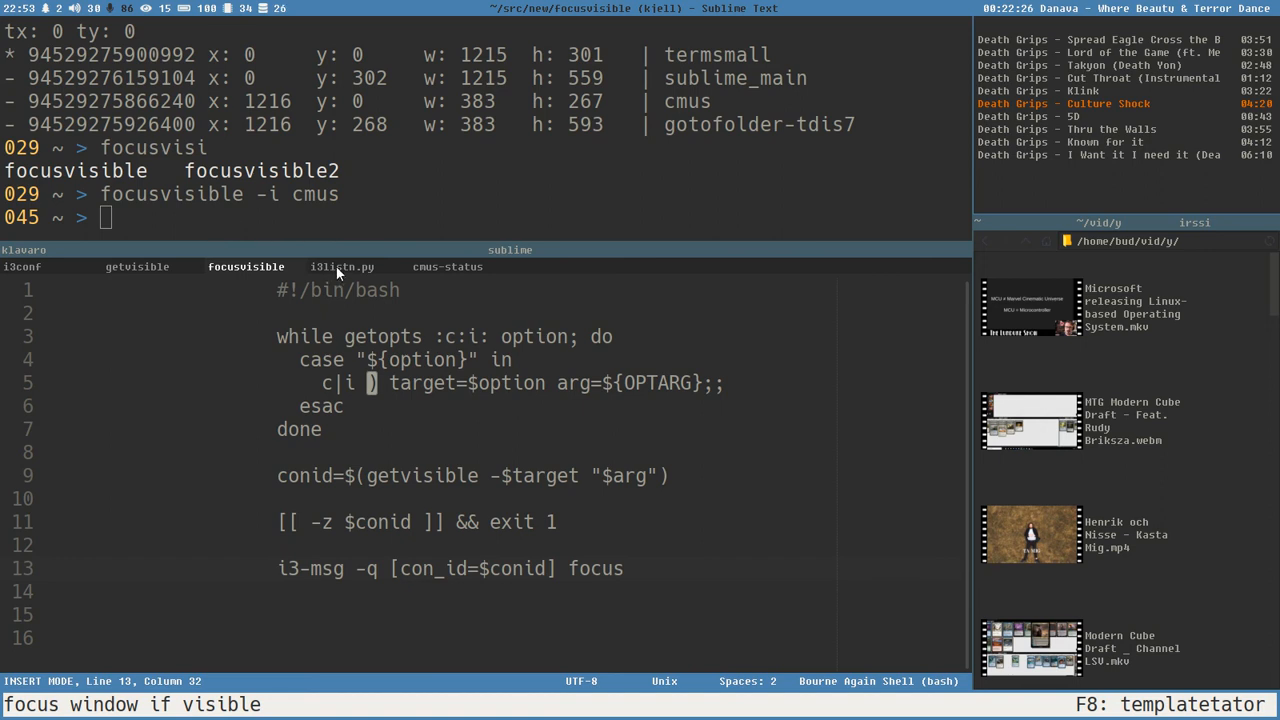
- In i3listn.py, uncomment the mpv close rule's focused check and 'focusvisible -c Thunar' call
click(342, 267)
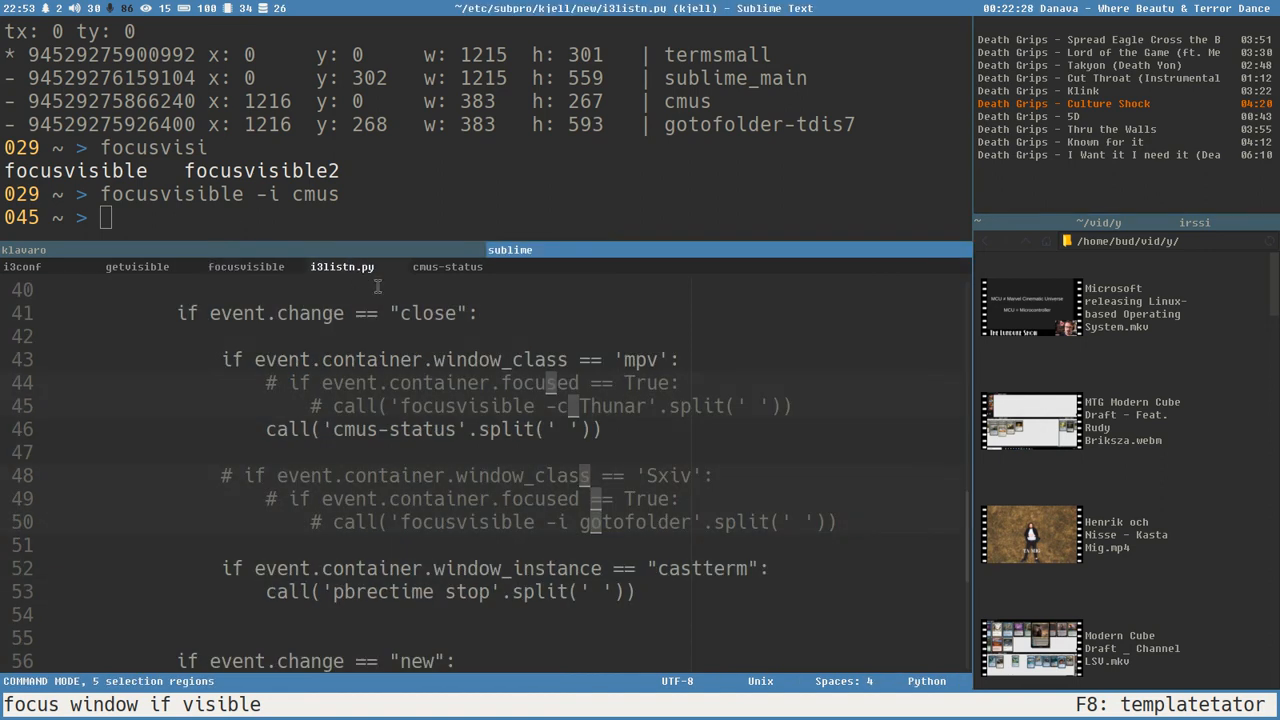
mouse_move(697, 382)
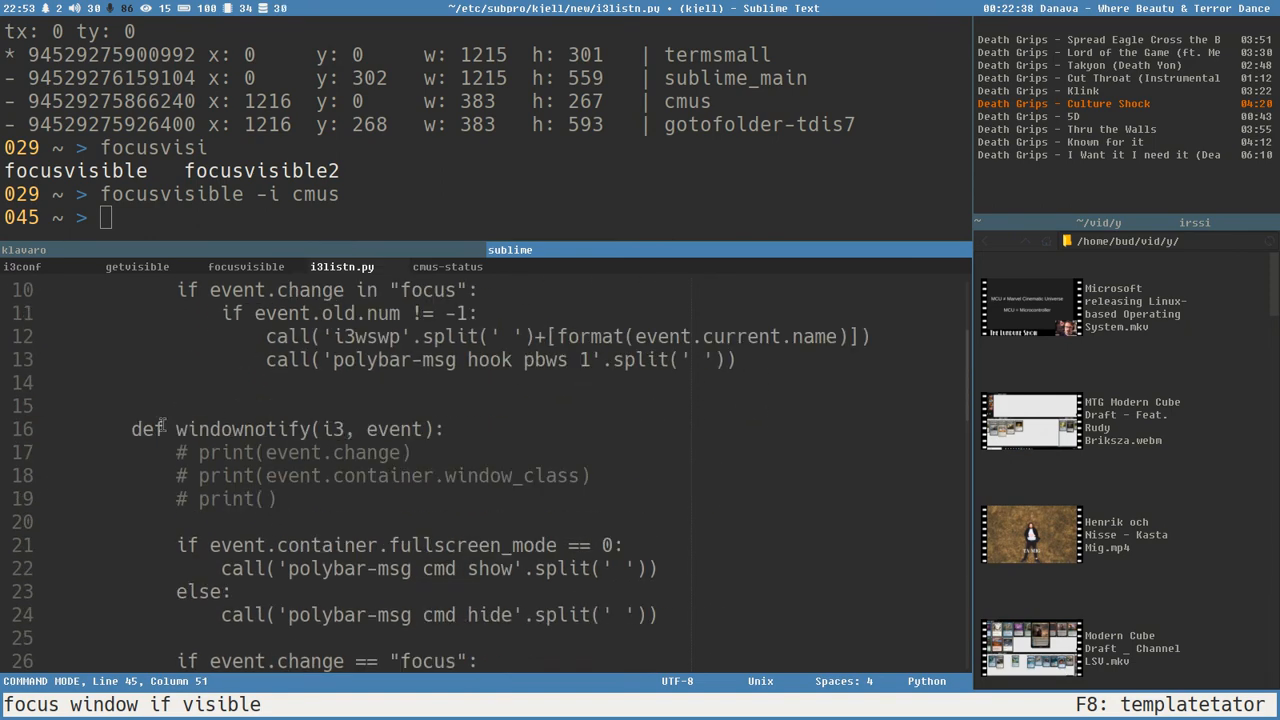
double_click(240, 429)
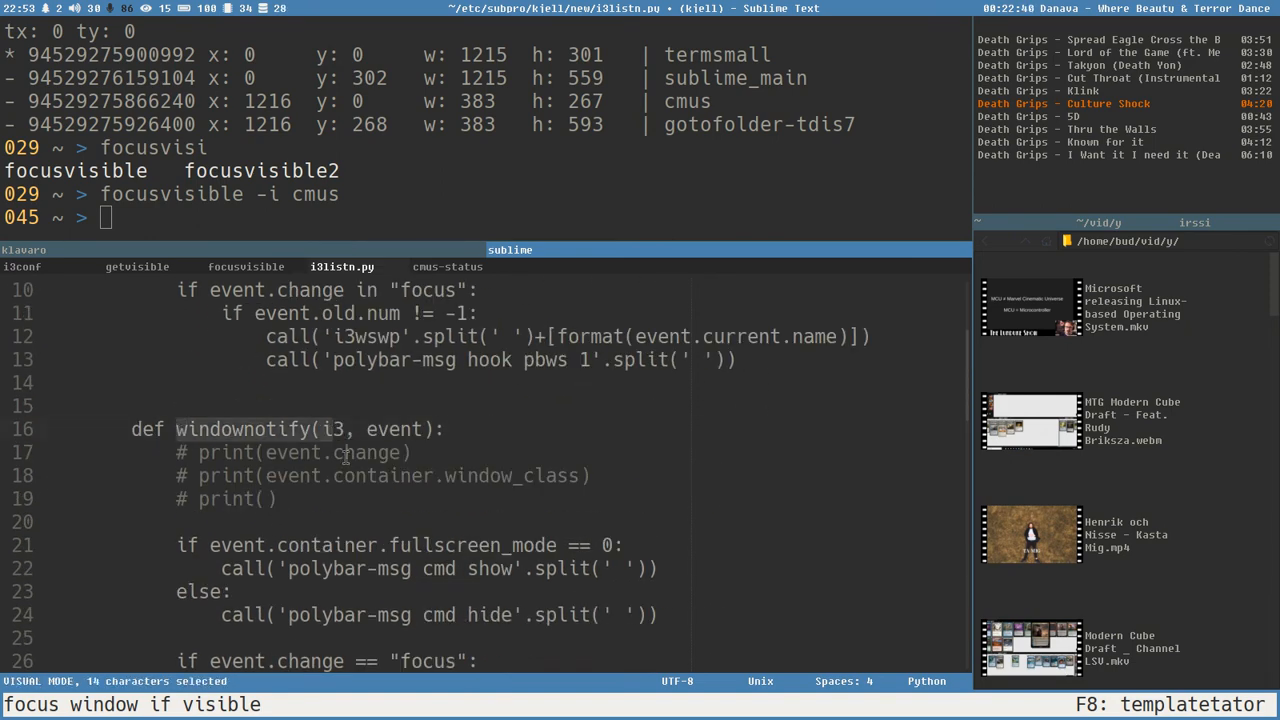
scroll(down, 3)
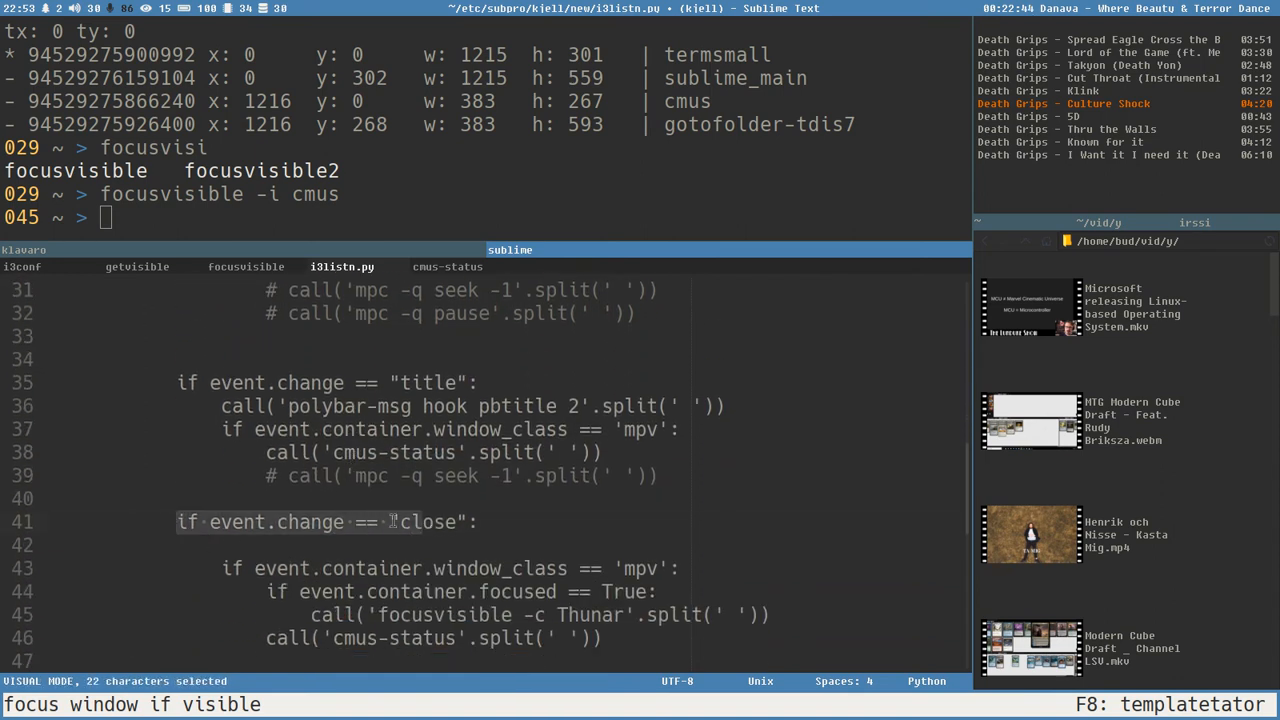
scroll(down, 3)
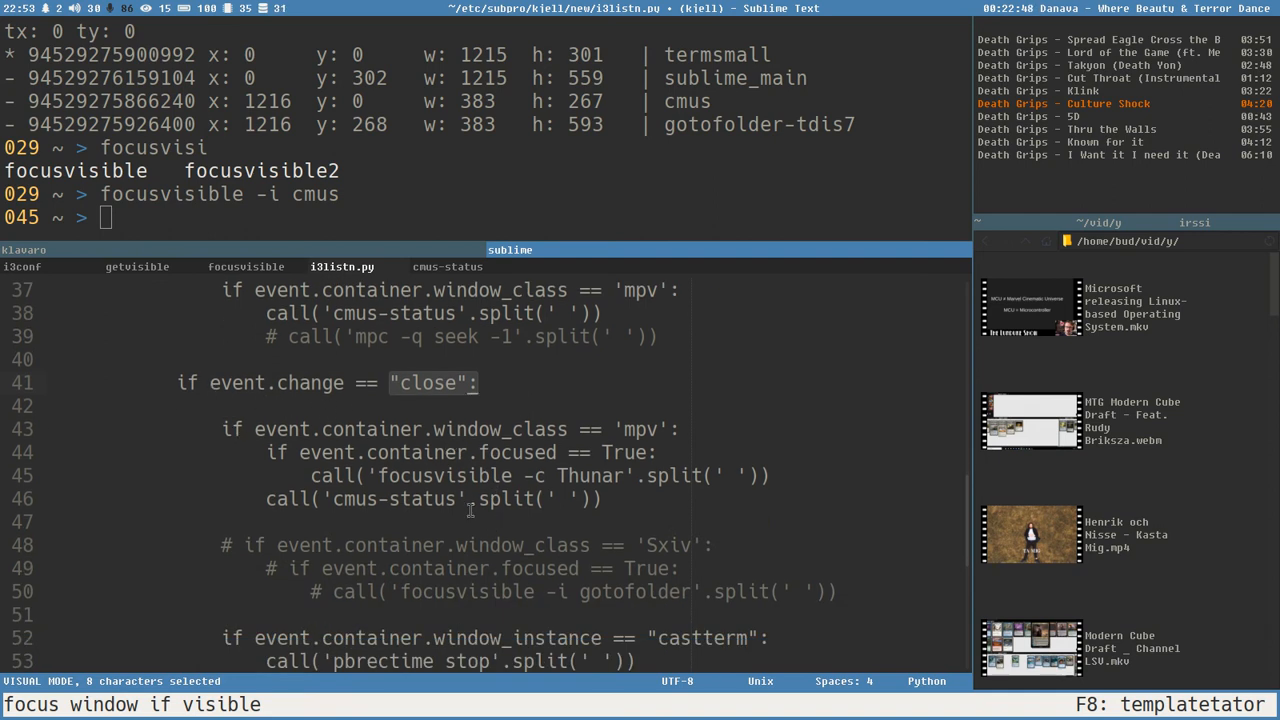
mouse_move(589, 432)
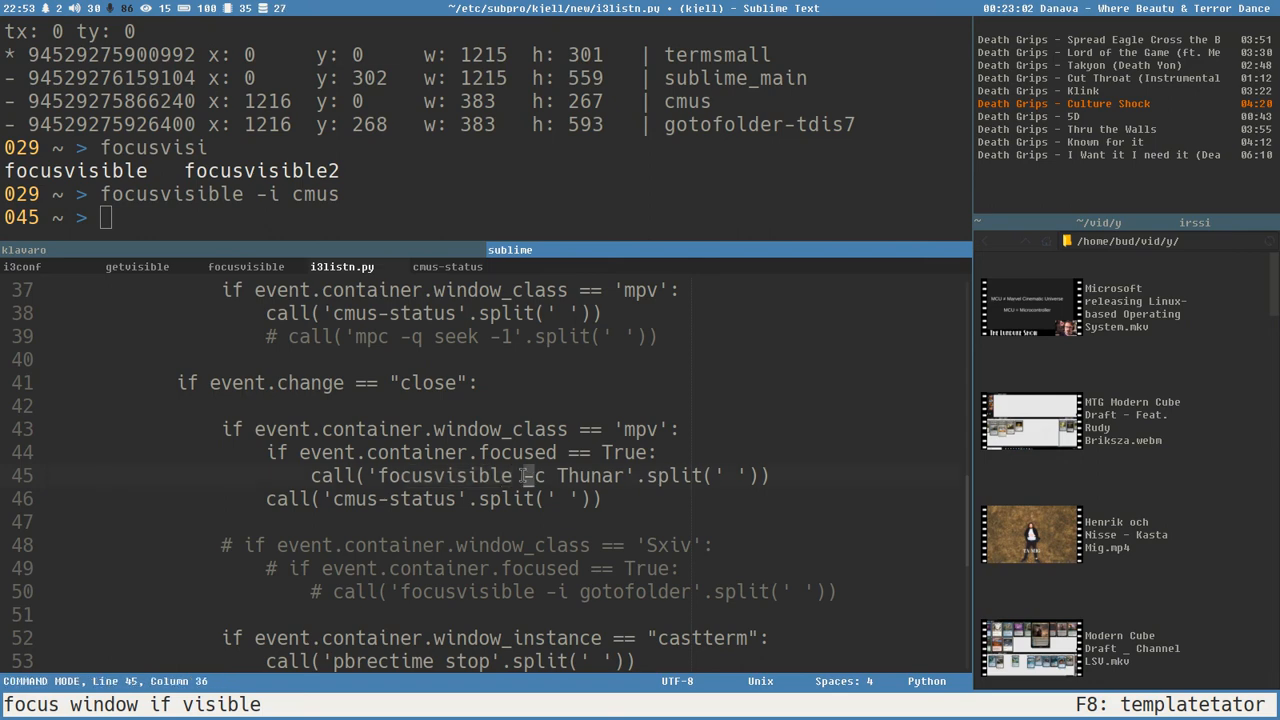
double_click(588, 475)
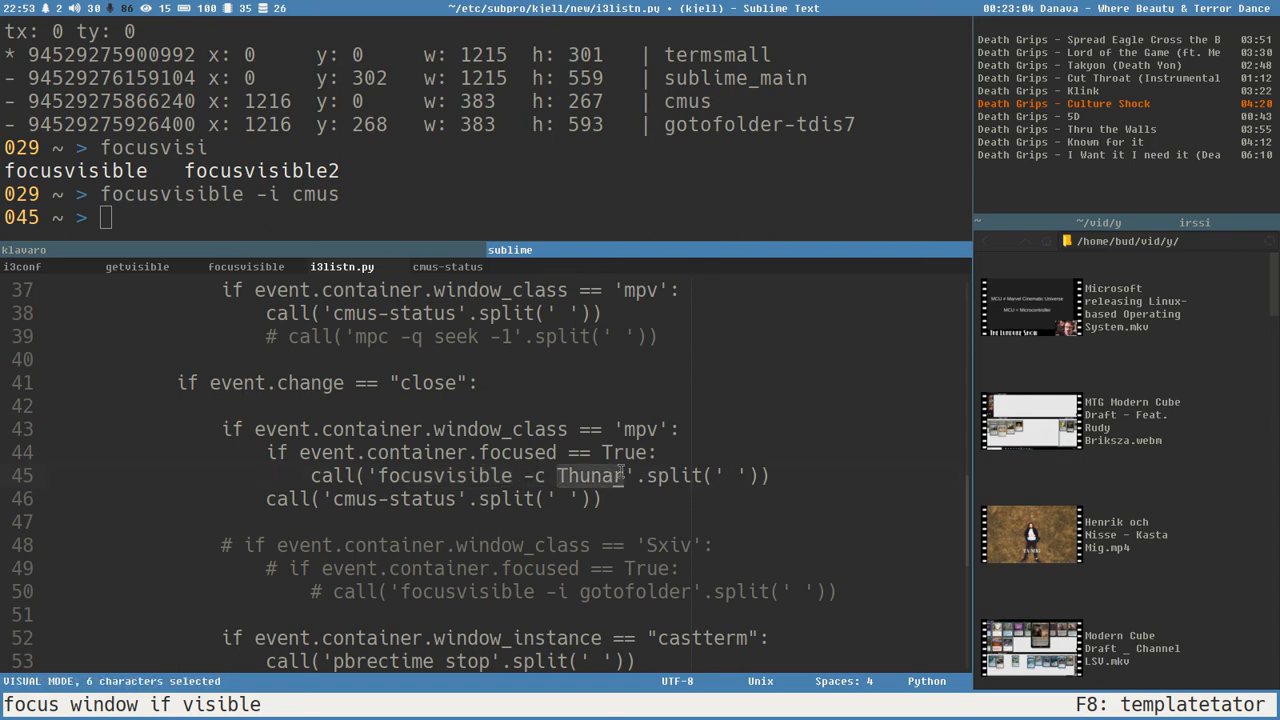
scroll(down, 3)
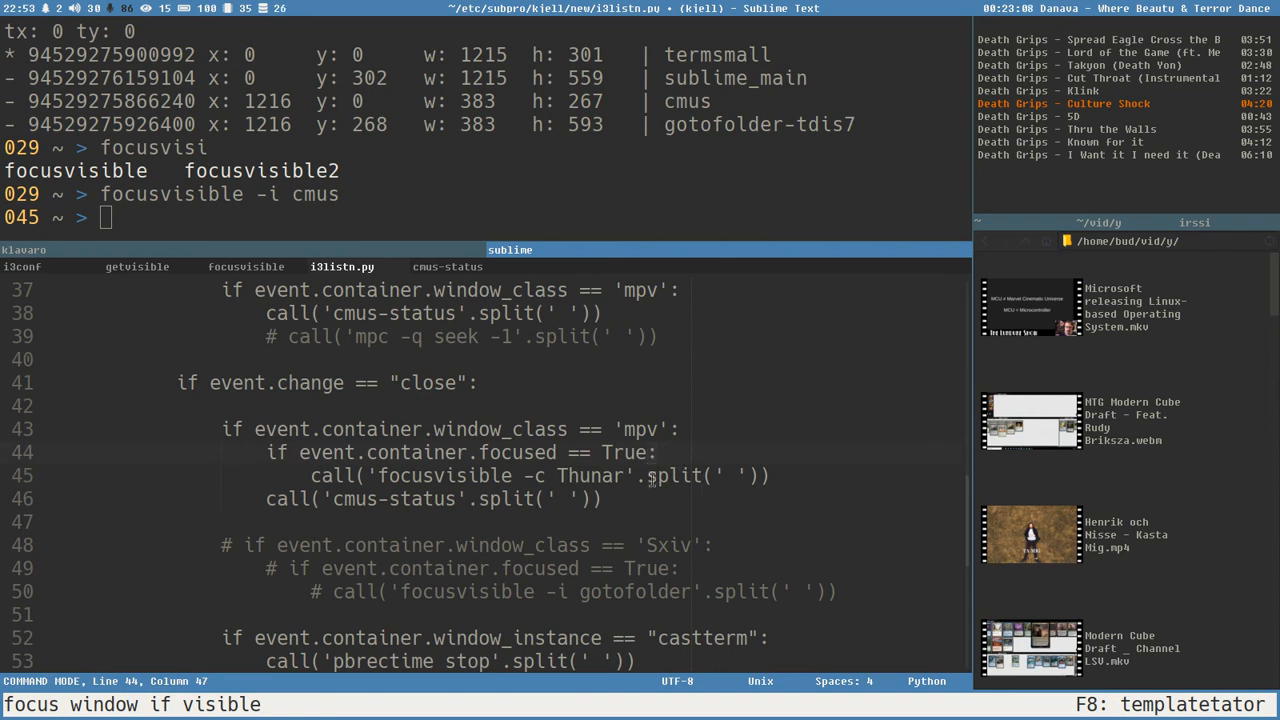
- Save i3listn.py, then open Thunar's bud folder and select best_i3_img_viewer.mkv
key(ctrl+s)
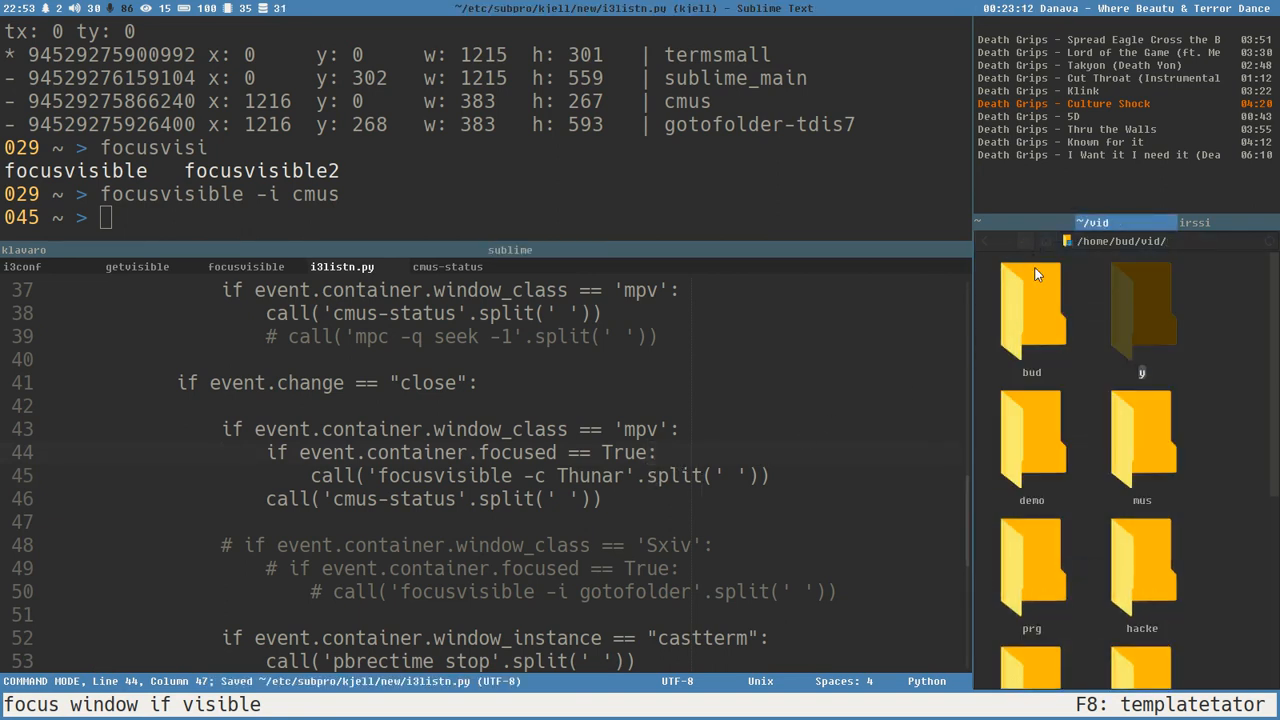
double_click(1031, 310)
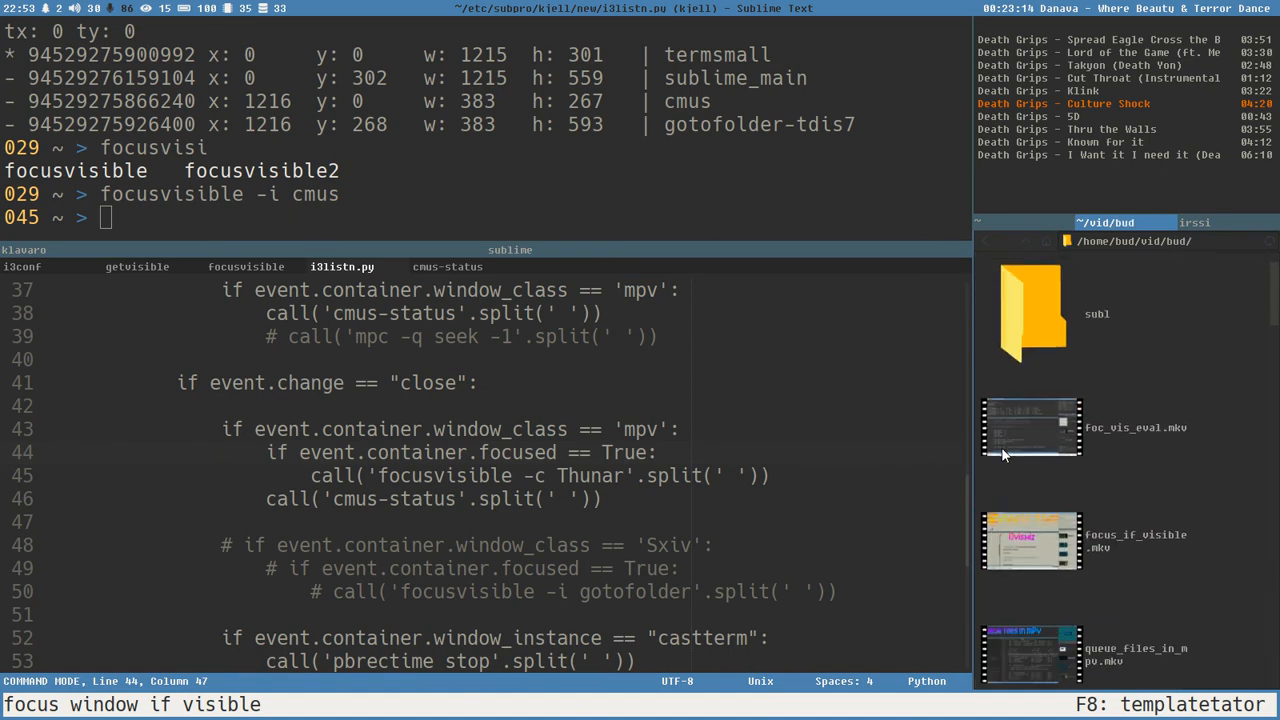
scroll(down, 3)
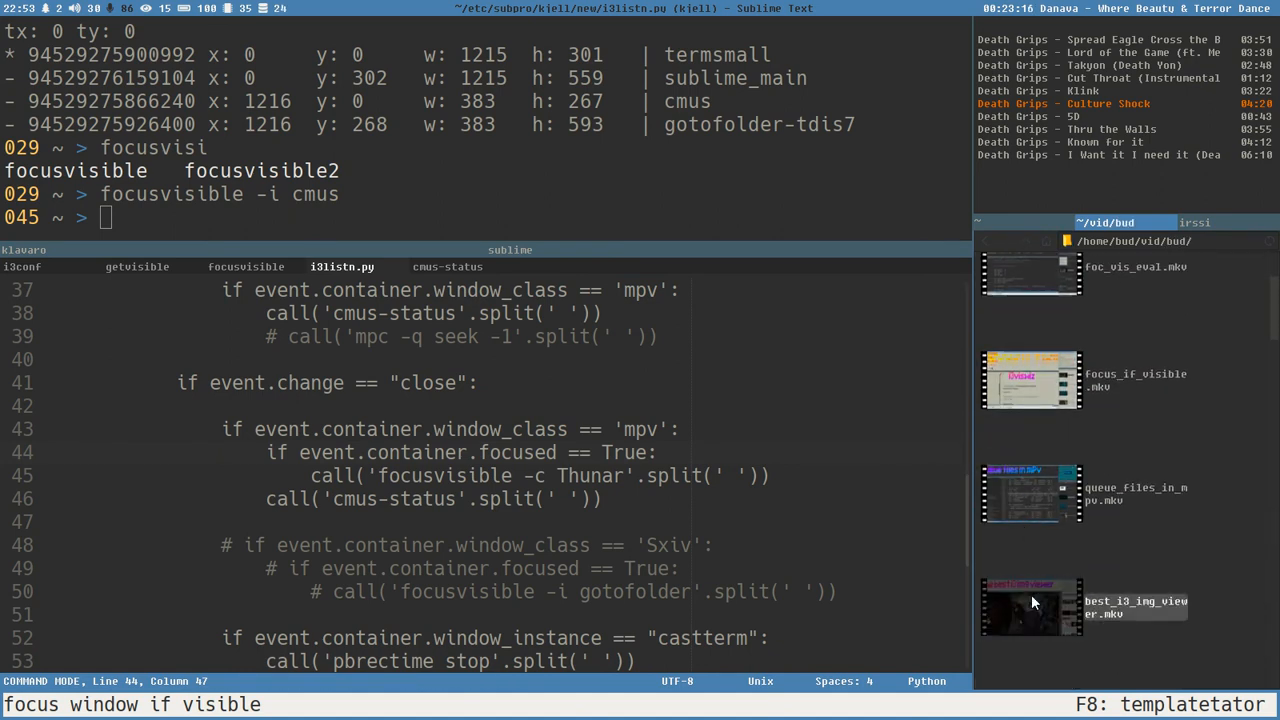
click(1031, 607)
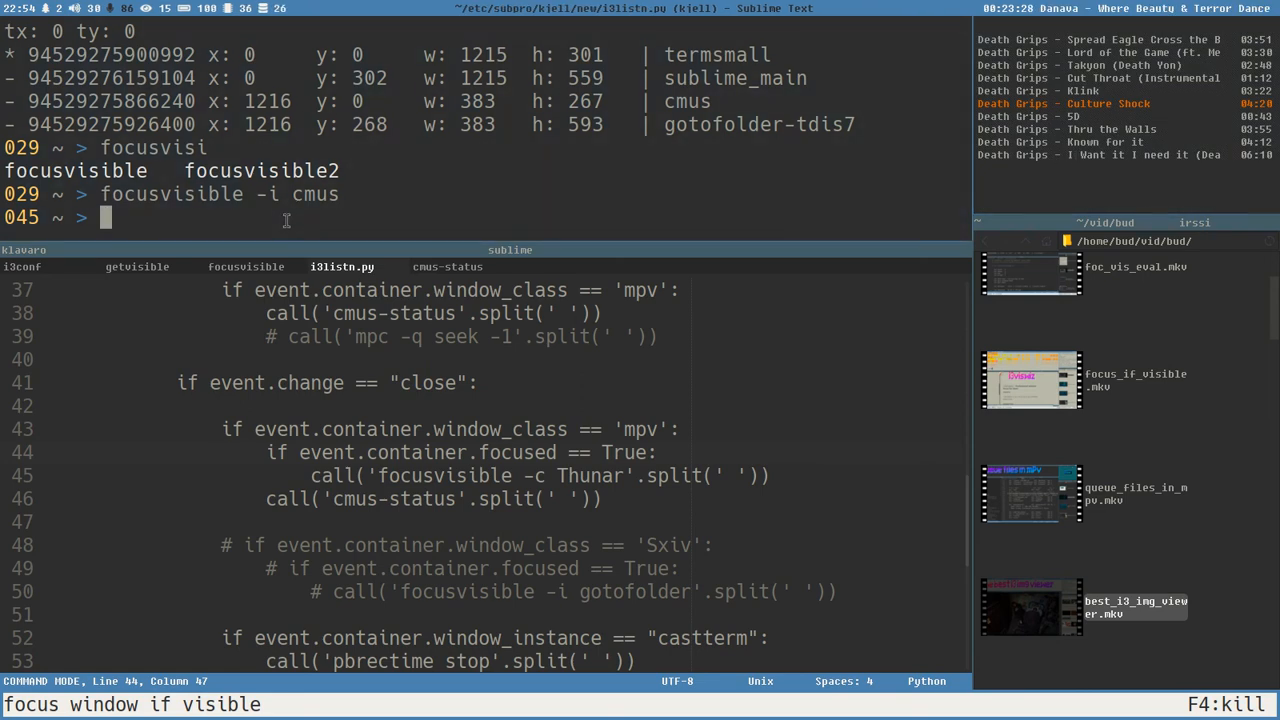
- Run 'pbr' in the URxvt terminal while the recording plays in mpv
text(pbr)
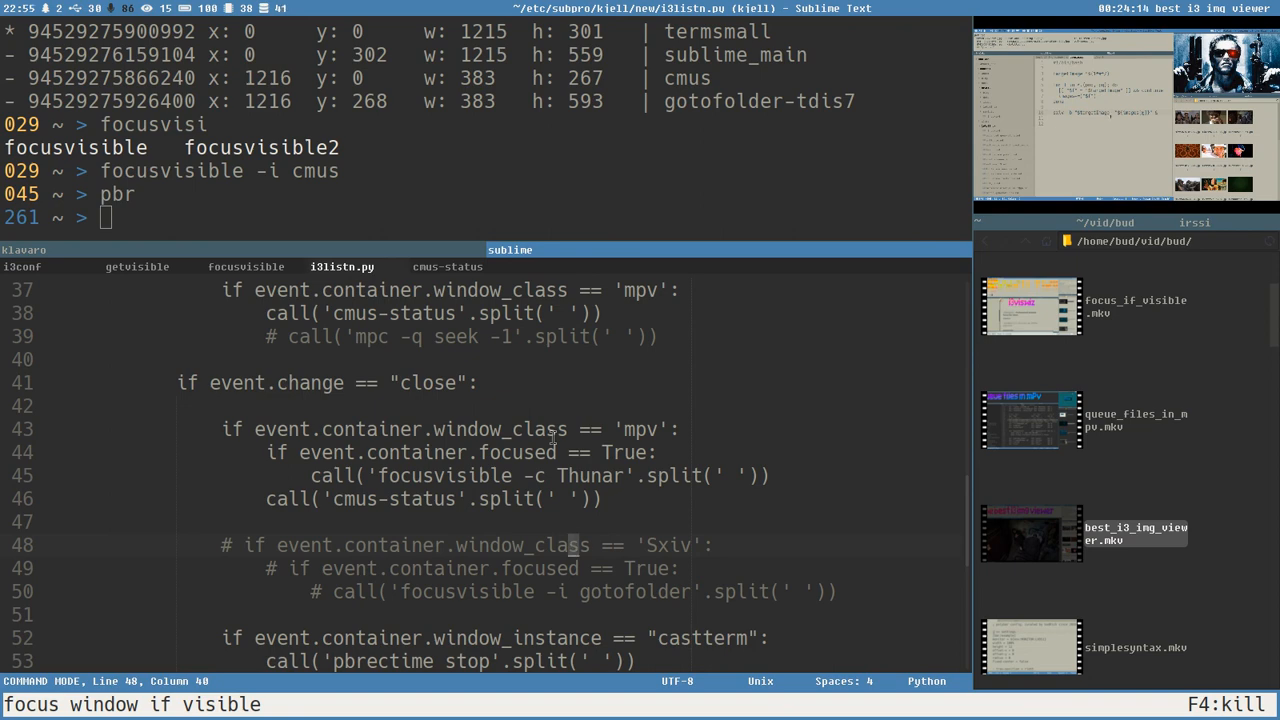
mouse_move(499, 534)
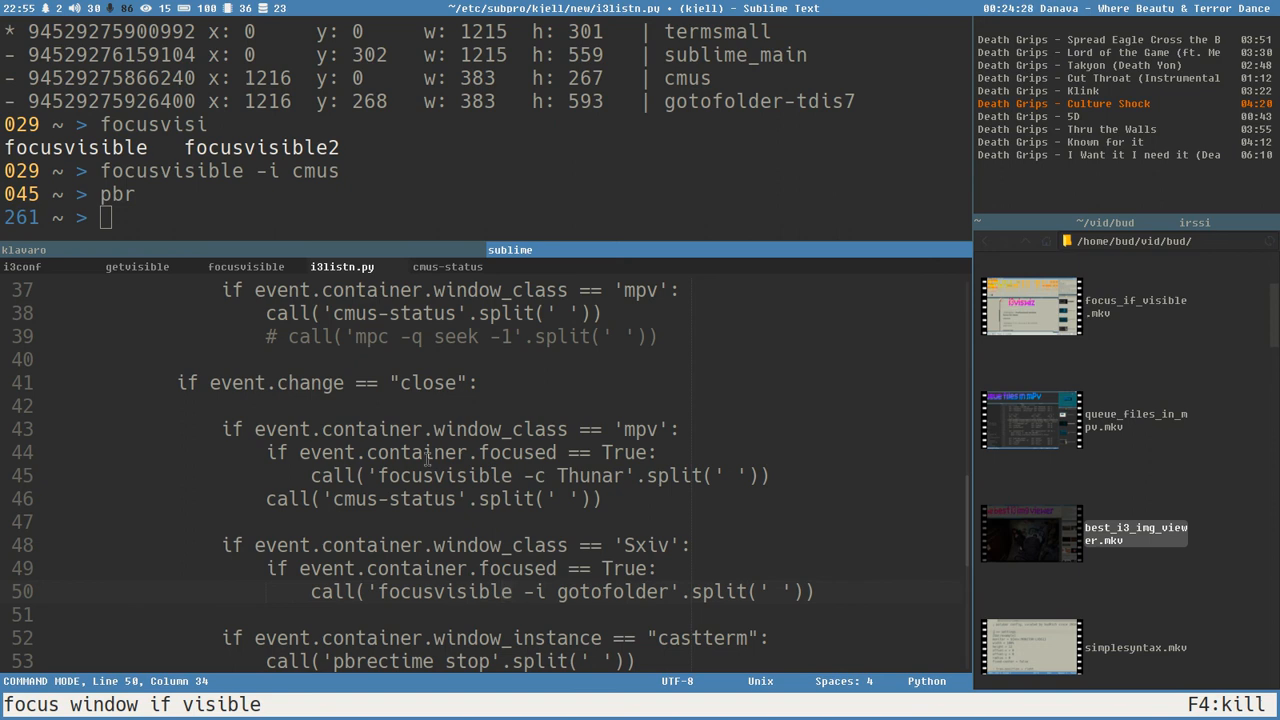
mouse_move(755, 538)
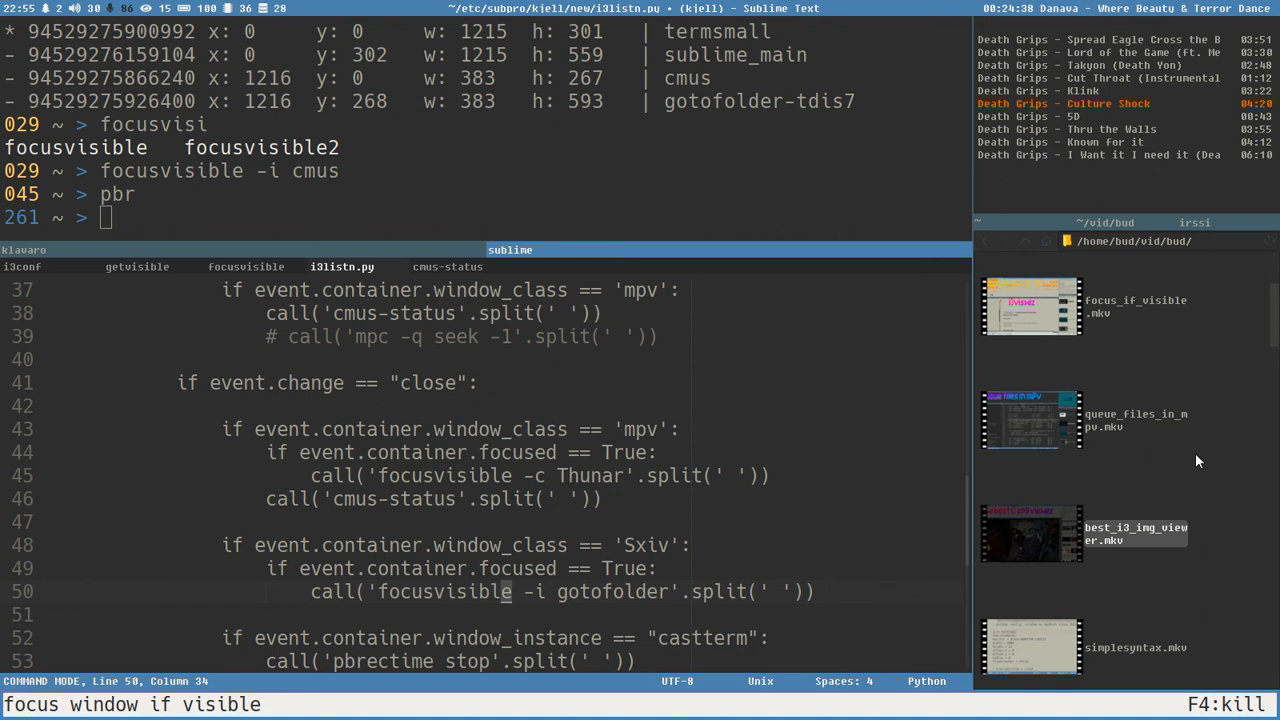
mouse_move(1190, 456)
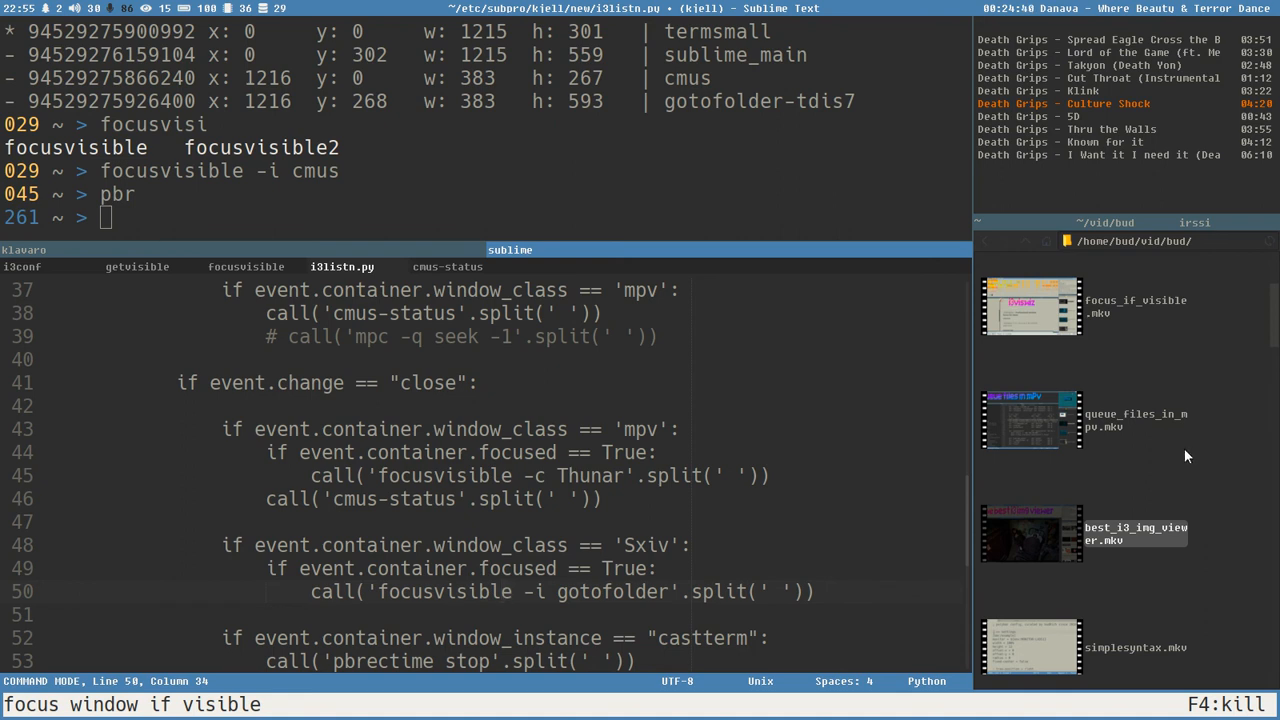
mouse_move(1109, 476)
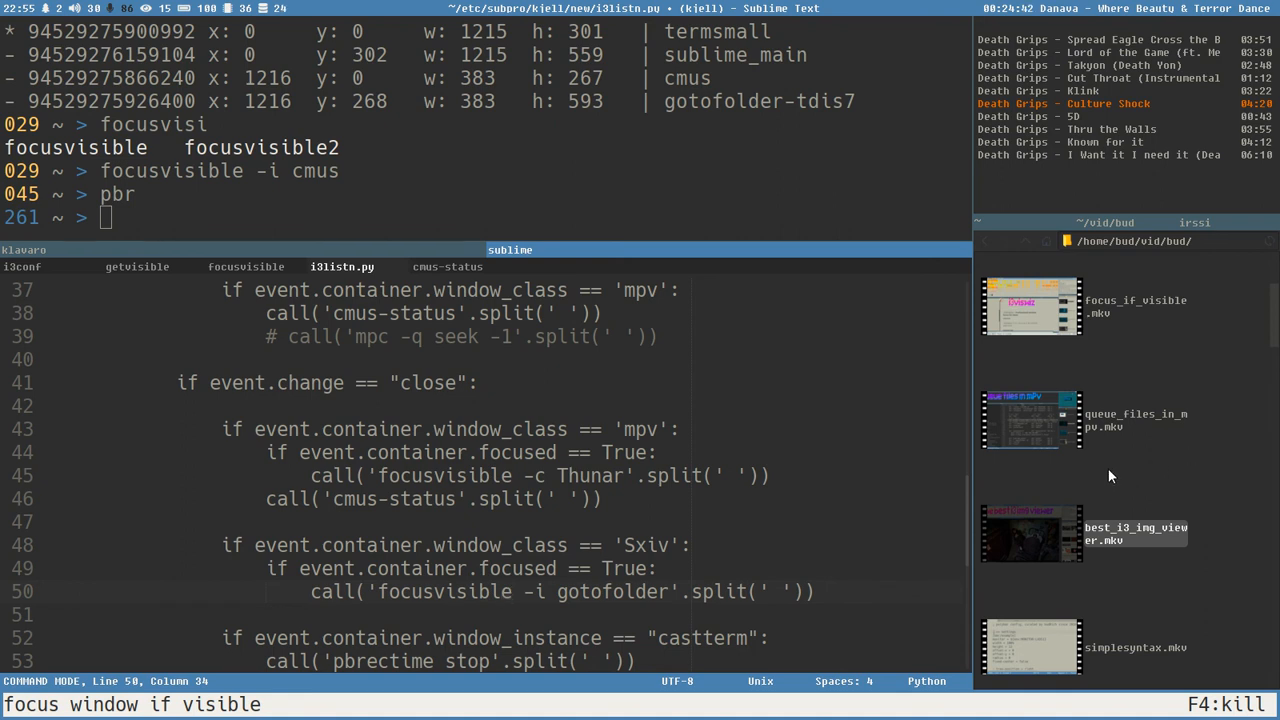
- Bring the focusvisible script back up in Sublime Text for review
click(245, 266)
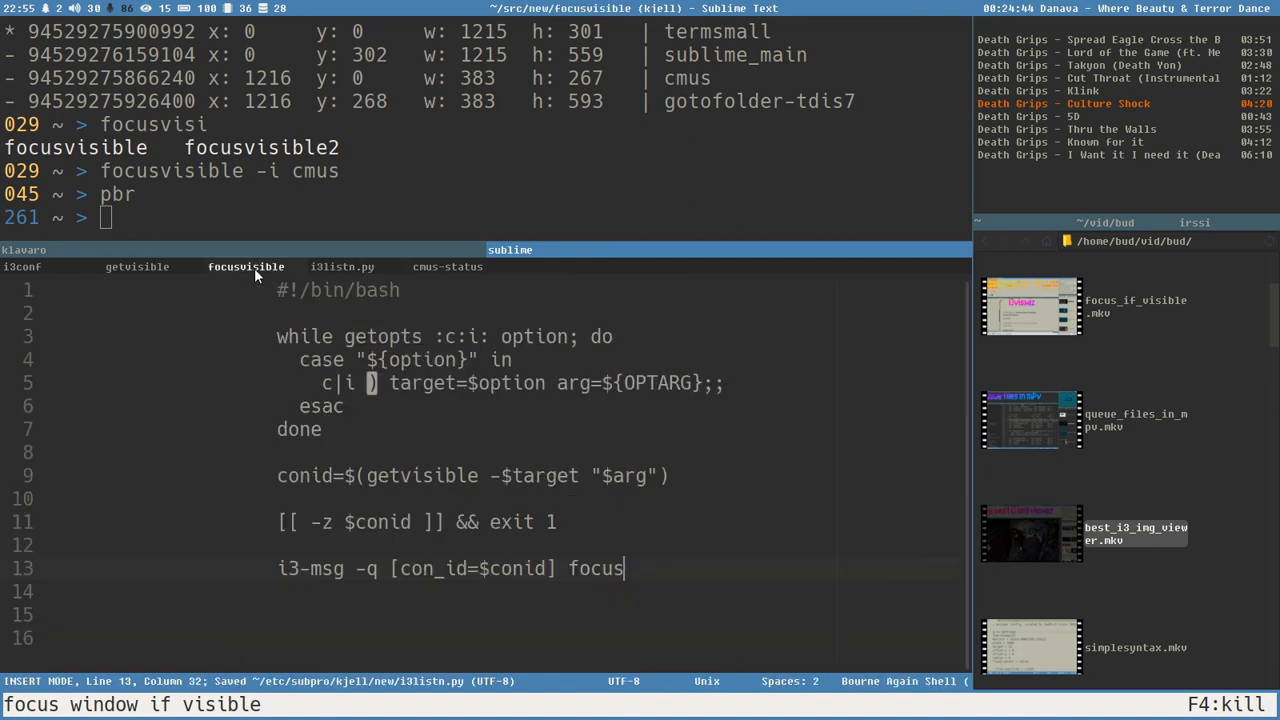
mouse_move(137, 266)
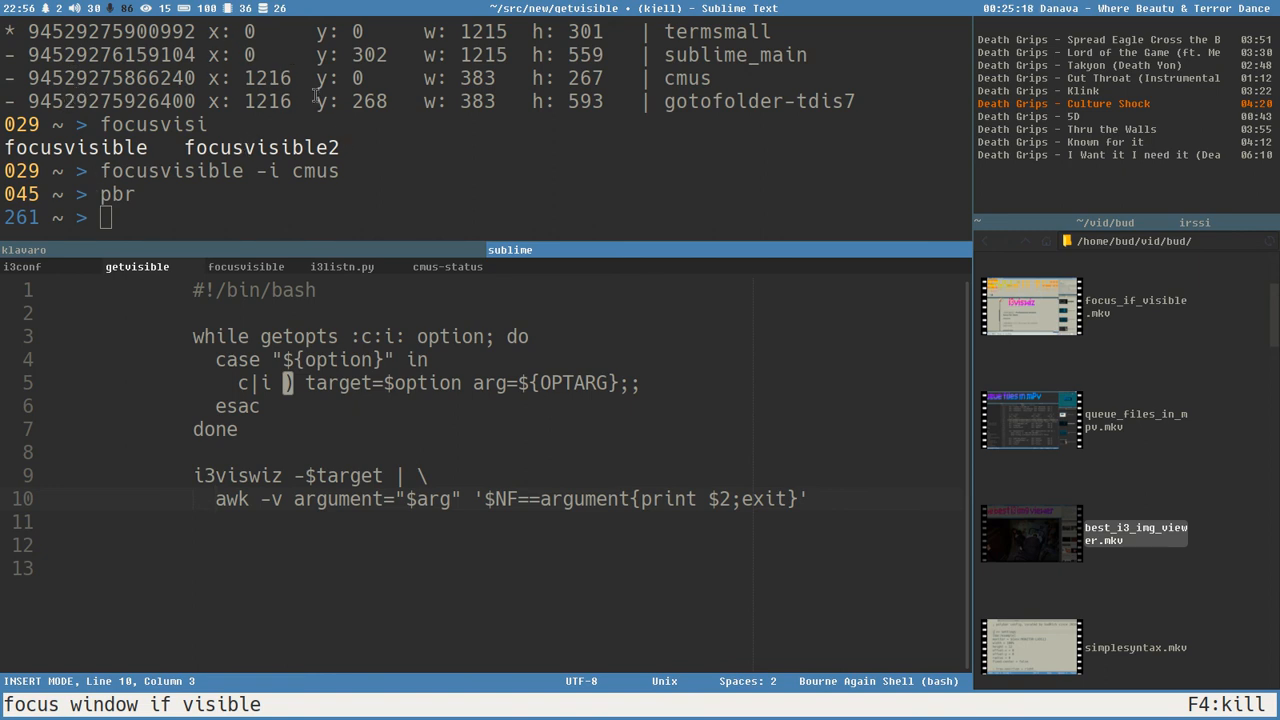
mouse_move(320, 35)
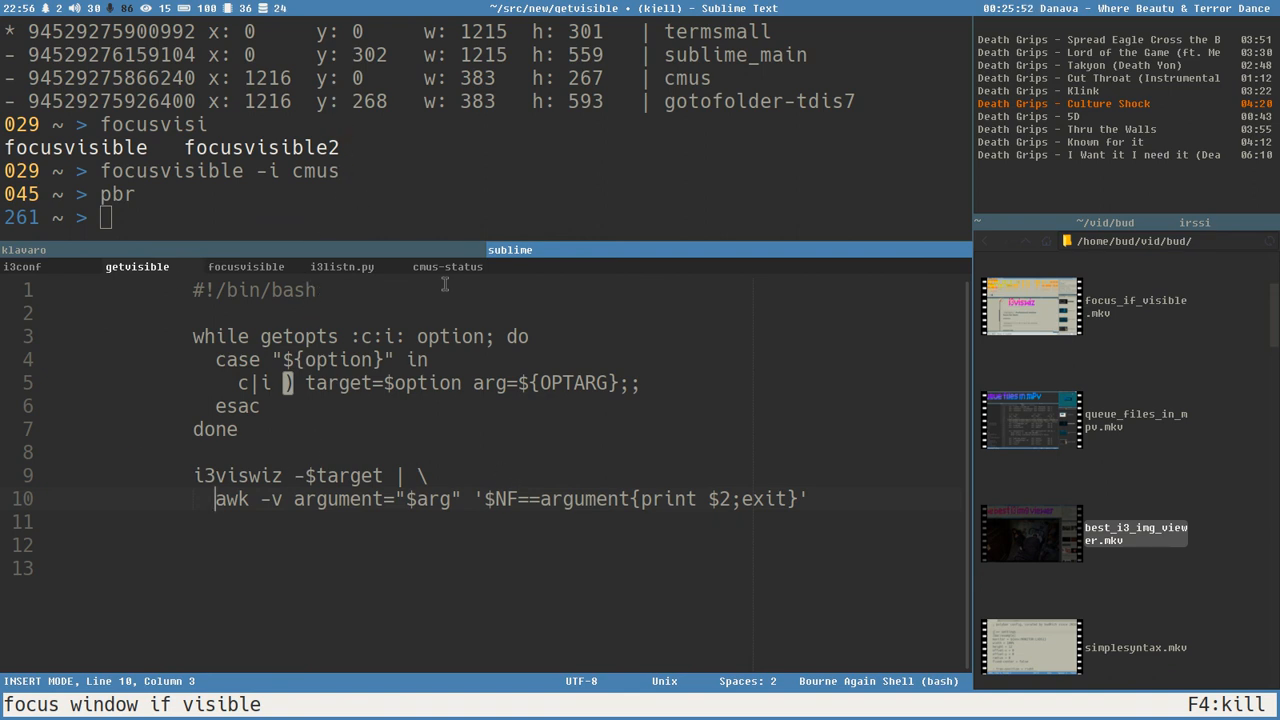
mouse_move(538, 300)
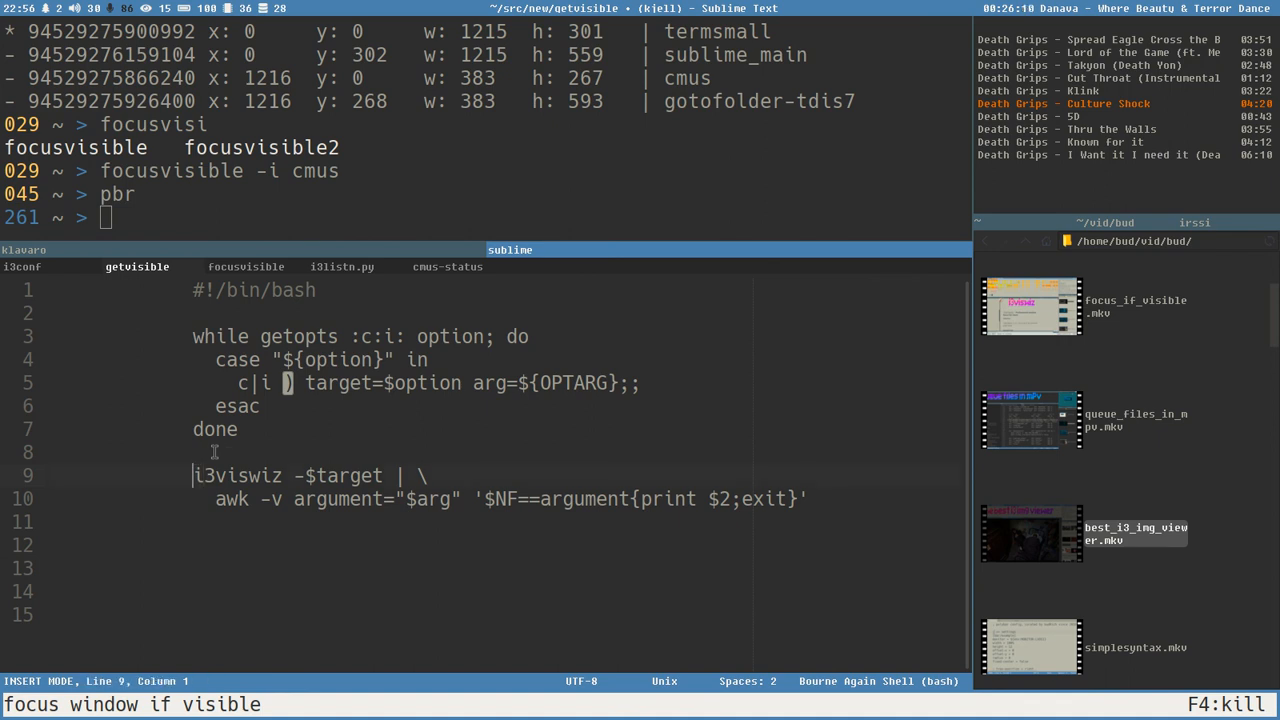
- Store the pipeline in found="$(...)", add '[[ -z $found ]] && exit 1 || echo "$found"', and save
text(found=$)
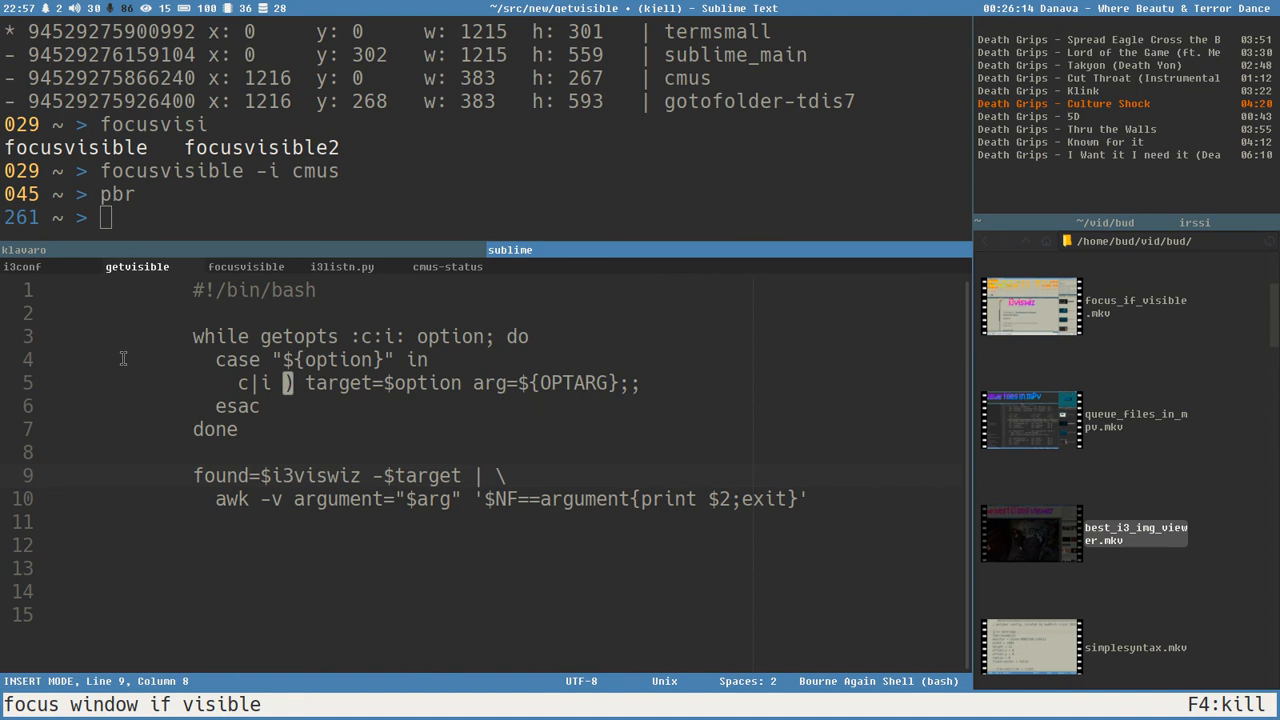
mouse_move(280, 459)
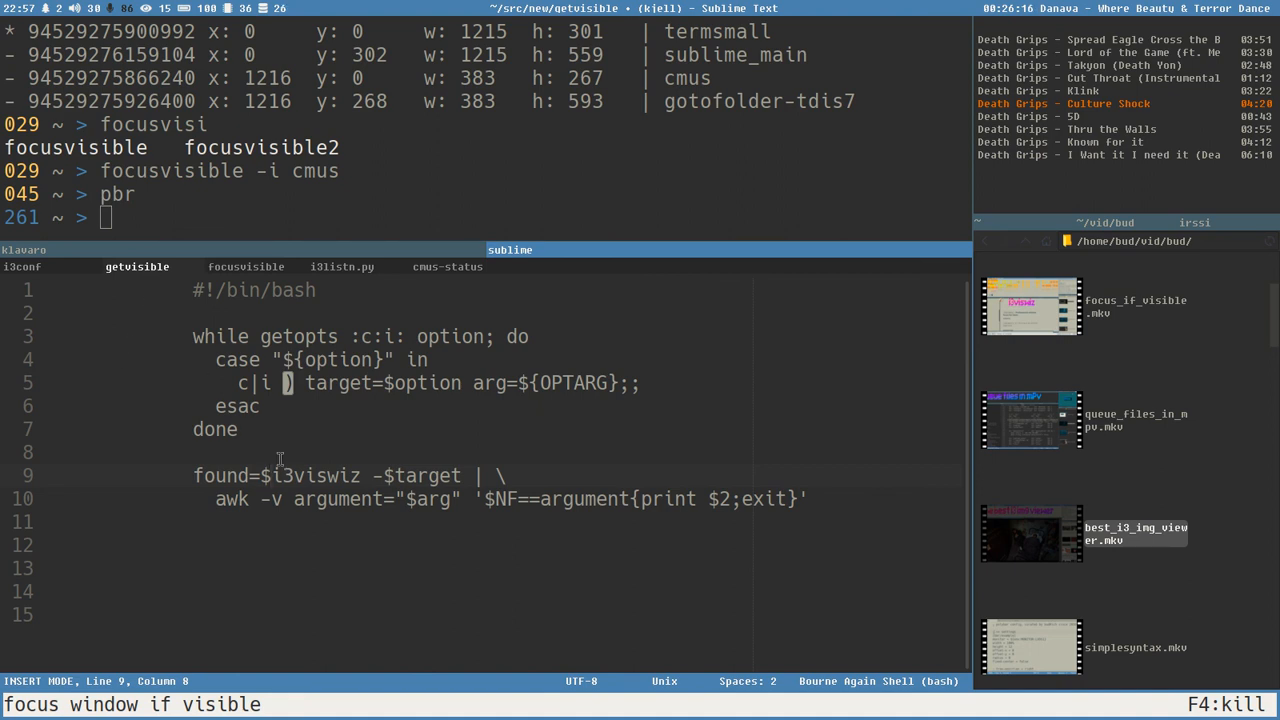
text(*)
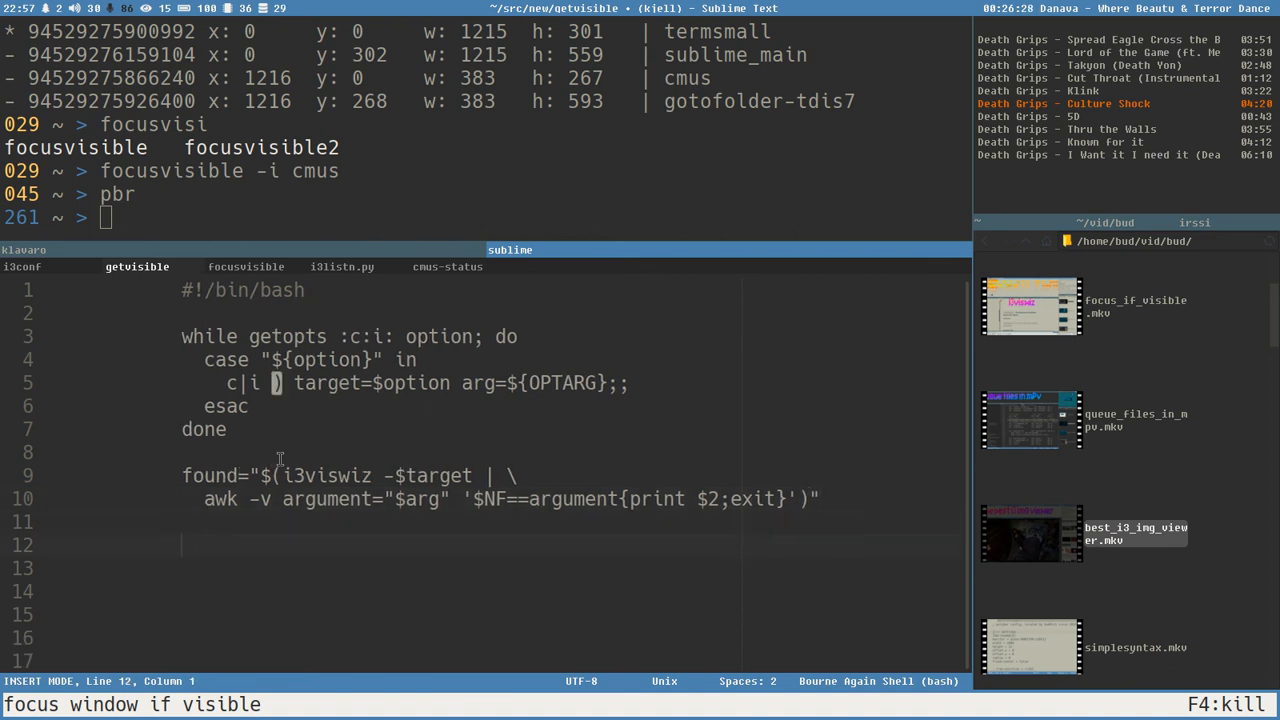
text([[]])
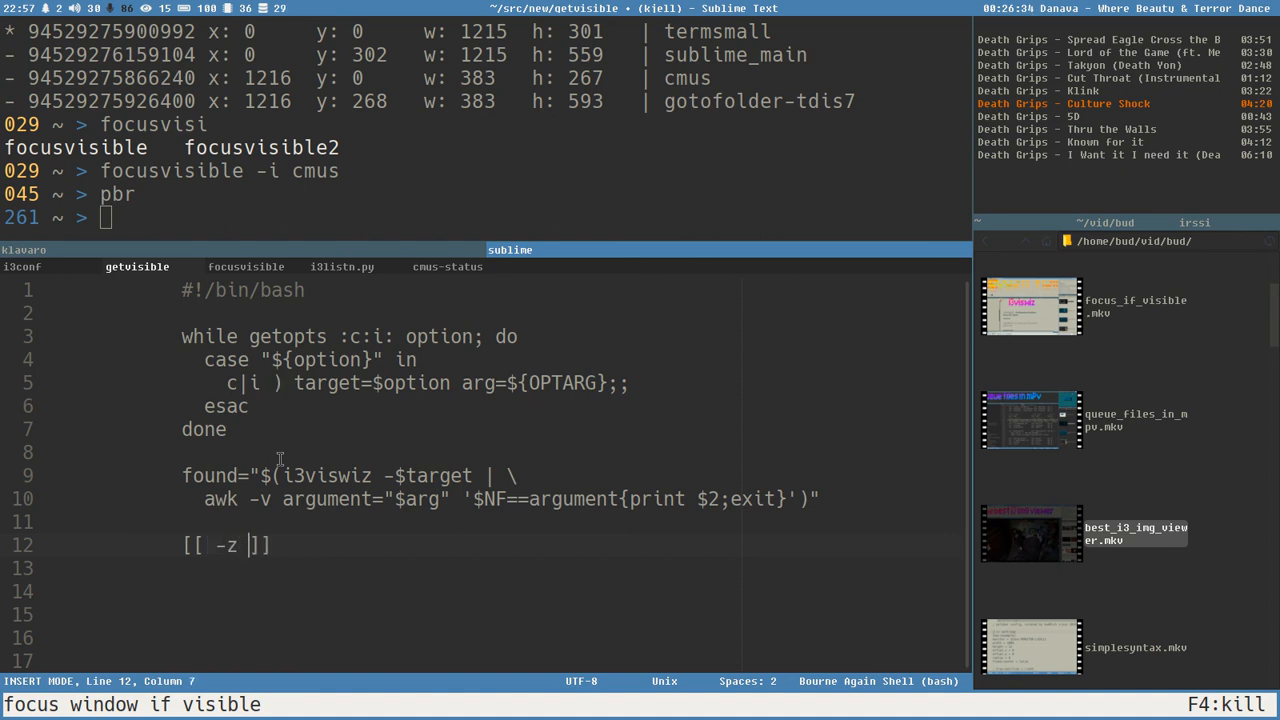
text($found)
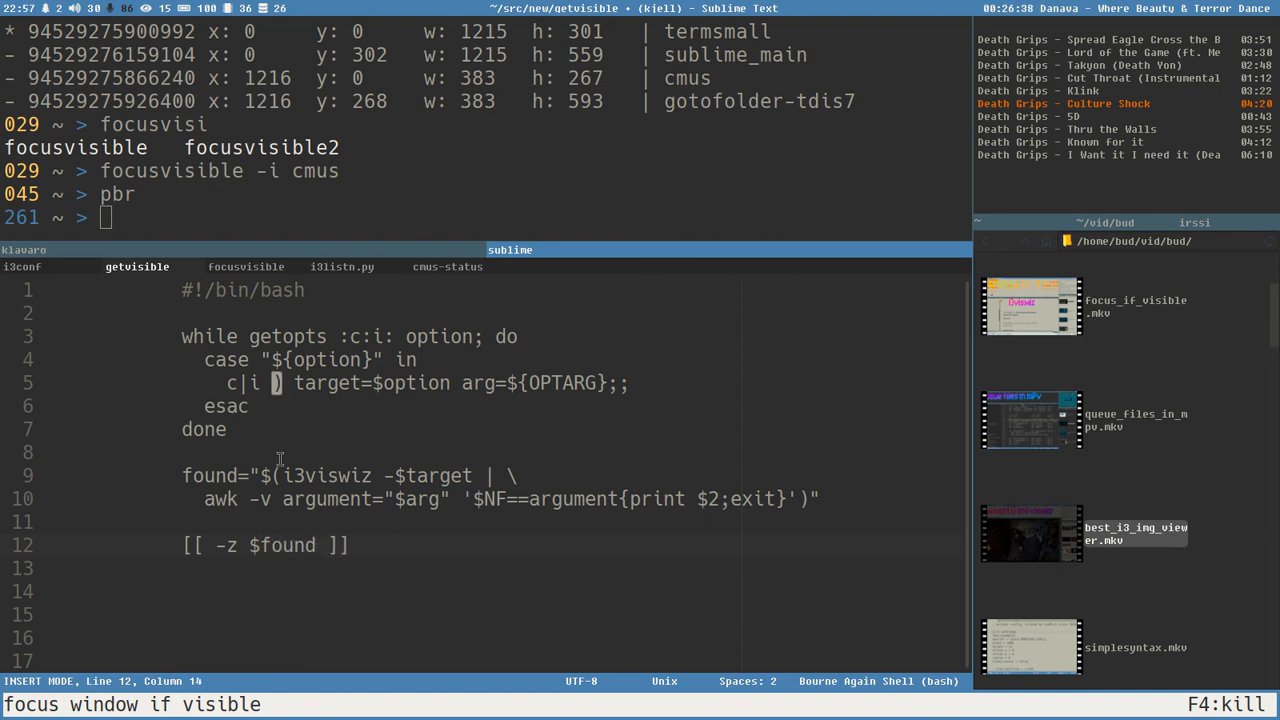
text(&&)
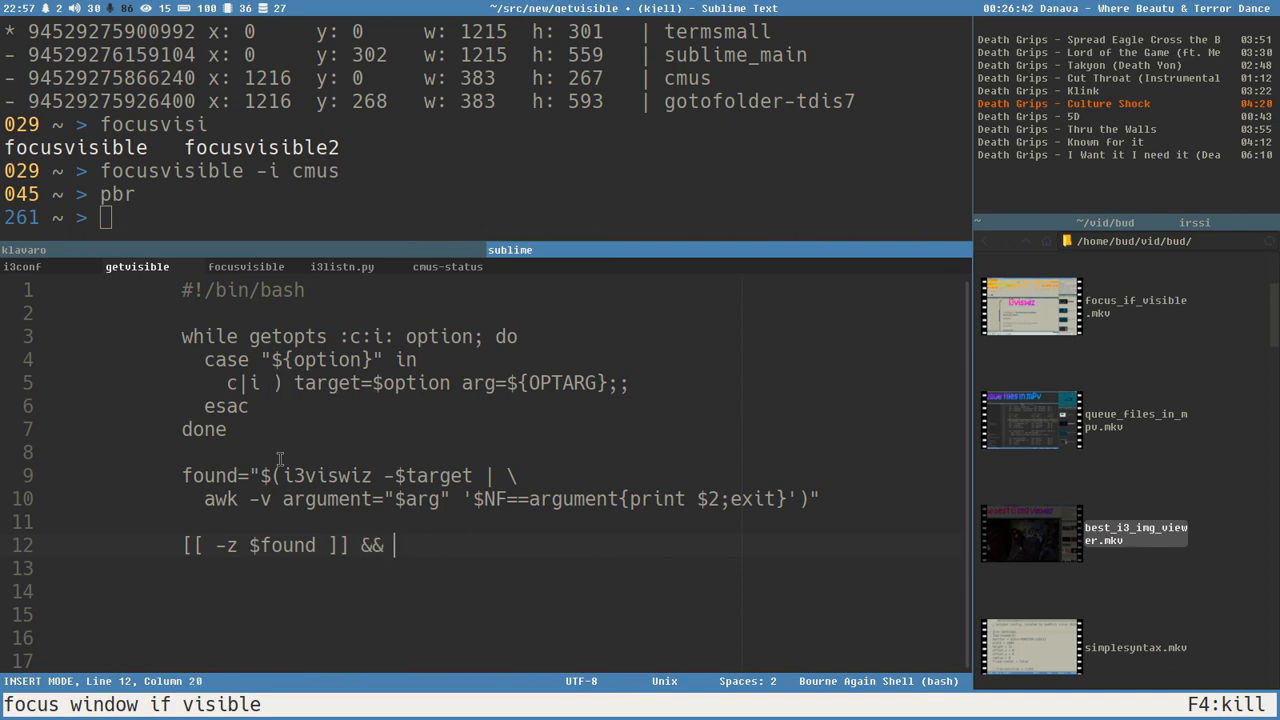
text(exit 1 ||)
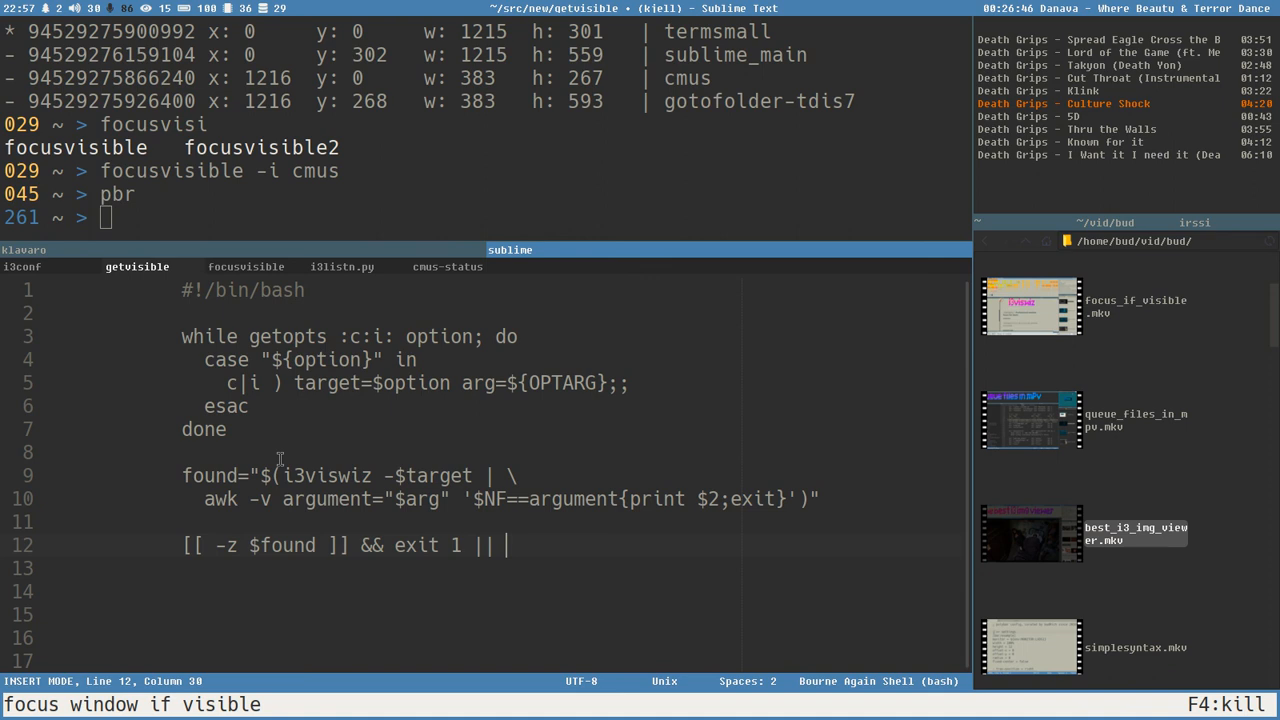
text(echo)
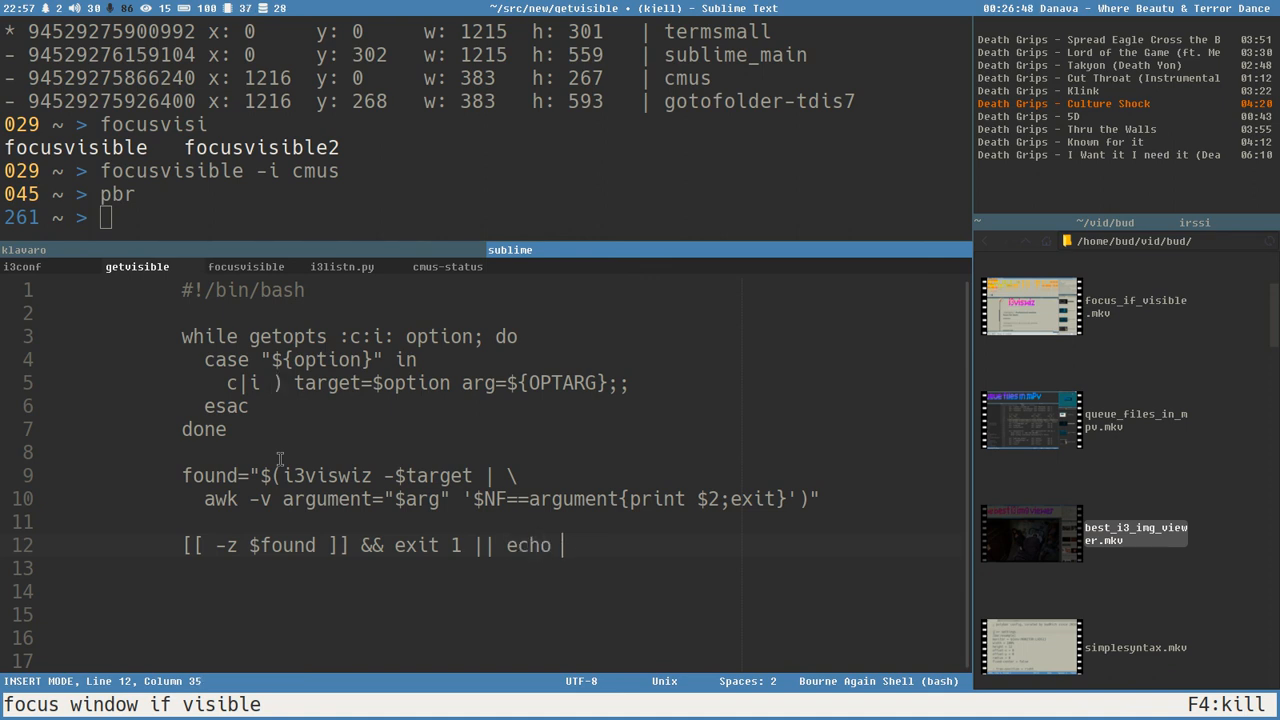
text("")
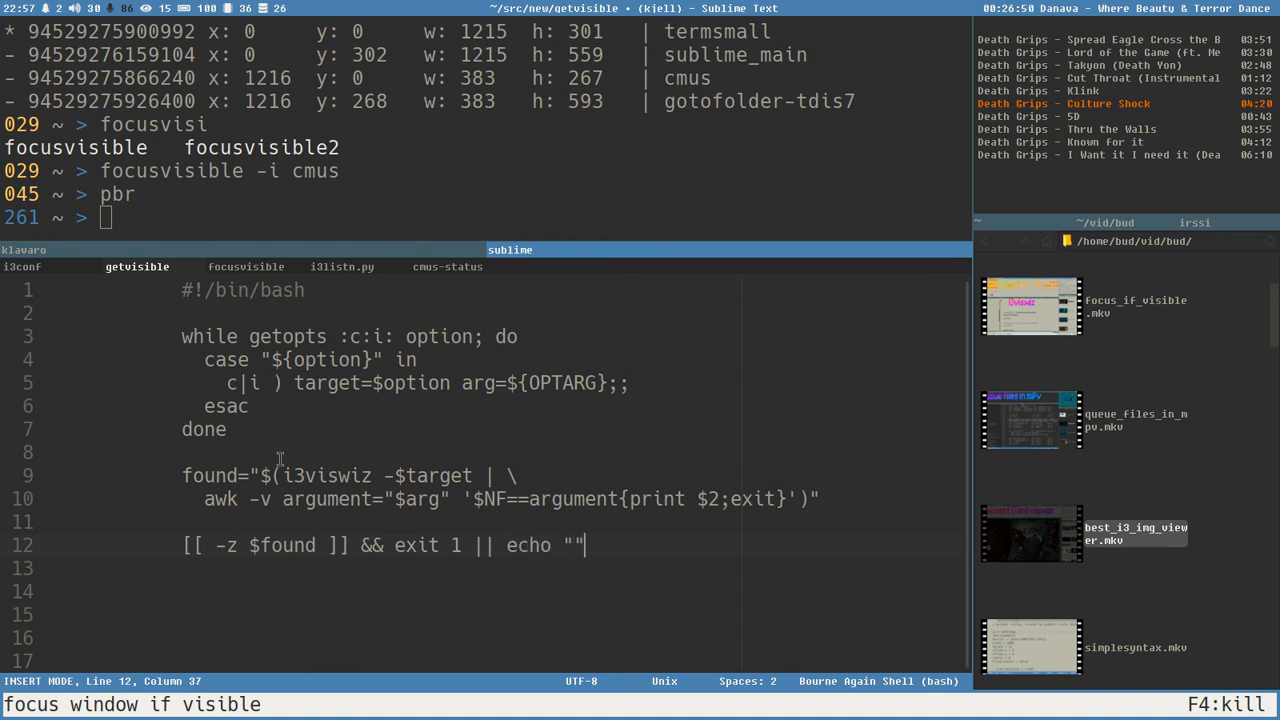
text($f)
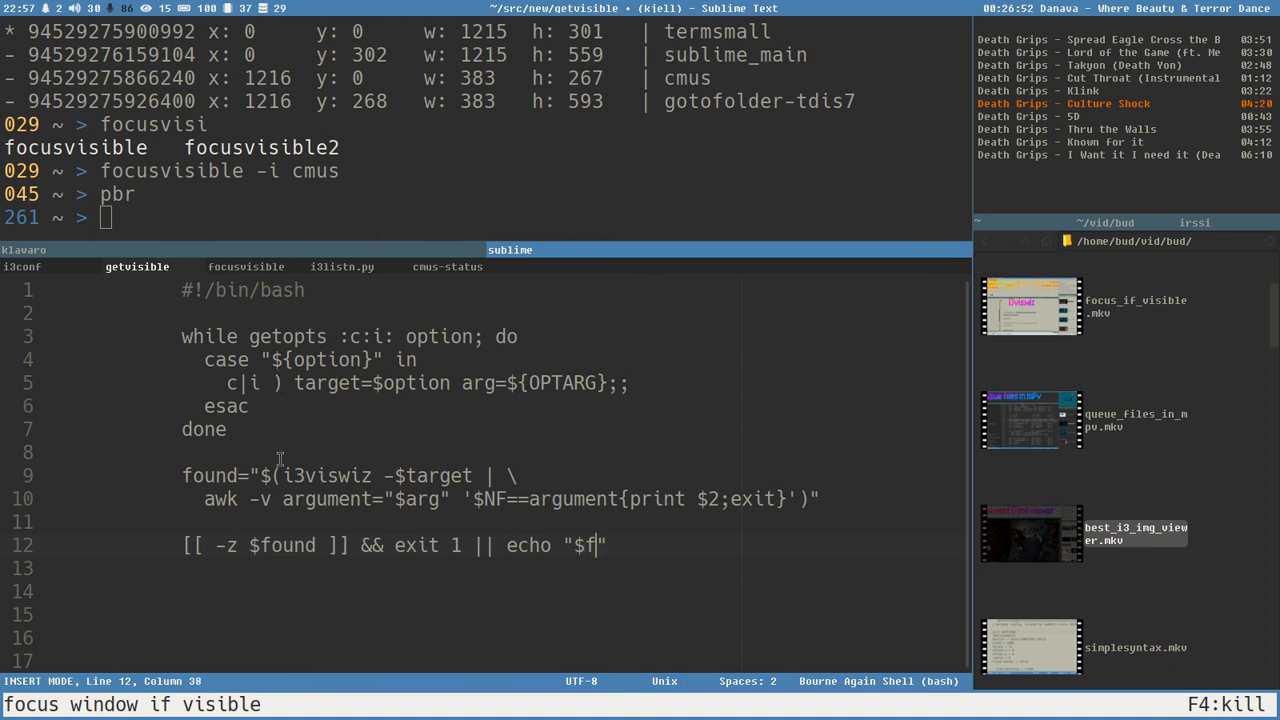
text(ound)
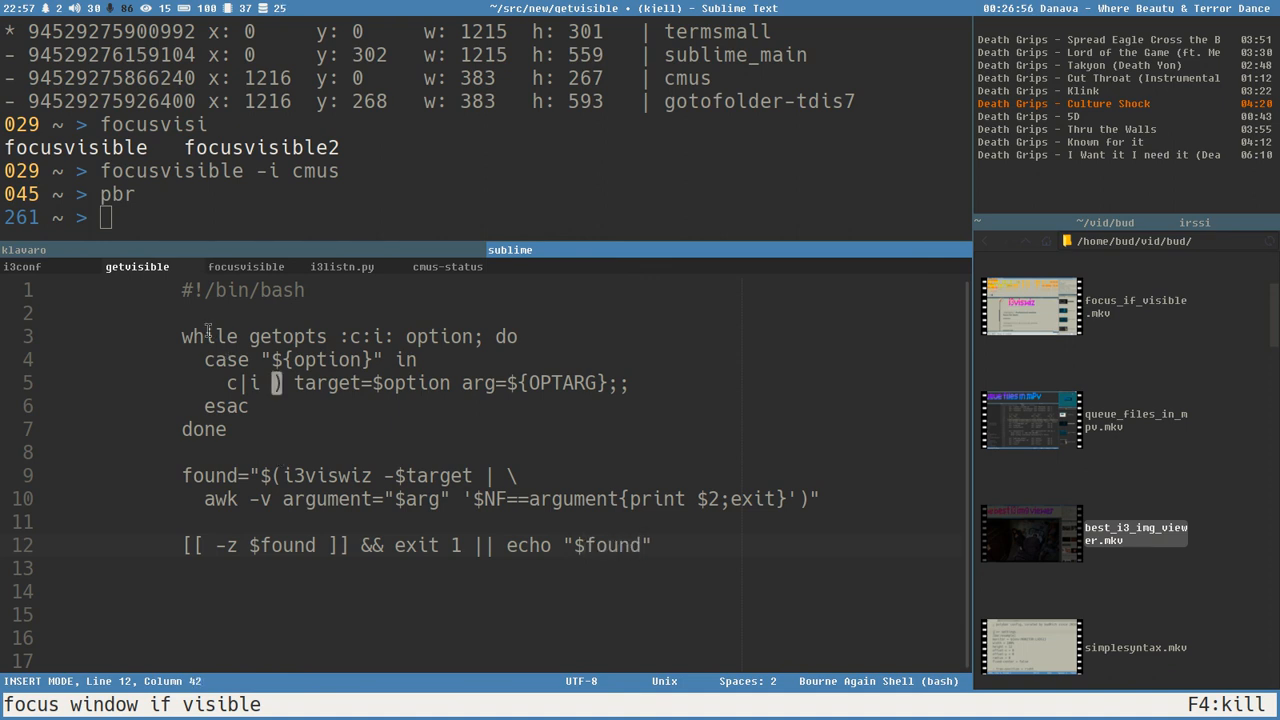
key(ctrl+s)
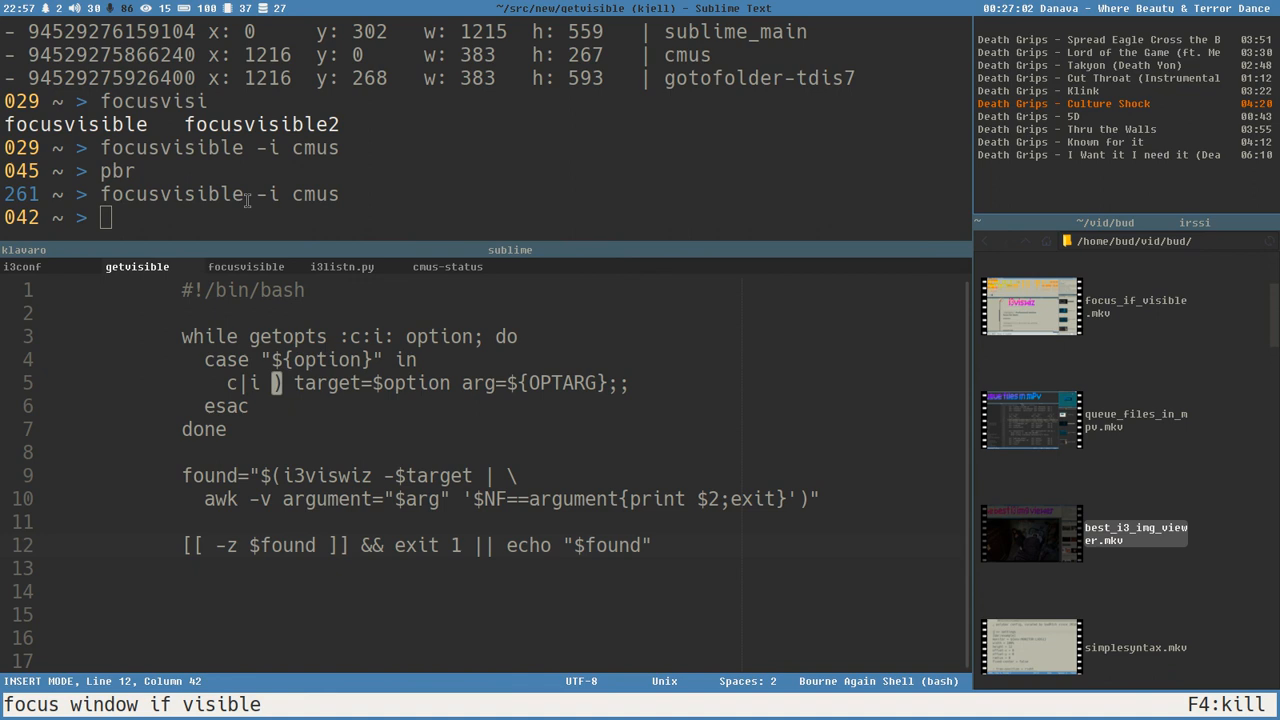
mouse_move(502, 545)
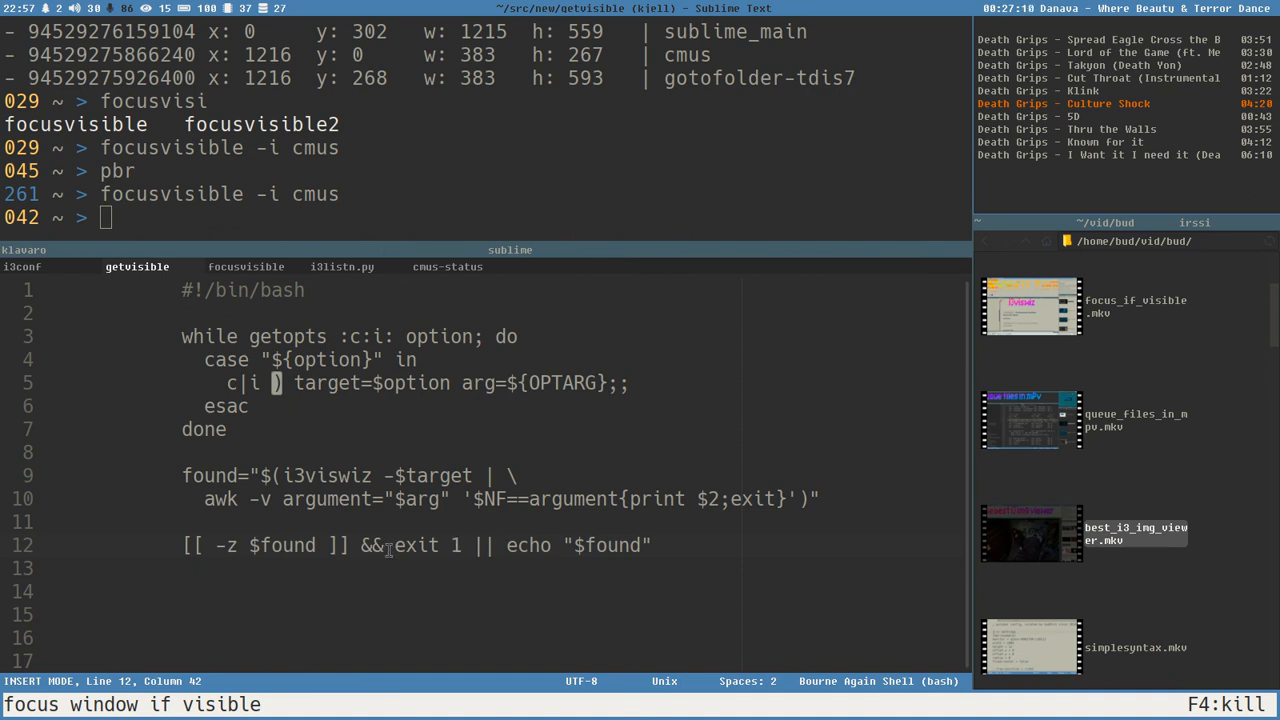
double_click(416, 545)
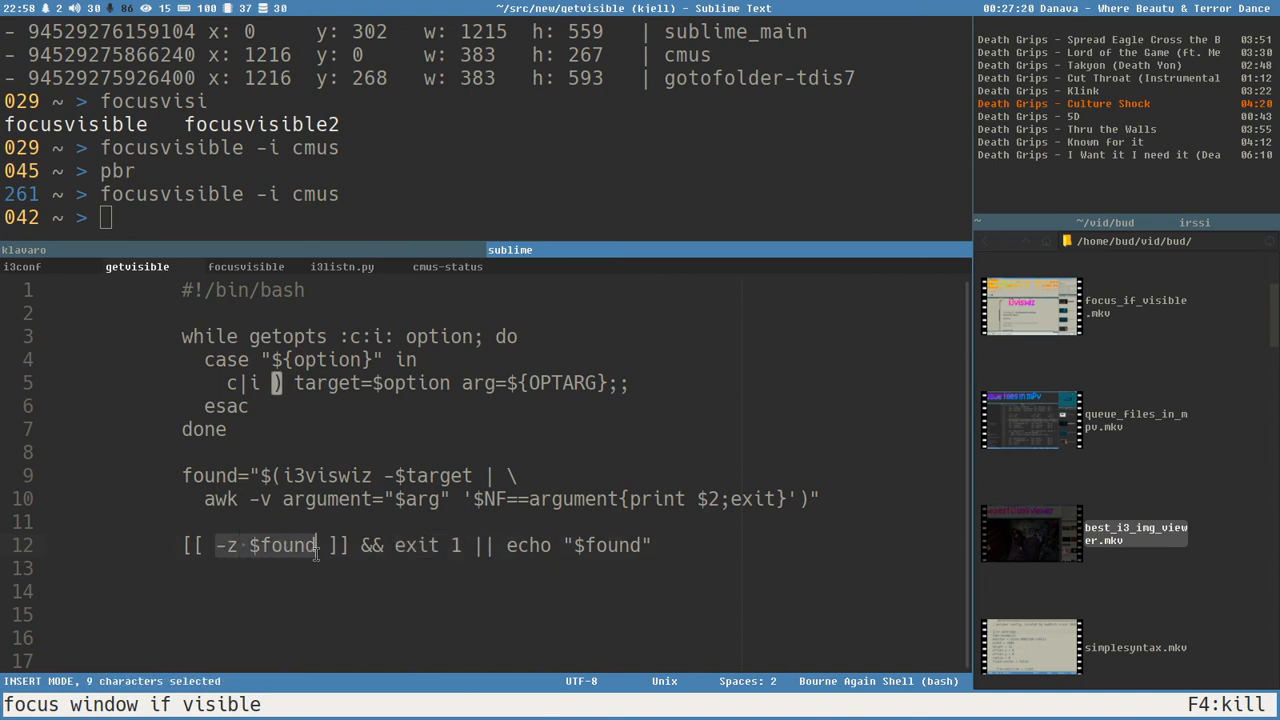
mouse_move(298, 415)
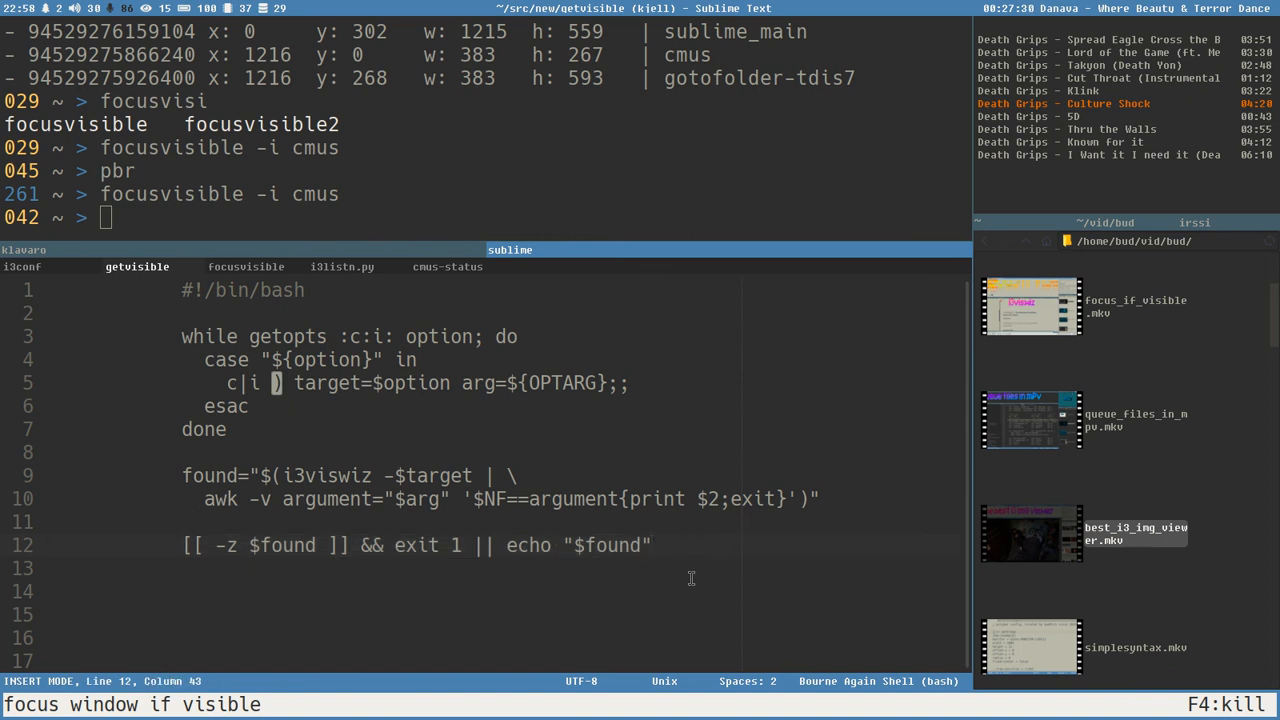
mouse_move(1062, 160)
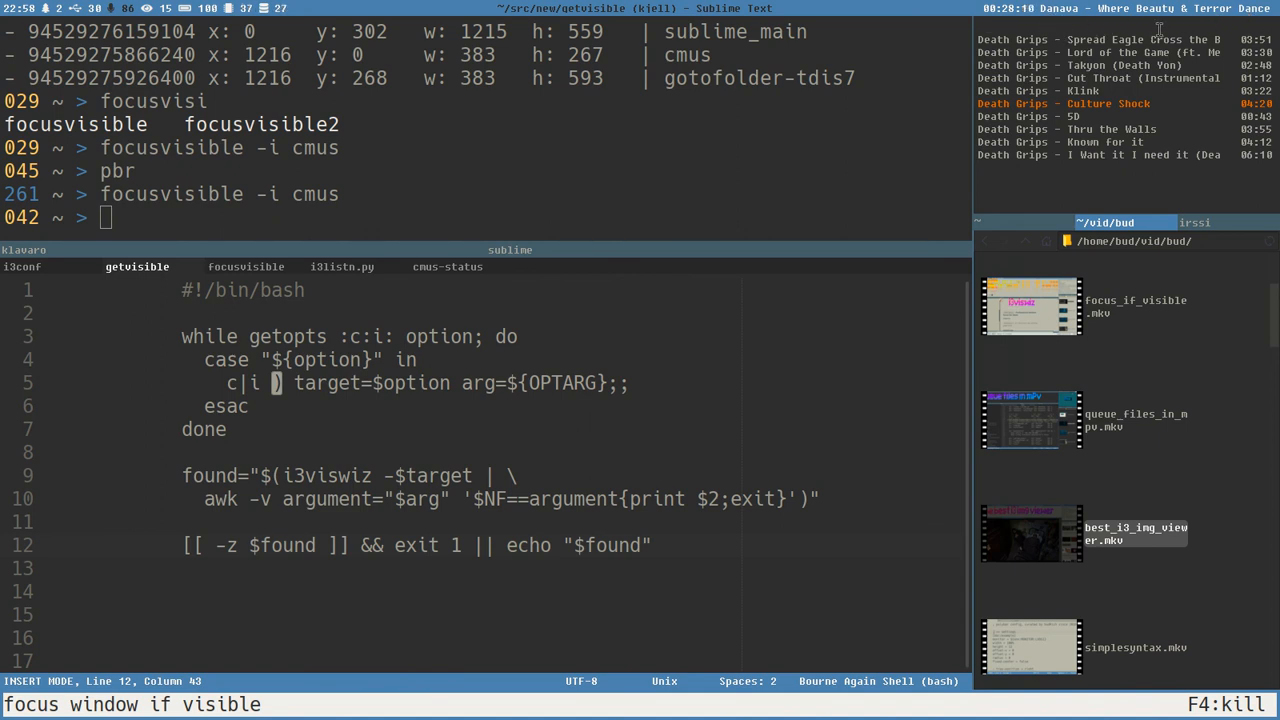
mouse_move(651, 401)
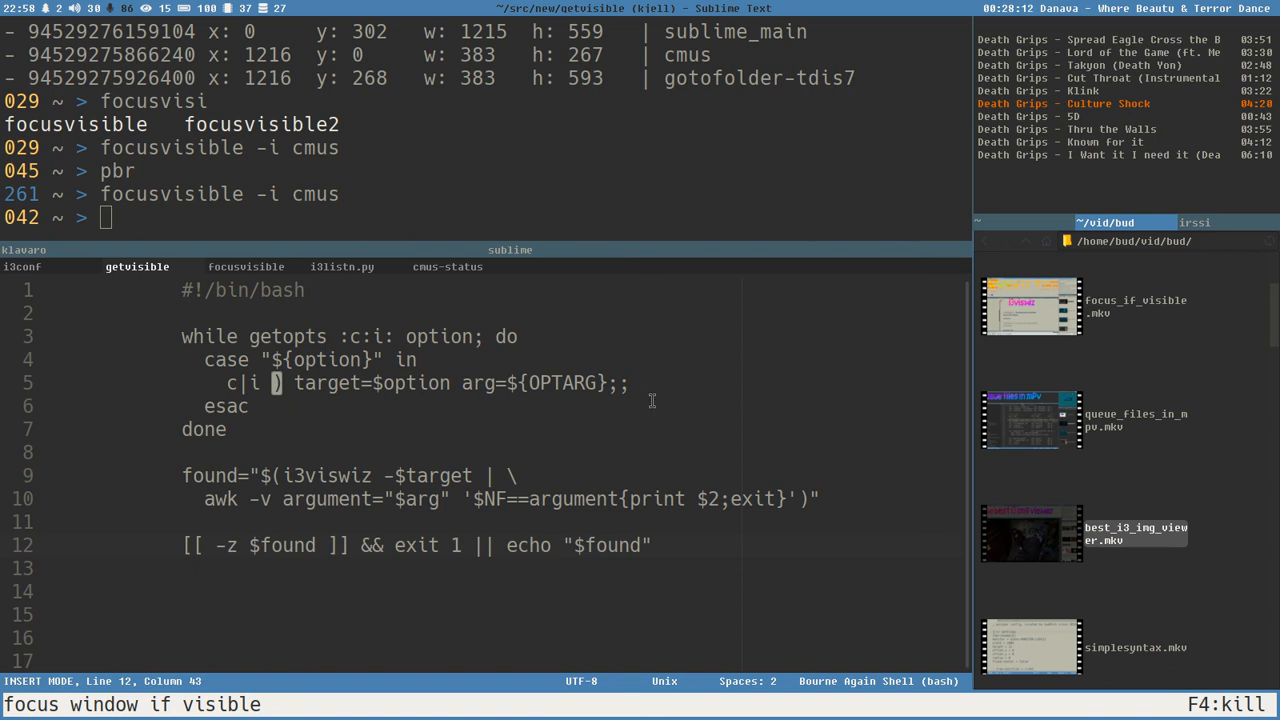
mouse_move(687, 423)
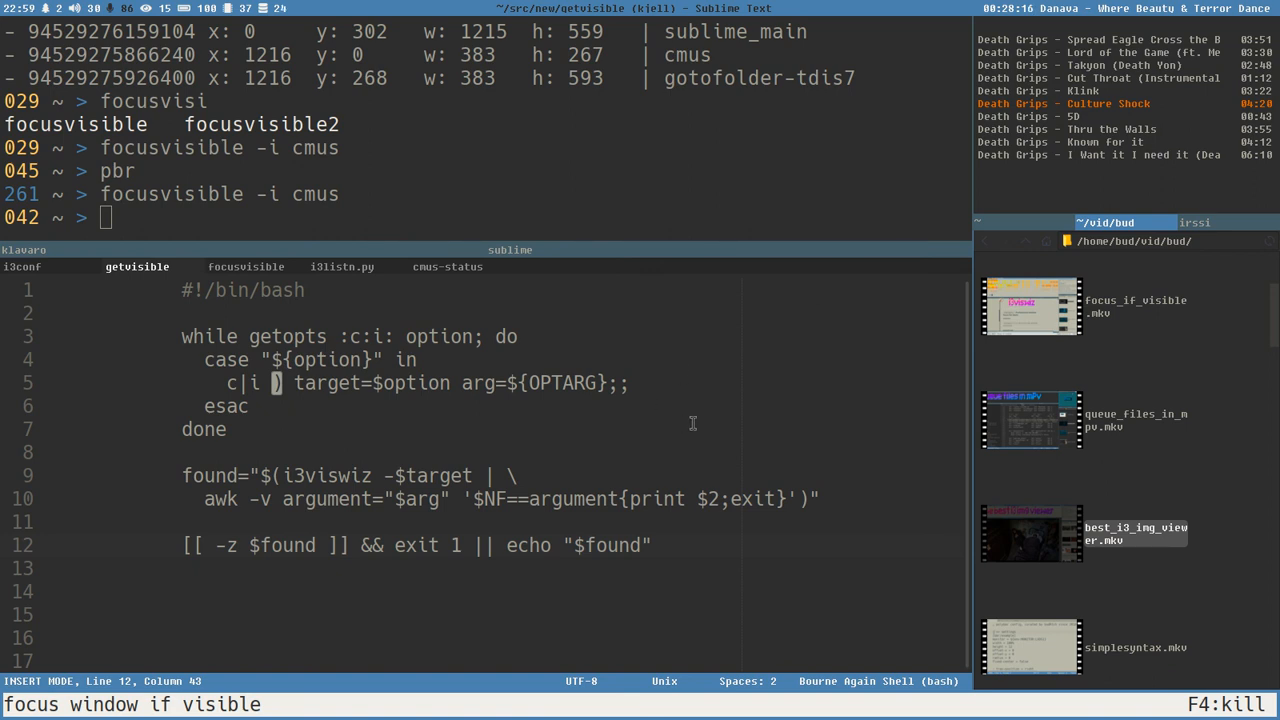
mouse_move(251, 600)
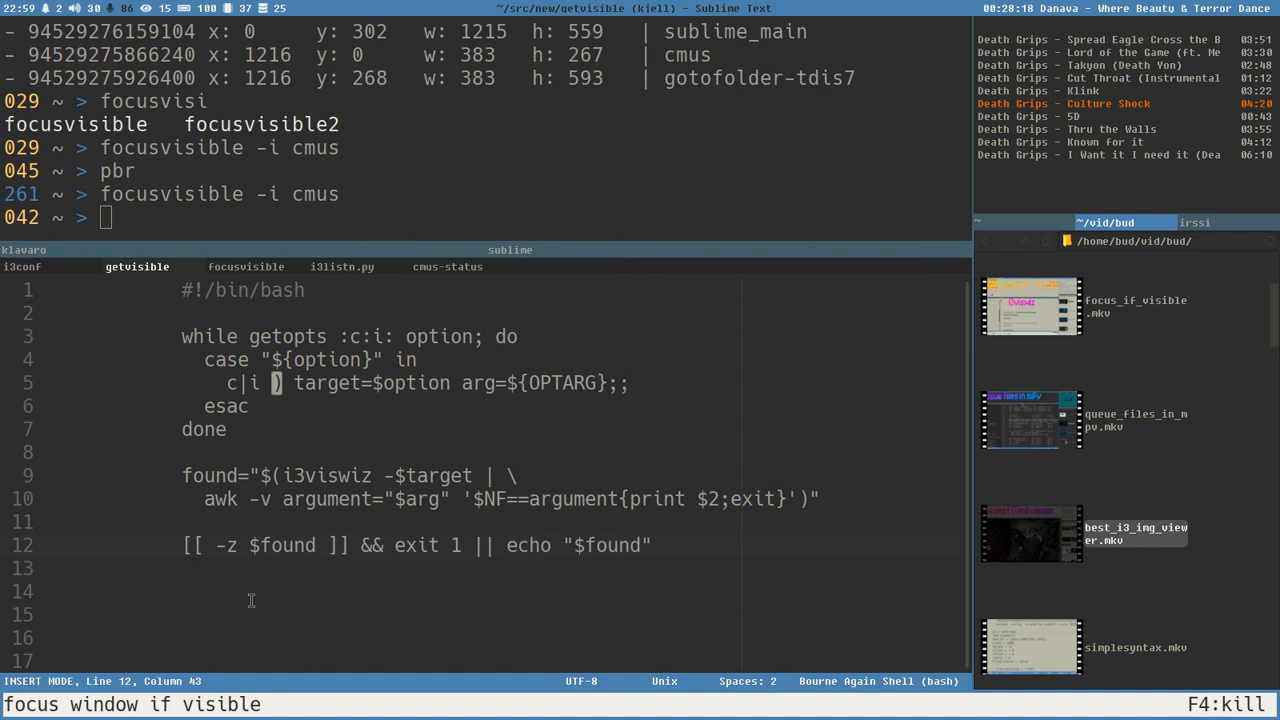
mouse_move(693, 544)
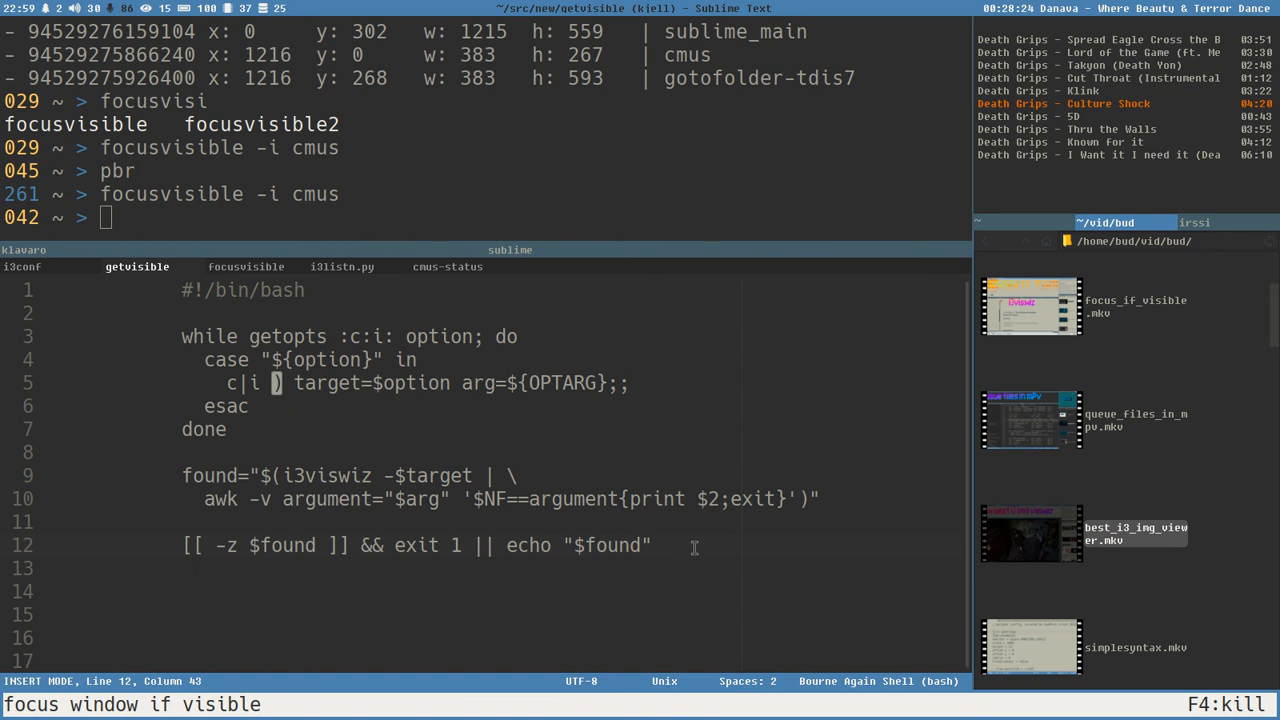
mouse_move(712, 531)
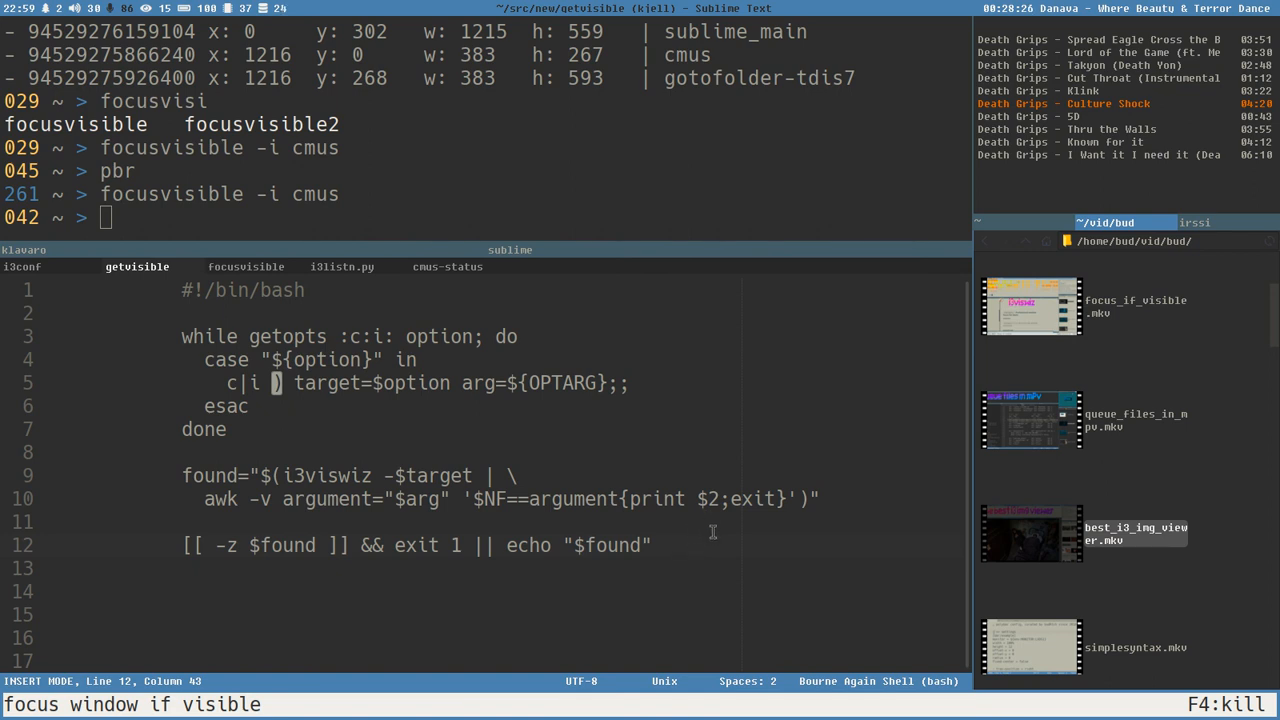